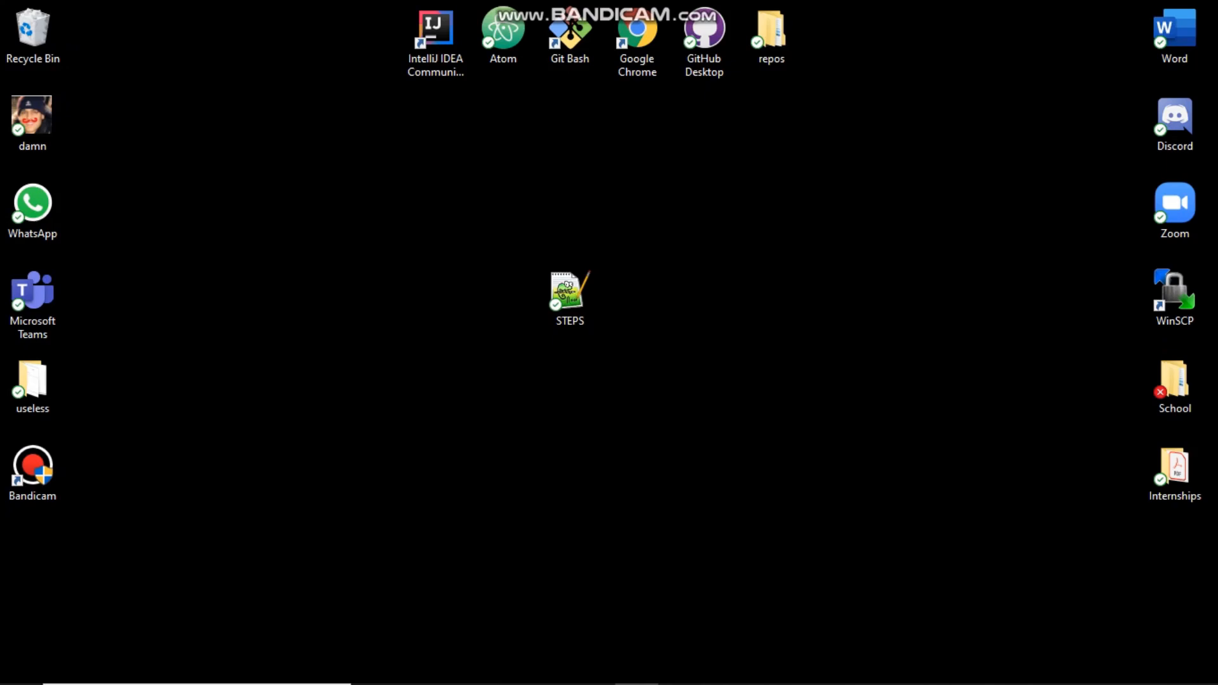
Open STEPS.txt and walk through its MAKE IT SMART and Discord login notes.
click(570, 293)
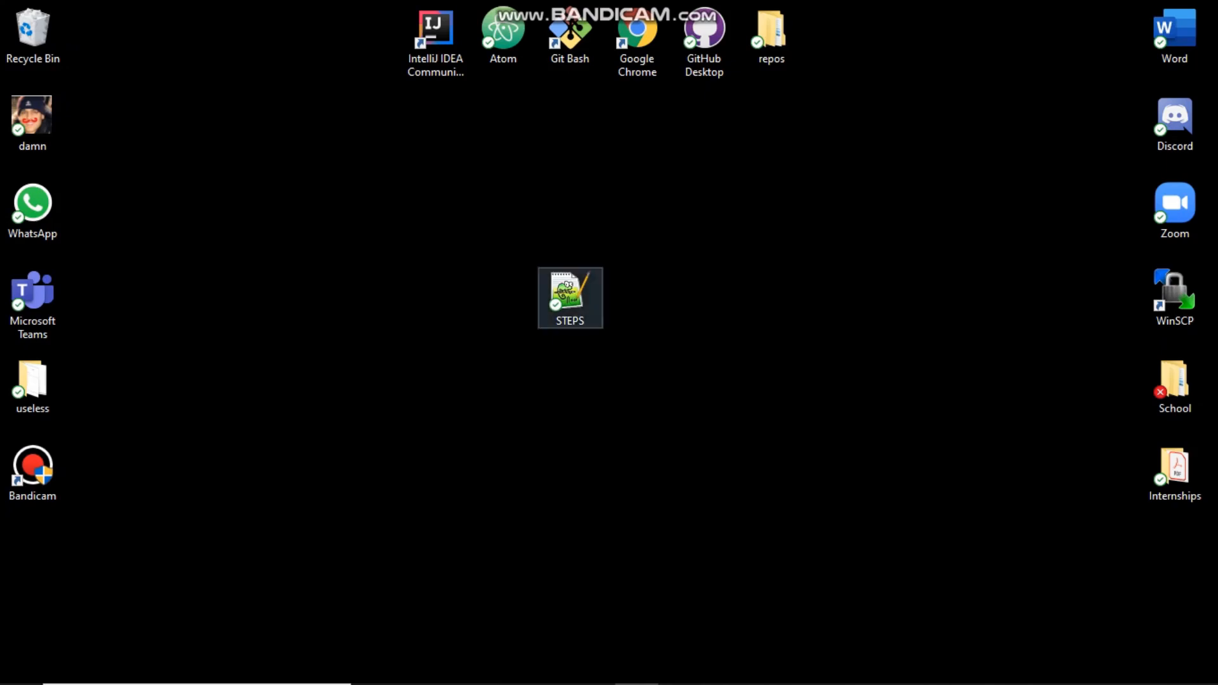
double_click(570, 298)
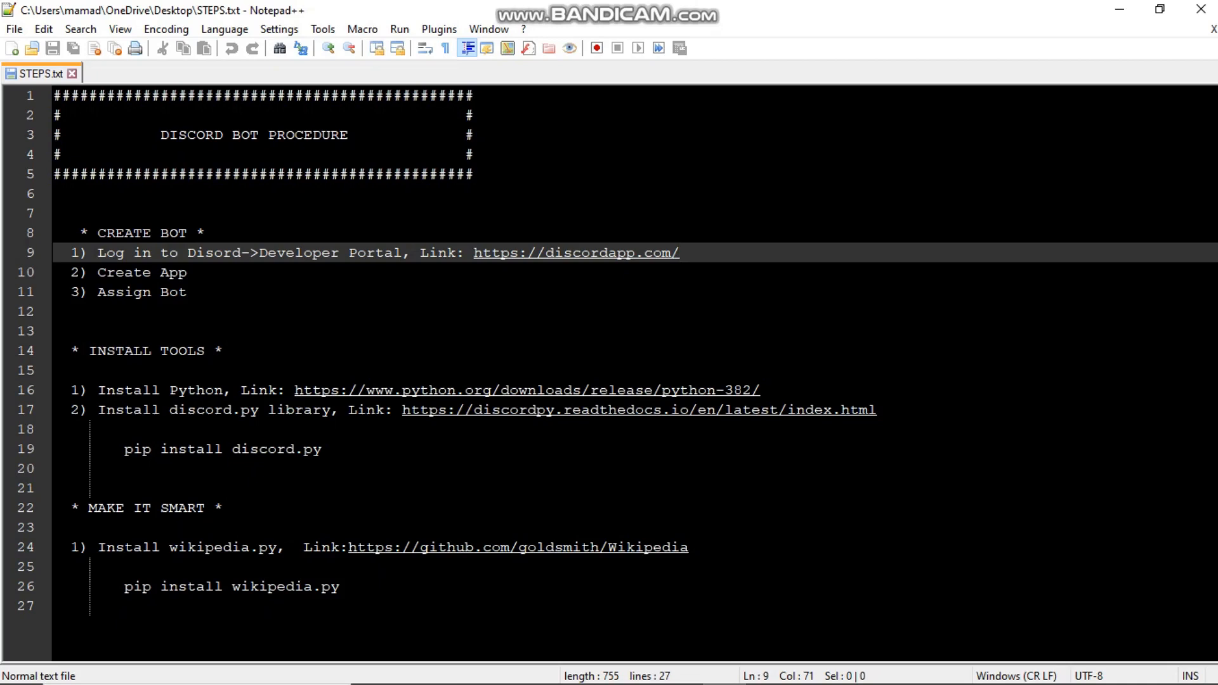
drag(75, 232, 70, 312)
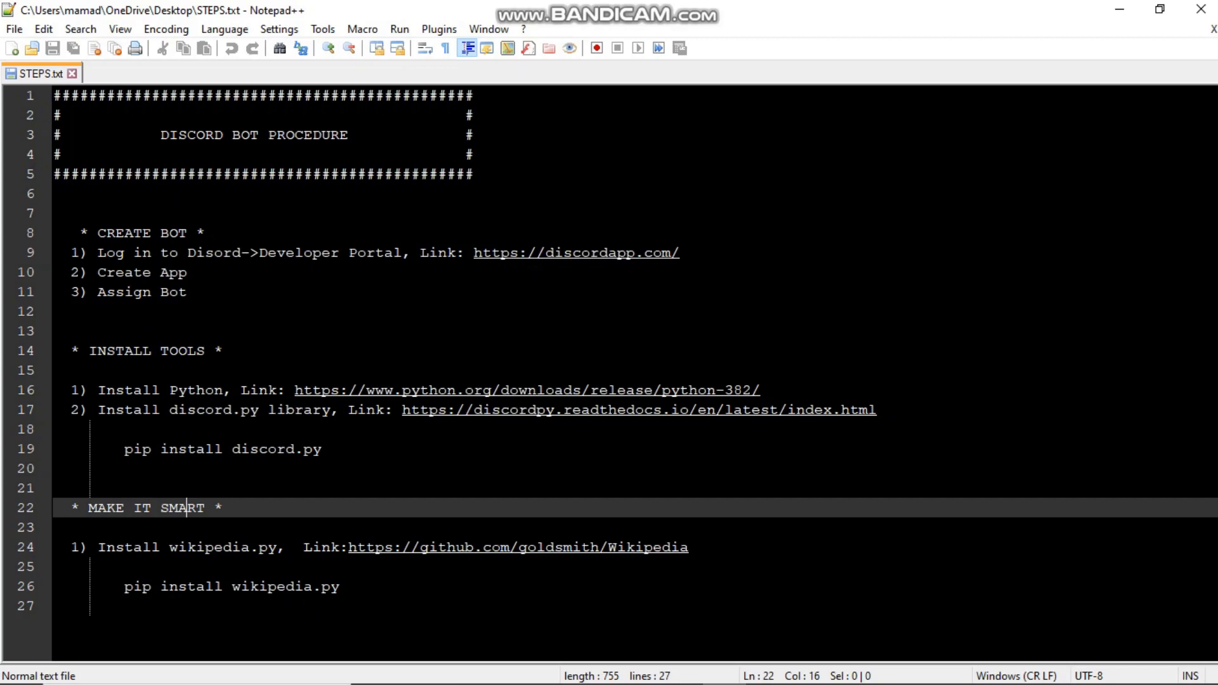
click(219, 253)
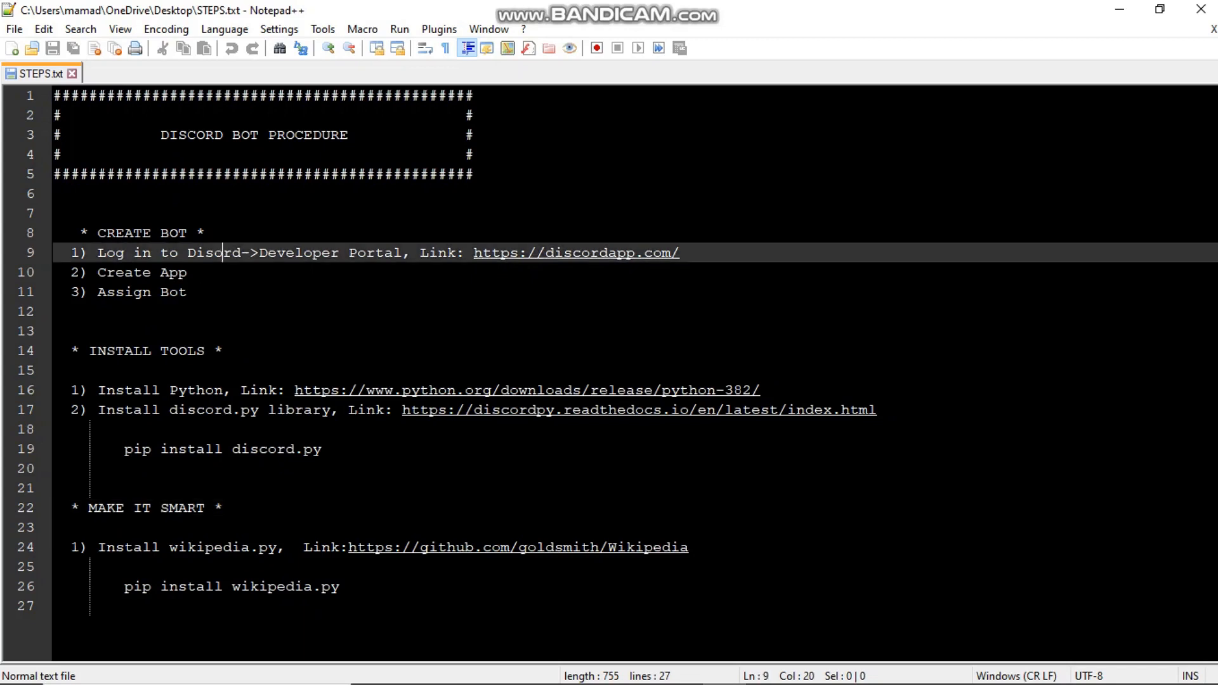
click(374, 253)
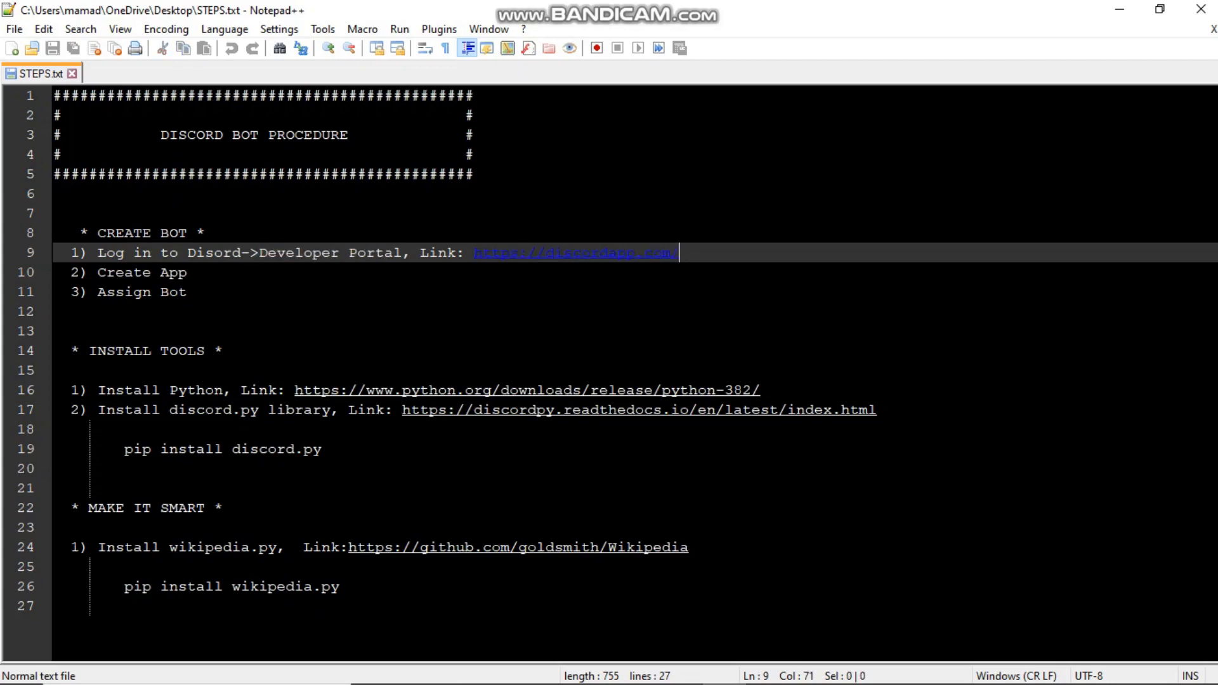
Follow the discordapp.com link and reach the Developer Portal through the Developers menu.
click(573, 252)
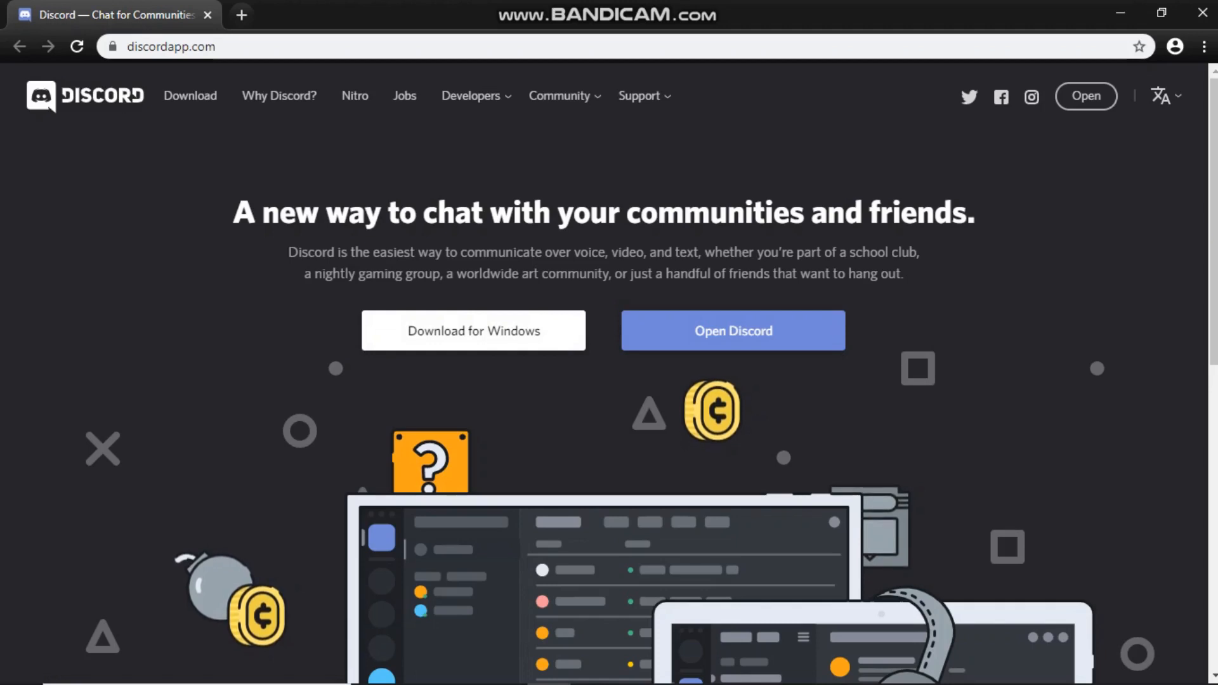
click(471, 96)
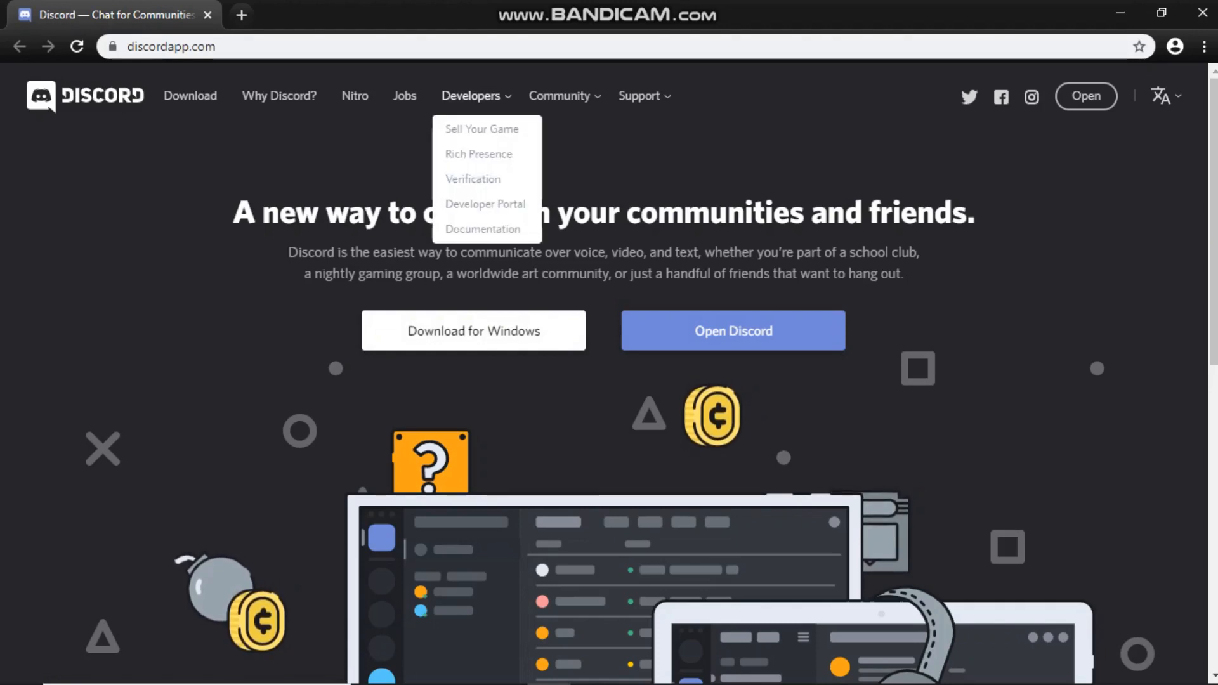
mouse_move(485, 204)
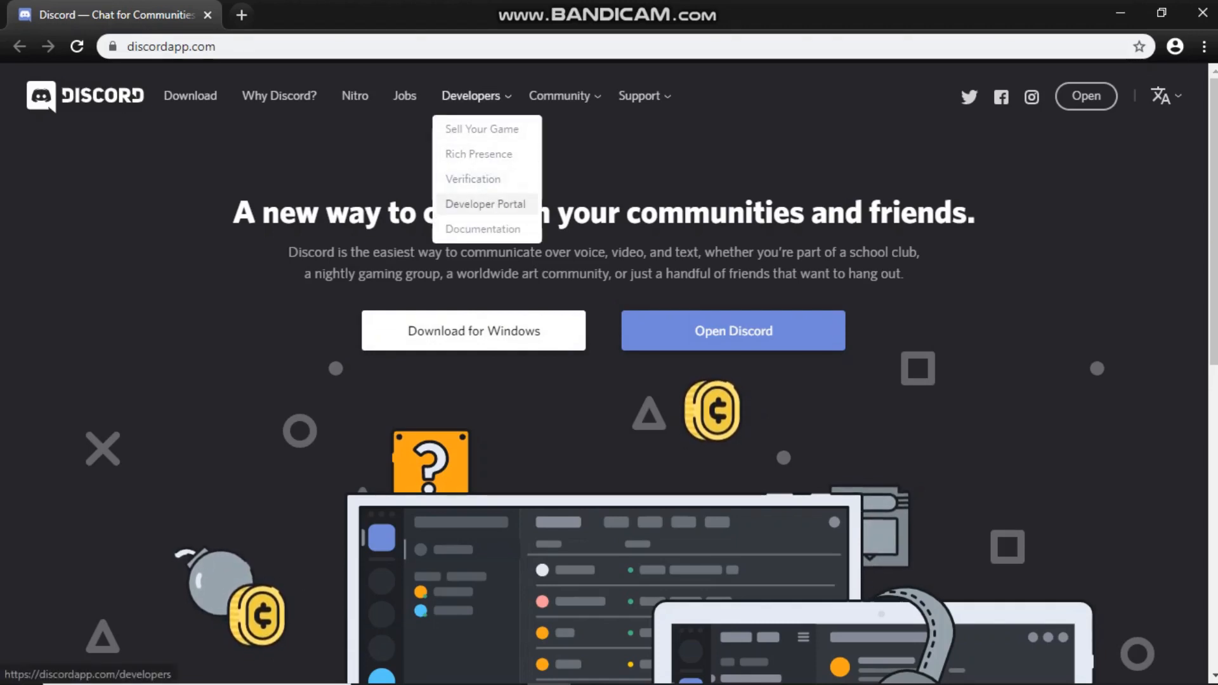
click(486, 203)
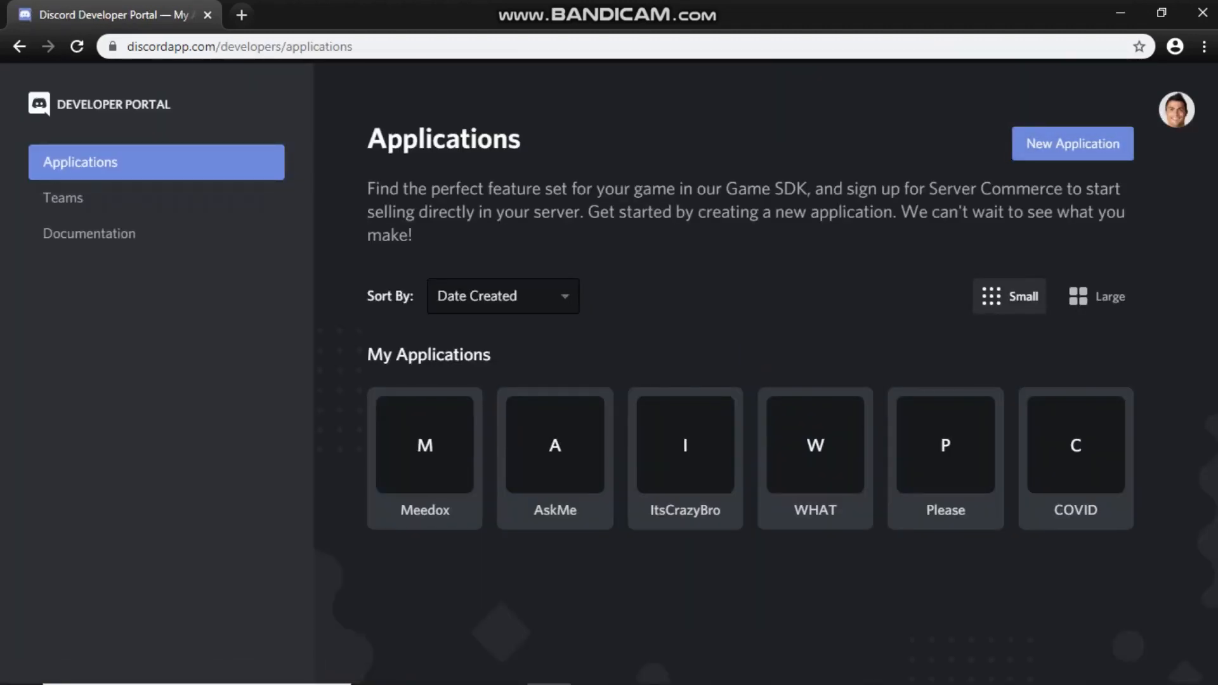
Create a new Developer Portal application named SmartBot.
click(1072, 143)
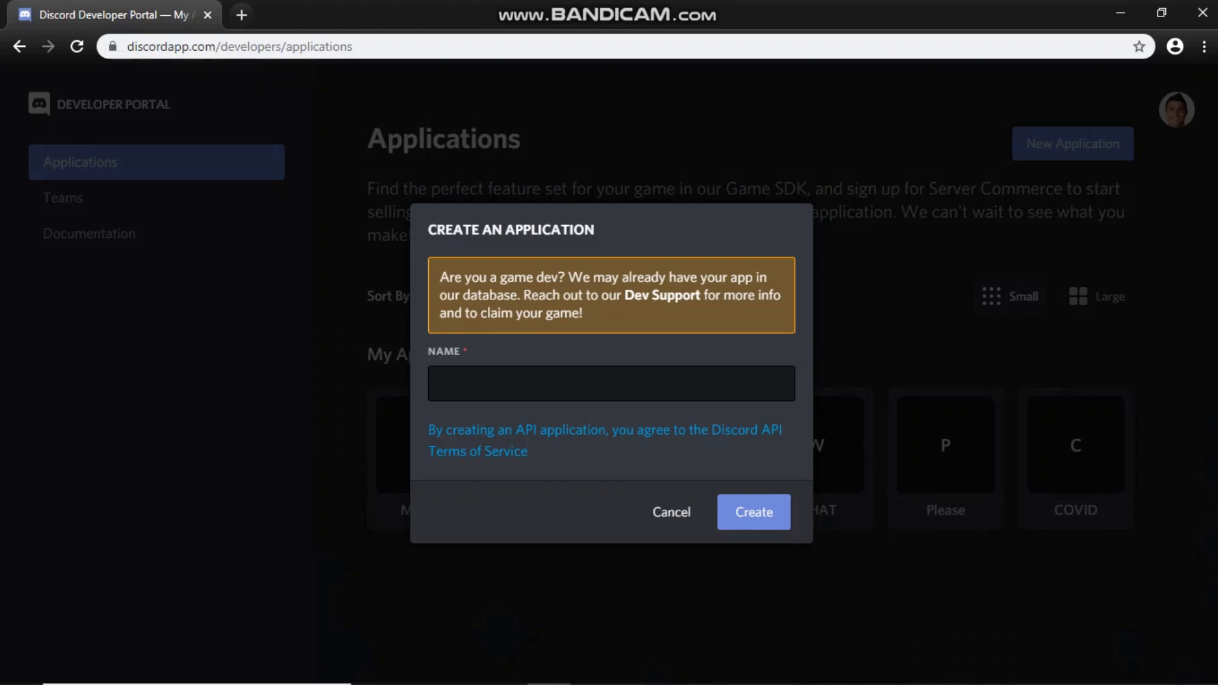
text(Smart)
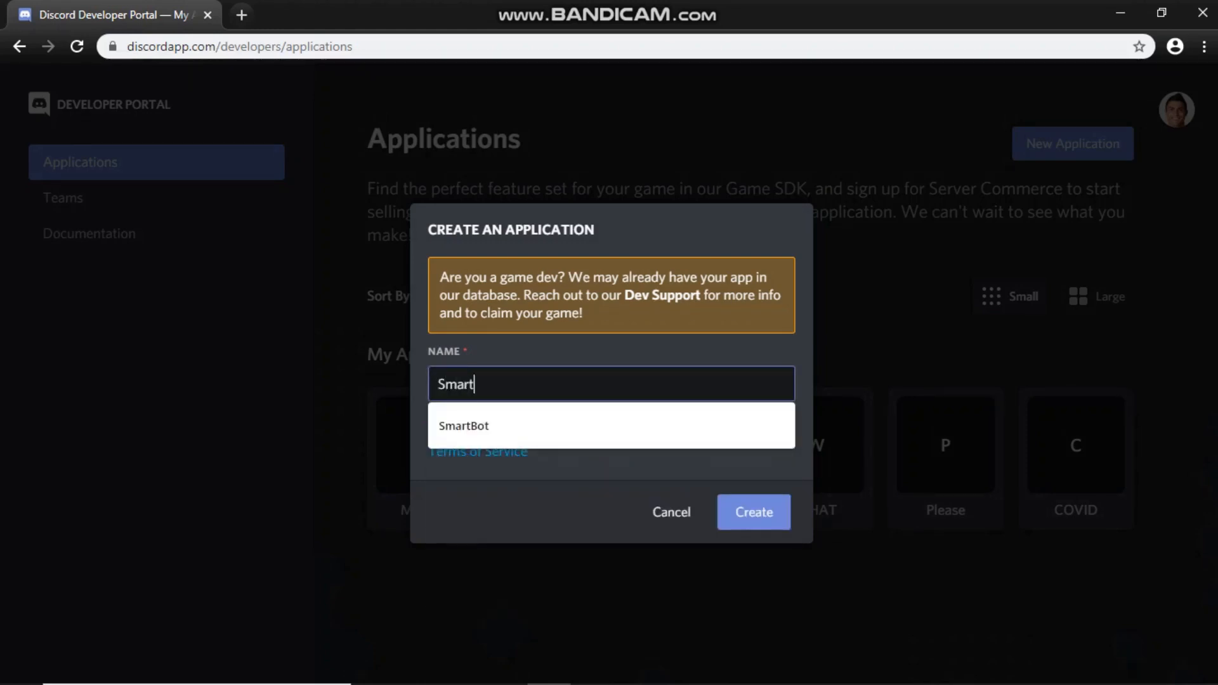
click(754, 513)
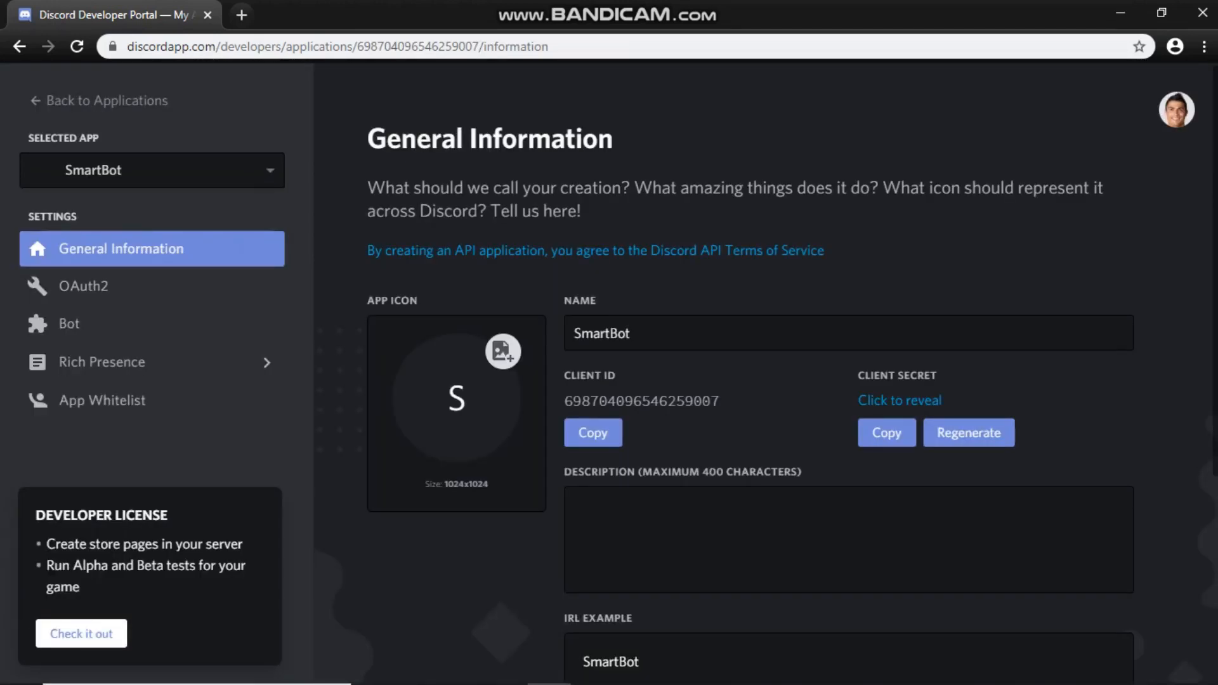
Add a bot user to SmartBot from its Bot settings and confirm.
click(68, 325)
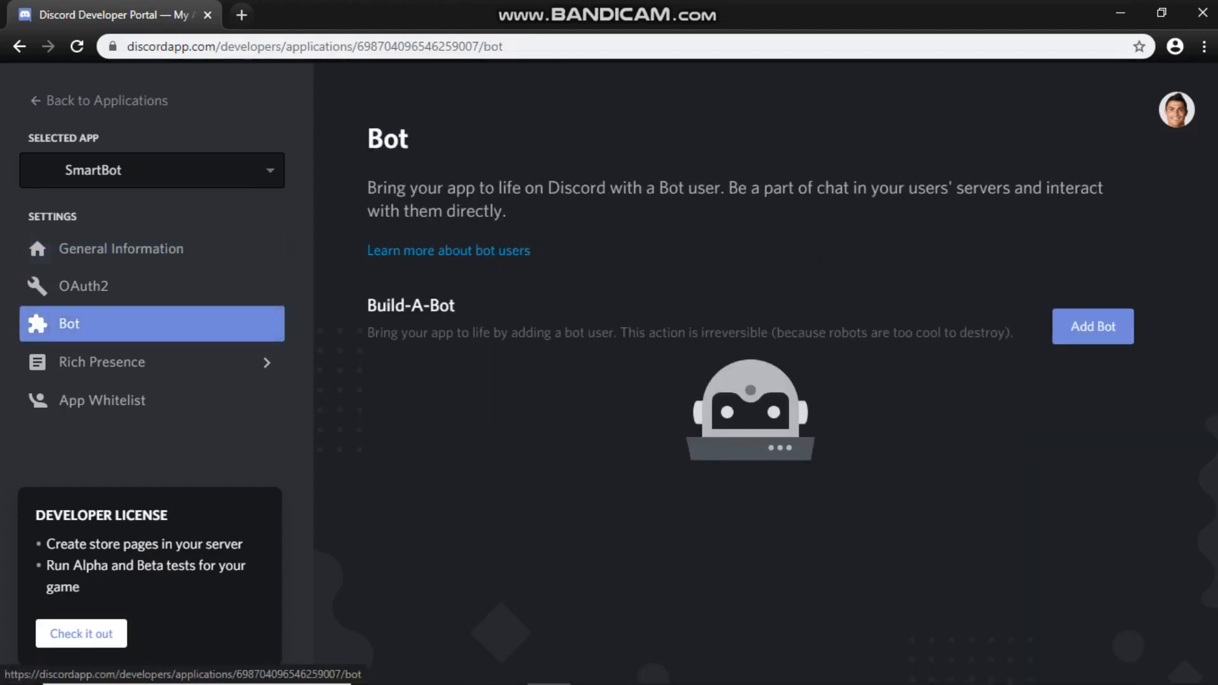
click(1093, 326)
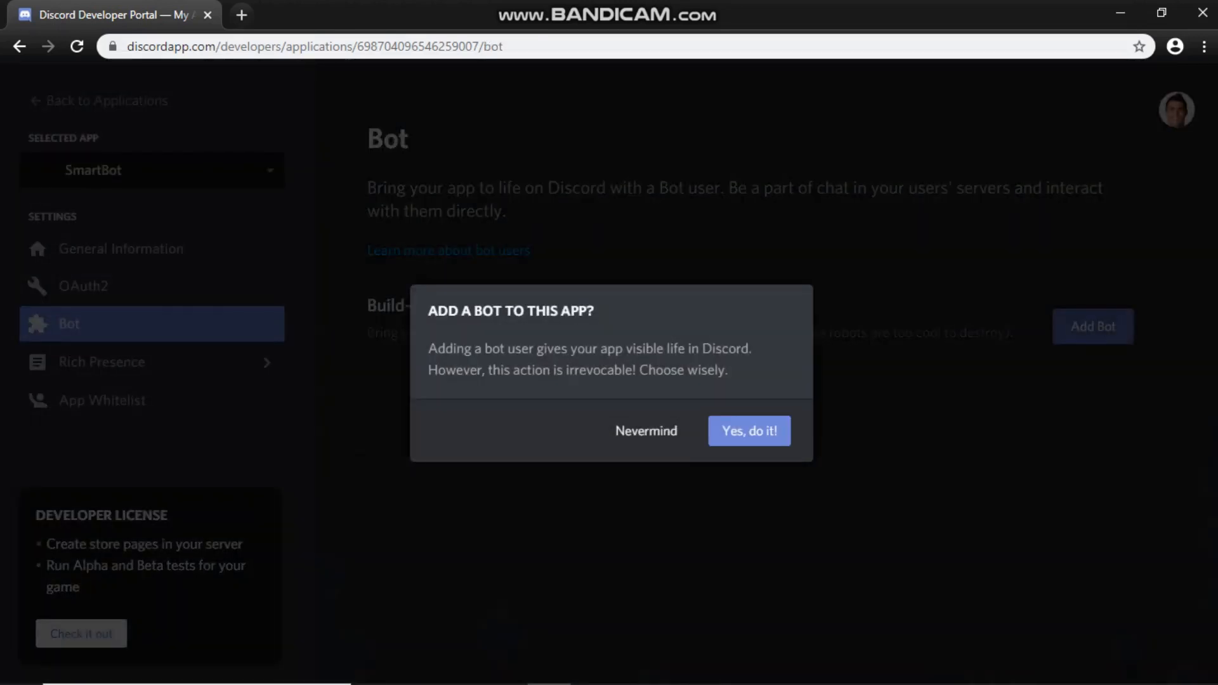
click(749, 431)
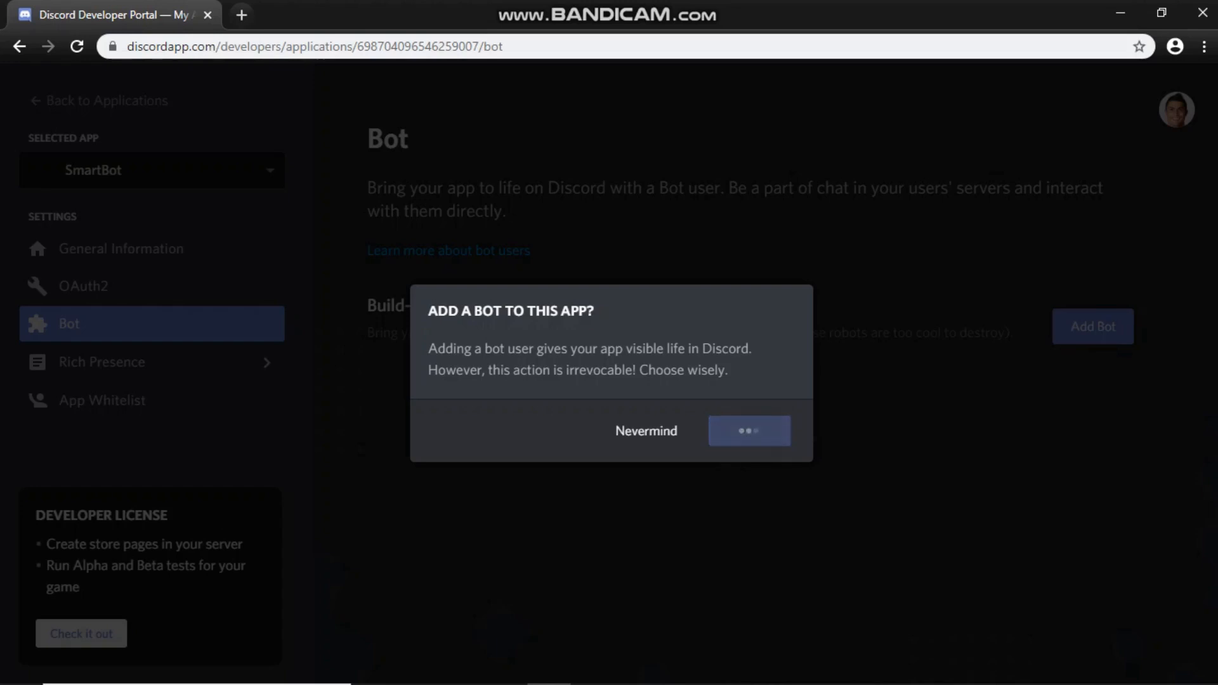
click(749, 431)
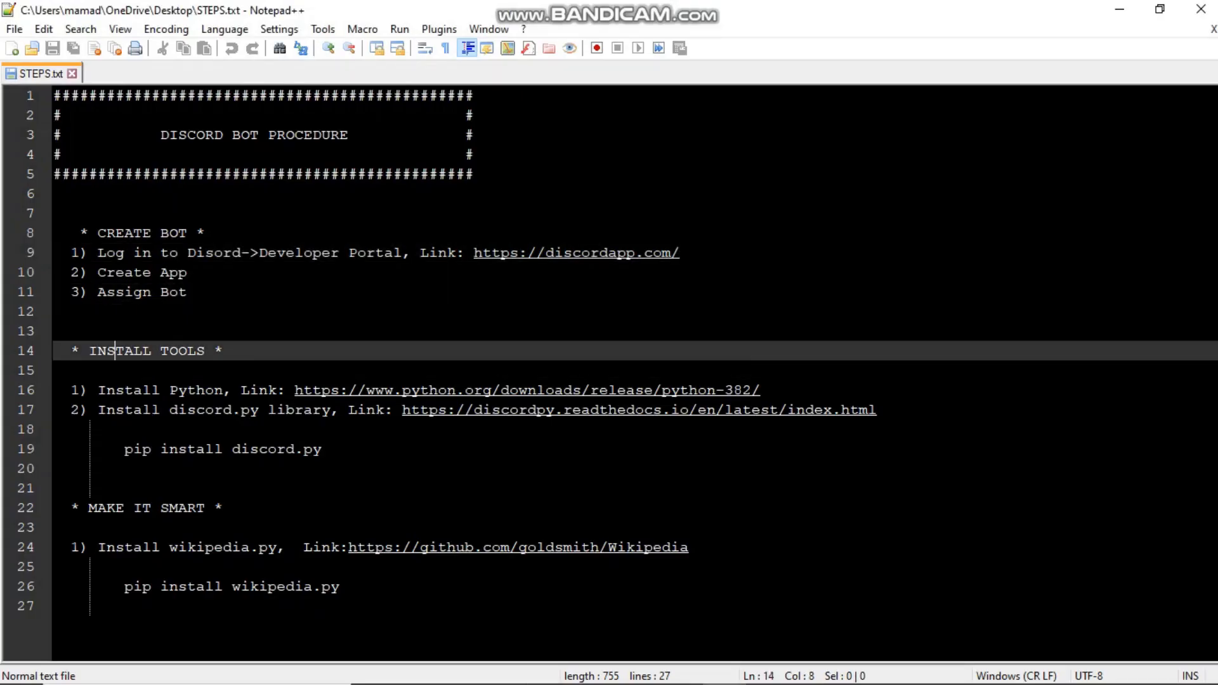
Open the Python 3.8.2 download link from the INSTALL TOOLS notes.
click(222, 351)
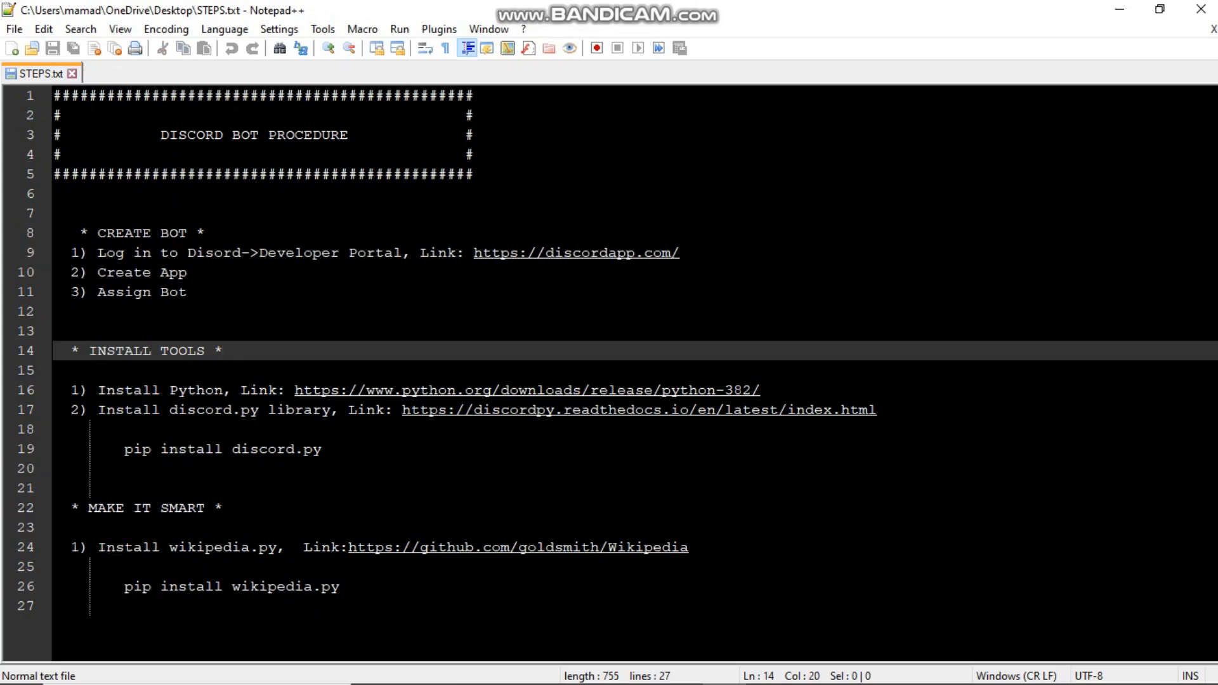
click(518, 389)
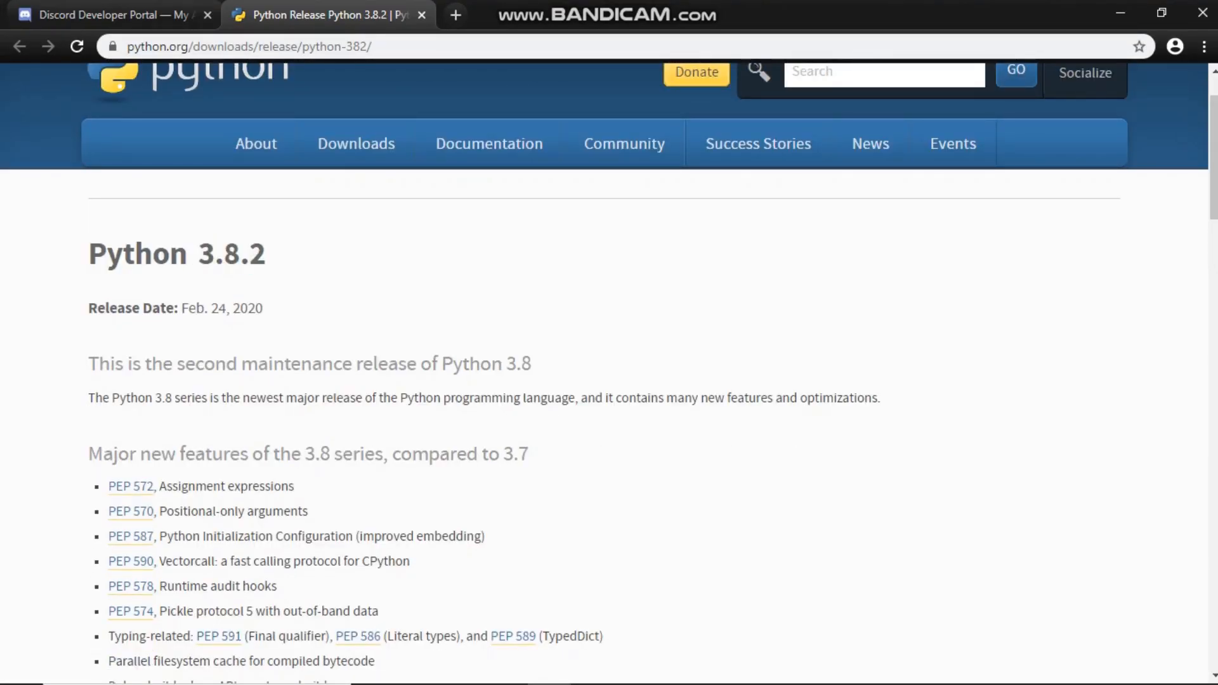
Scroll the Python 3.8.2 release page down to its Windows download files table.
scroll(down, 3)
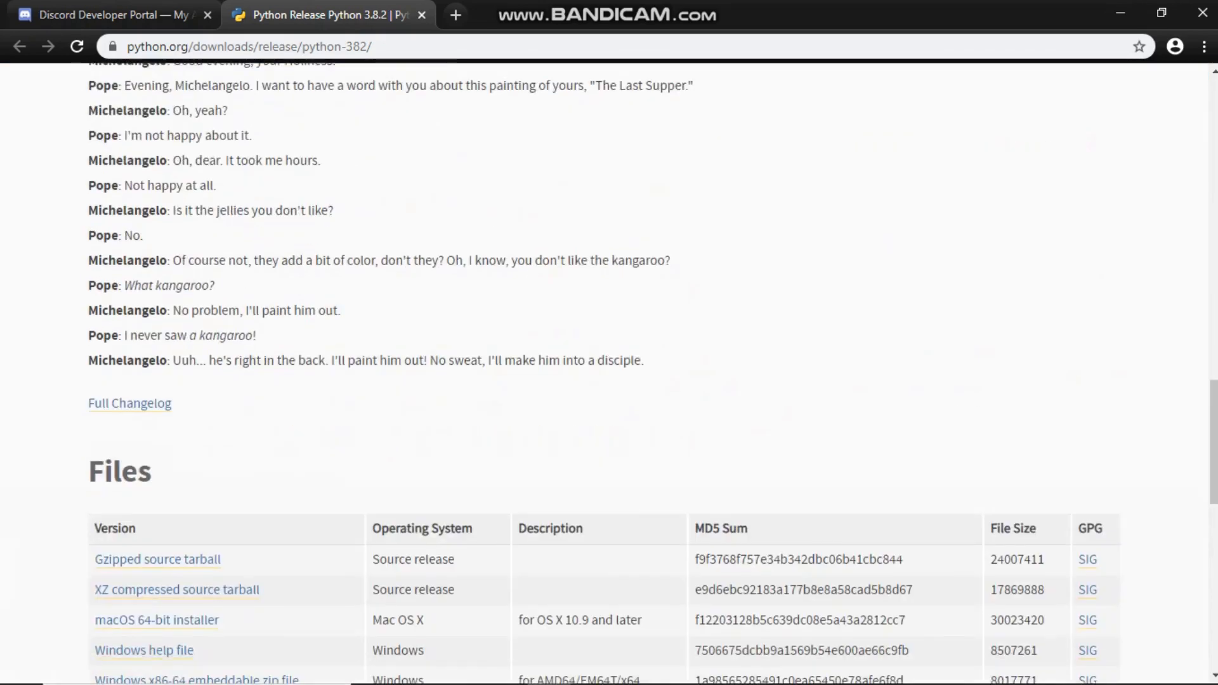
scroll(down, 3)
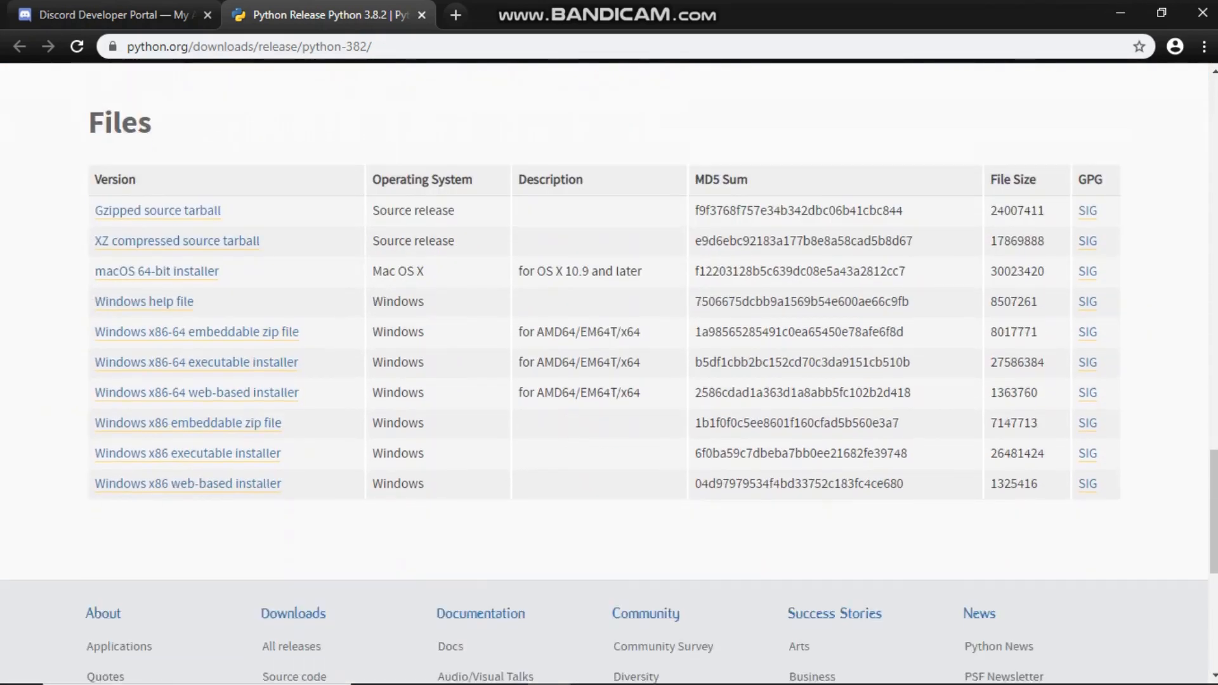
scroll(down, 3)
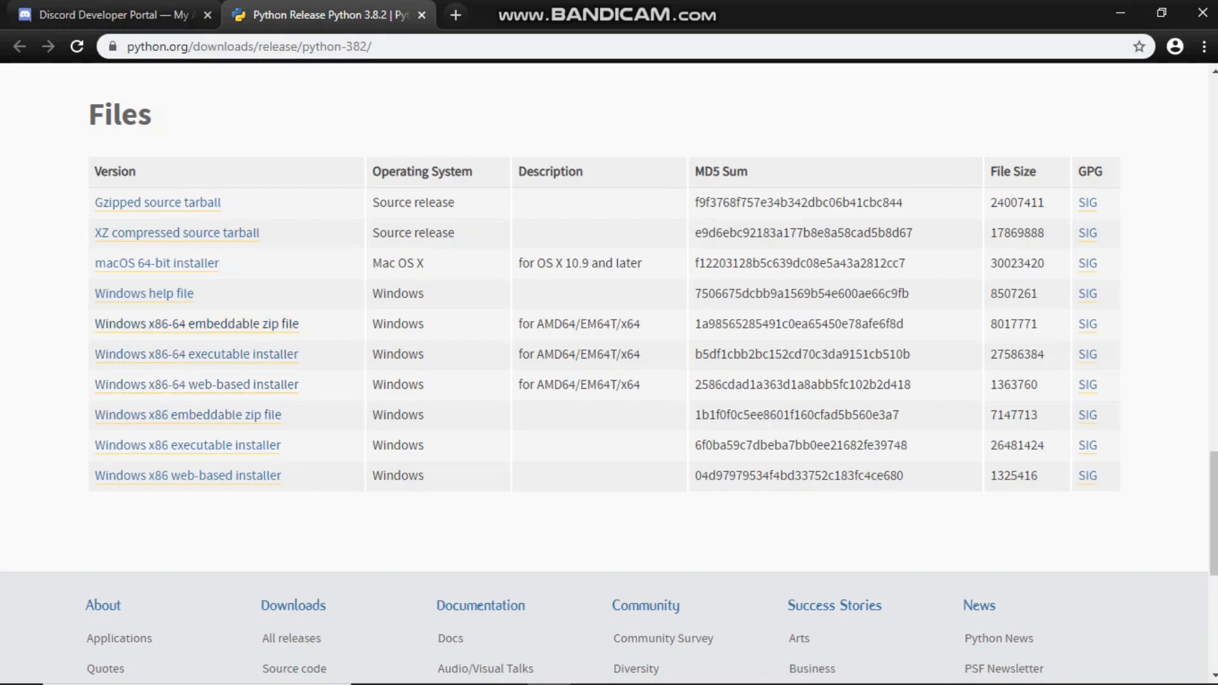
mouse_move(196, 354)
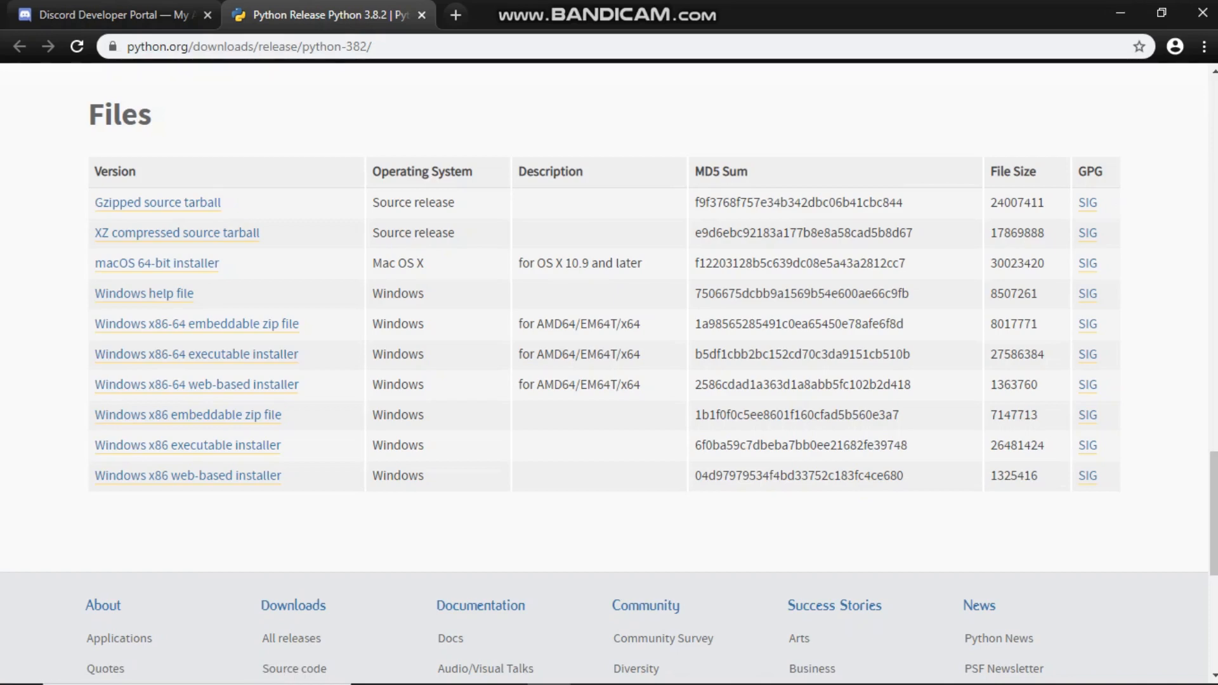
click(114, 16)
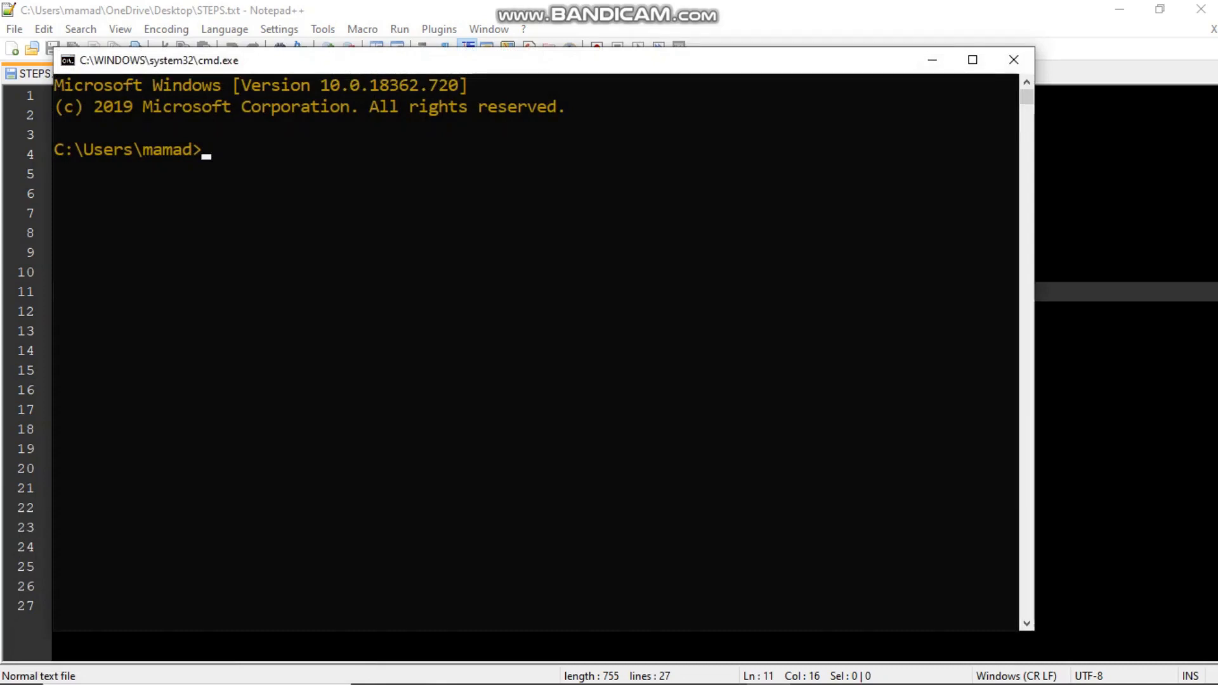
Run 'pip install discord.py' in Command Prompt, fixing the misspelled package name.
text(pip in)
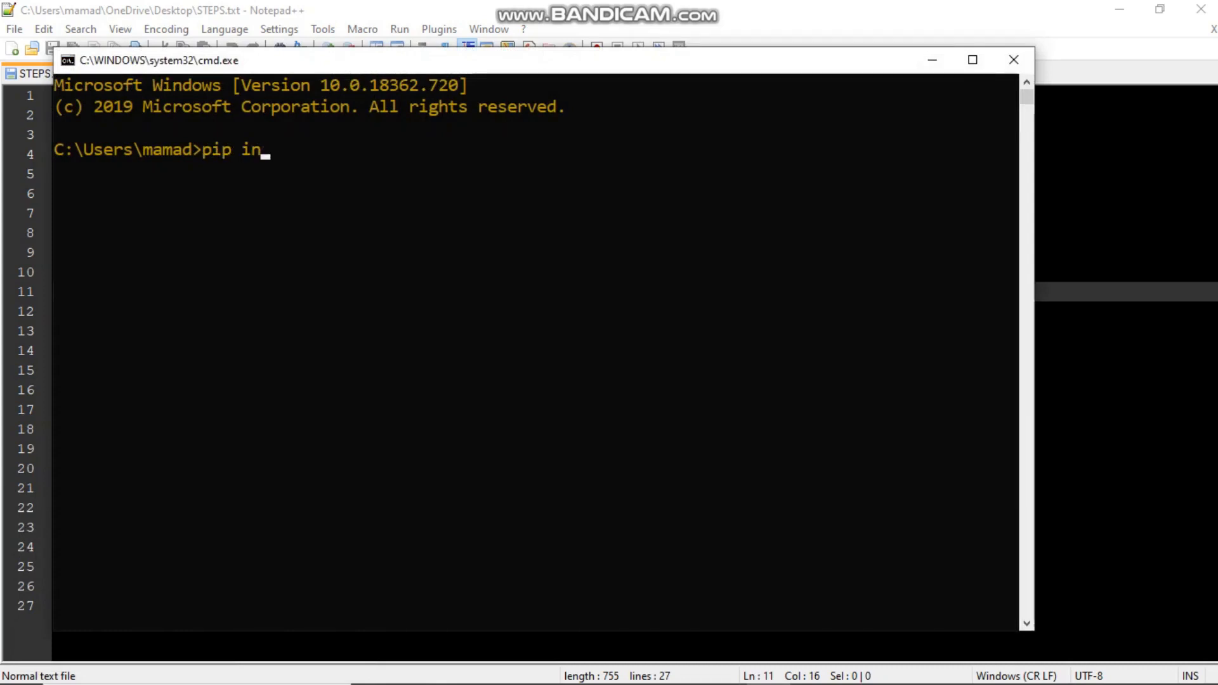
text(stall dsico)
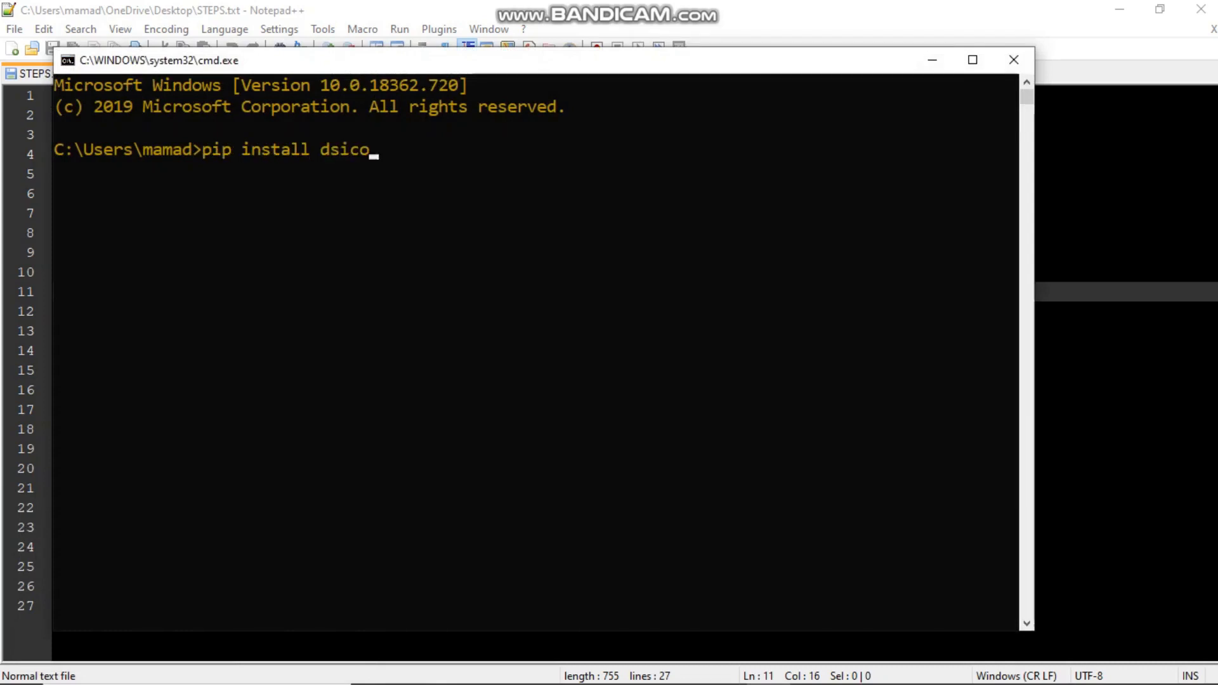
key(BackSpace)
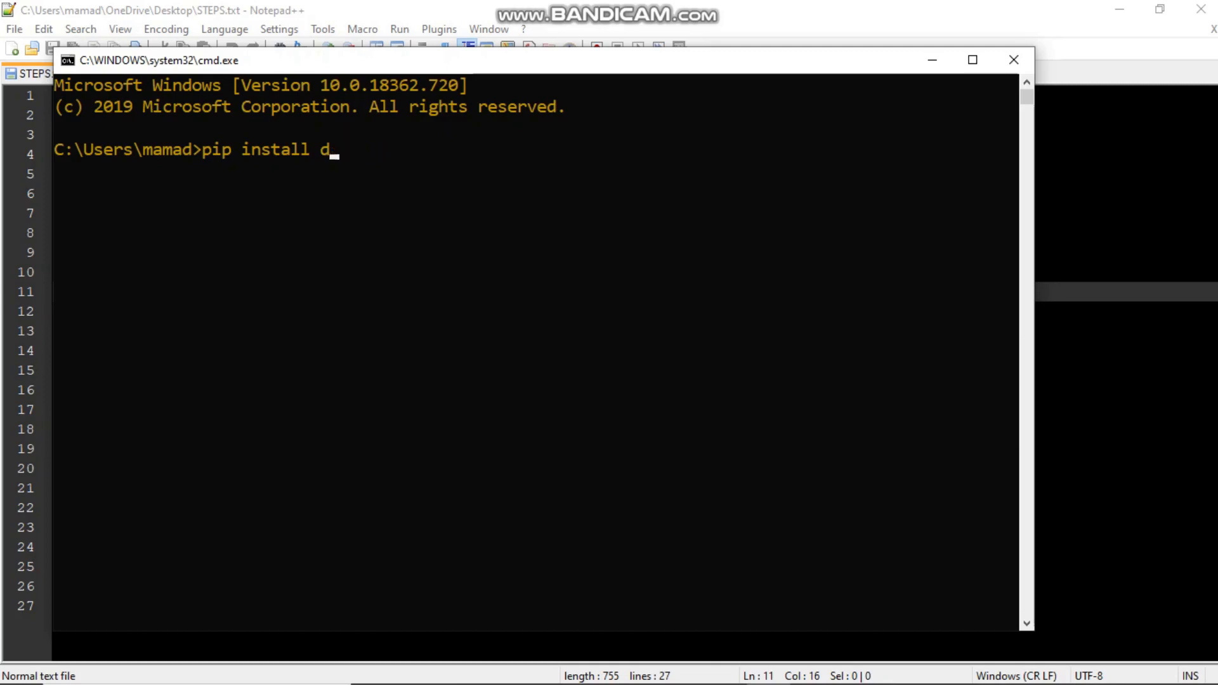
text(iscord.py)
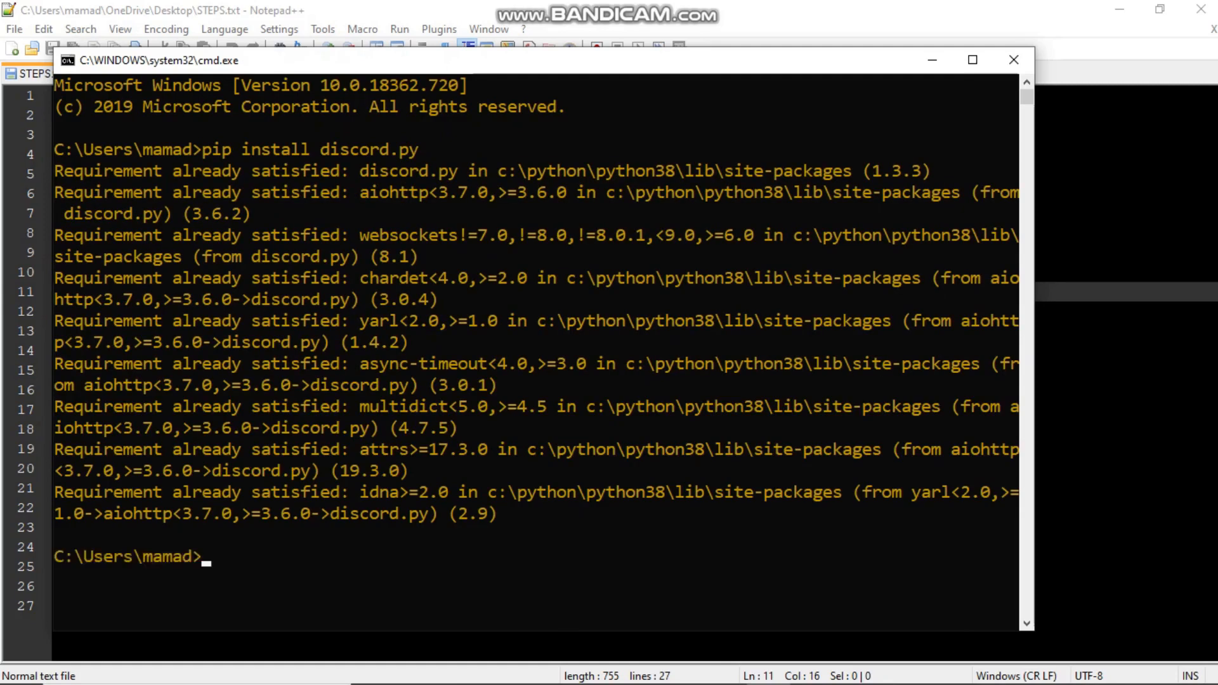
double_click(106, 171)
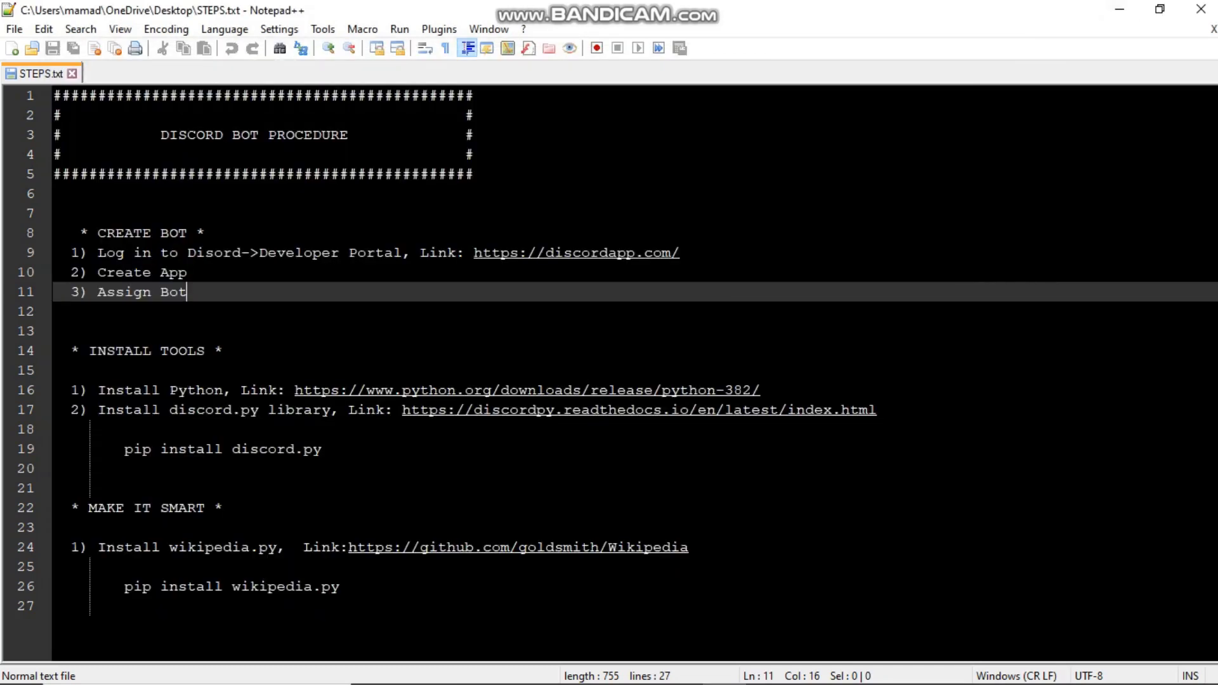
Move the Notepad++ STEPS window aside to reveal the desktop's bot folder.
drag(73, 311, 99, 469)
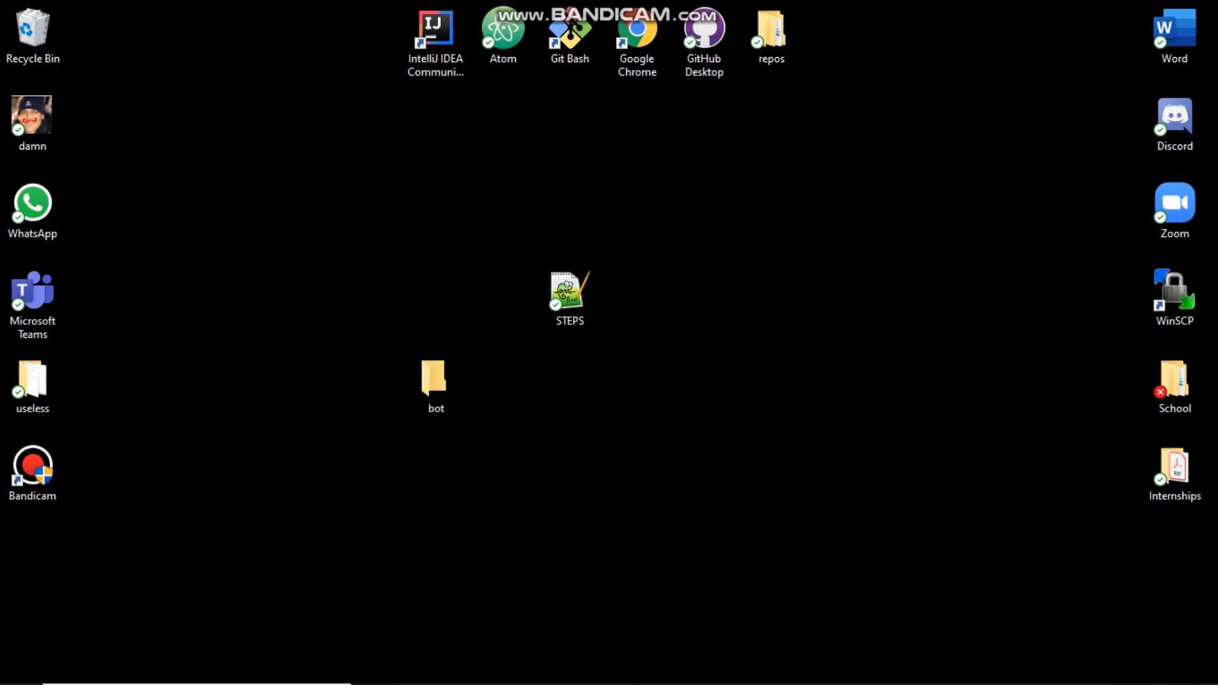
Open the bot folder and add a new text document named bot.
double_click(435, 381)
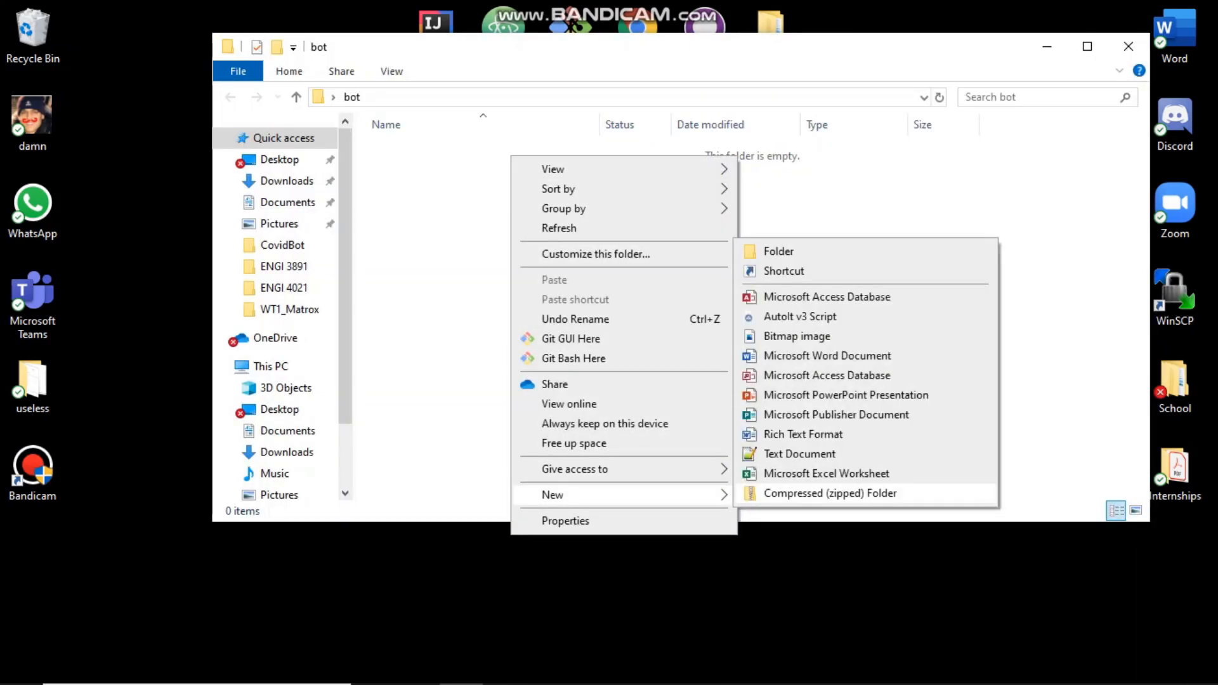
click(799, 454)
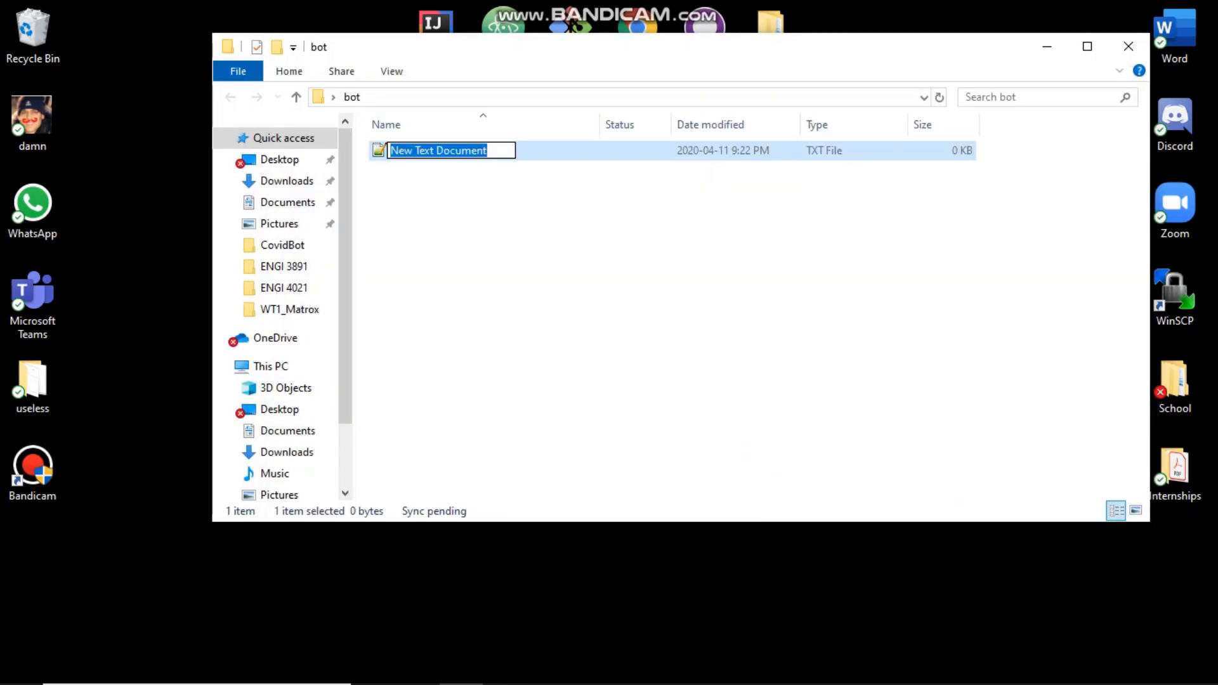
key(Enter)
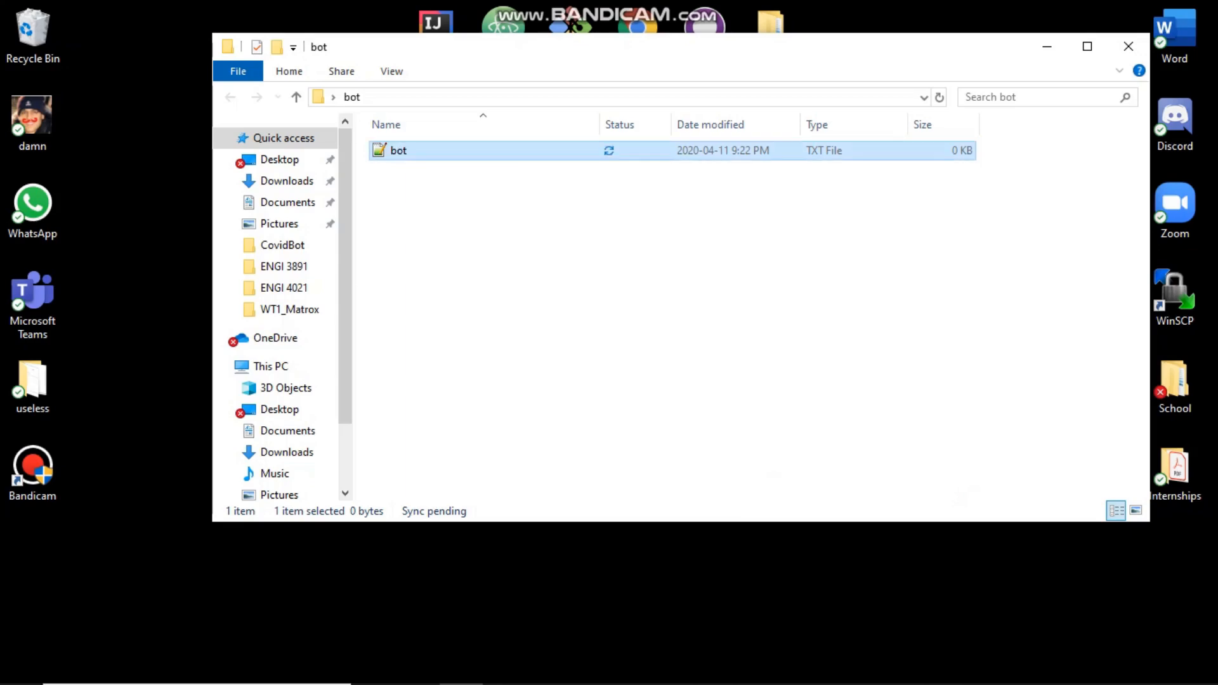
Open bot.txt in Notepad++ and Save As bot.py.
double_click(398, 150)
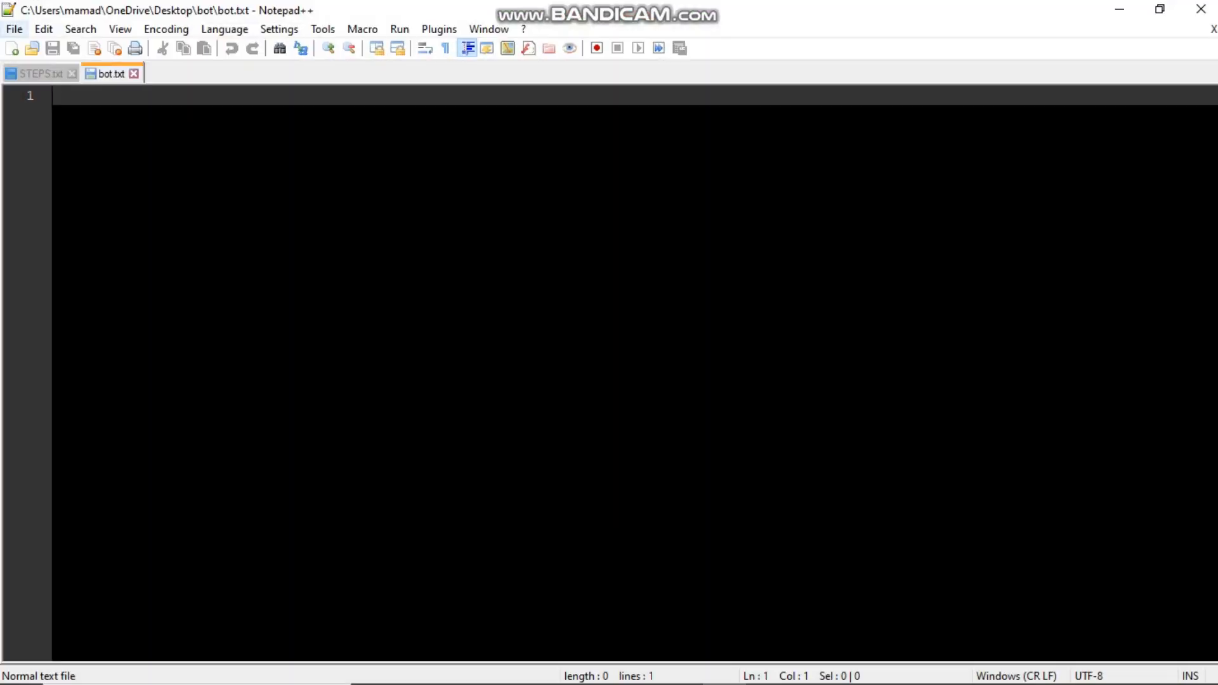
click(16, 29)
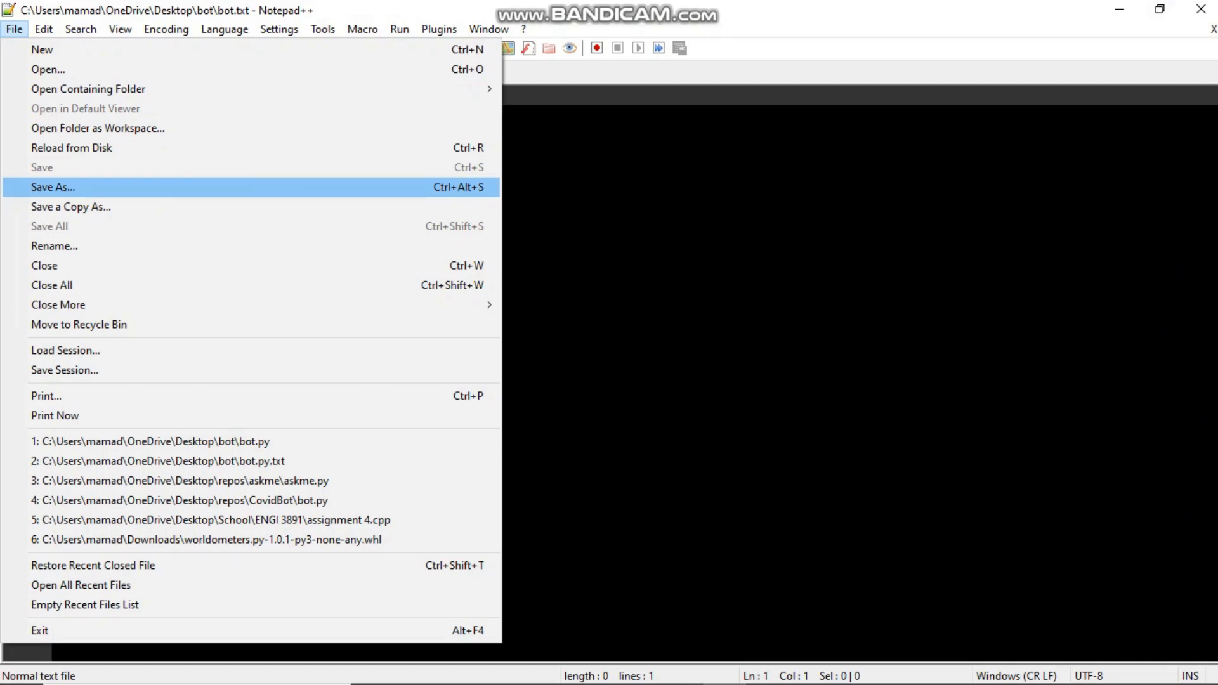
click(49, 186)
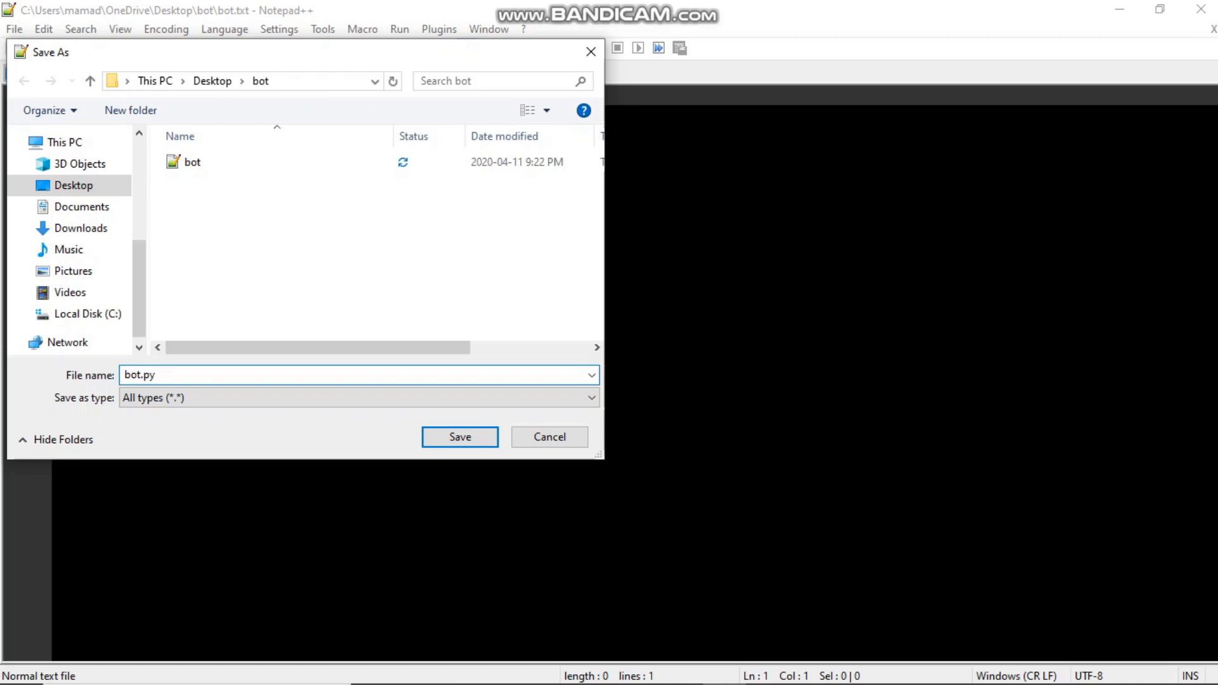
click(460, 437)
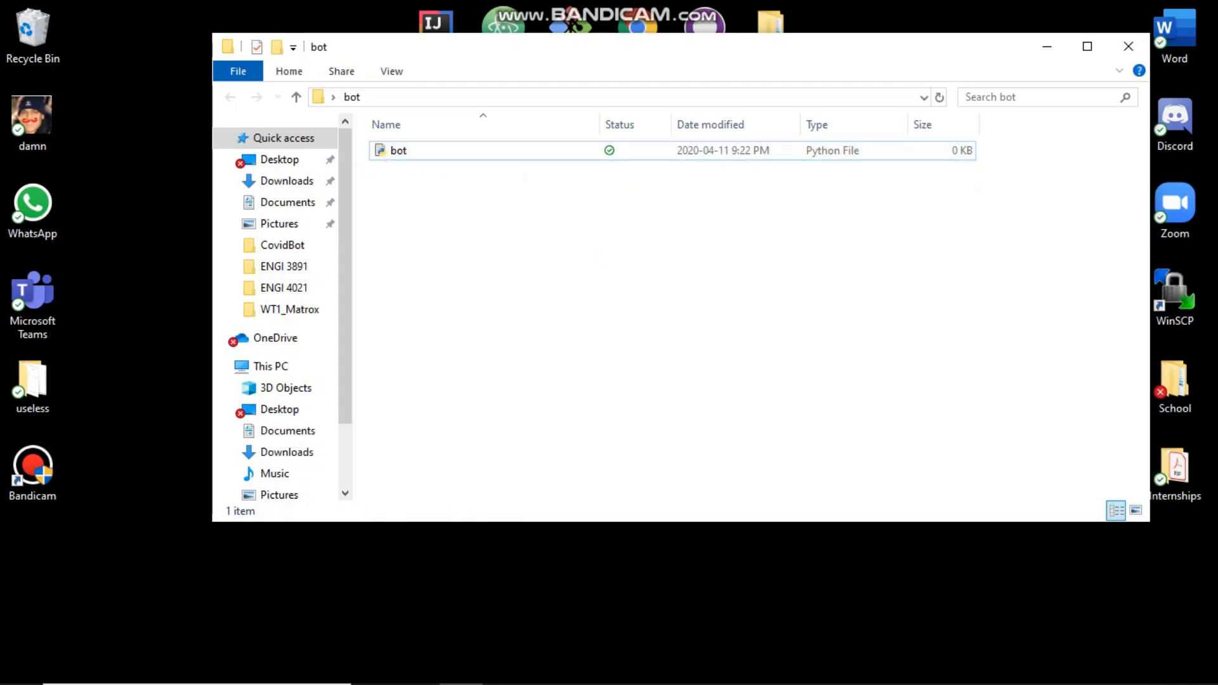
click(1122, 48)
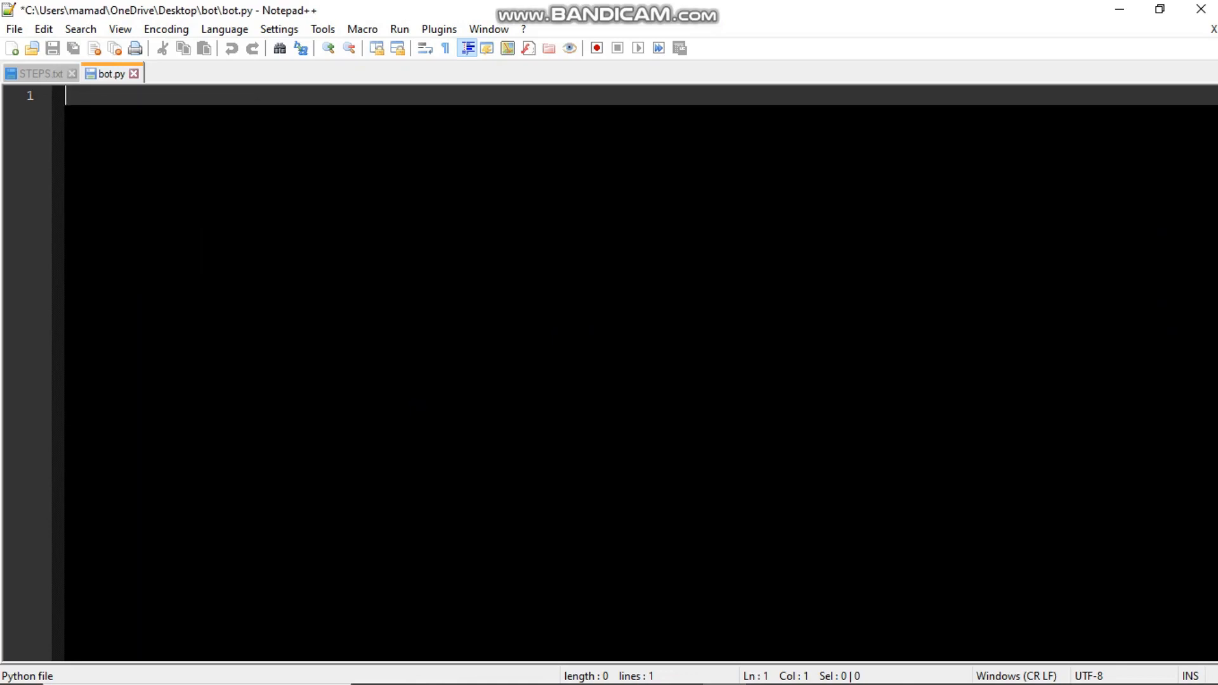
Type 'import discord.py' and 'from discord.ext import commands' as bot.py's opening lines.
text(import discord.py)
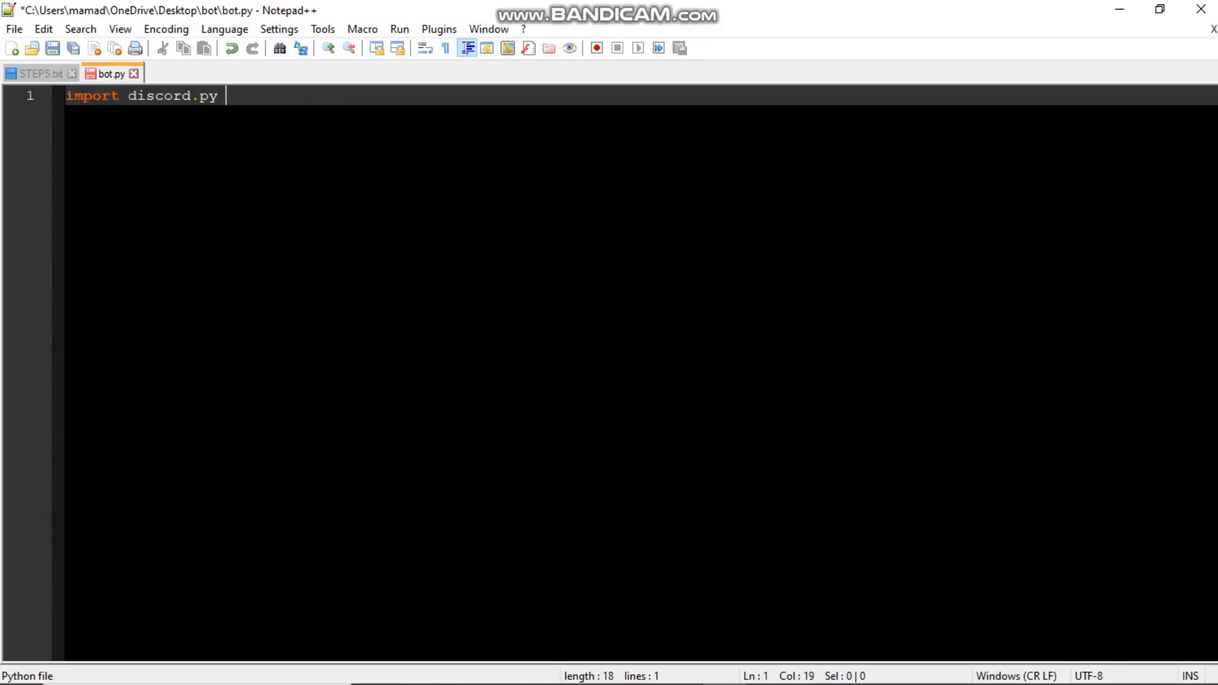
text(from)
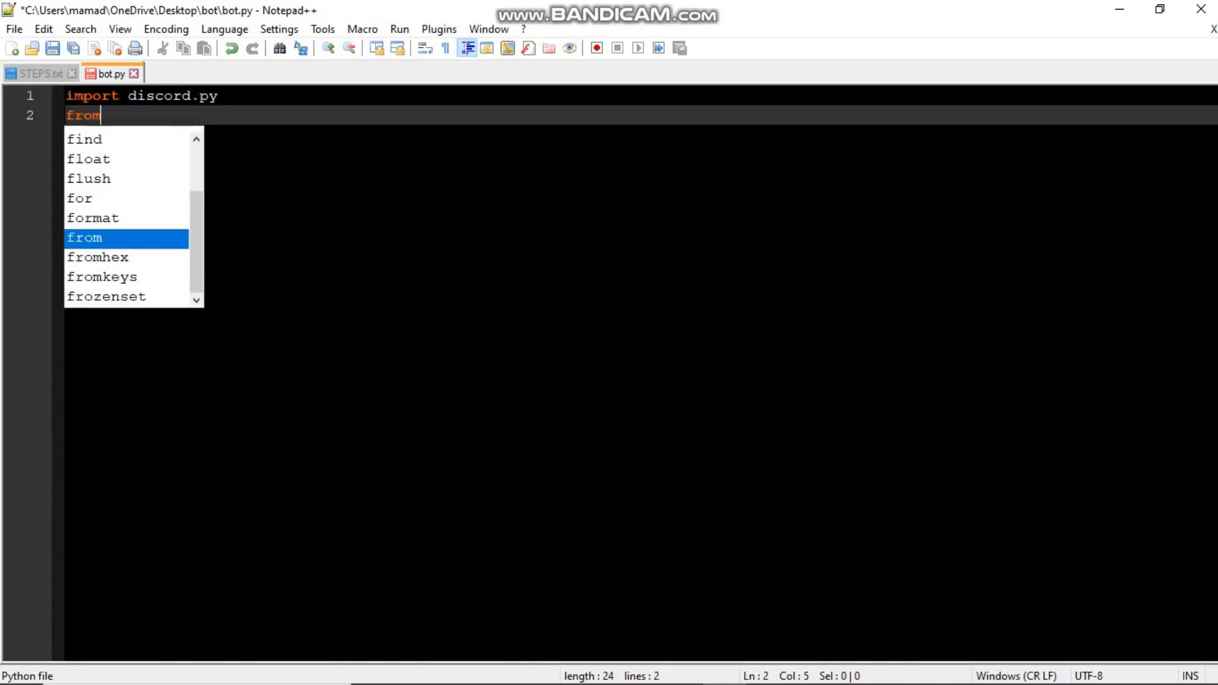
text(discord)
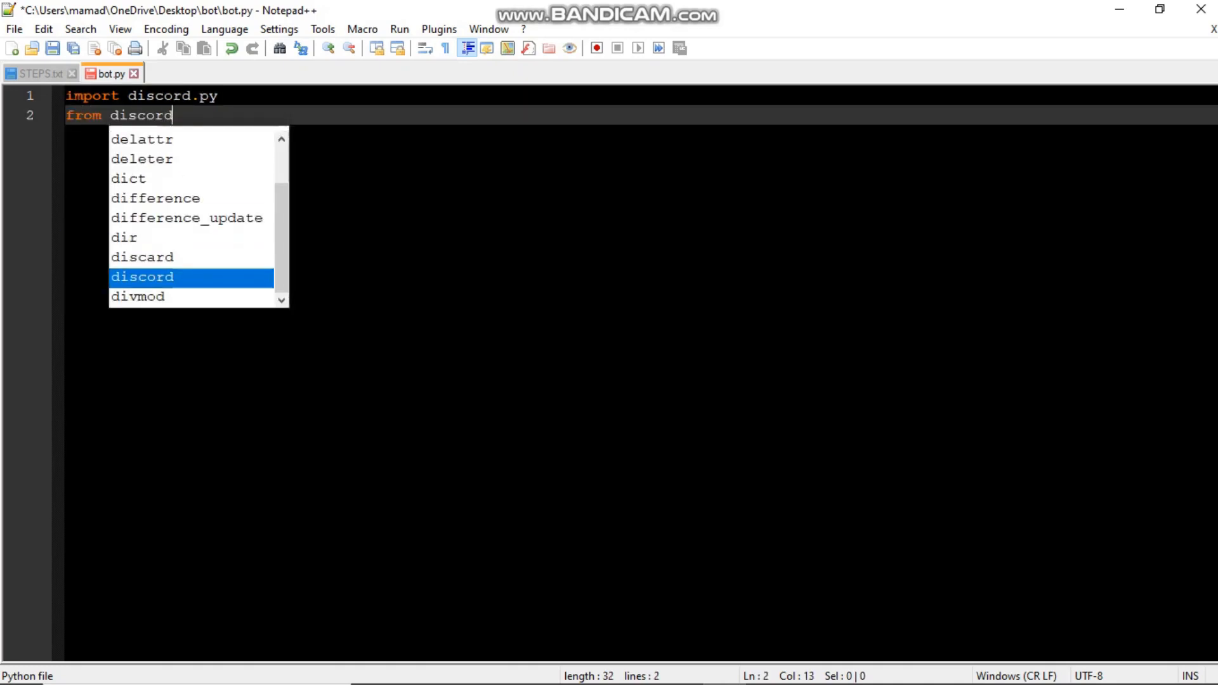
text(.ext)
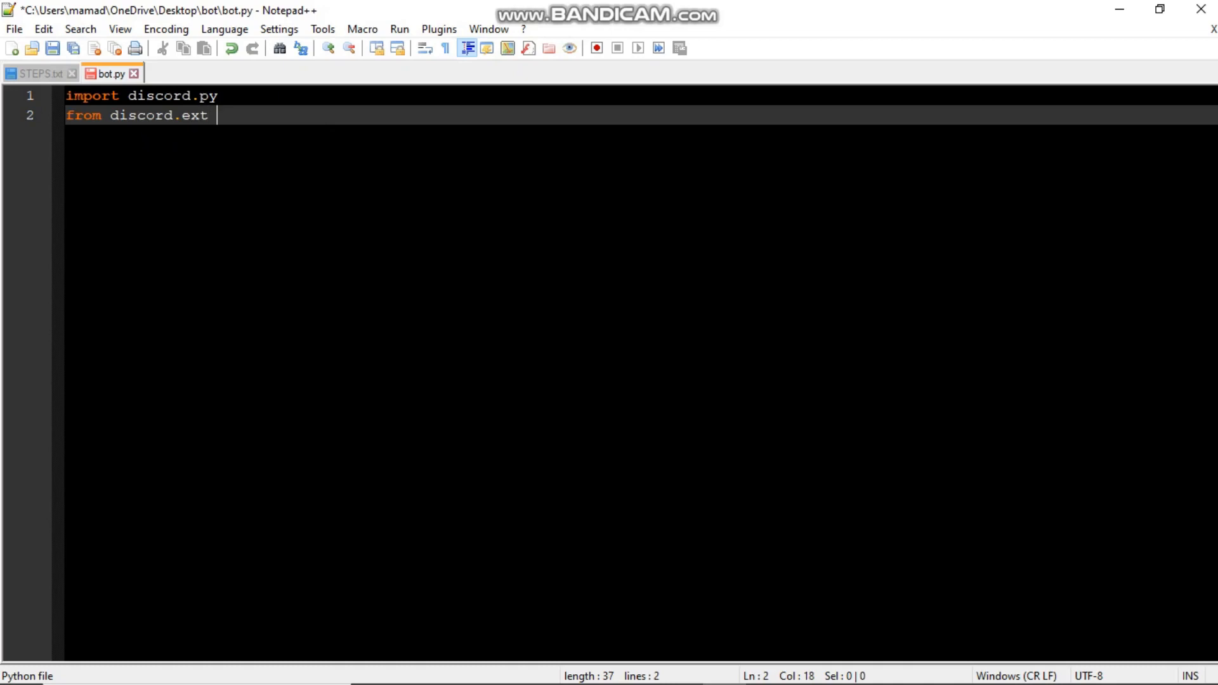
text(import commands)
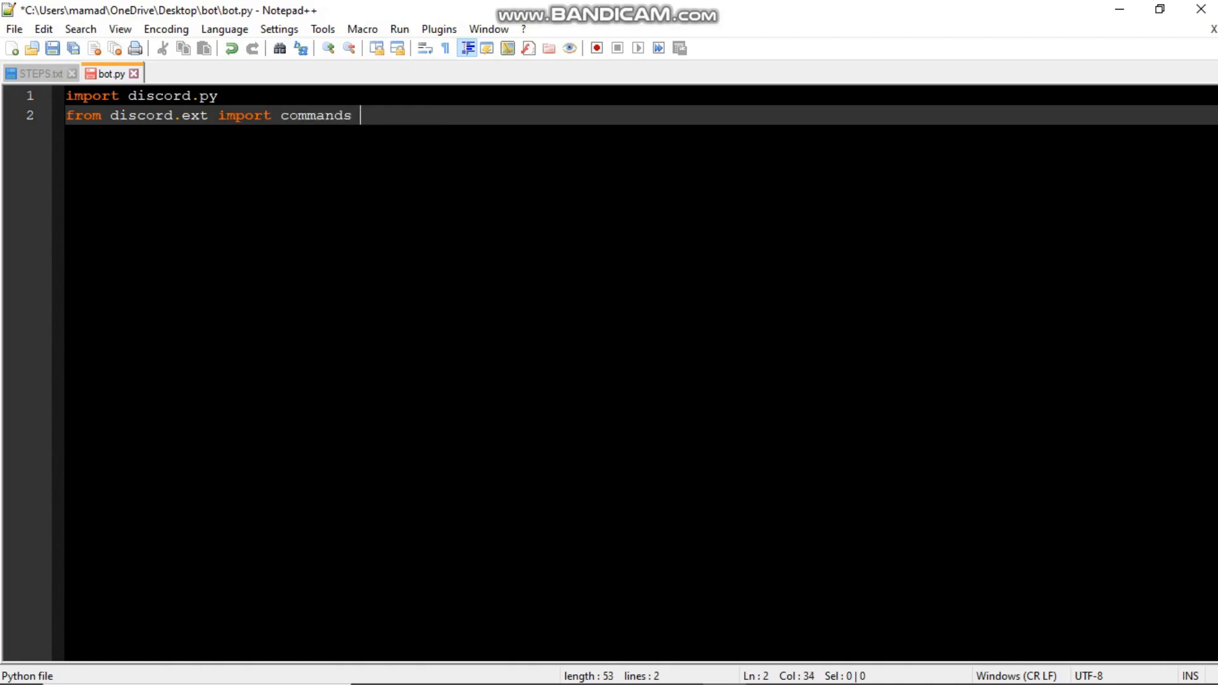
key(Enter)
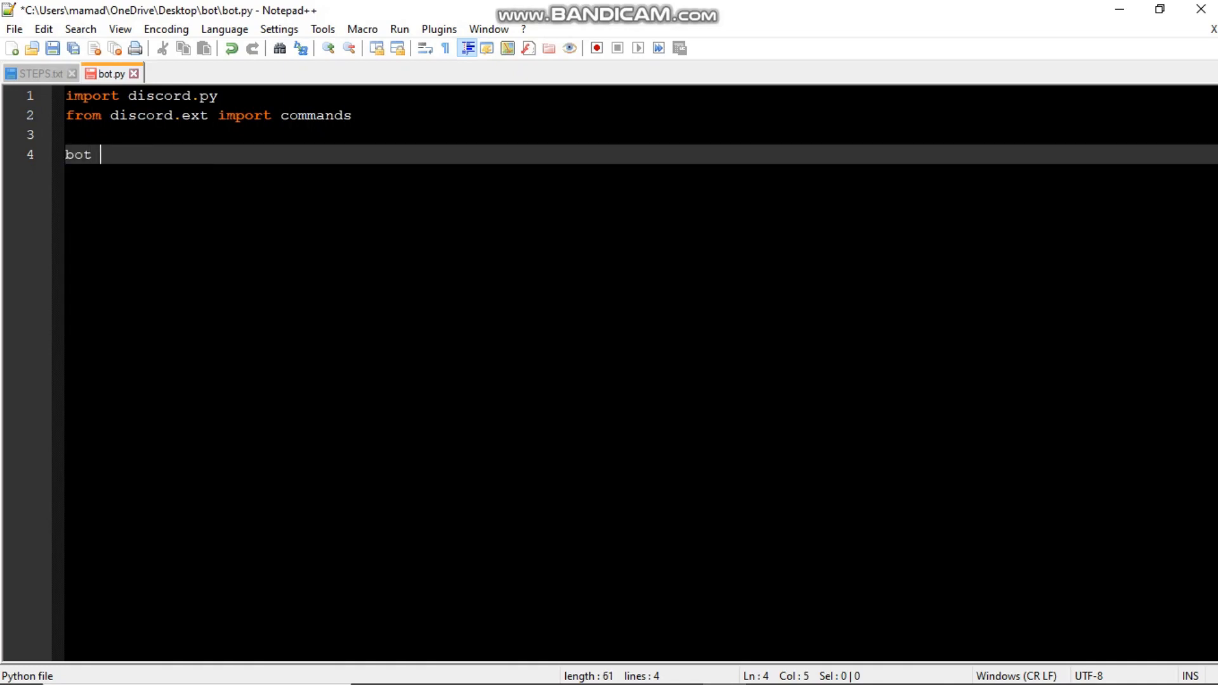
Replace the partial line with bot = commands.Bot(command_prefix = '+') and start a new line.
key(BackSpace)
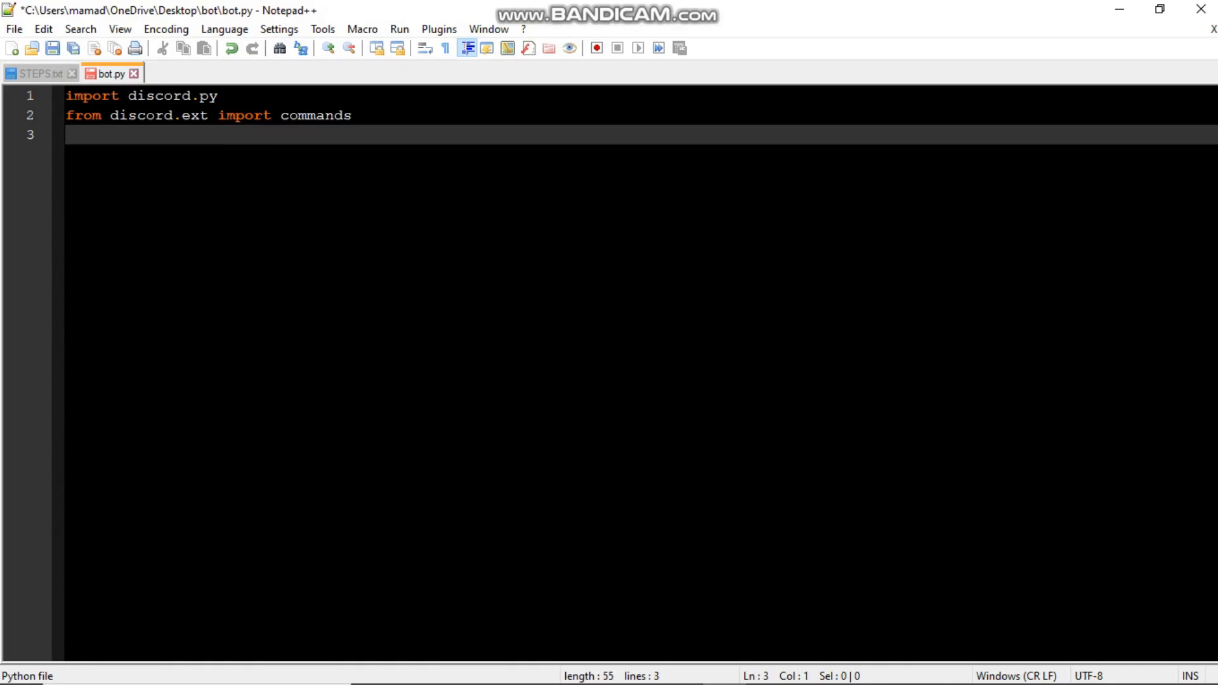
text(bot =)
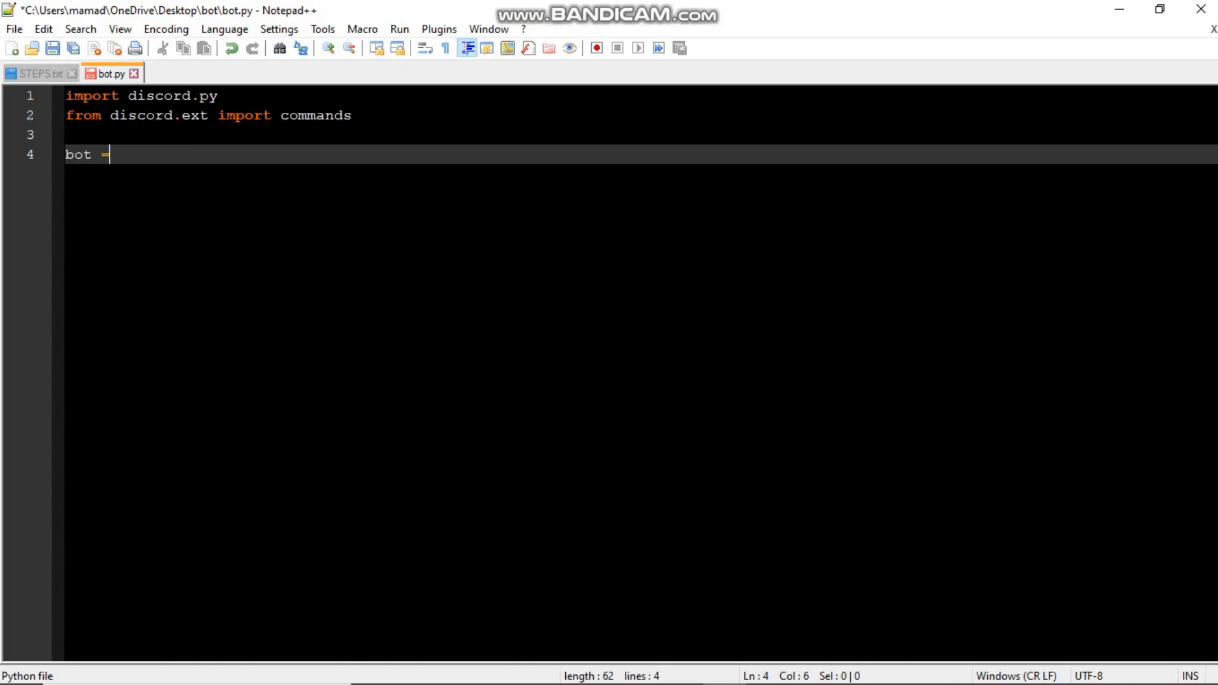
text(commands)
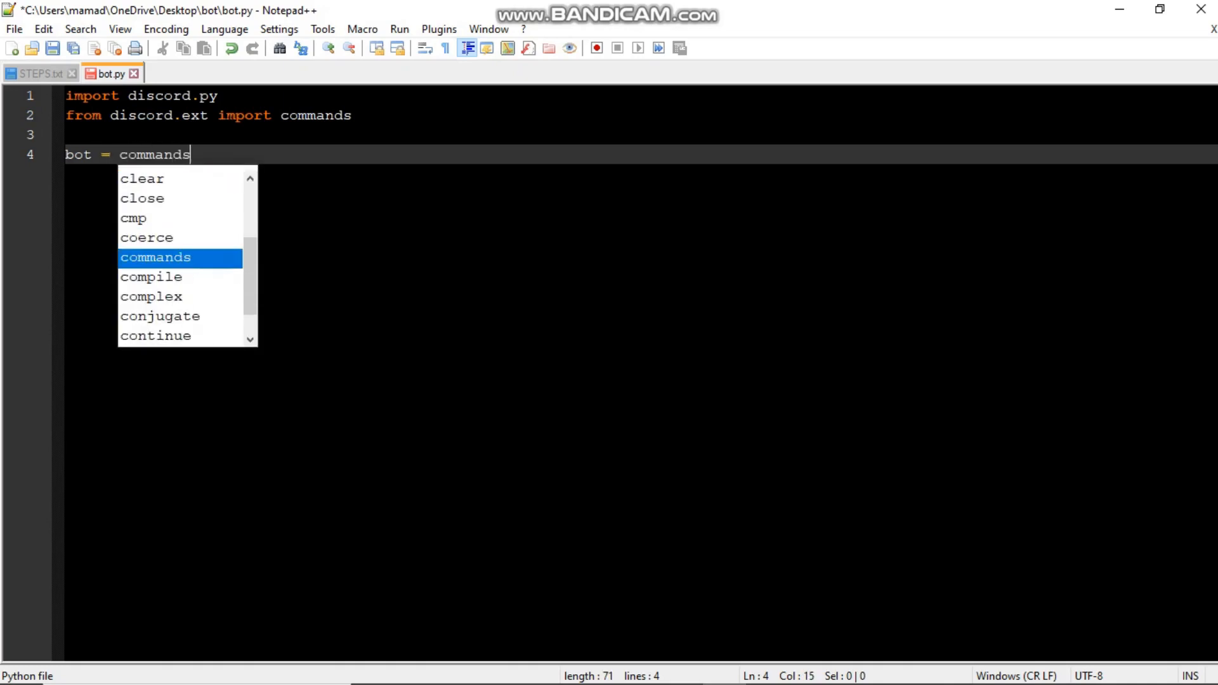
text(.Bot)
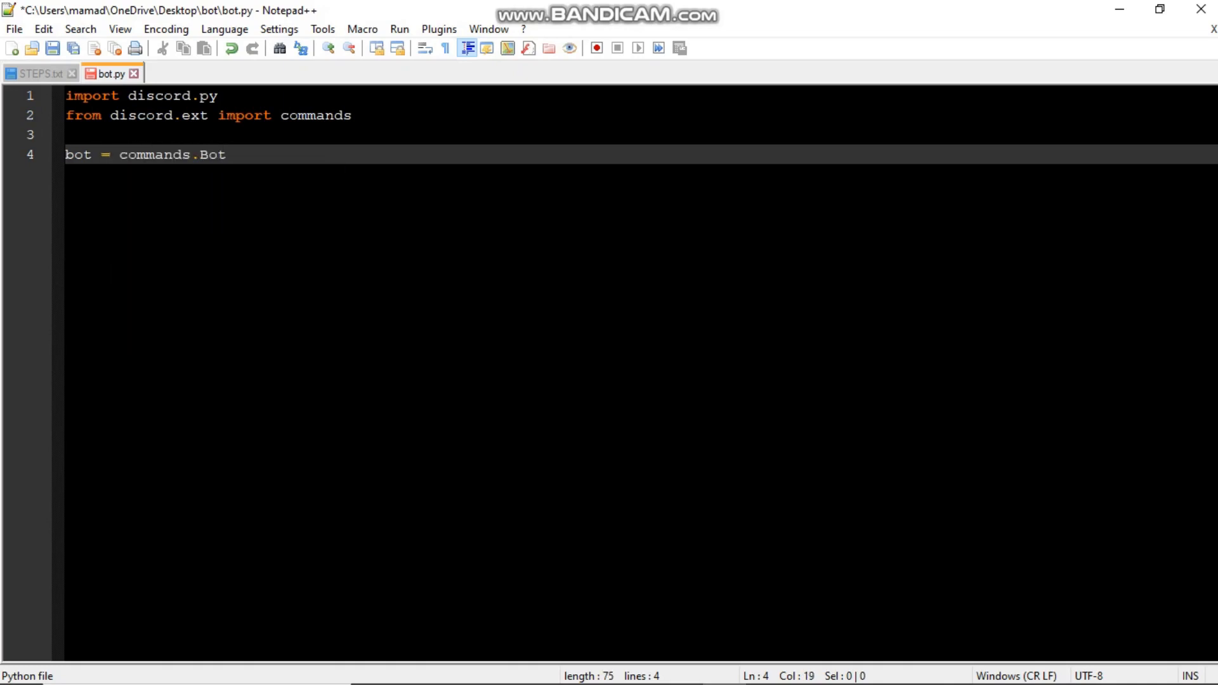
text((command)
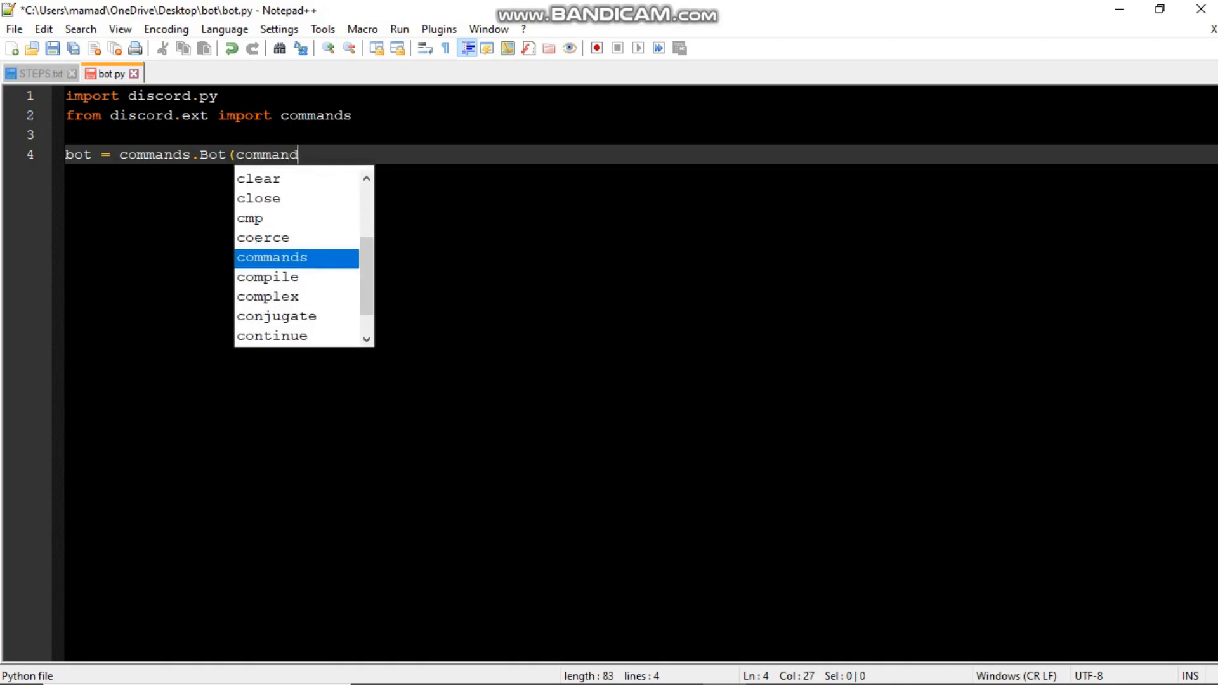
text(_prefi)
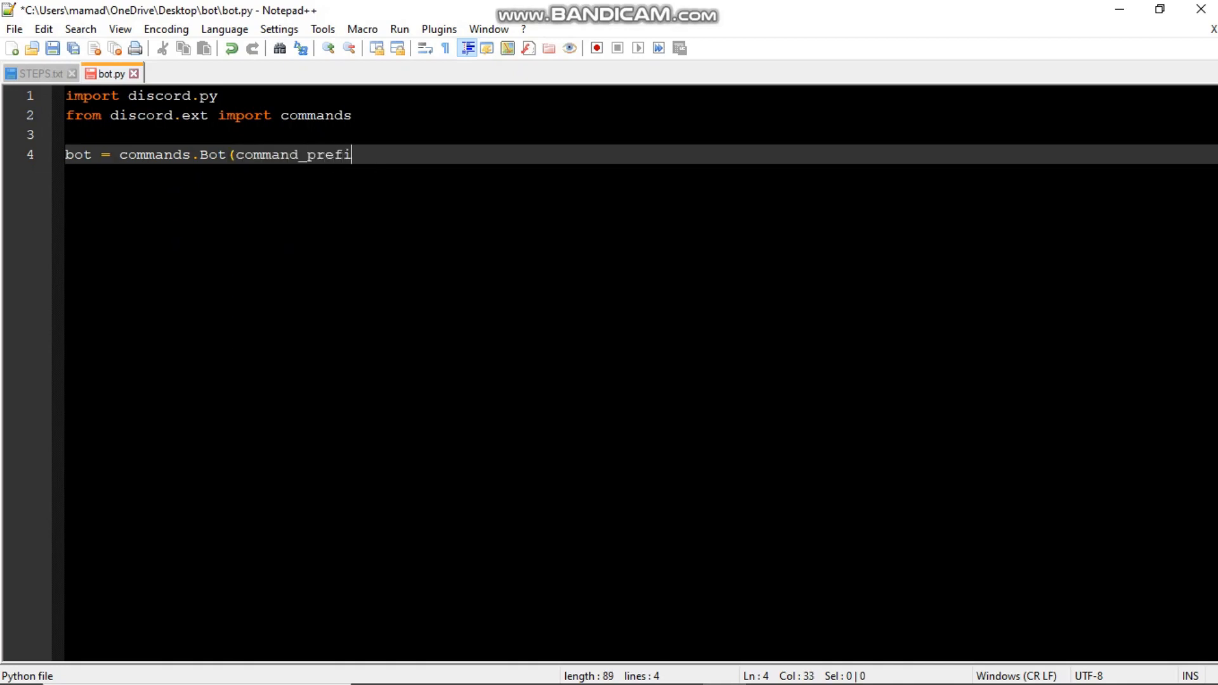
text(x =)
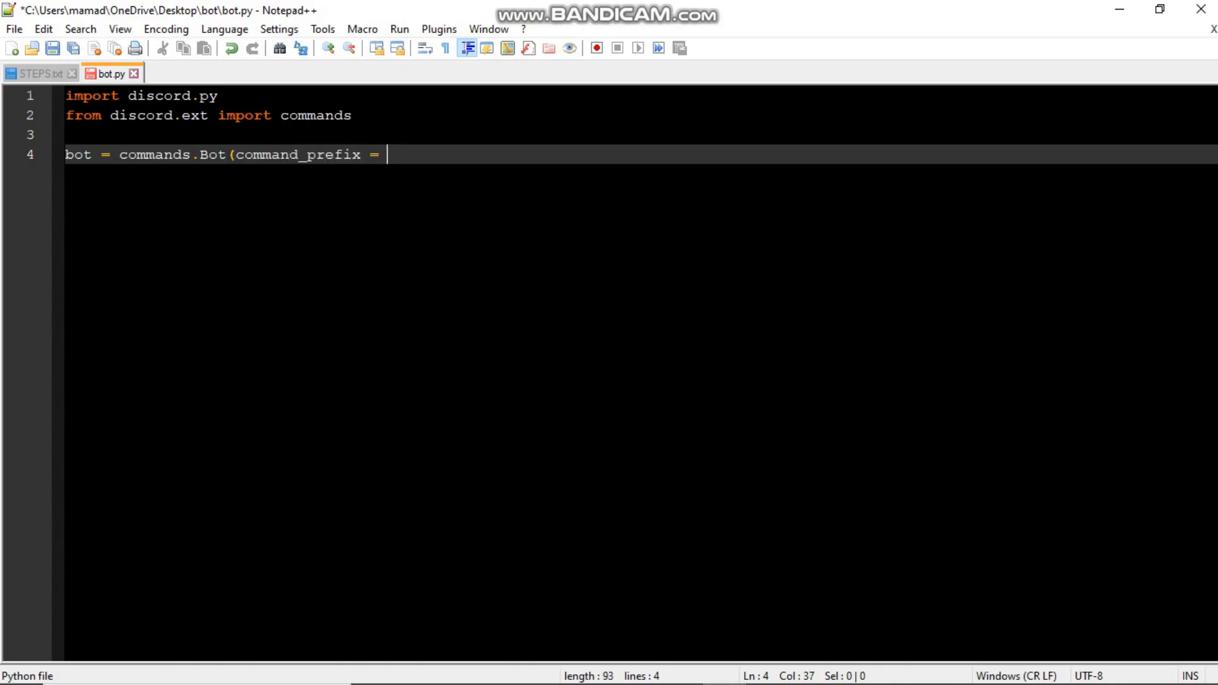
text('')
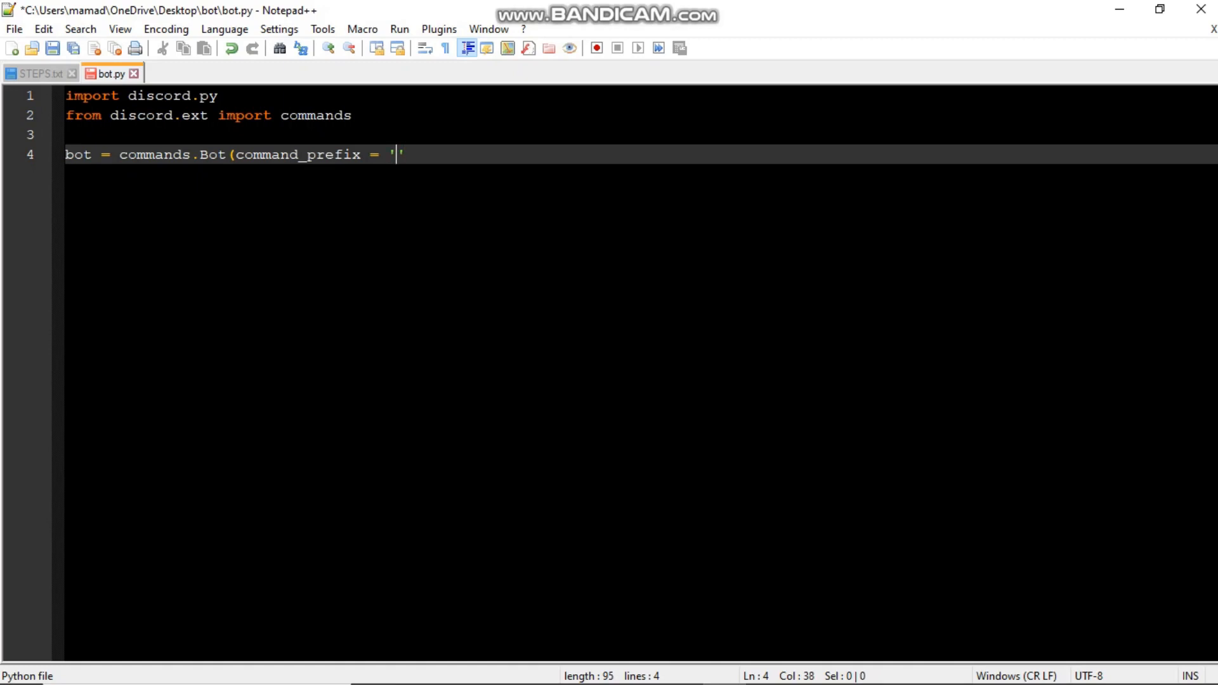
text(')
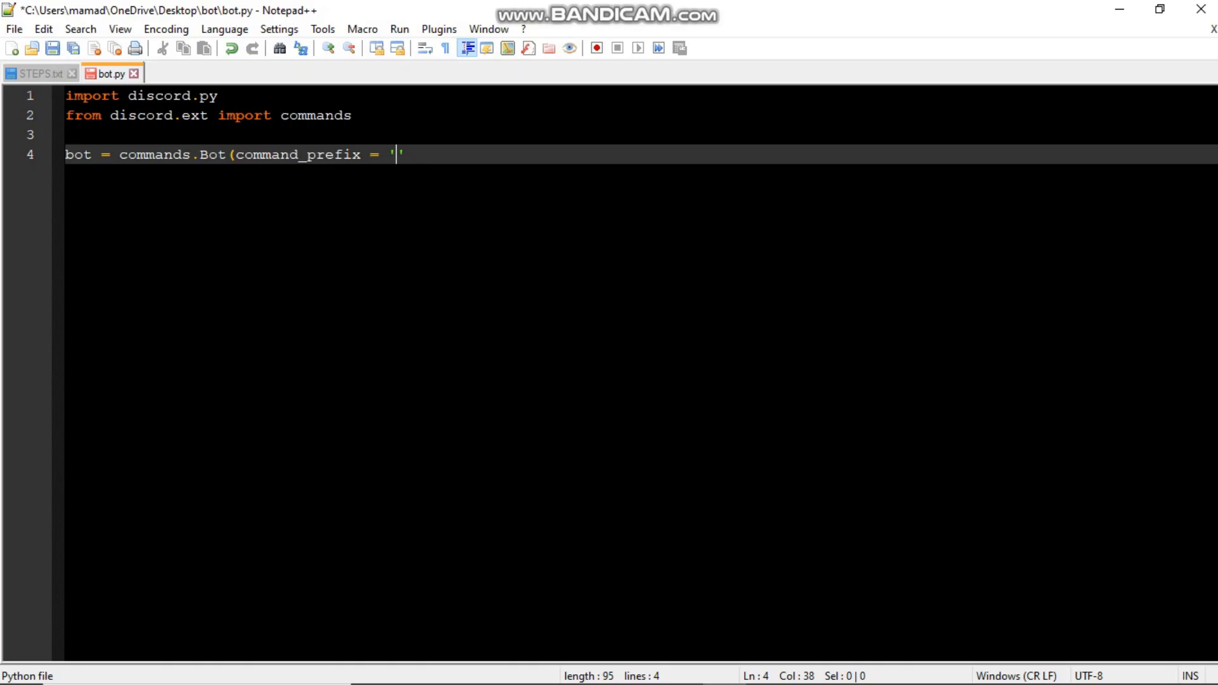
text(+)
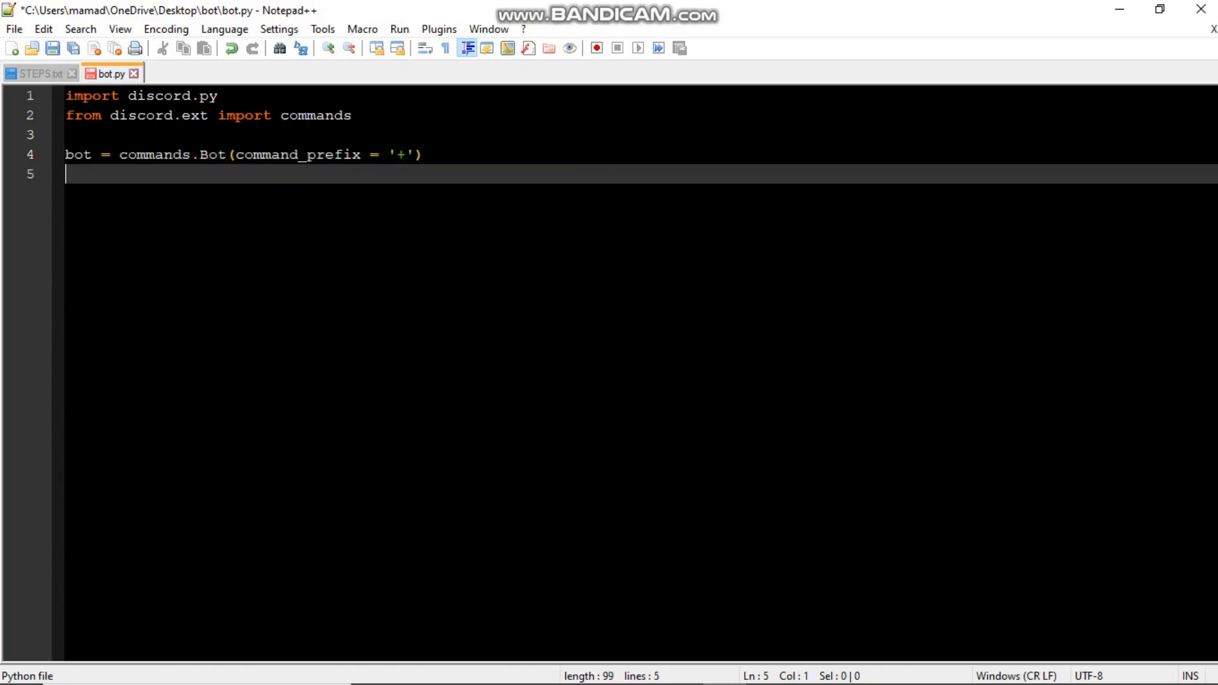
key(Enter)
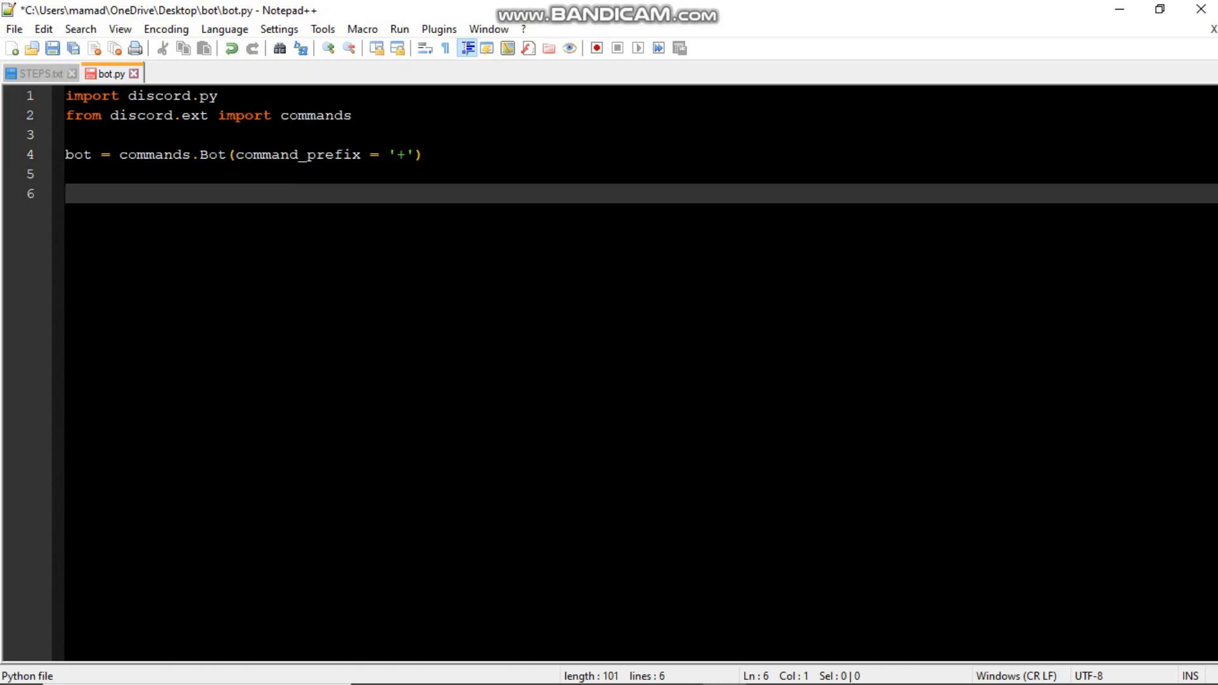
Type bot.run( ) on line 8 and copy SmartBot's token from the Developer Portal.
text(bo)
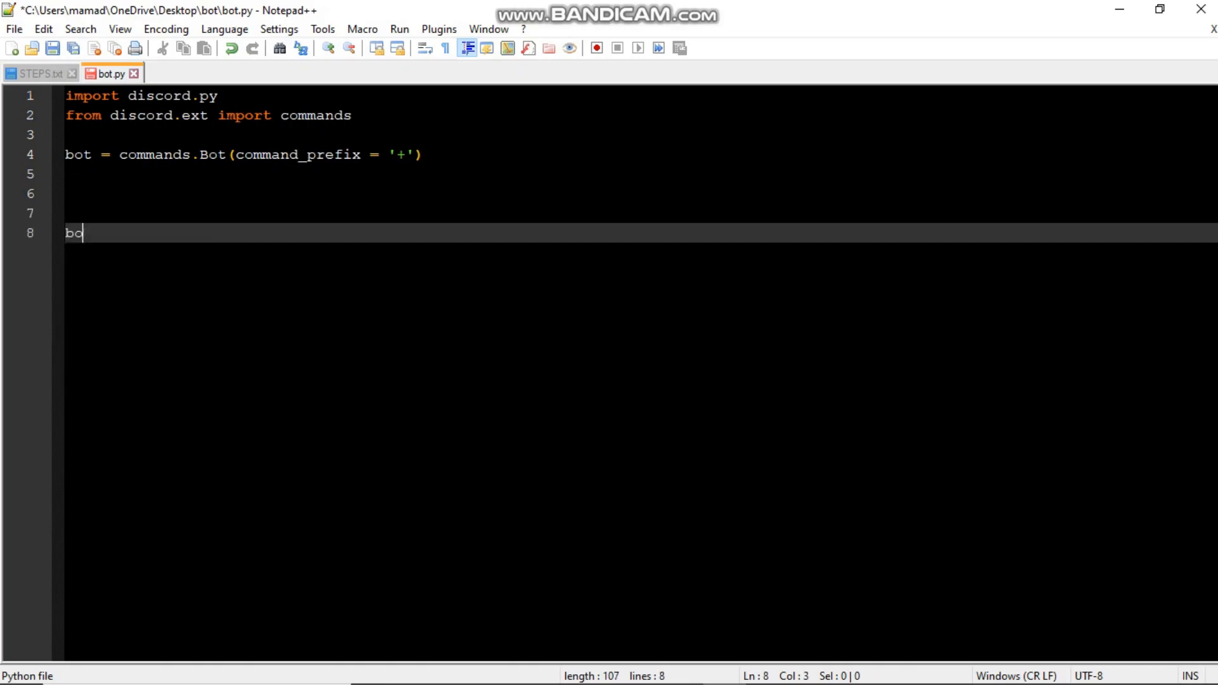
text(t)
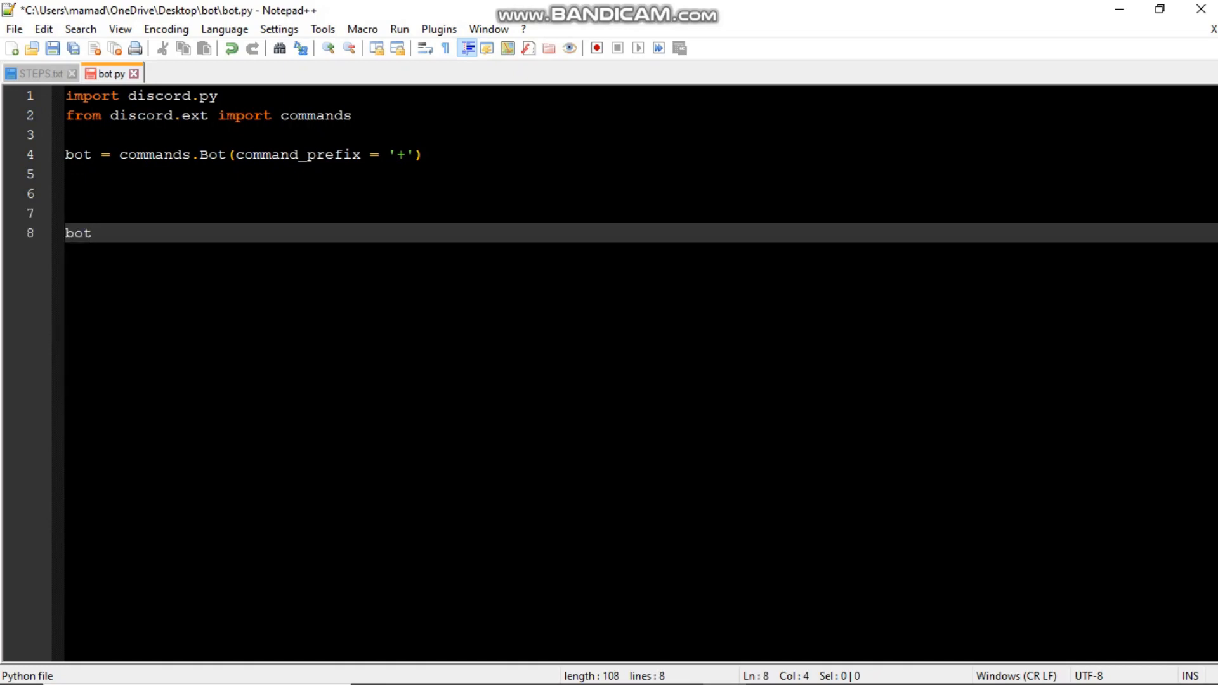
text(.run()
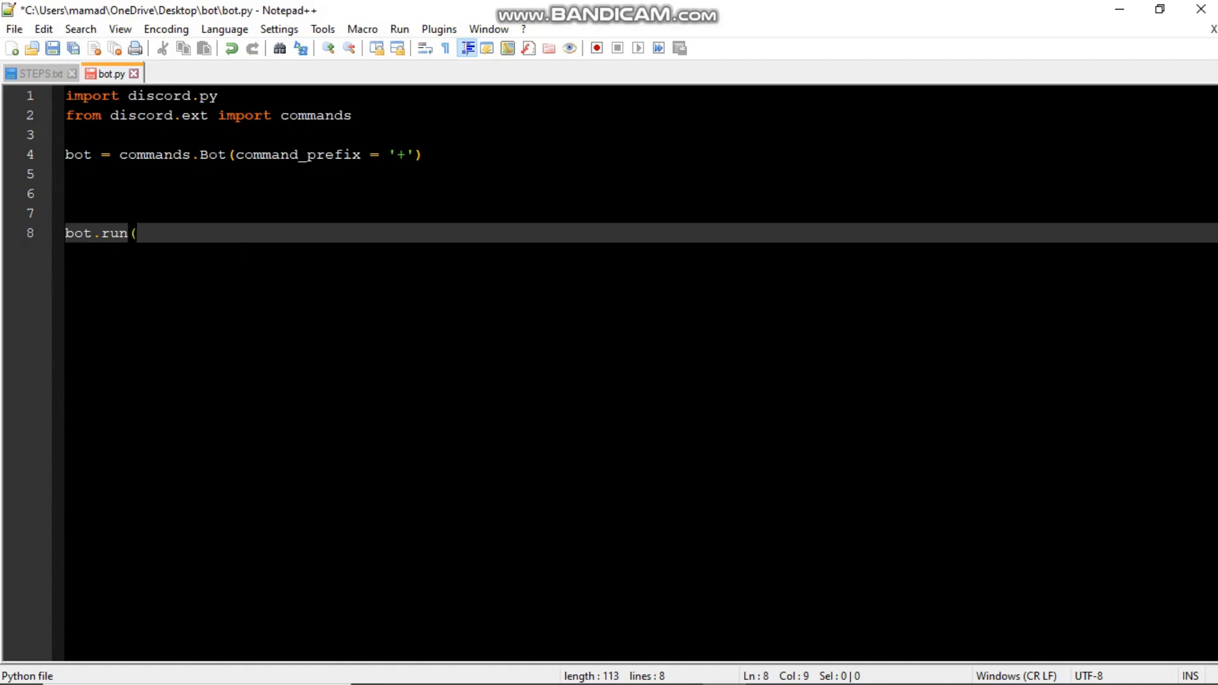
text())
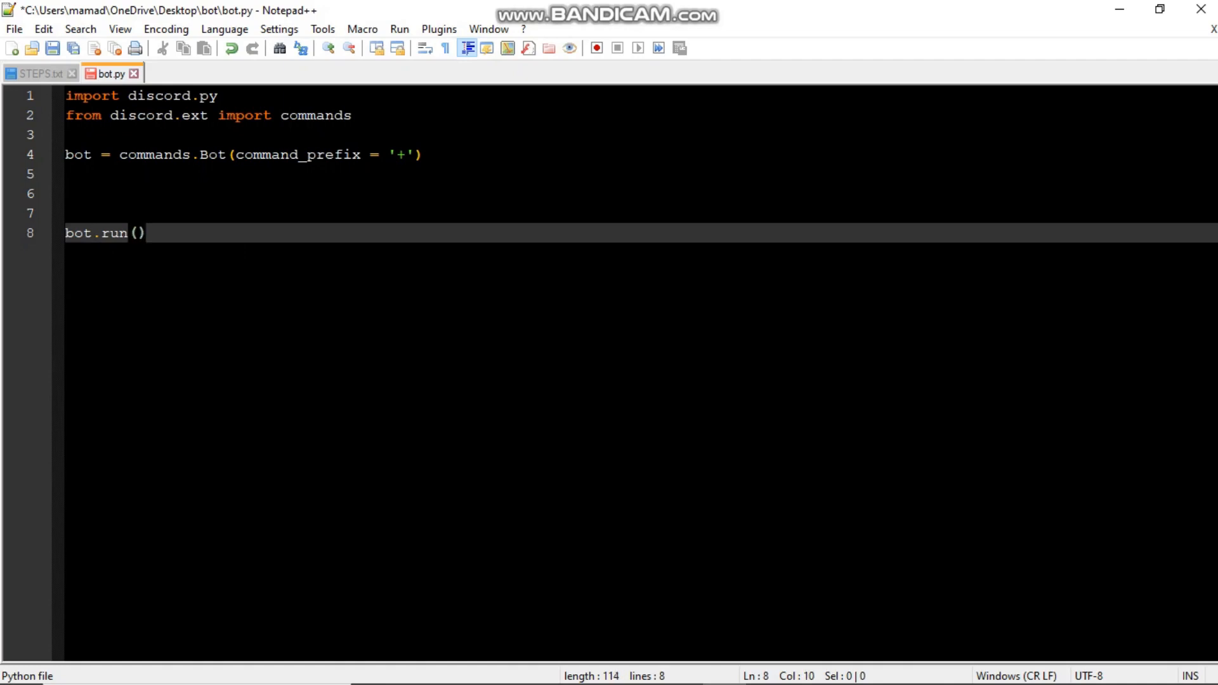
text(" ")
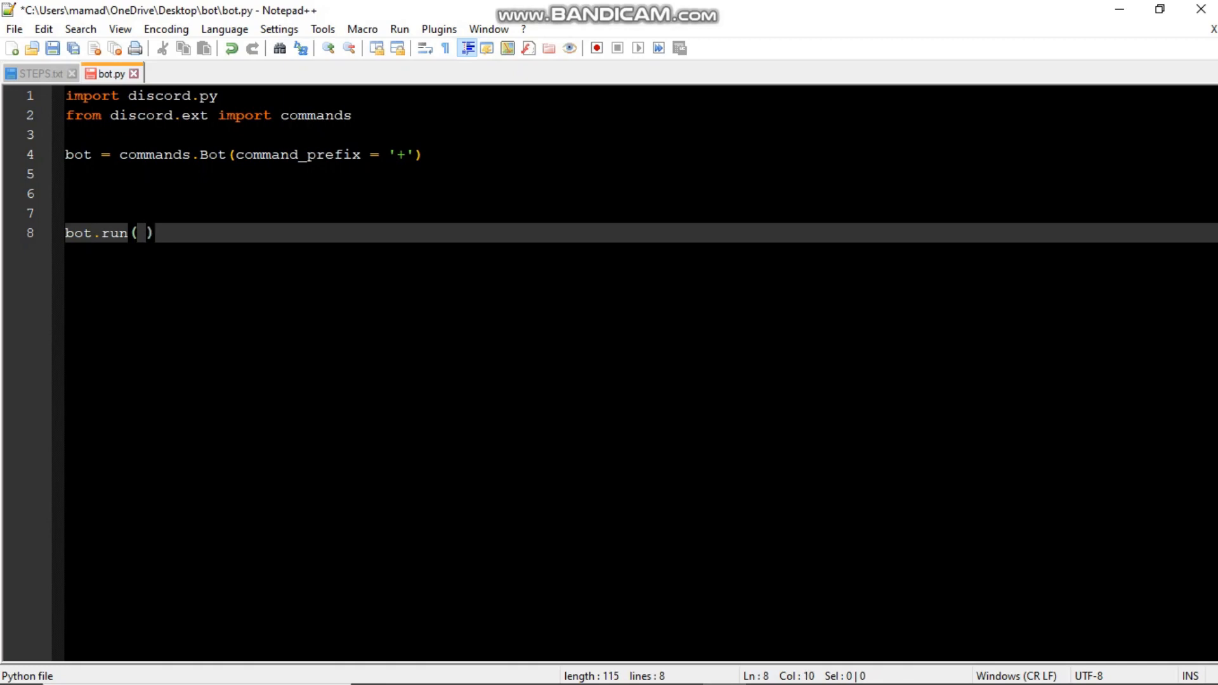
key(Left)
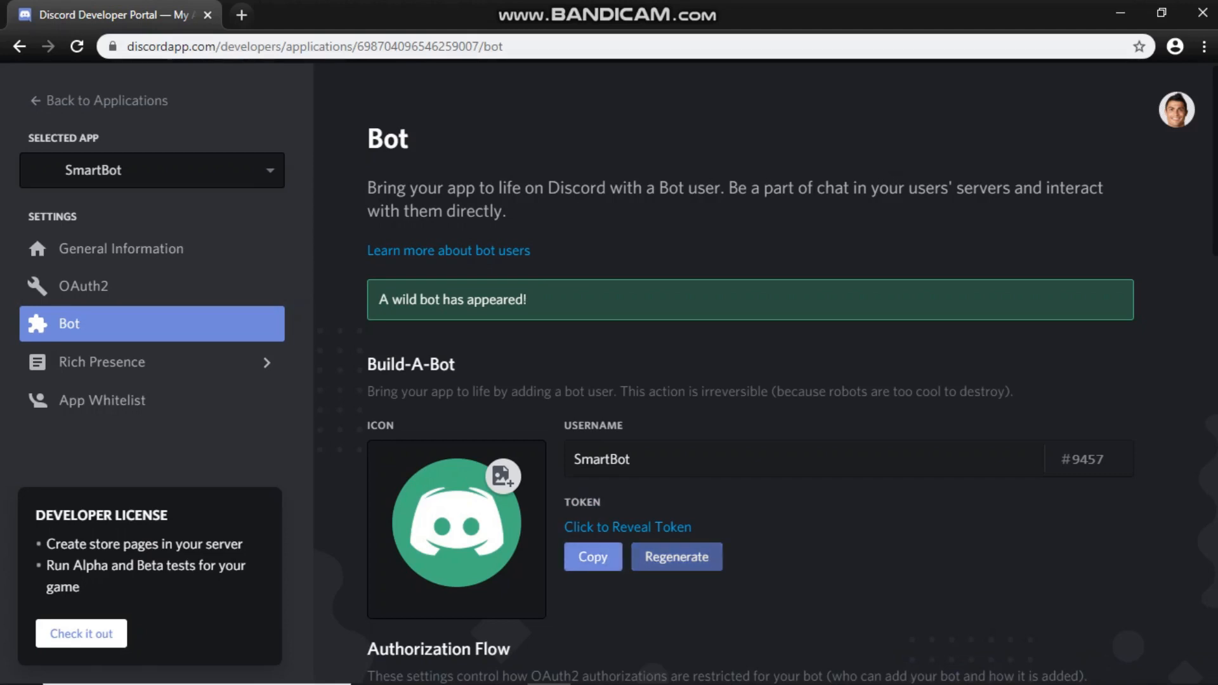
click(593, 556)
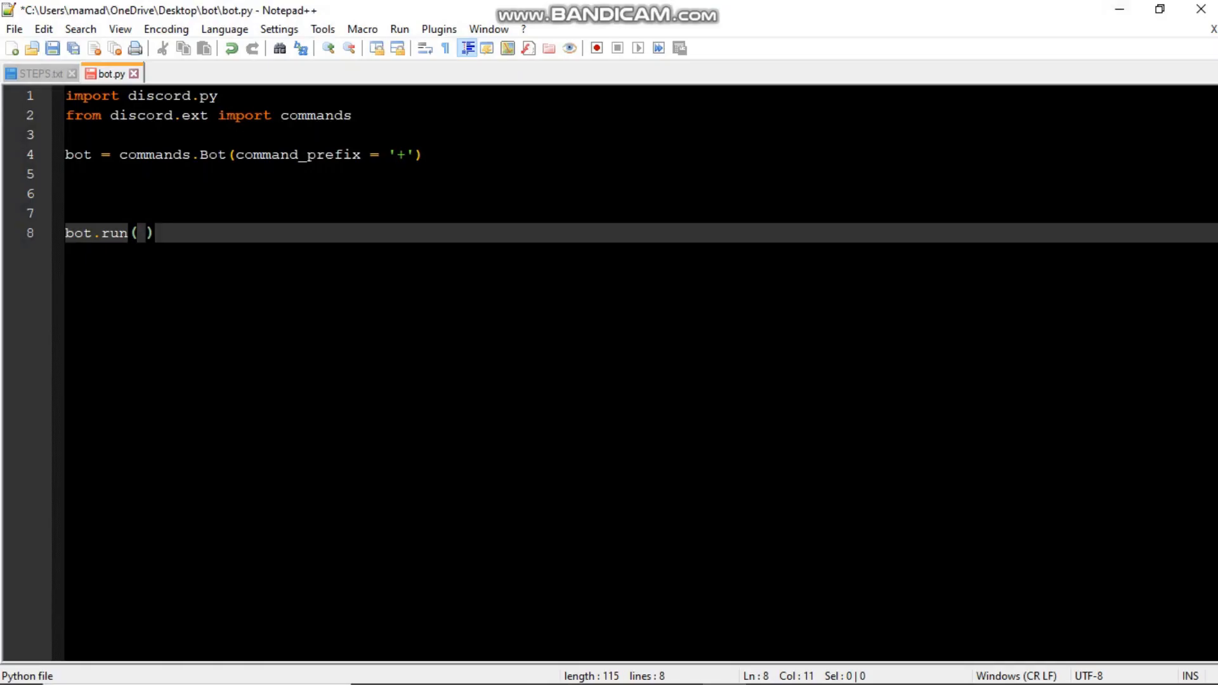
Paste the copied token inside bot.run's parentheses and add blank lines below.
drag(148, 233, 141, 233)
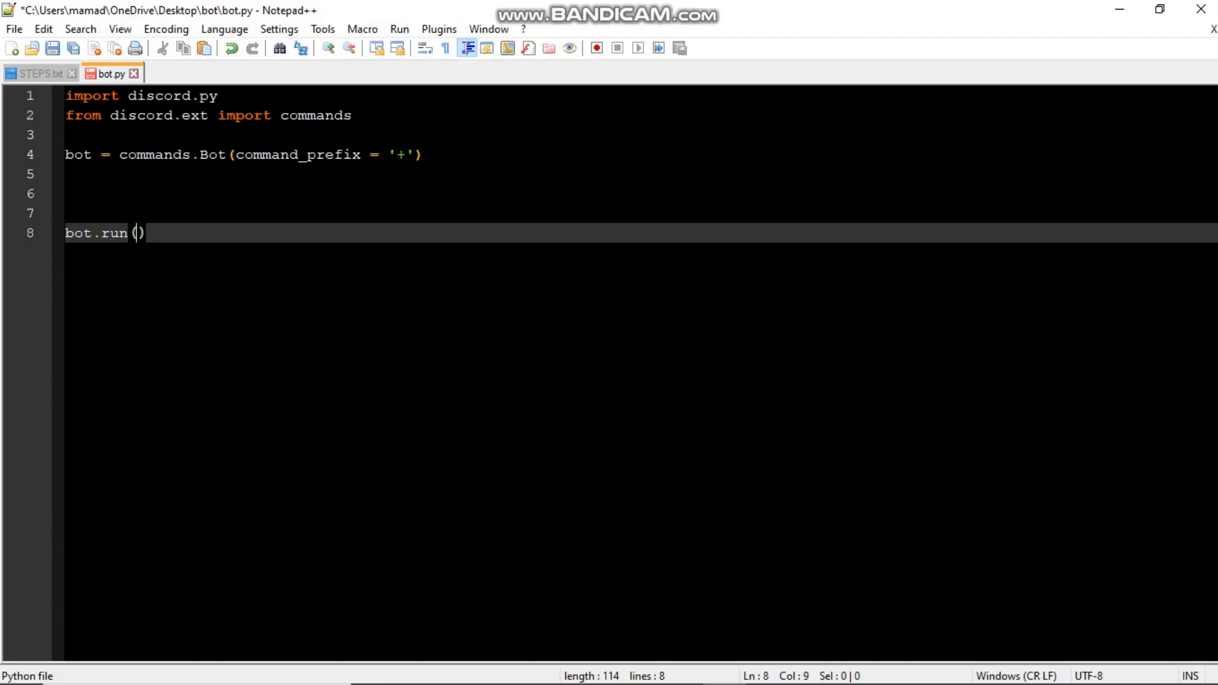
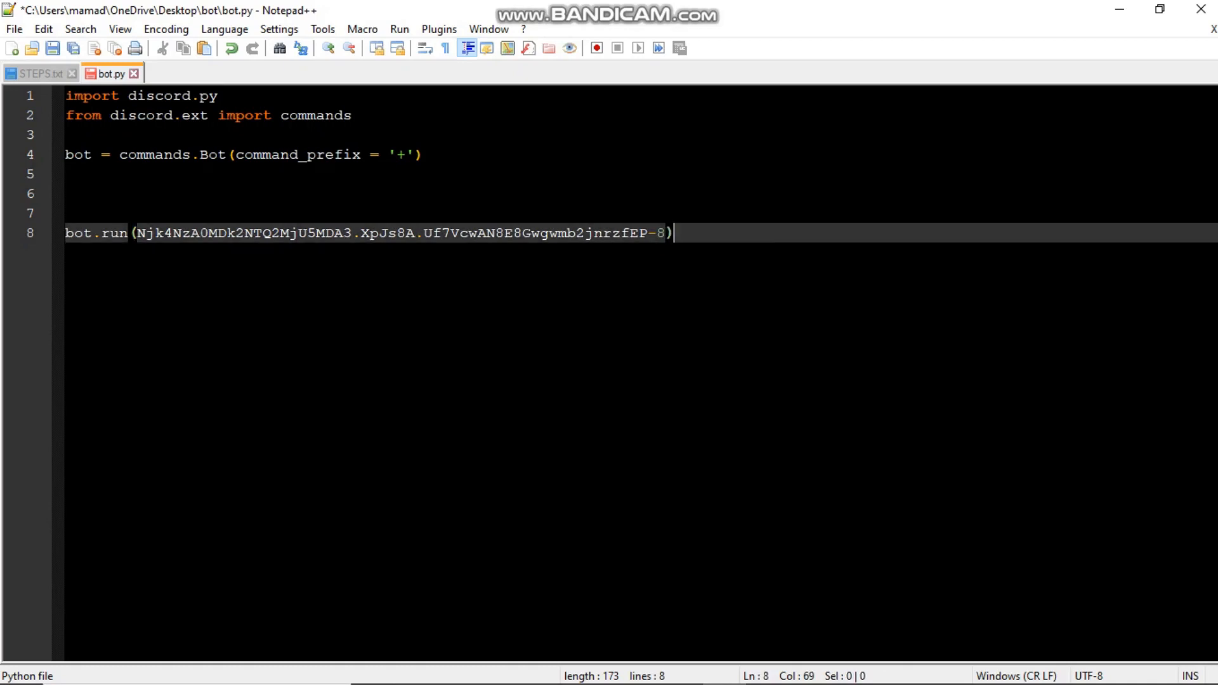
key(Enter)
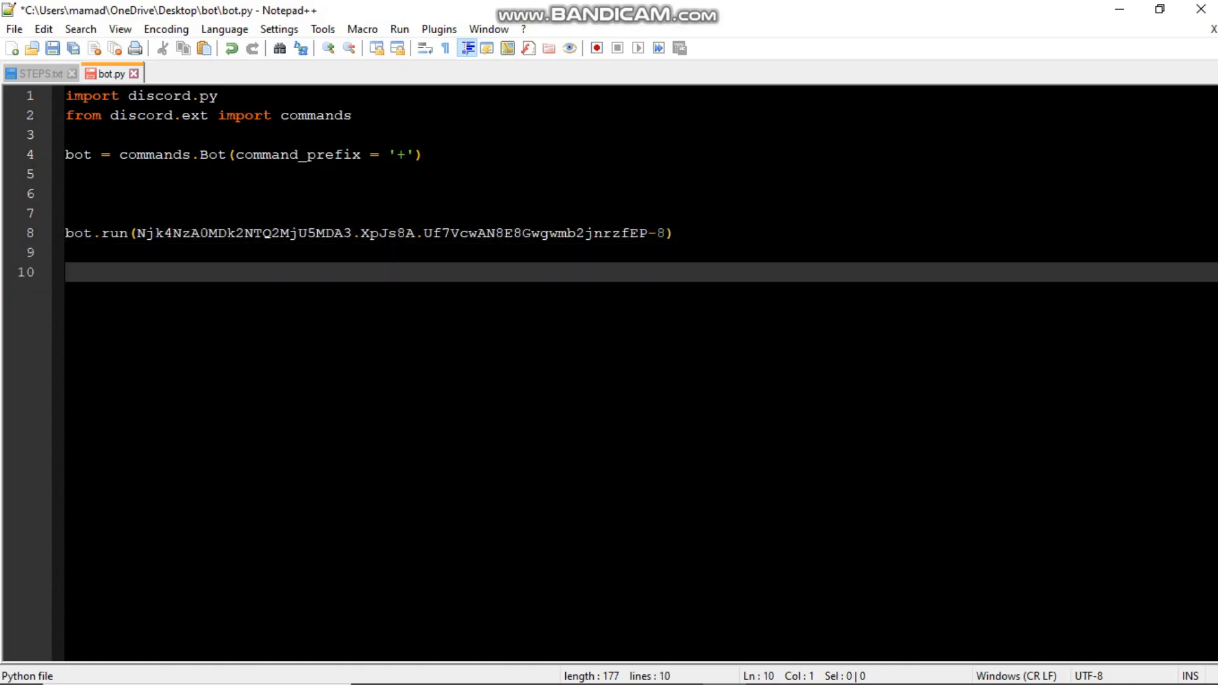
click(476, 233)
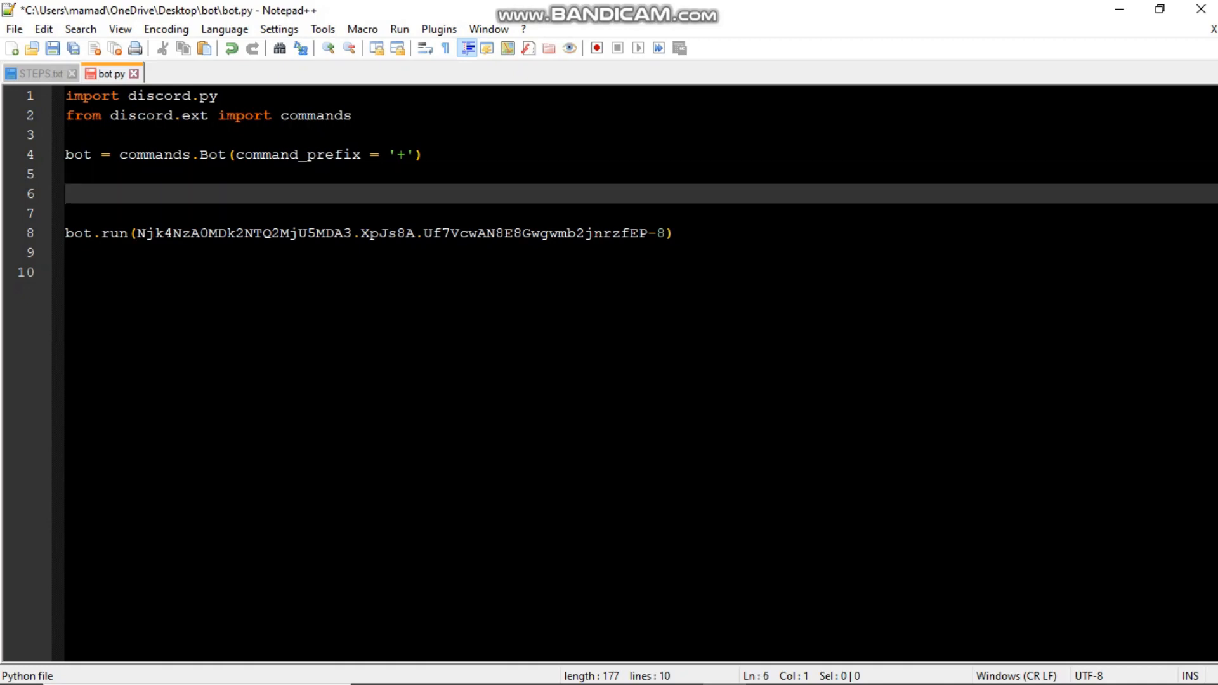
click(67, 194)
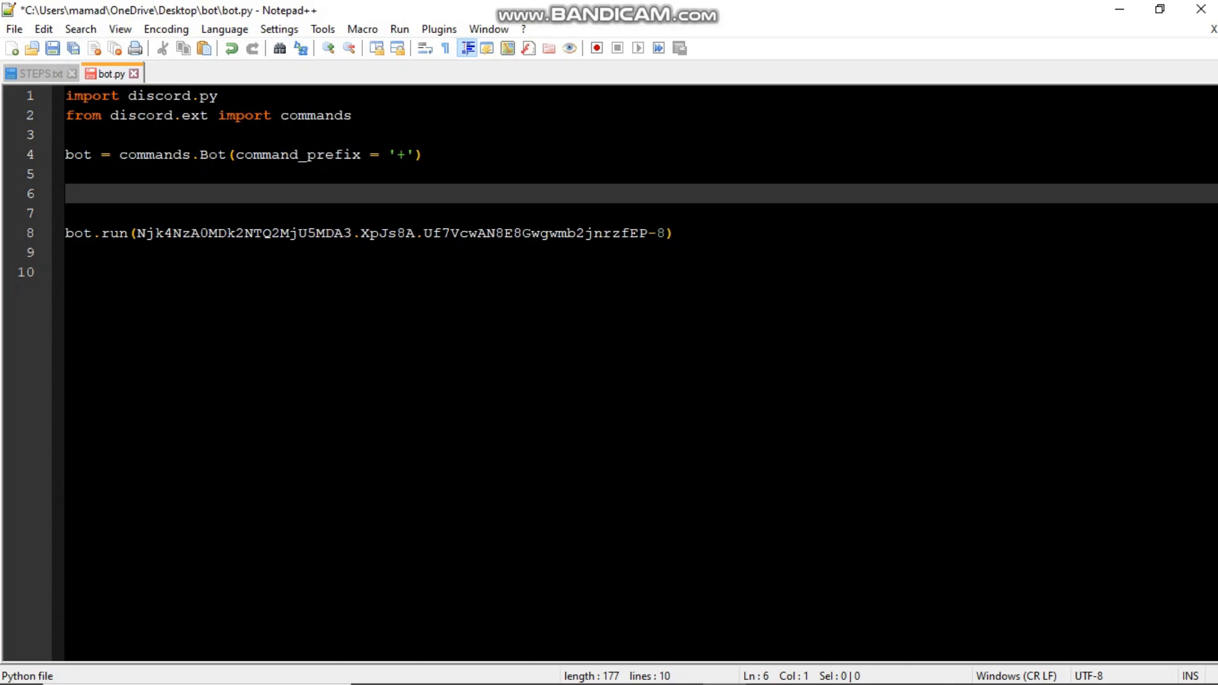
text(@)
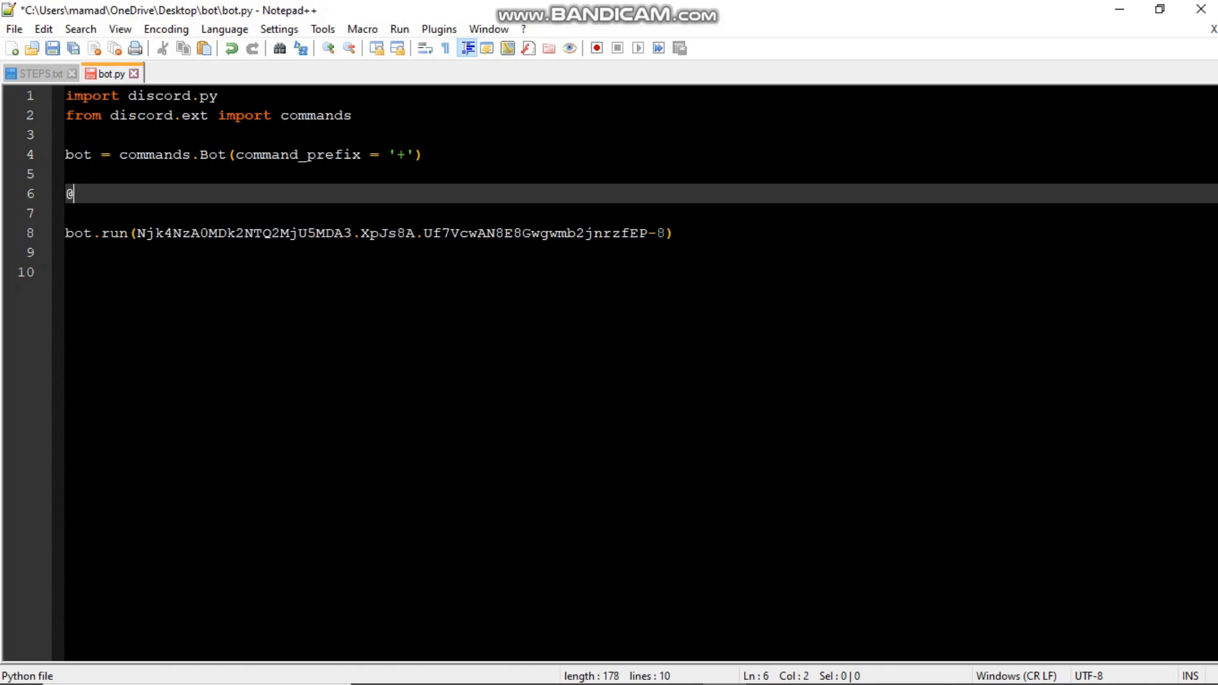
text(bot.ev)
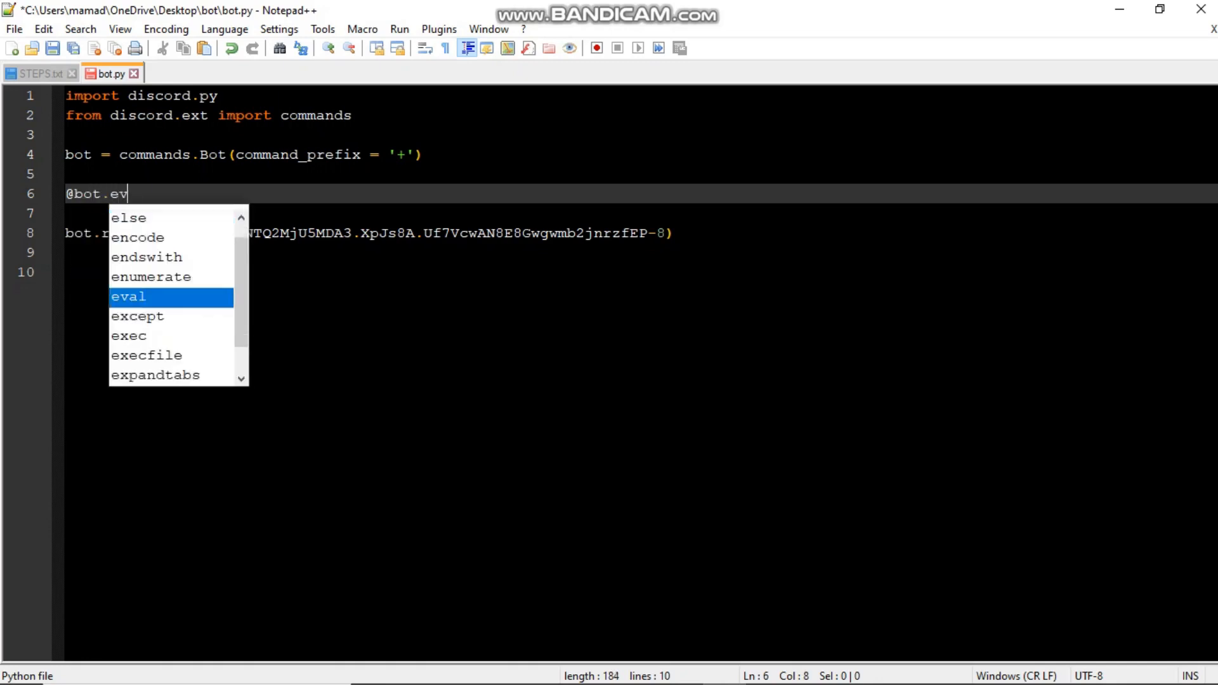
key(Enter)
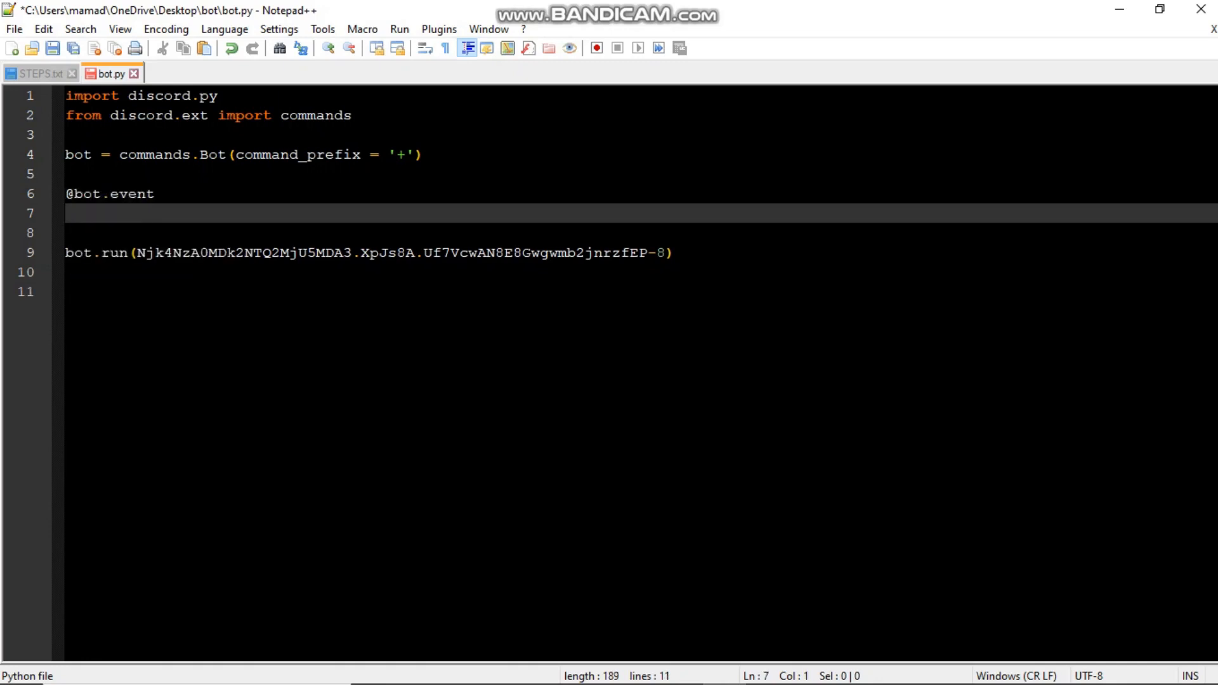
text(a)
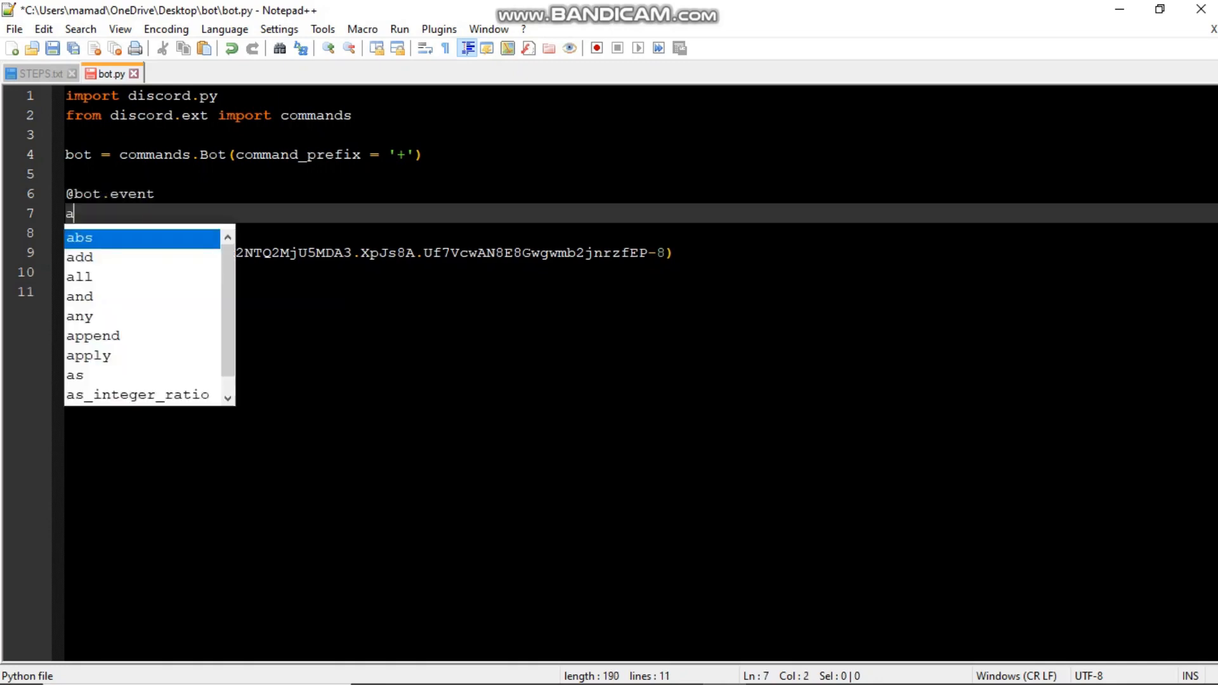
text(sync)
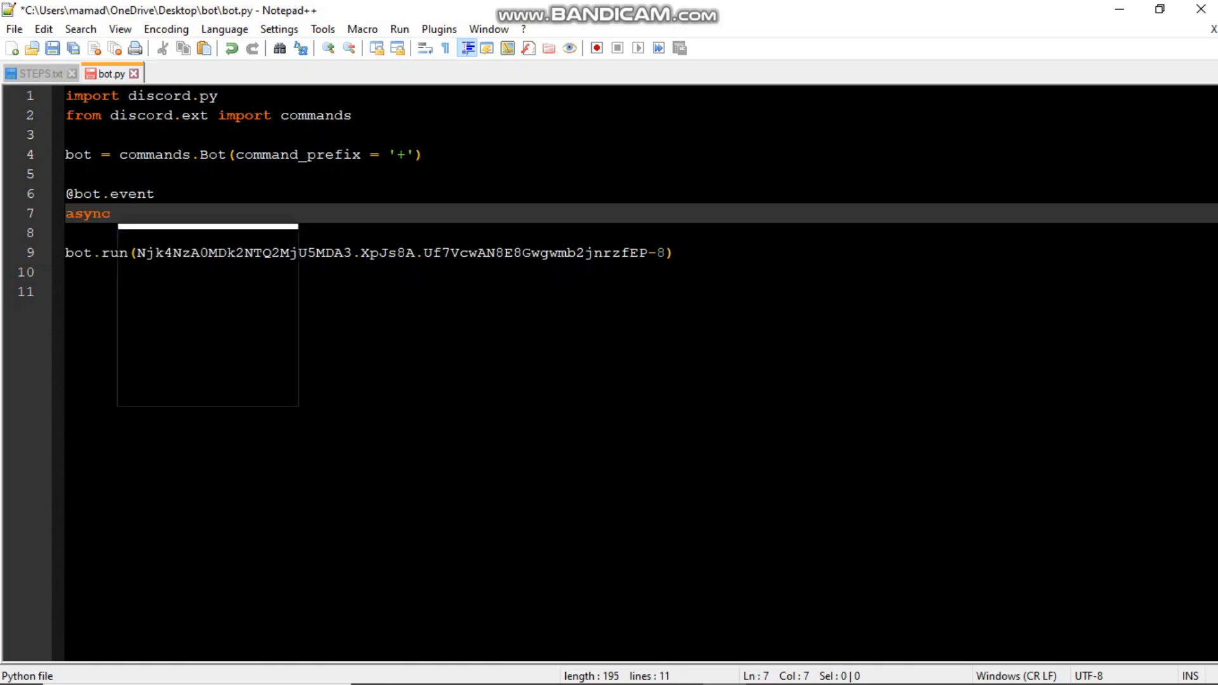
text(" def ")
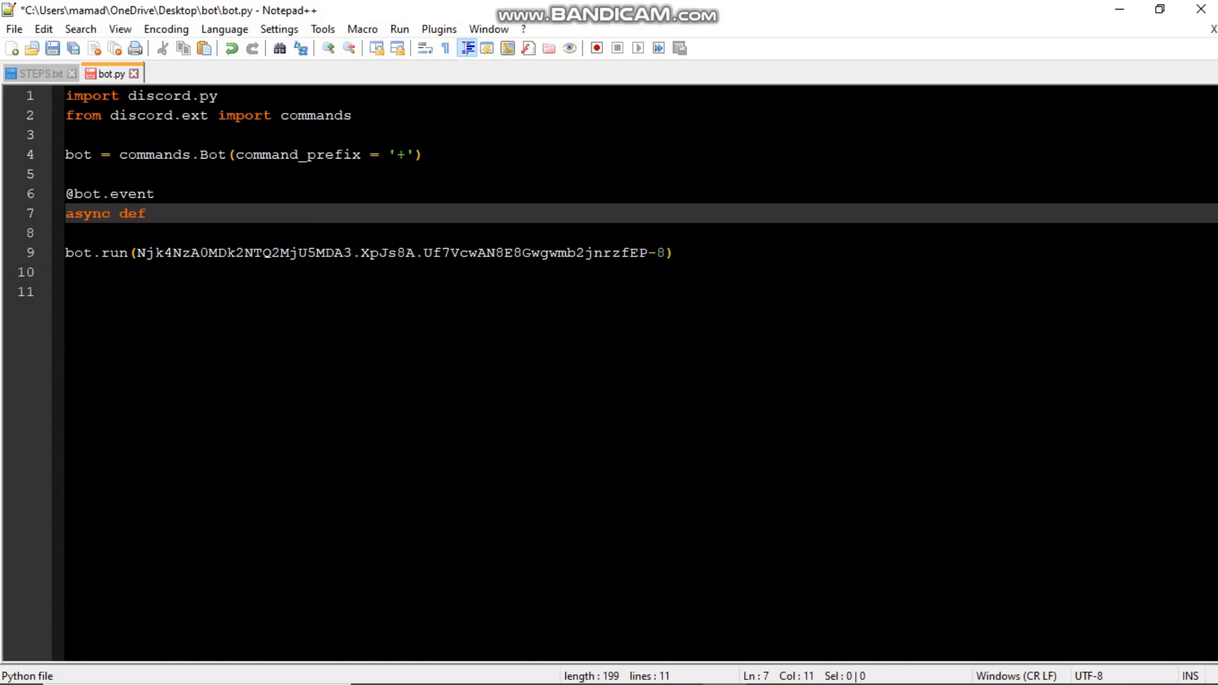
click(151, 214)
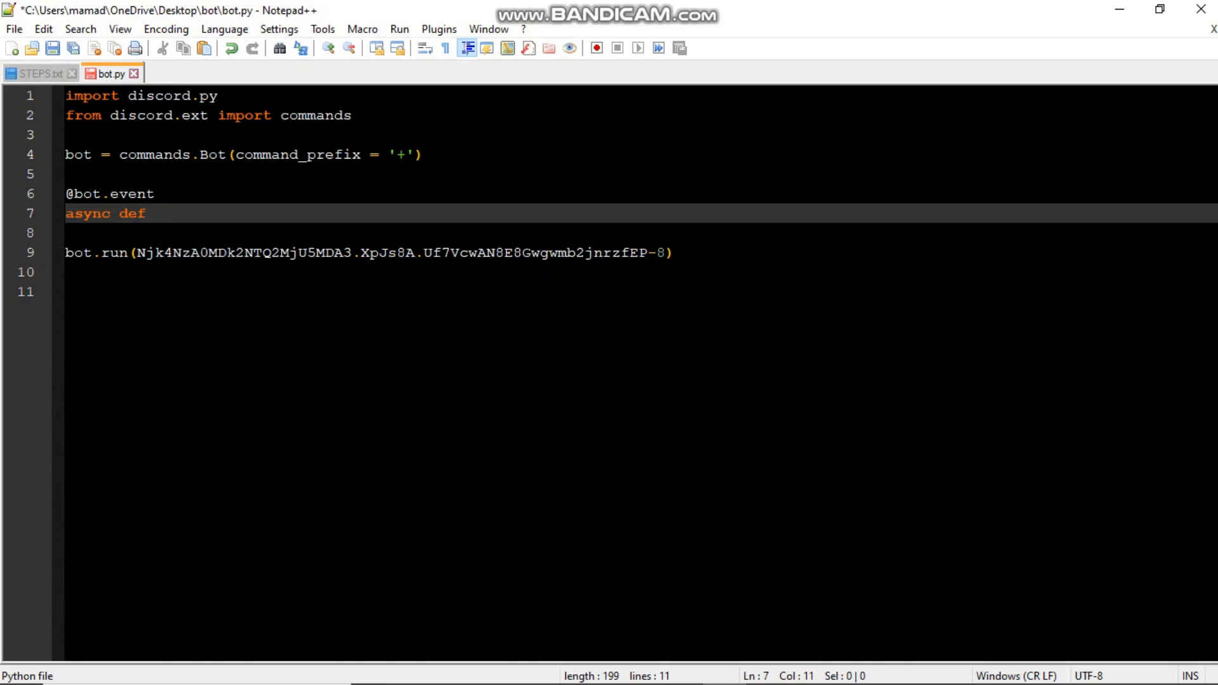
text(on)
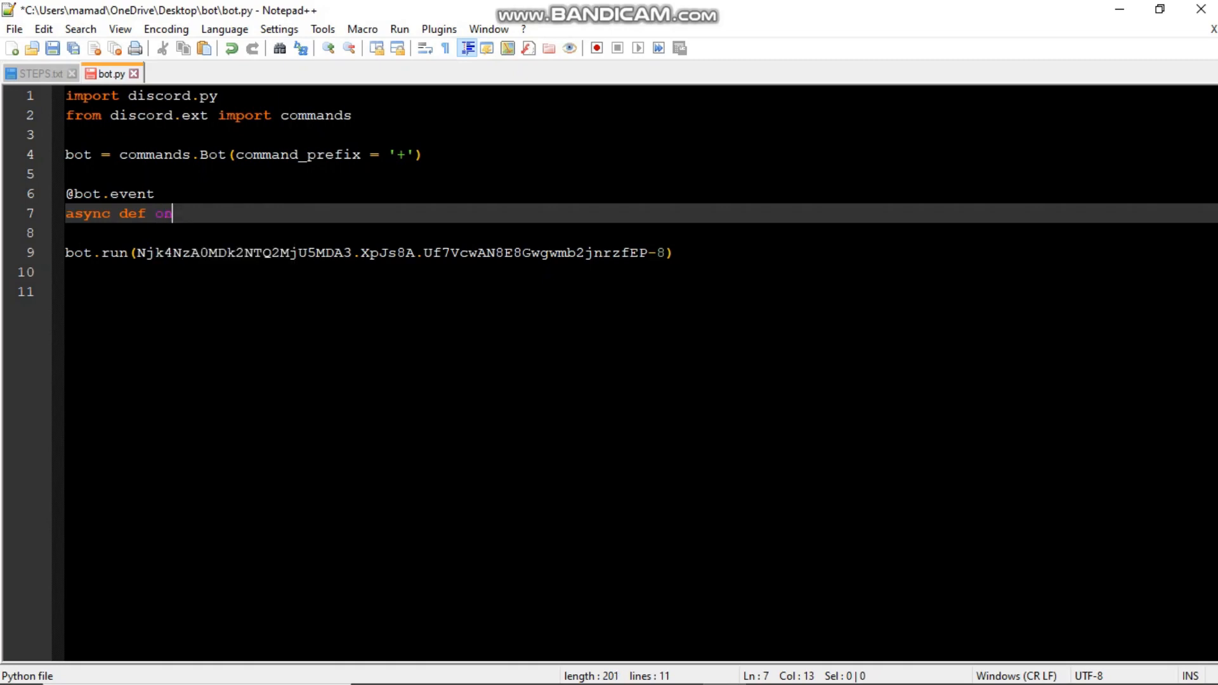
text(_ready)
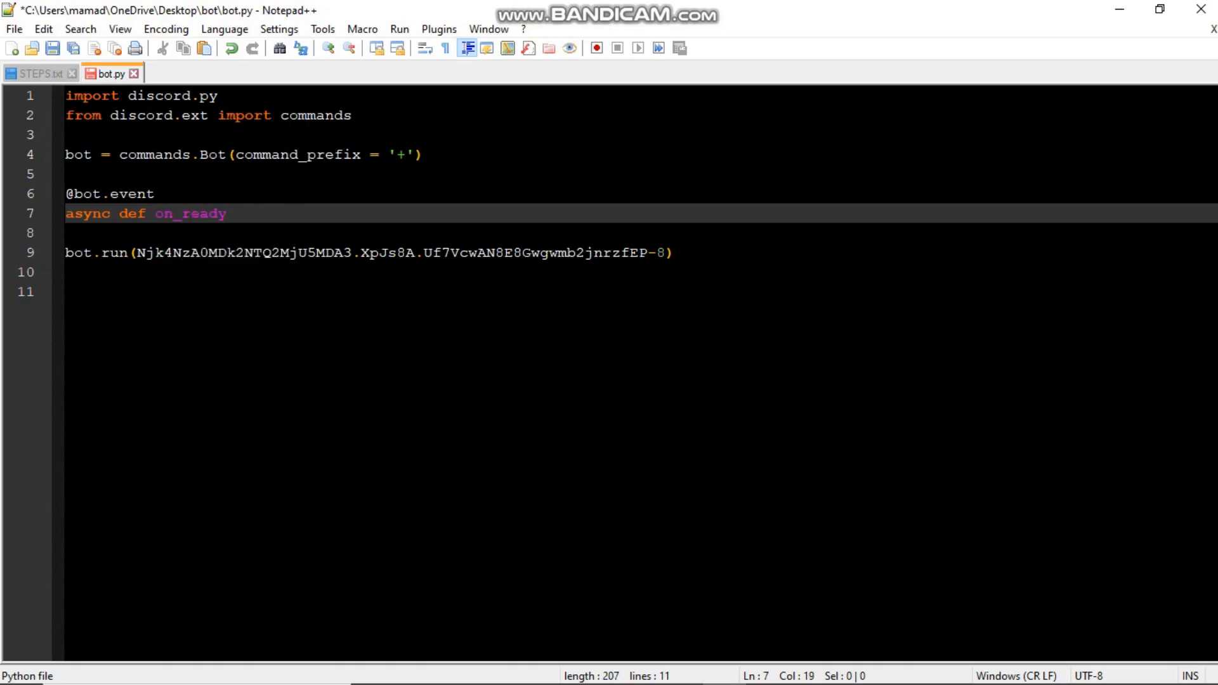
text(():)
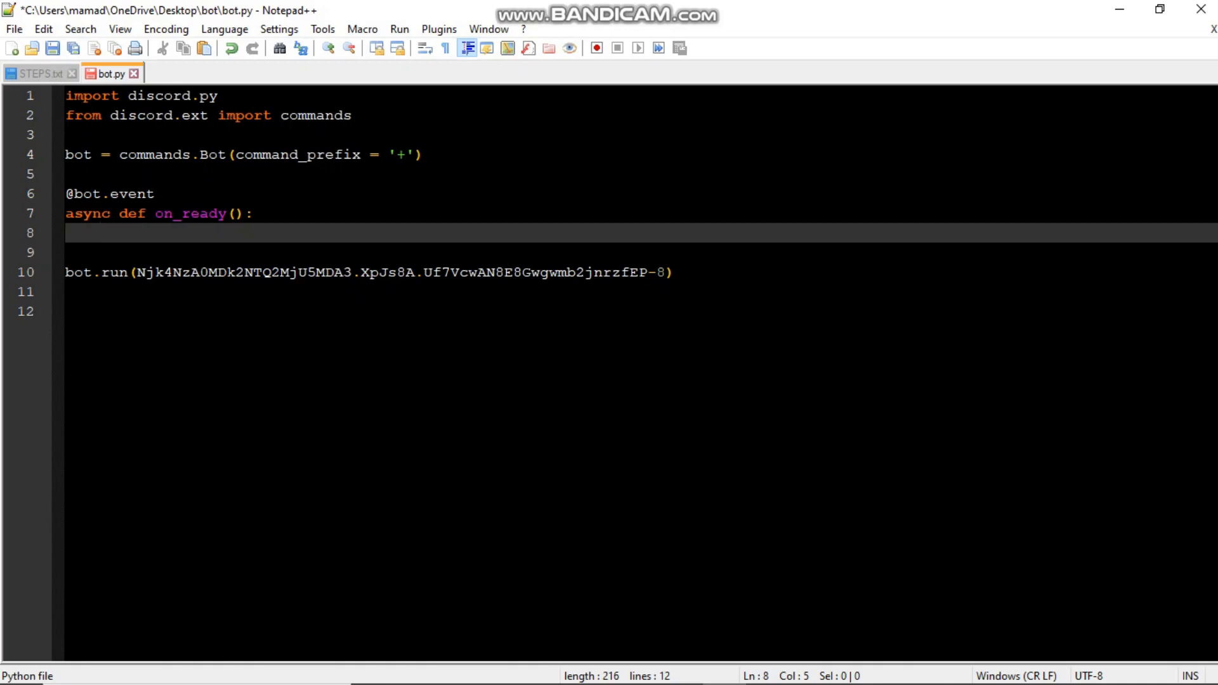
Add an indented print("we ready") body and close out the handler.
text(print(")
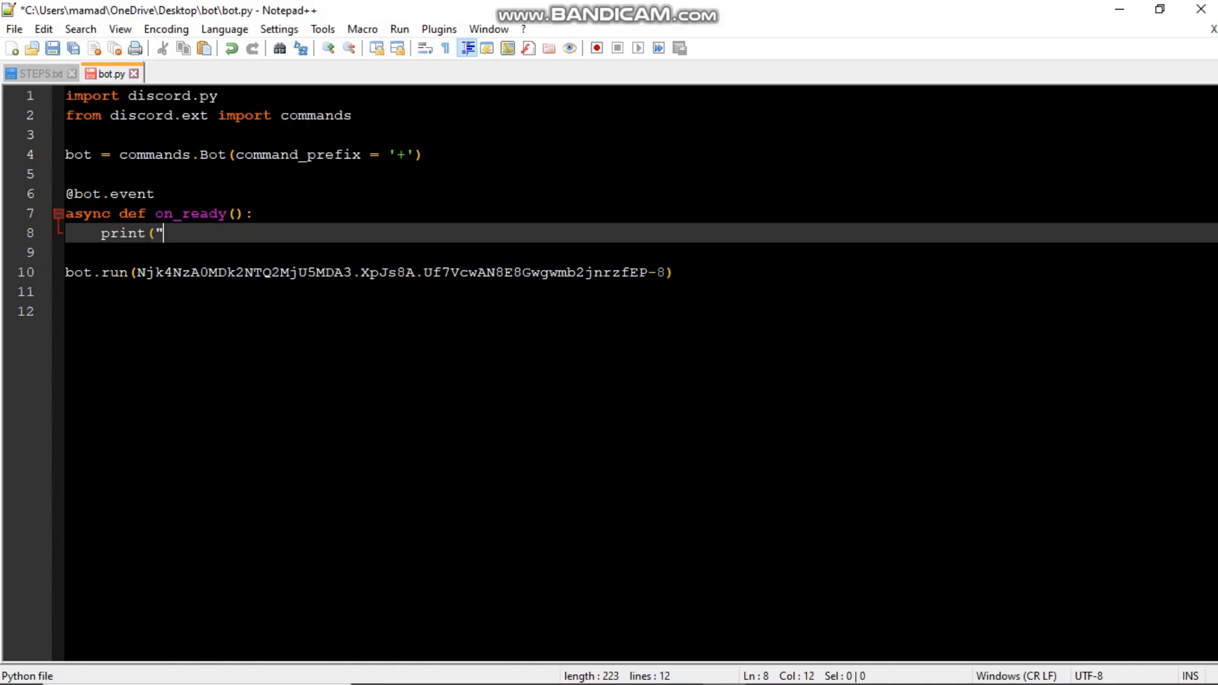
text(we ready")
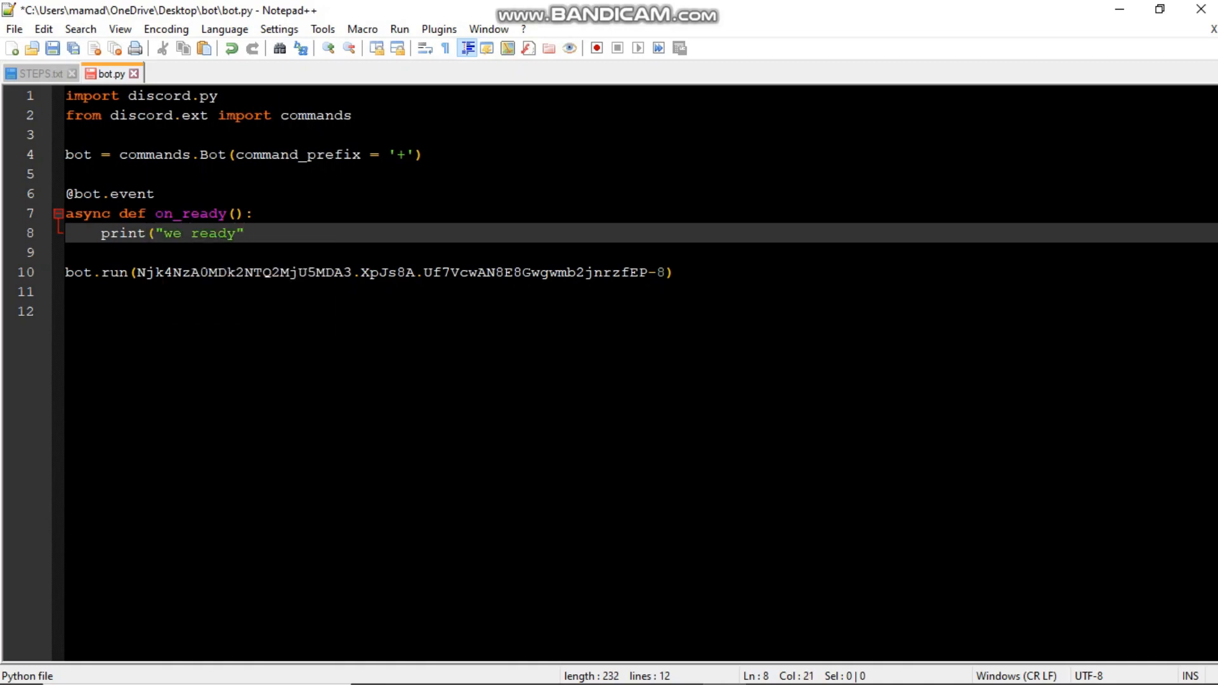
key(Enter)
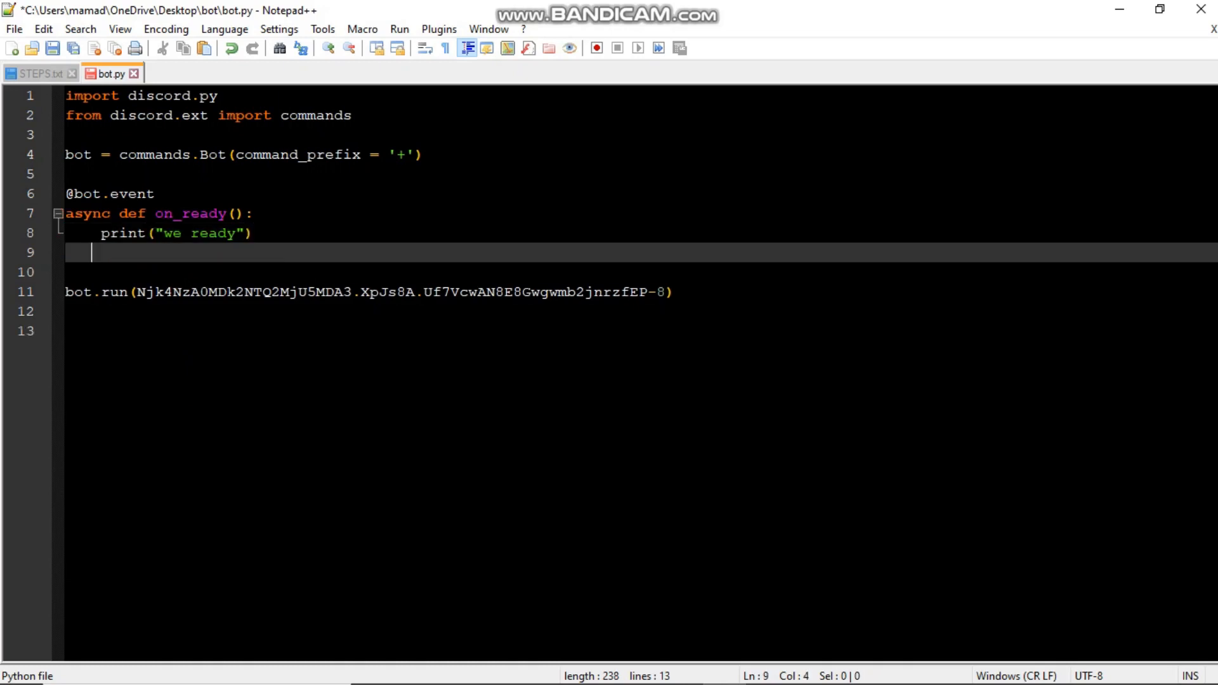
key(Backspace)
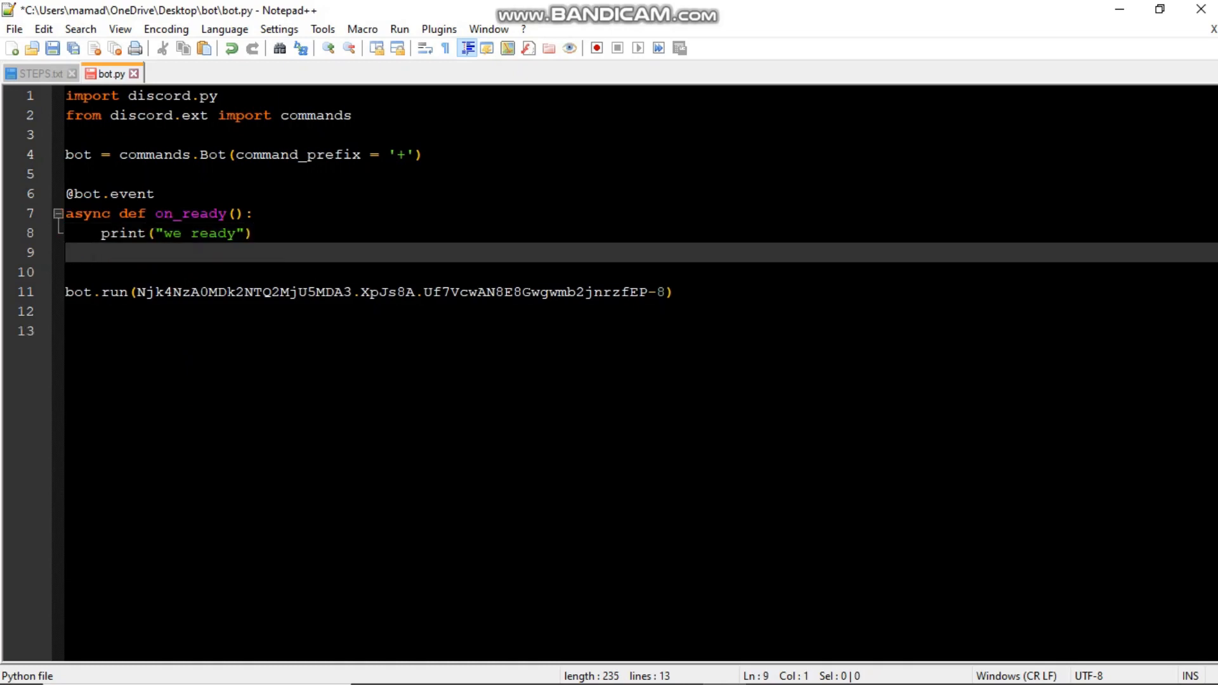
key(enter)
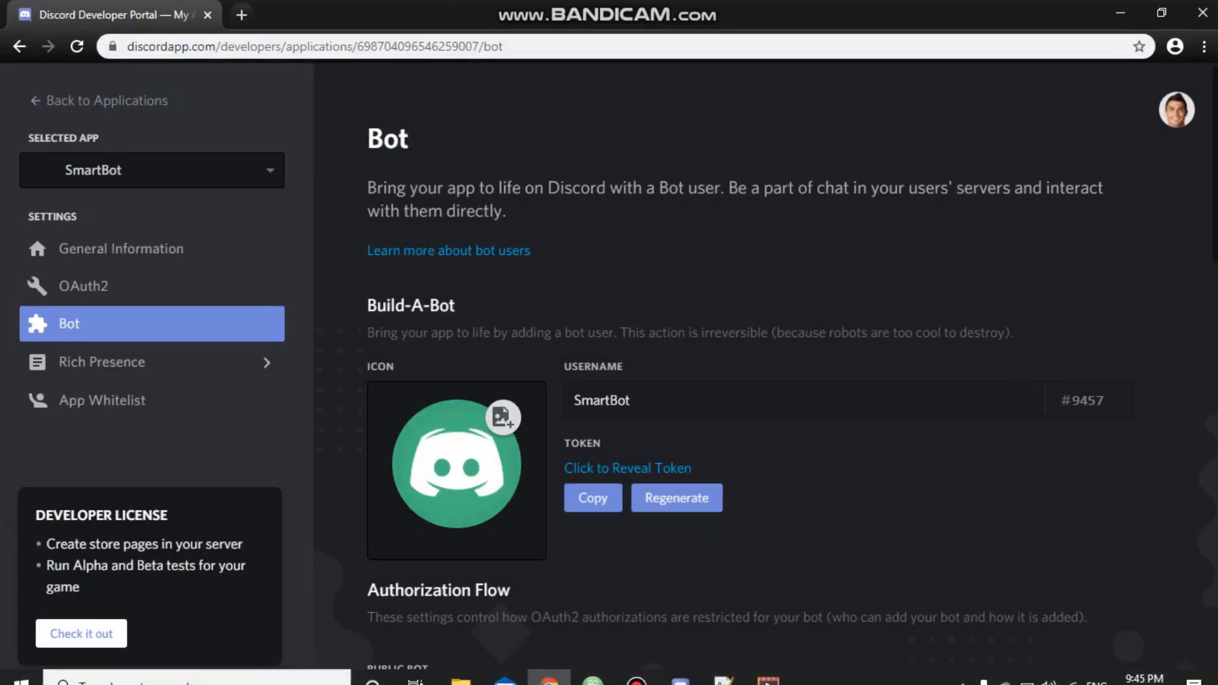
mouse_move(82, 286)
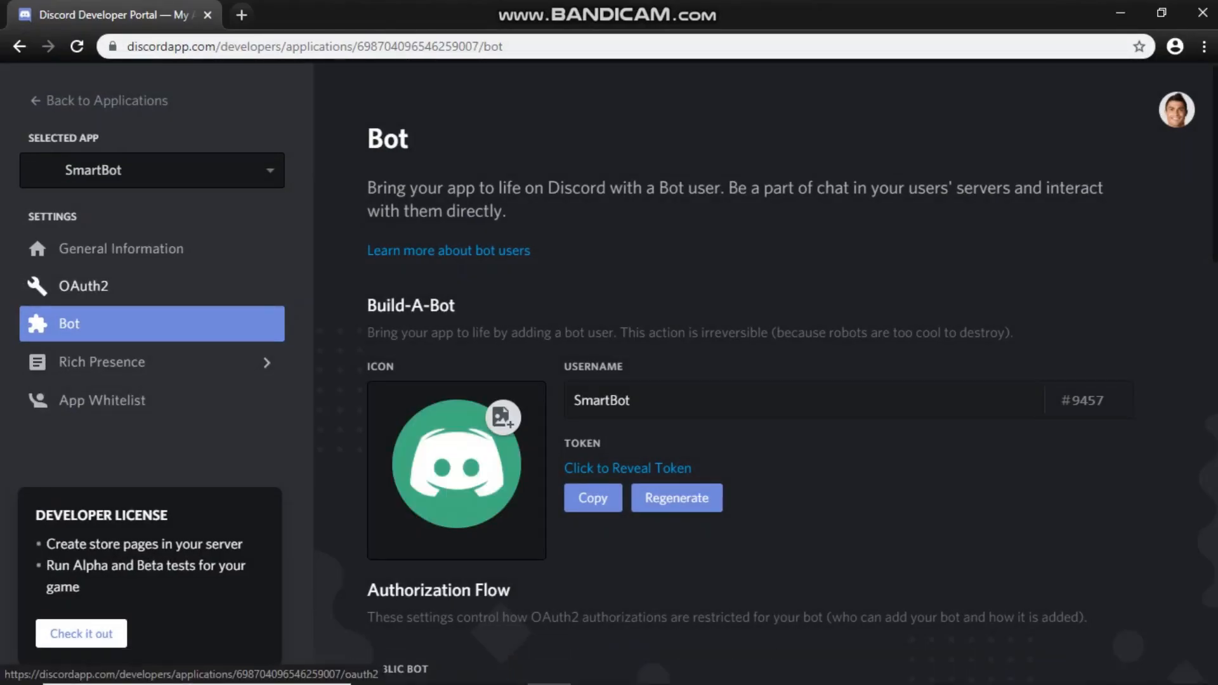
Tick the bot scope and Administrator permission on OAuth2, then copy the invite URL.
click(83, 286)
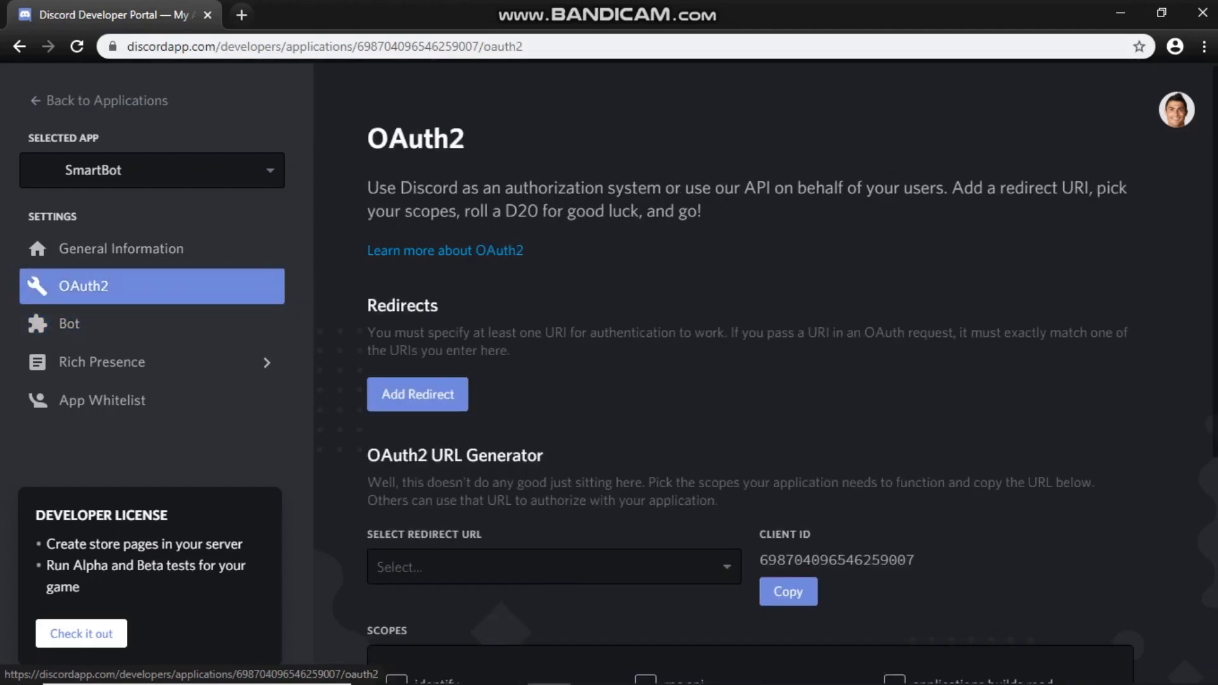
scroll(down, 3)
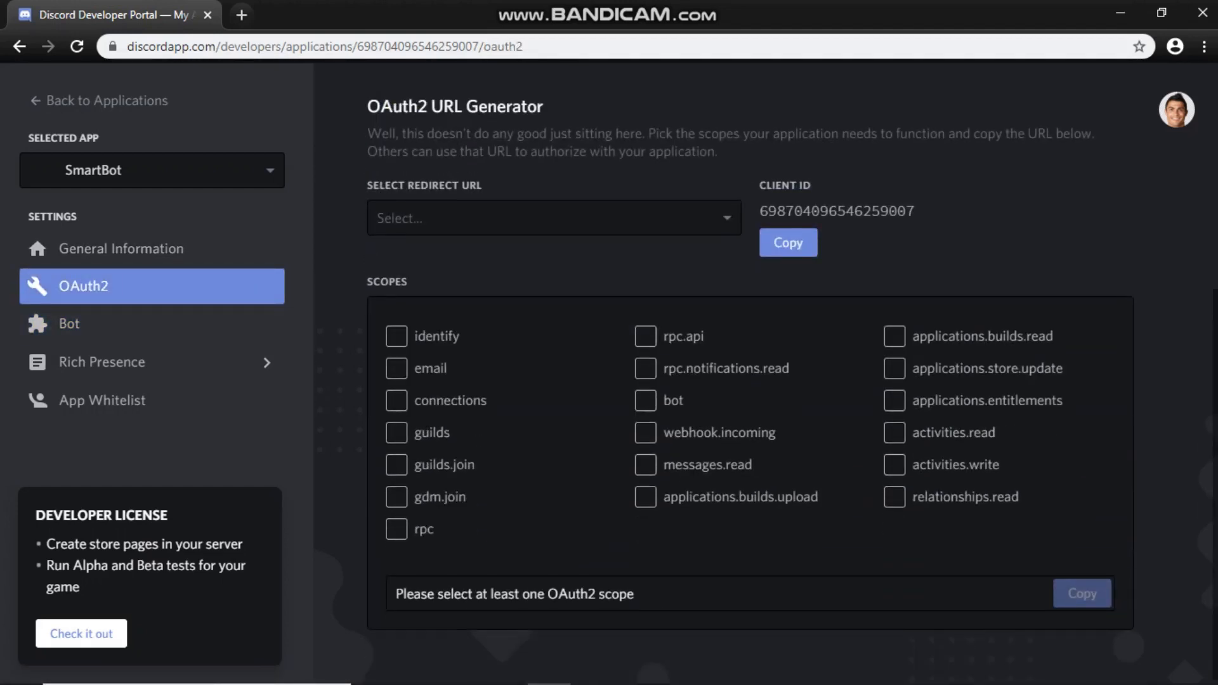
click(645, 401)
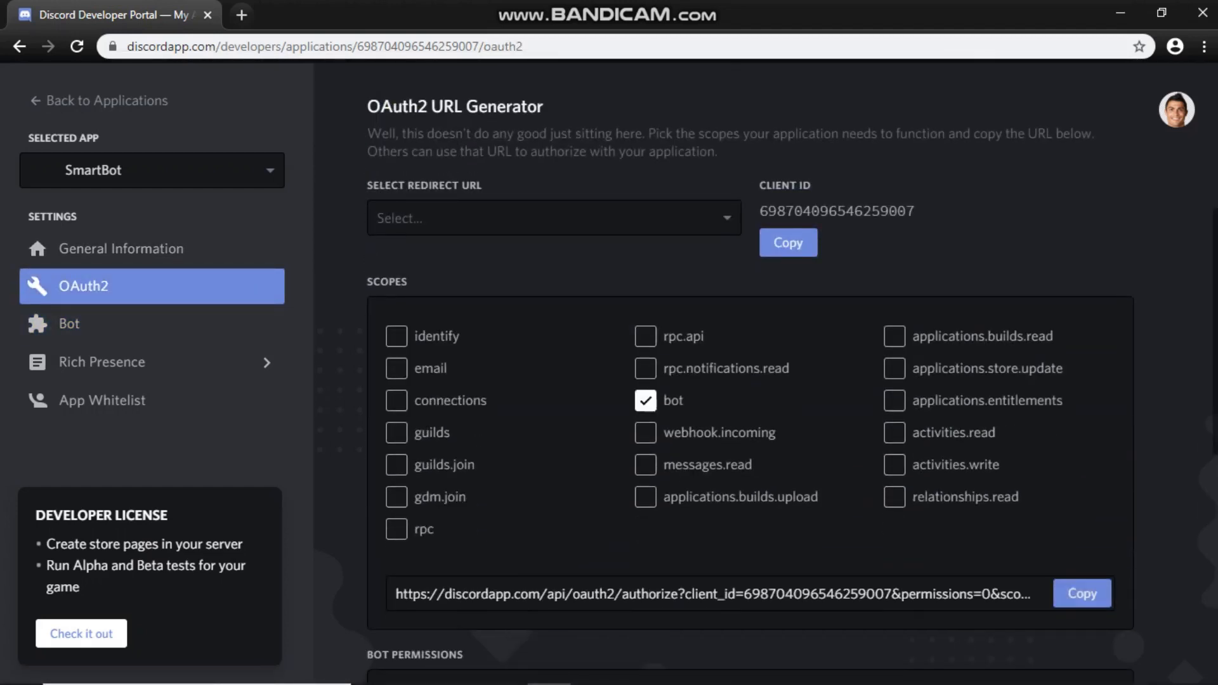
scroll(down, 3)
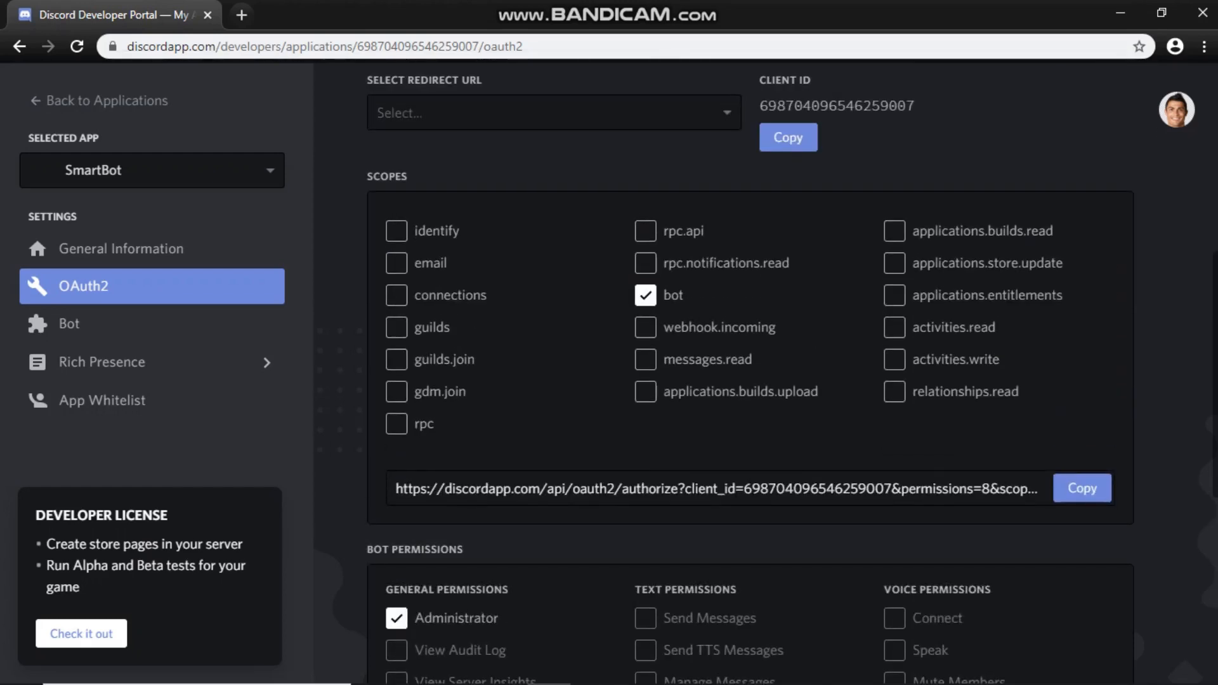
click(1082, 488)
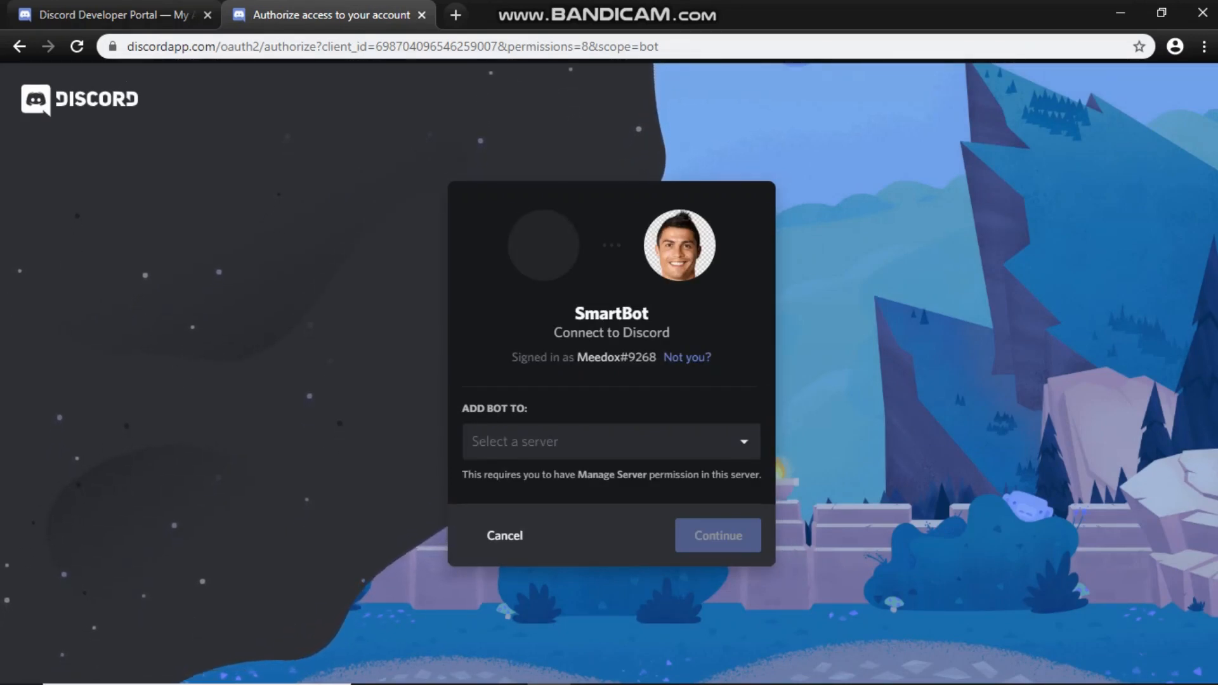
Choose TEST SERVER for SmartBot and authorize it with Administrator permission.
click(611, 442)
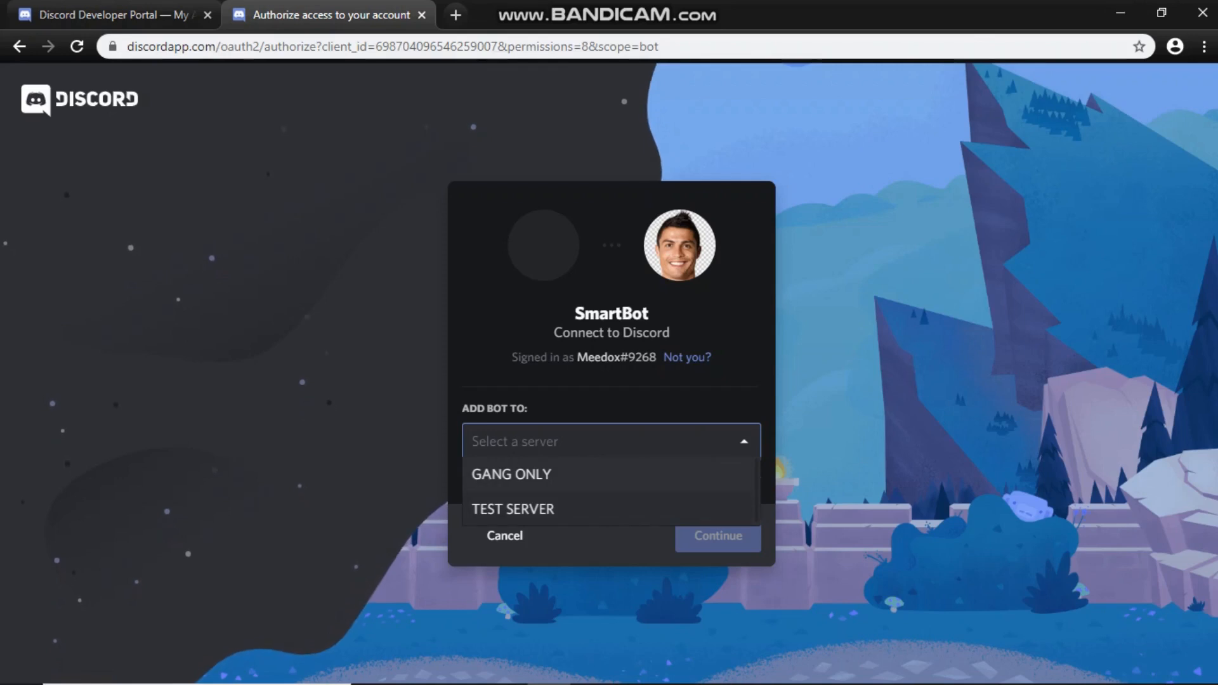
click(513, 509)
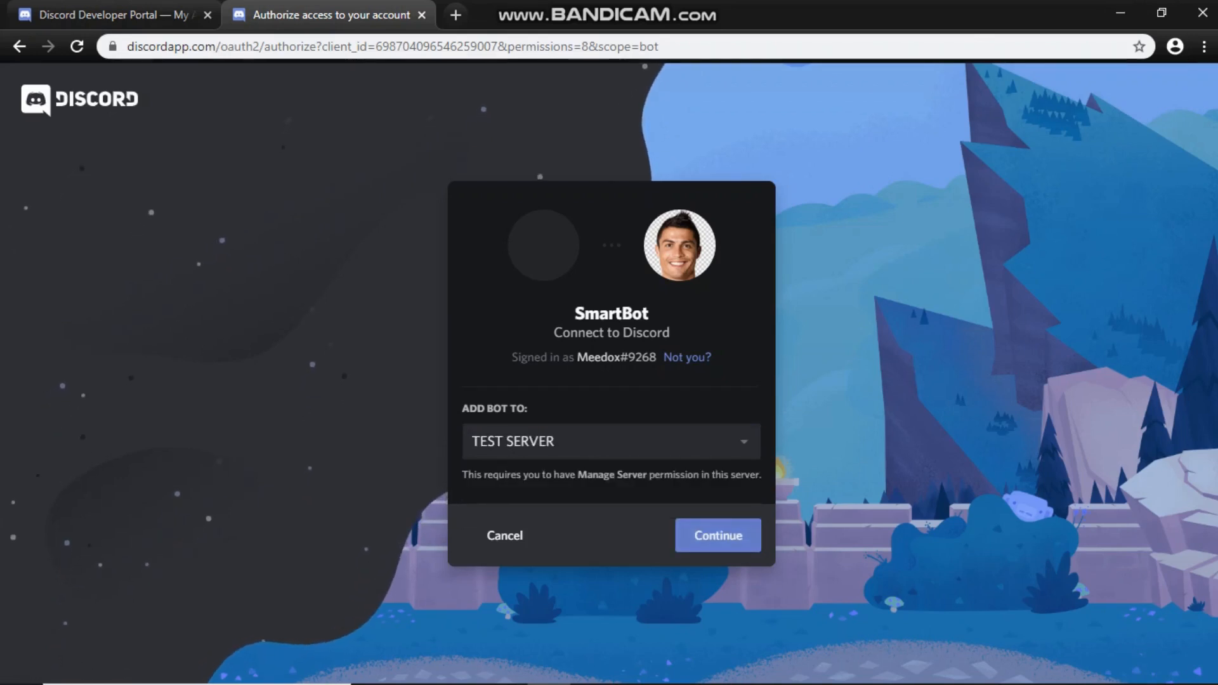
click(718, 536)
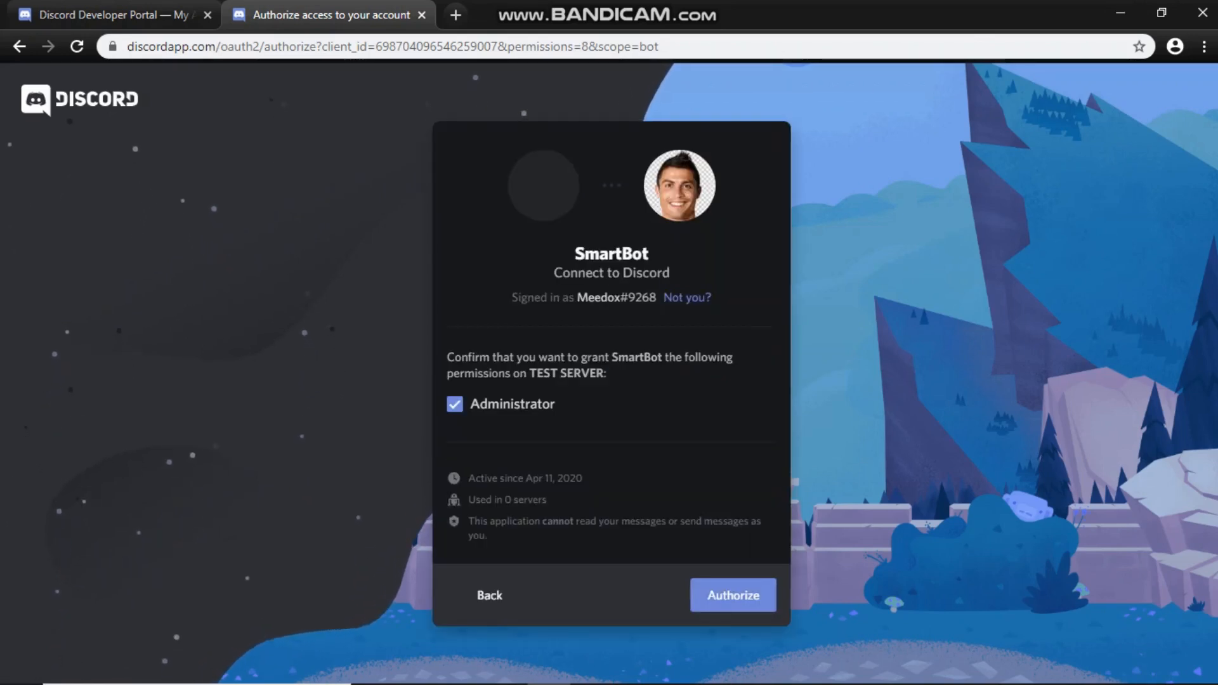
click(733, 595)
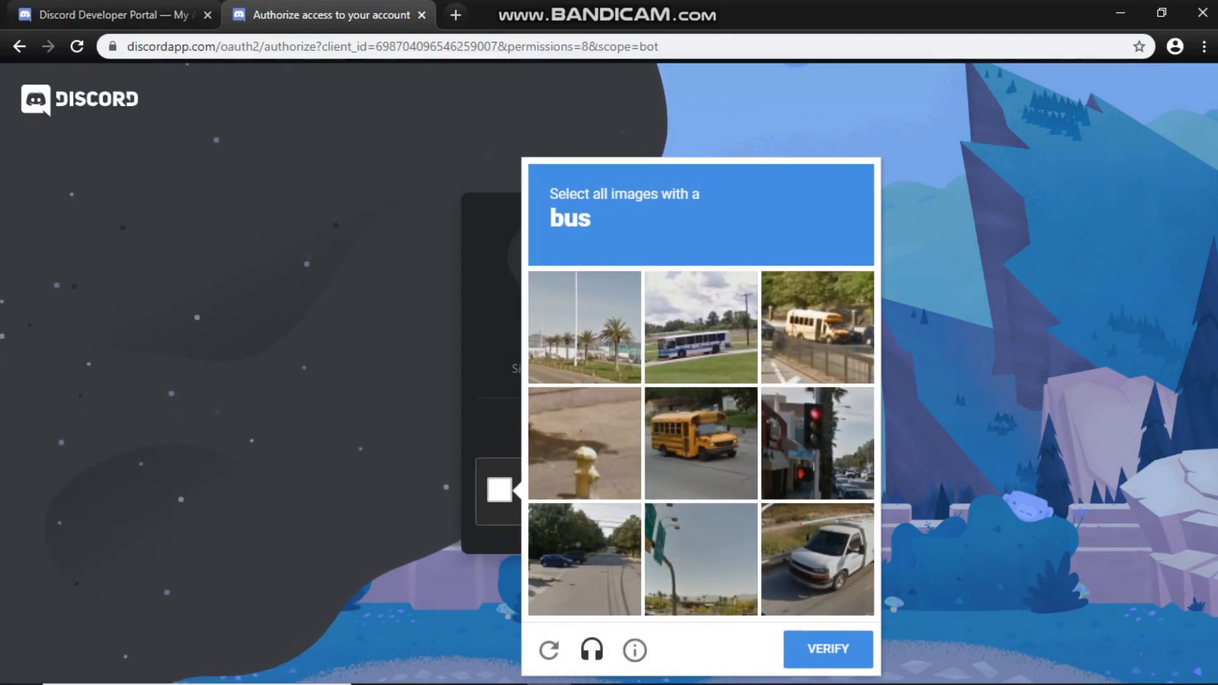
Pass the captcha by marking the bus images and verifying.
click(700, 442)
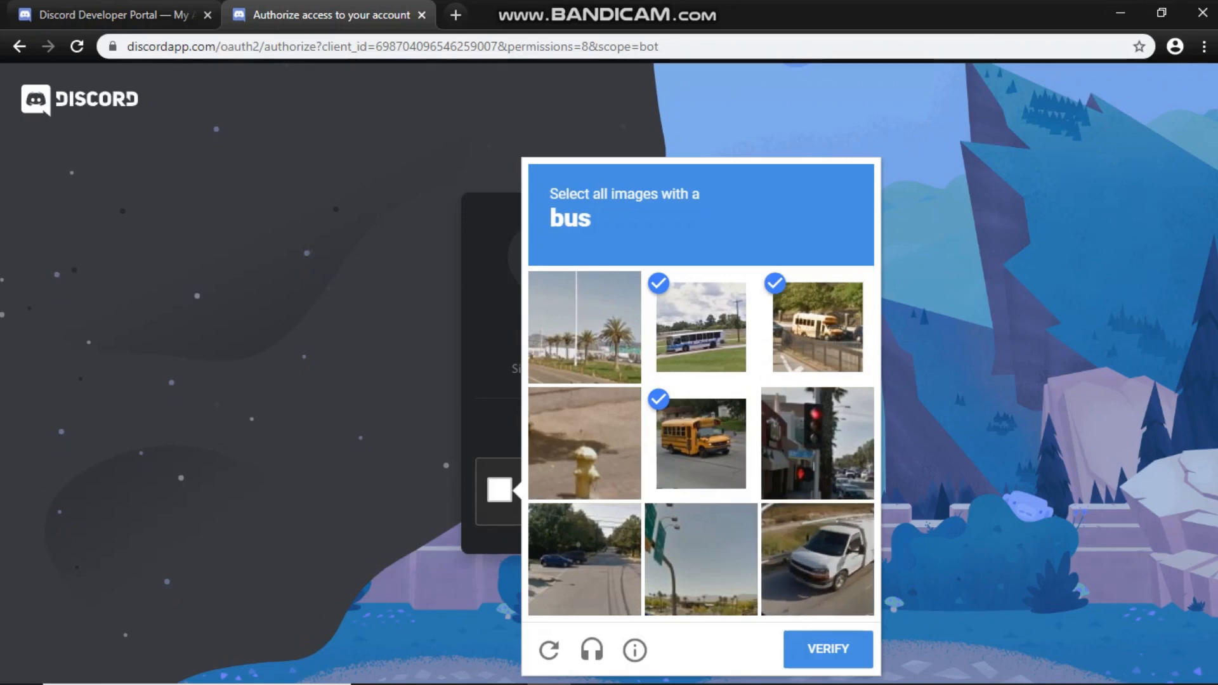
click(819, 560)
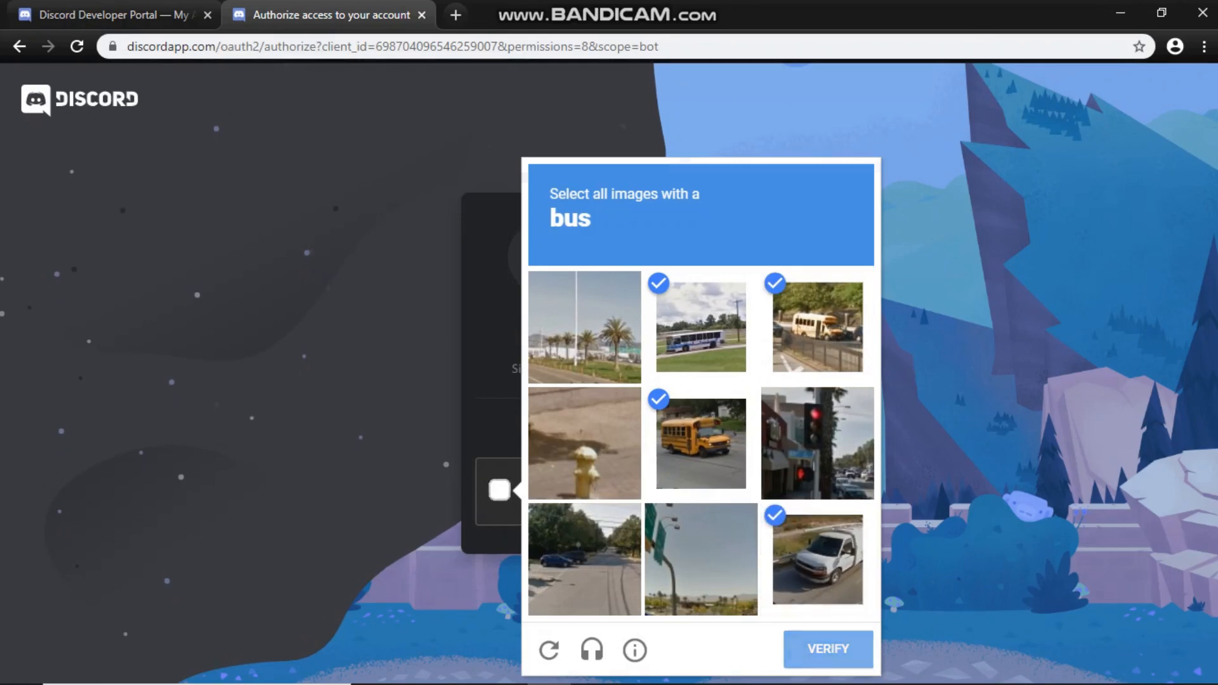
click(828, 667)
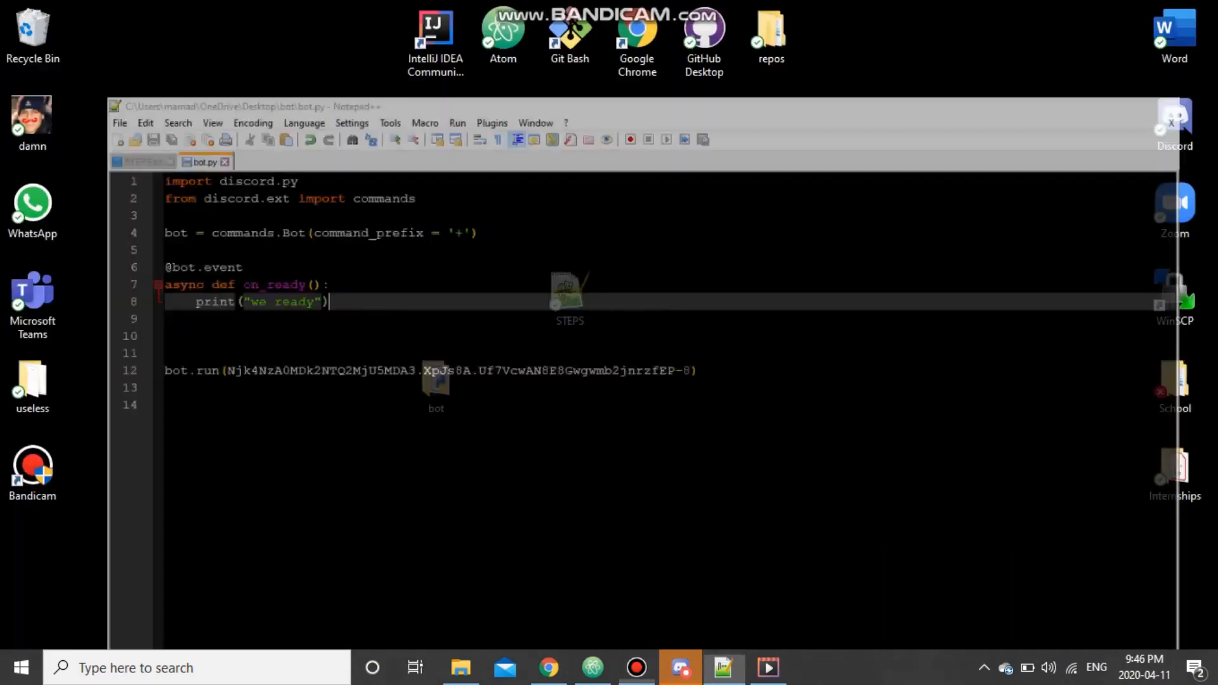
Run python bot.py, change the import to discord, quote the token, and rerun.
click(461, 667)
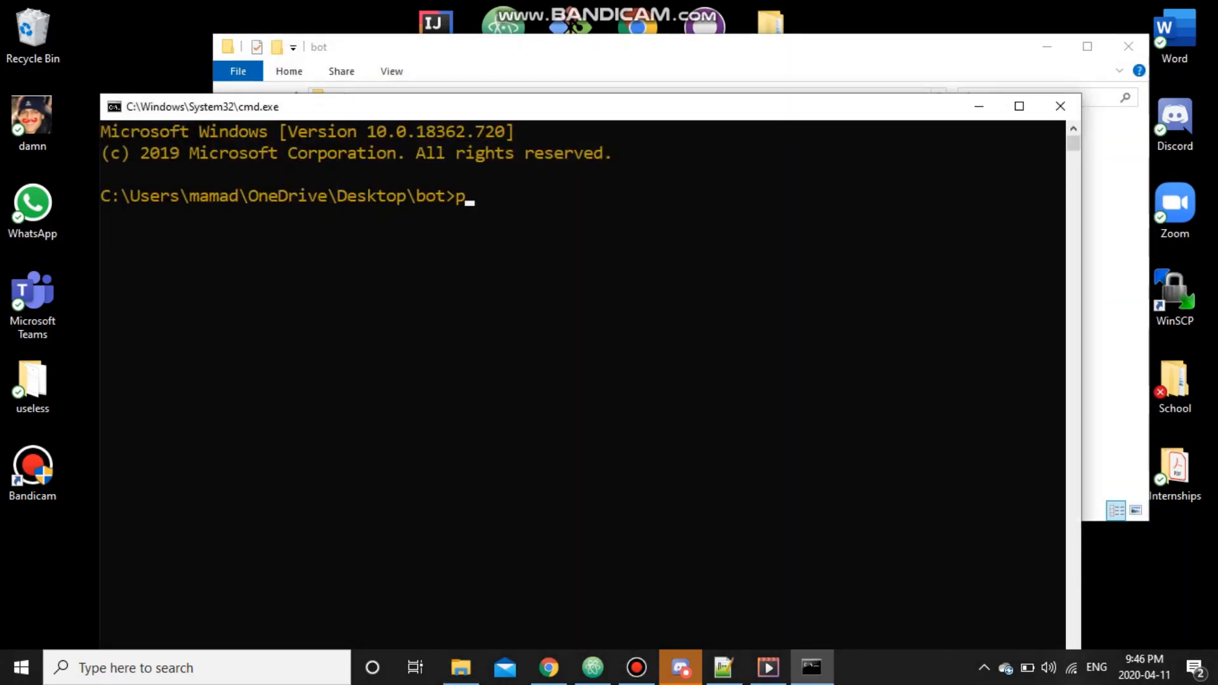
text(ython bot.py)
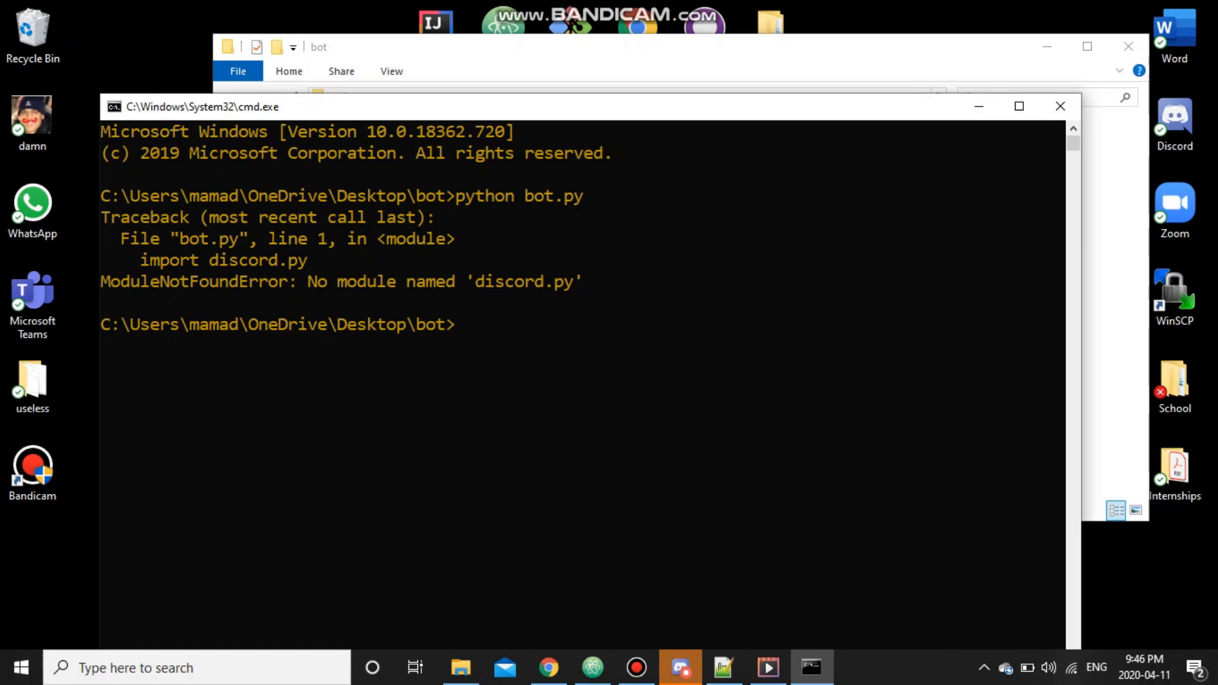
click(725, 667)
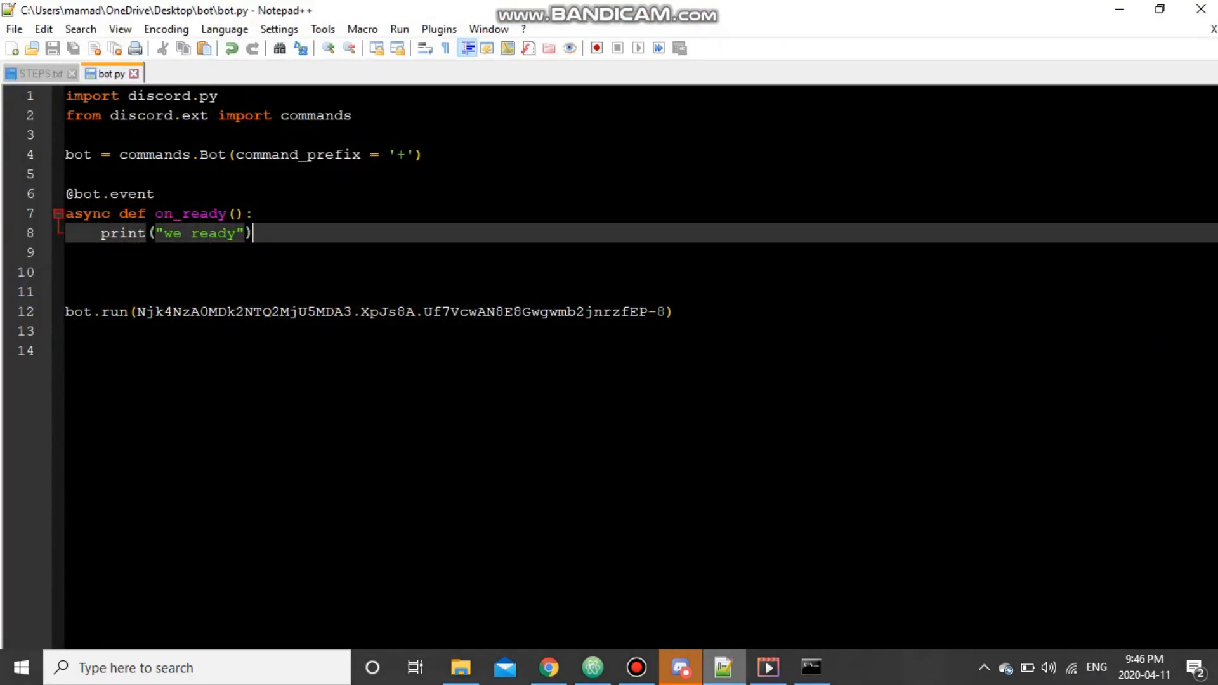
double_click(207, 95)
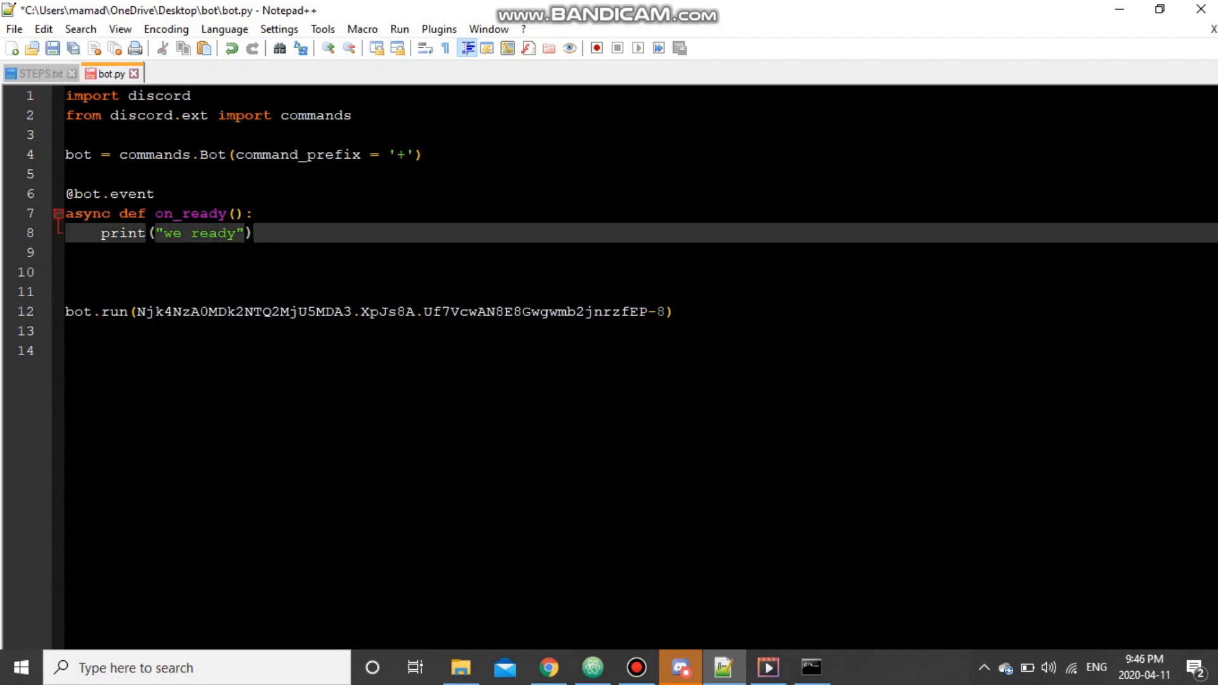
click(812, 667)
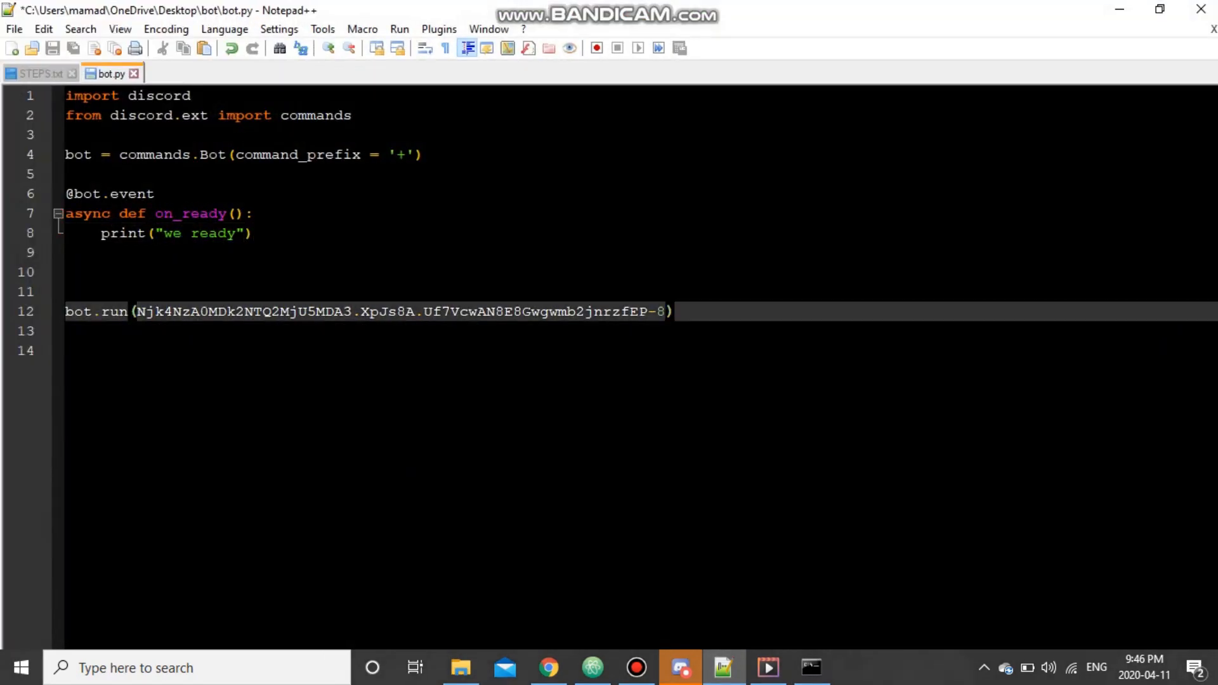
text(")
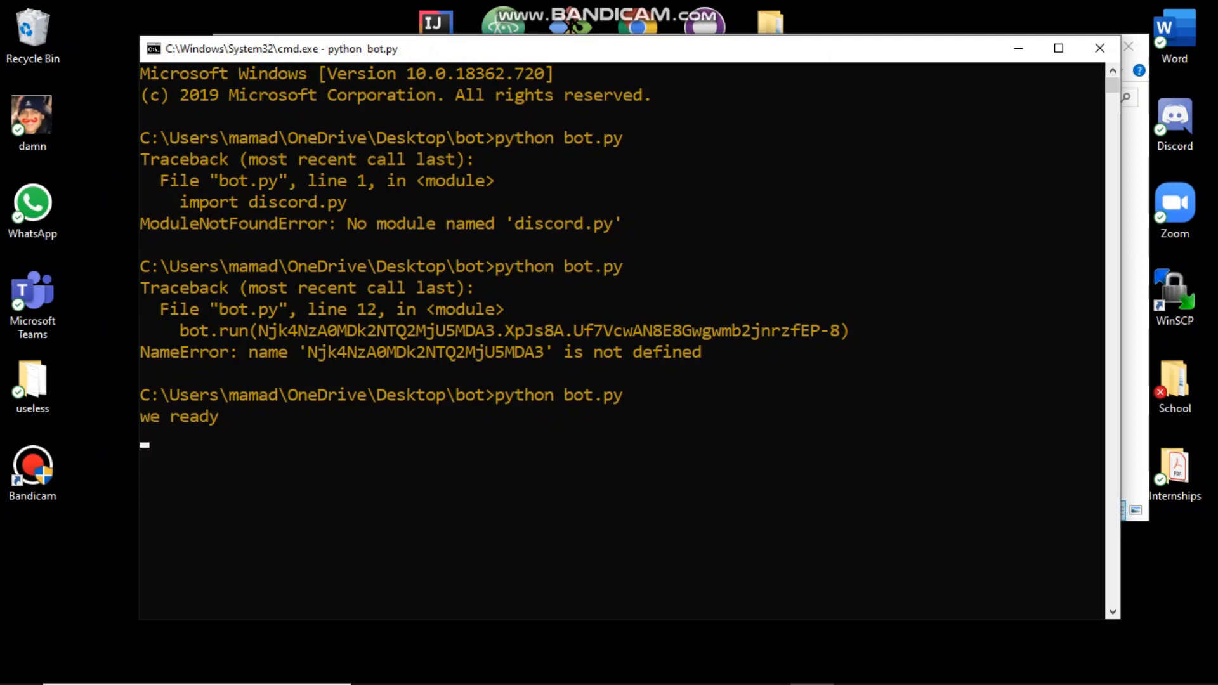
key(ctrl+c)
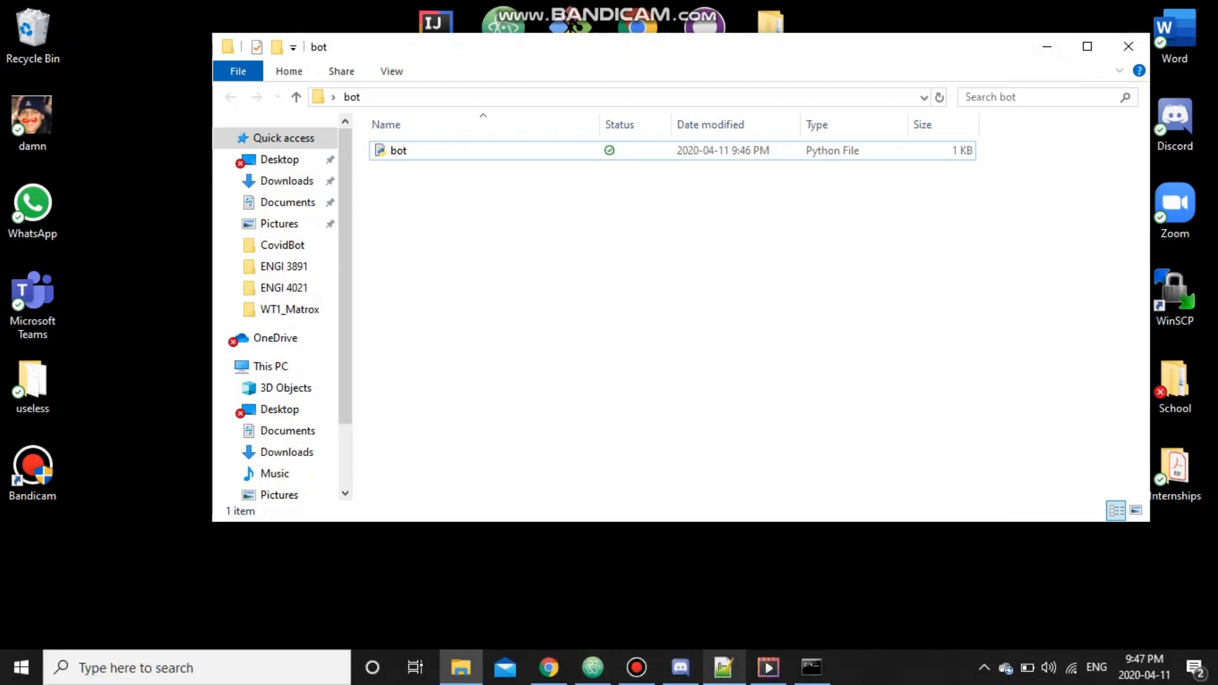
double_click(396, 151)
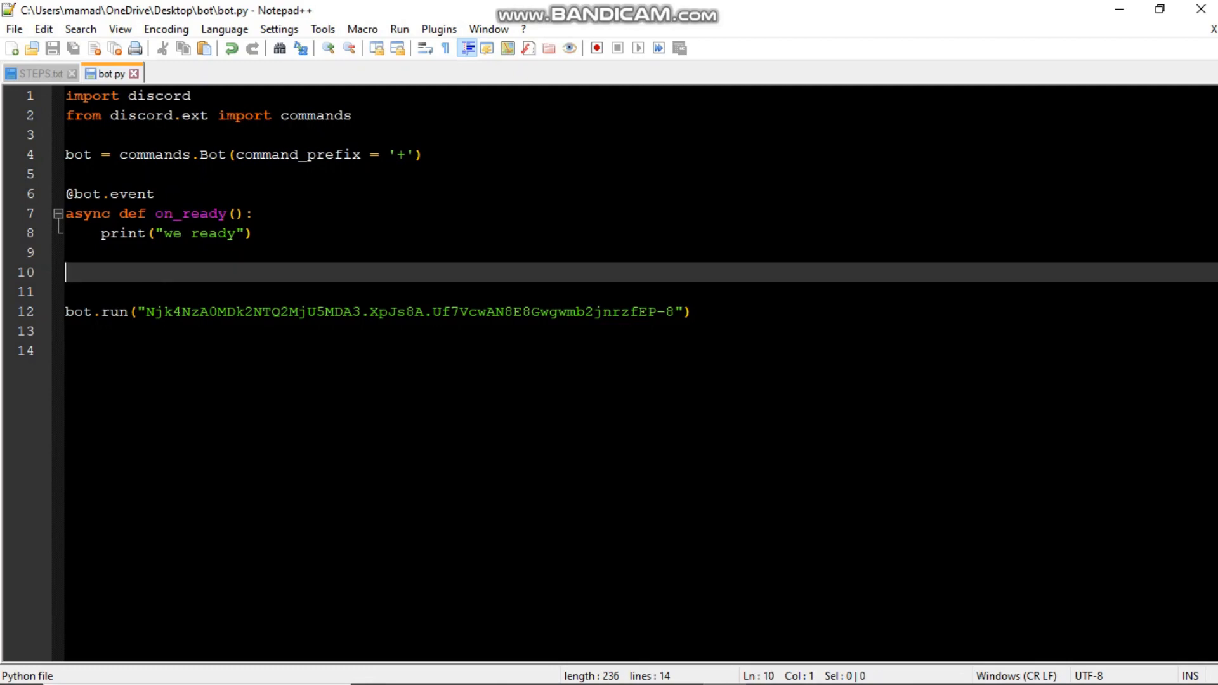
text(@)
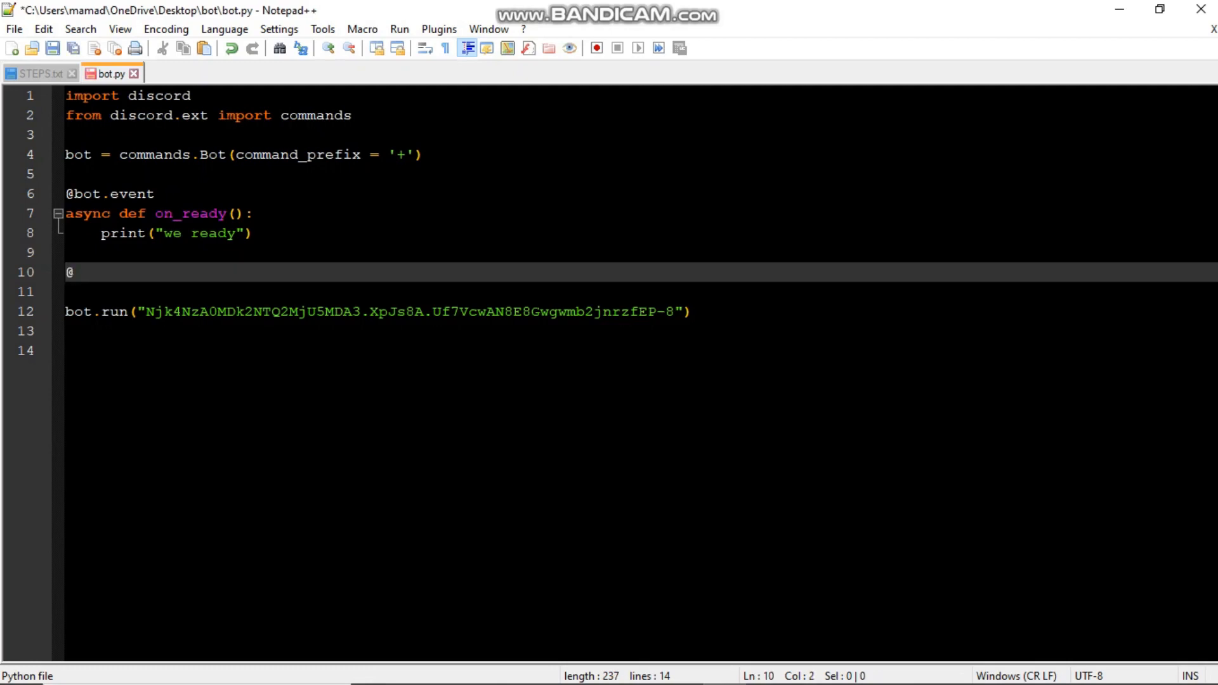
text(bot.command()
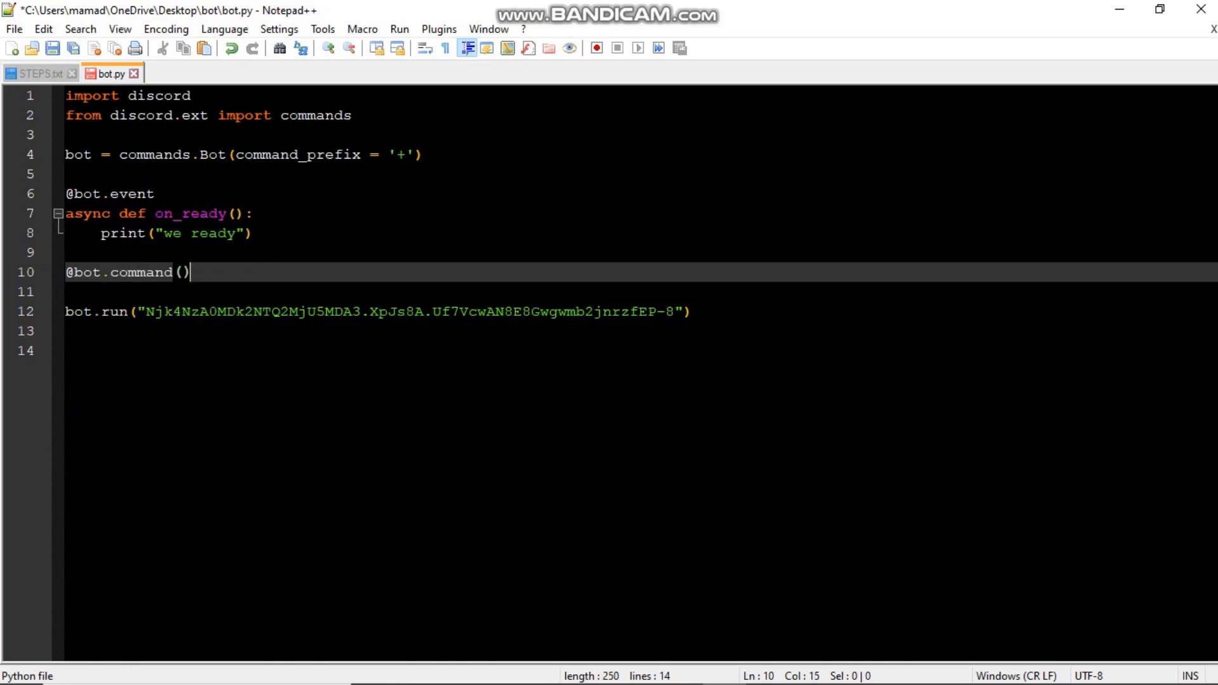
text(async f)
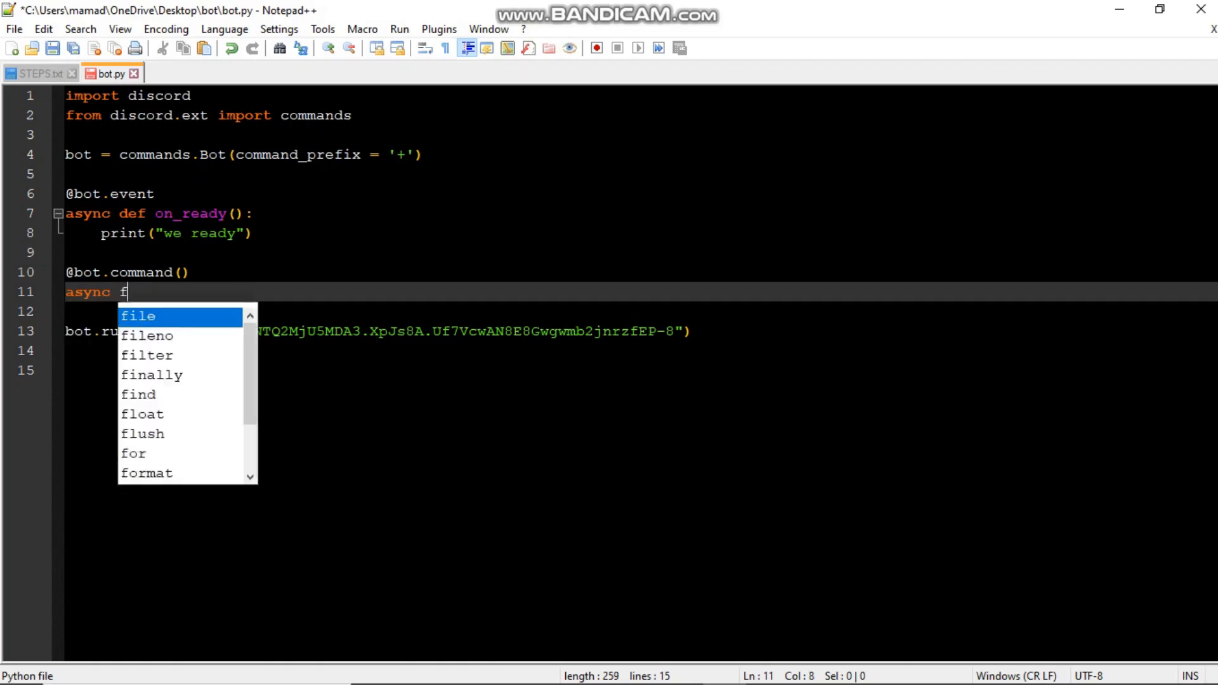
text(def)
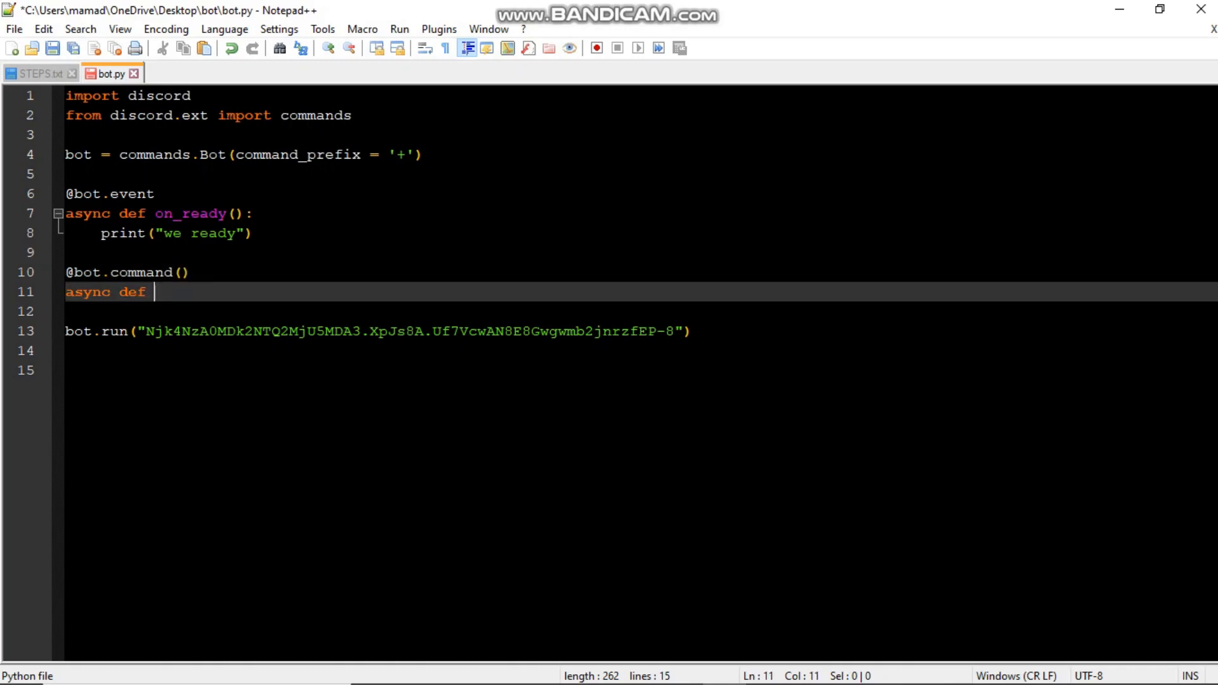
text(scream)
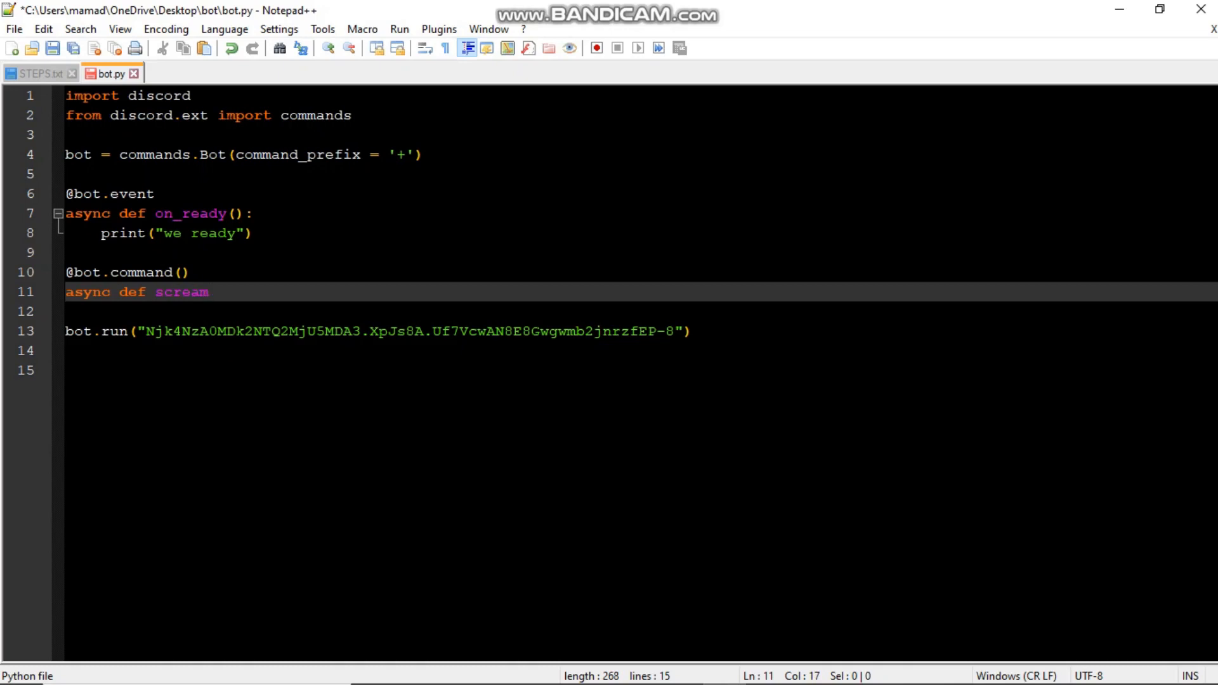
text(()
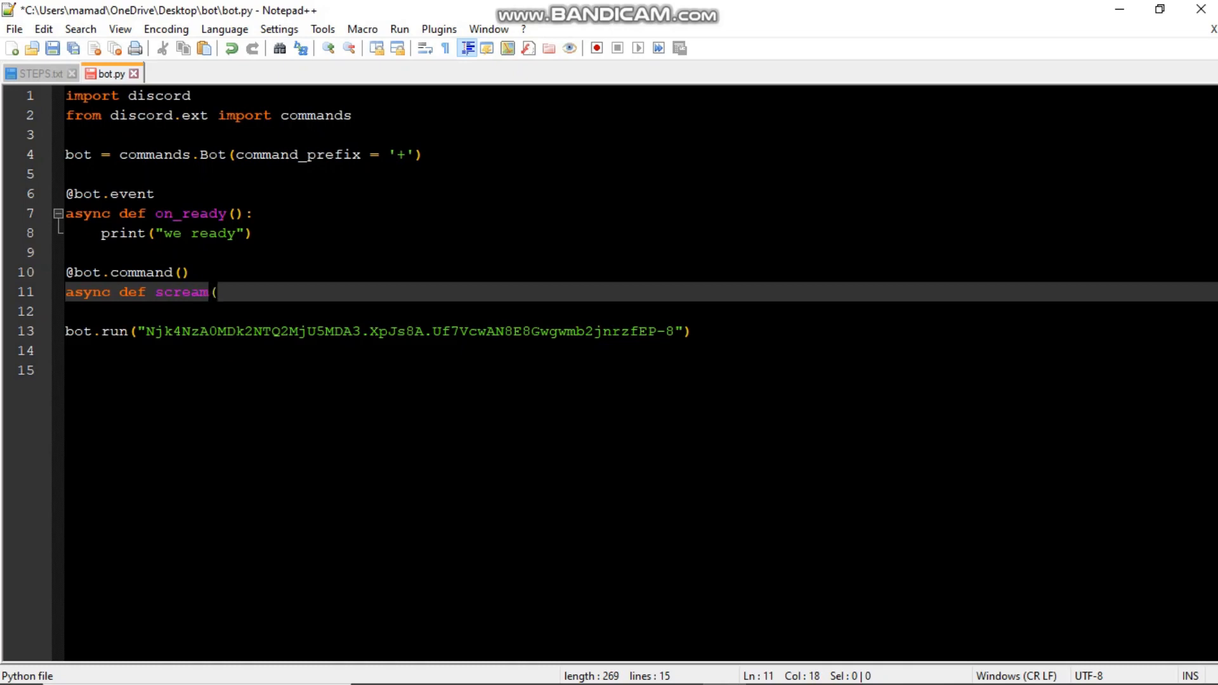
text())
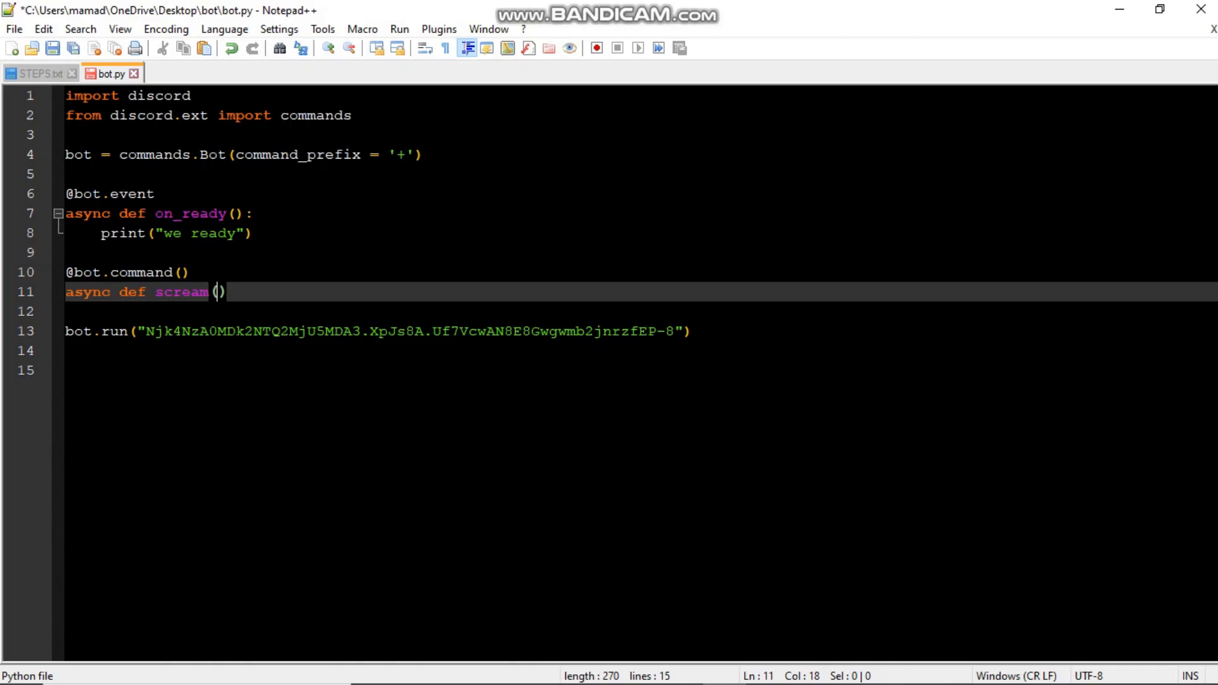
text(contex)
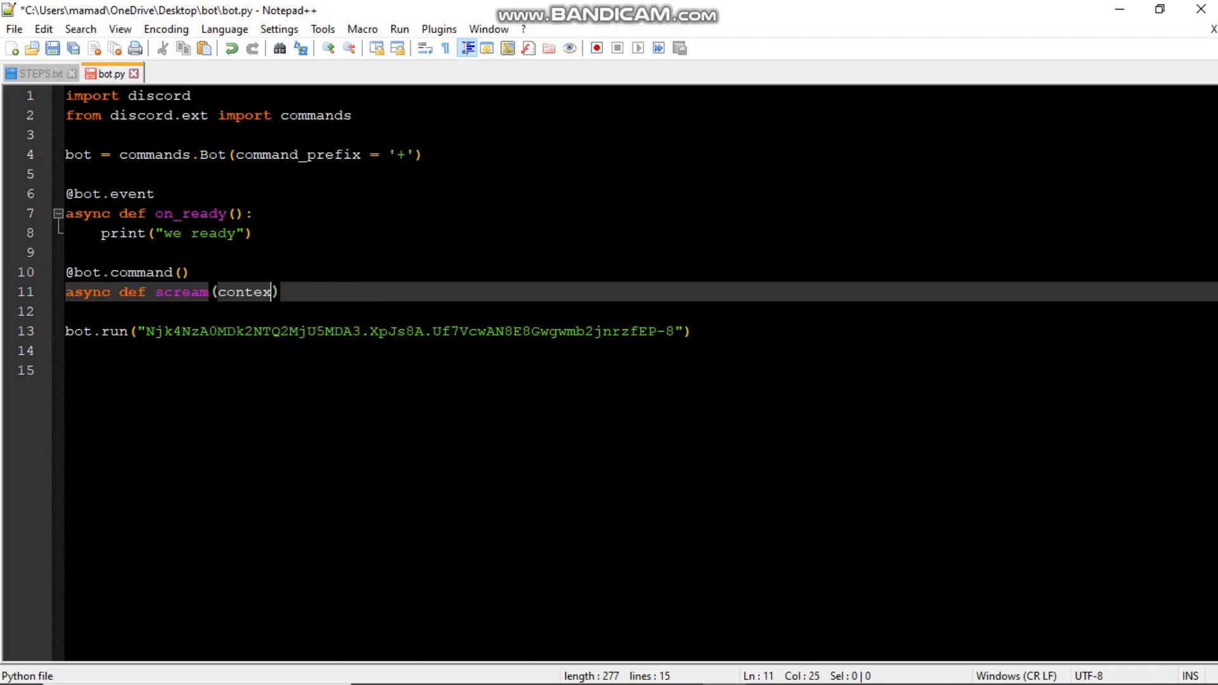
text(t):)
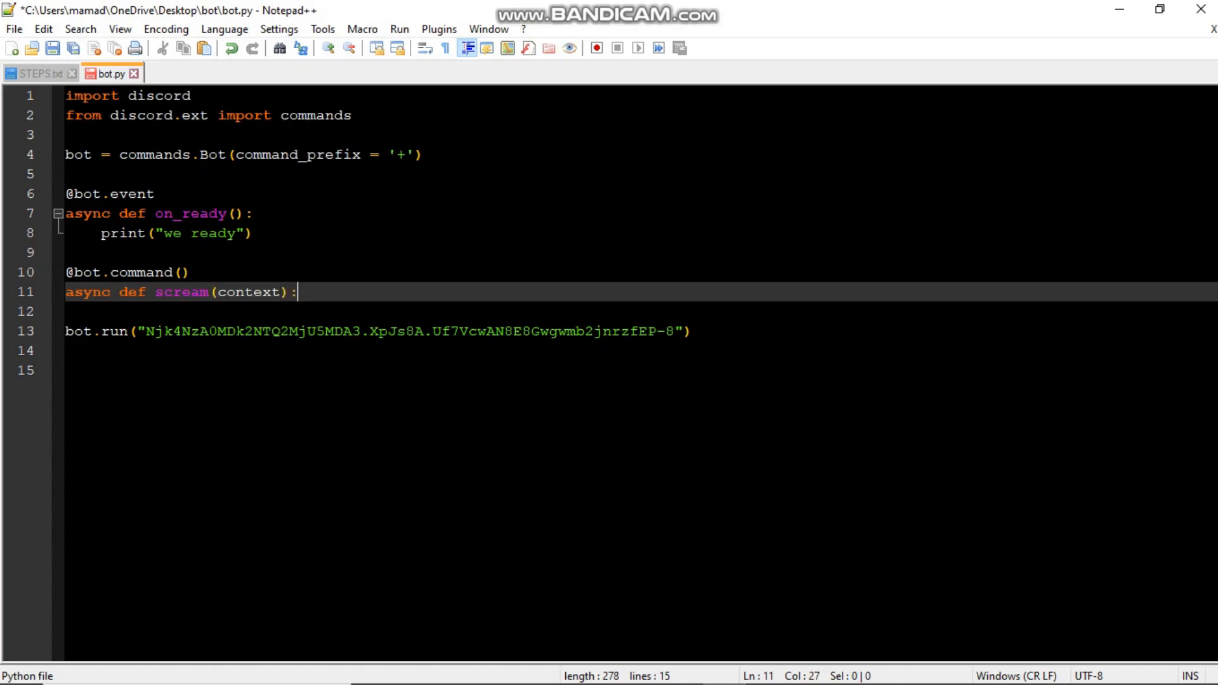
key(enter)
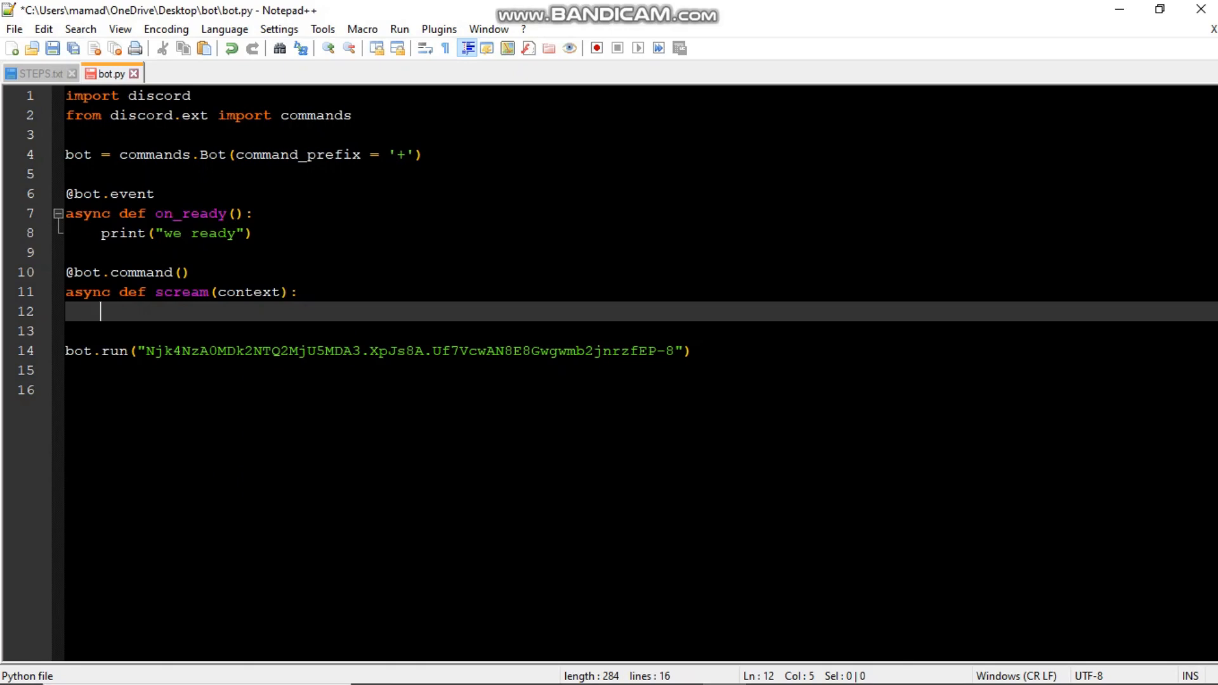
Fill the scream body with await context.send("AAAAAAAHHHHHHHHHHHHHHHH").
text(awa)
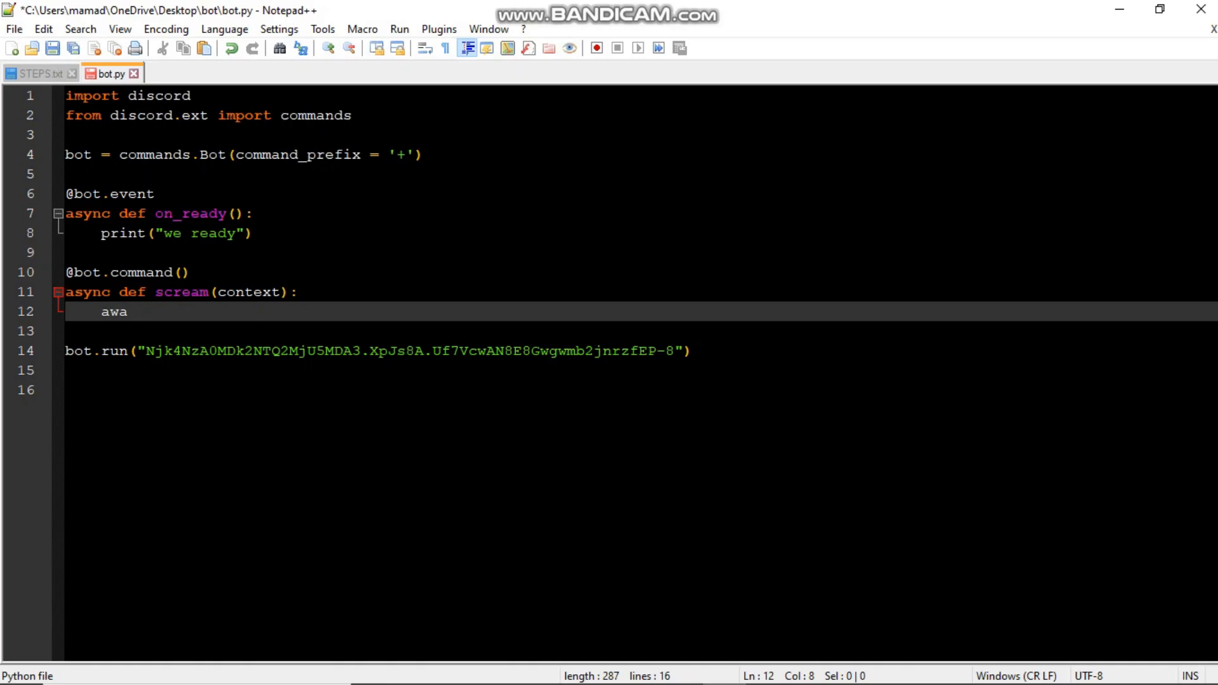
text(it)
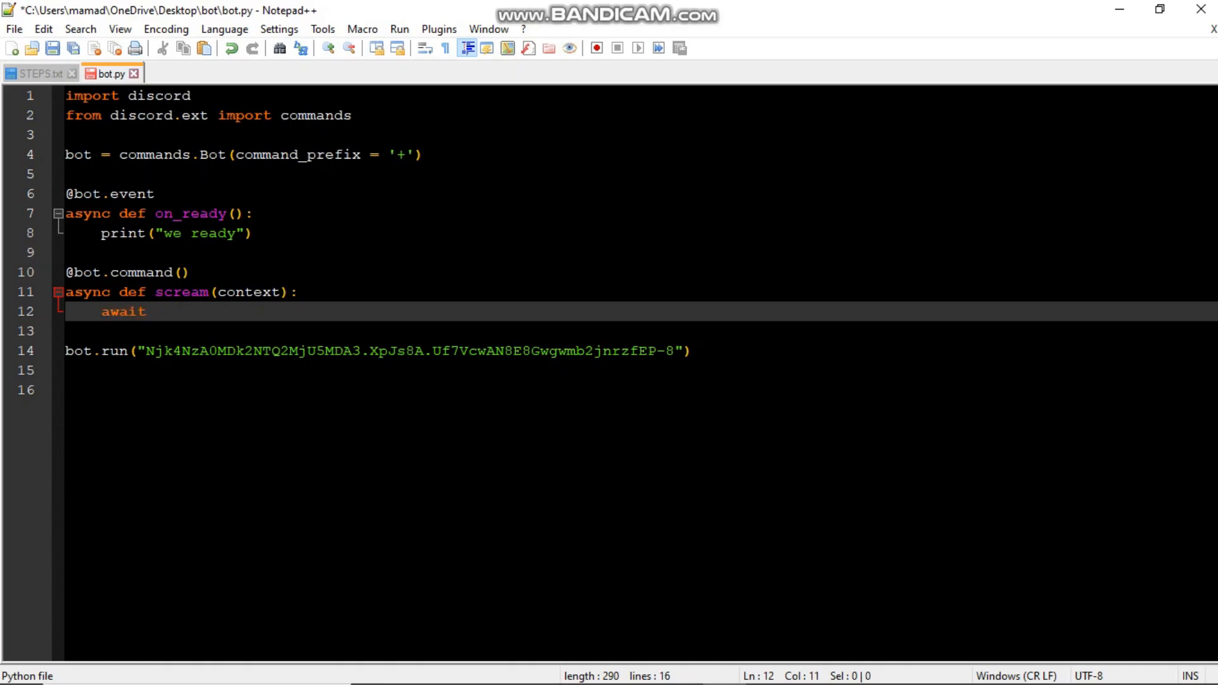
text(contex)
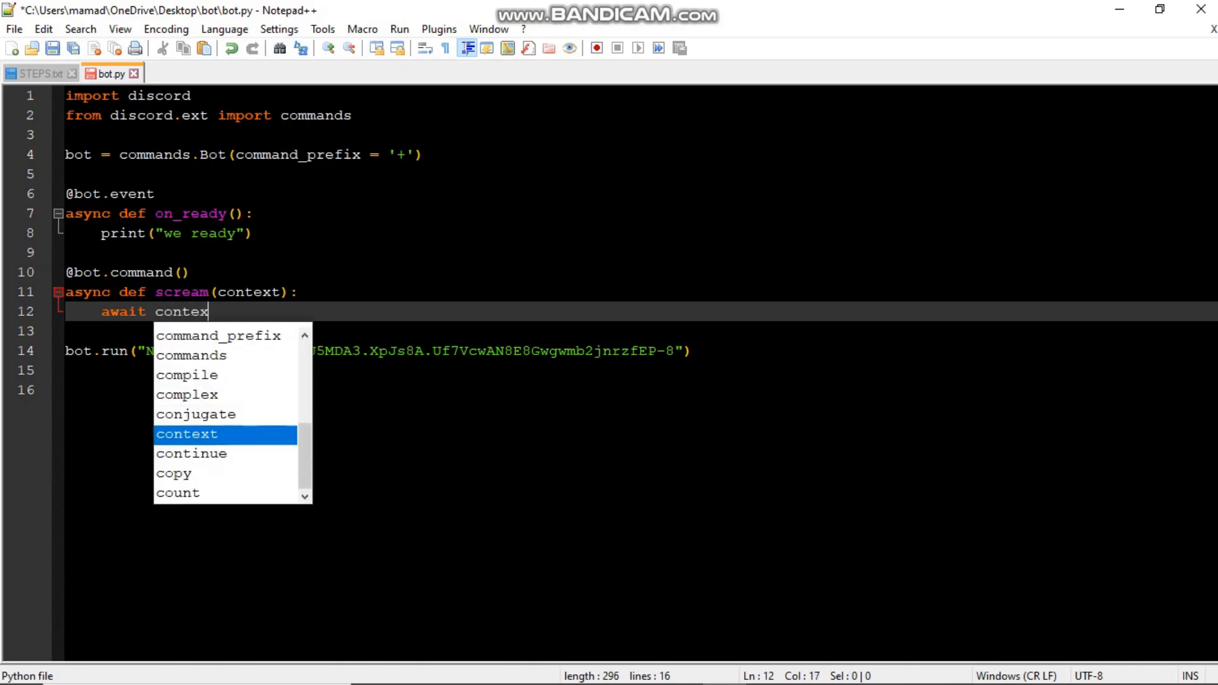
text(.send)
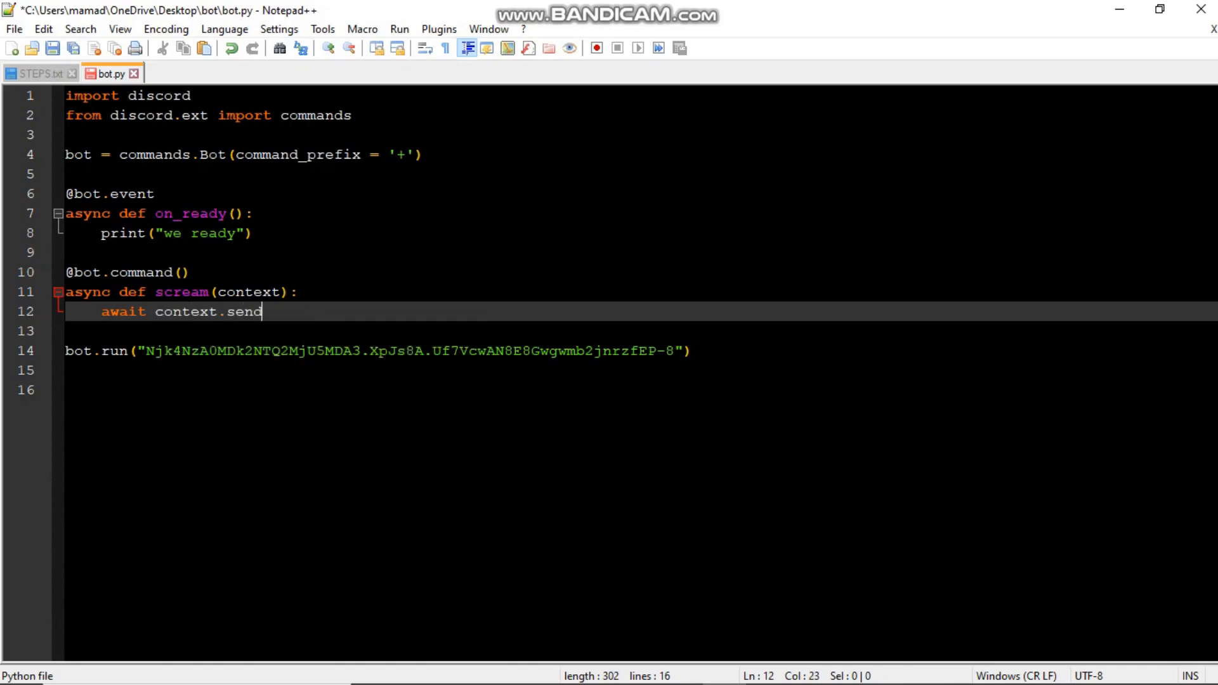
text(()
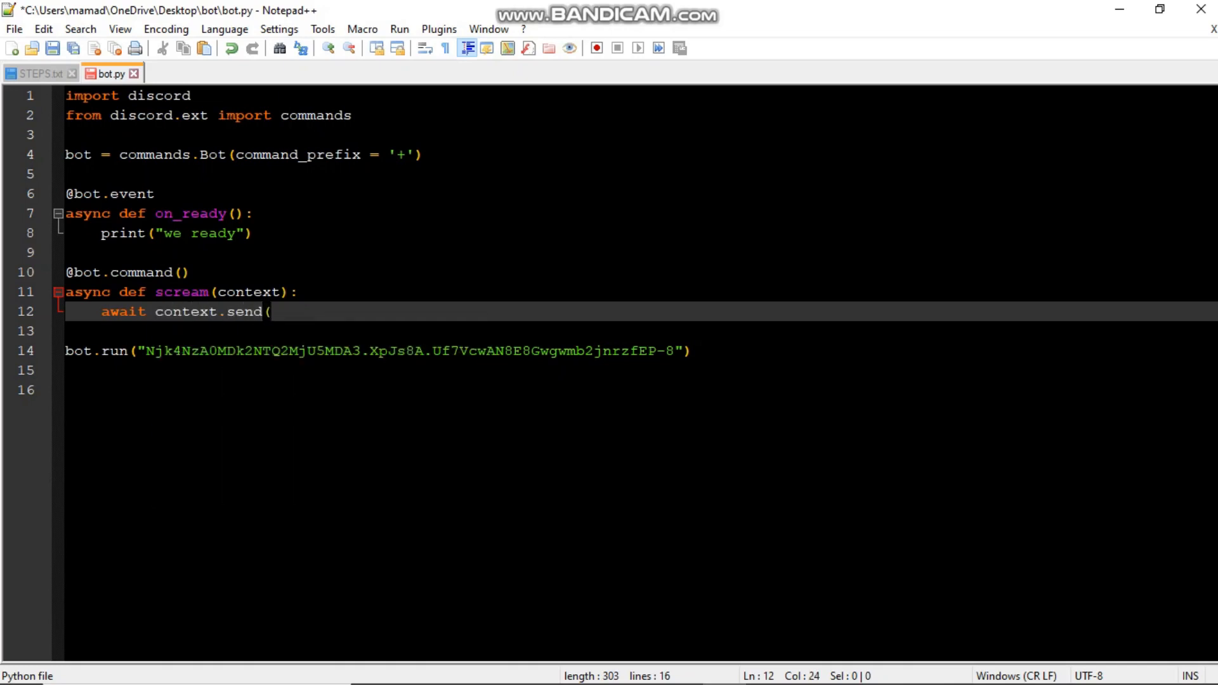
text("AAAAAAAH)
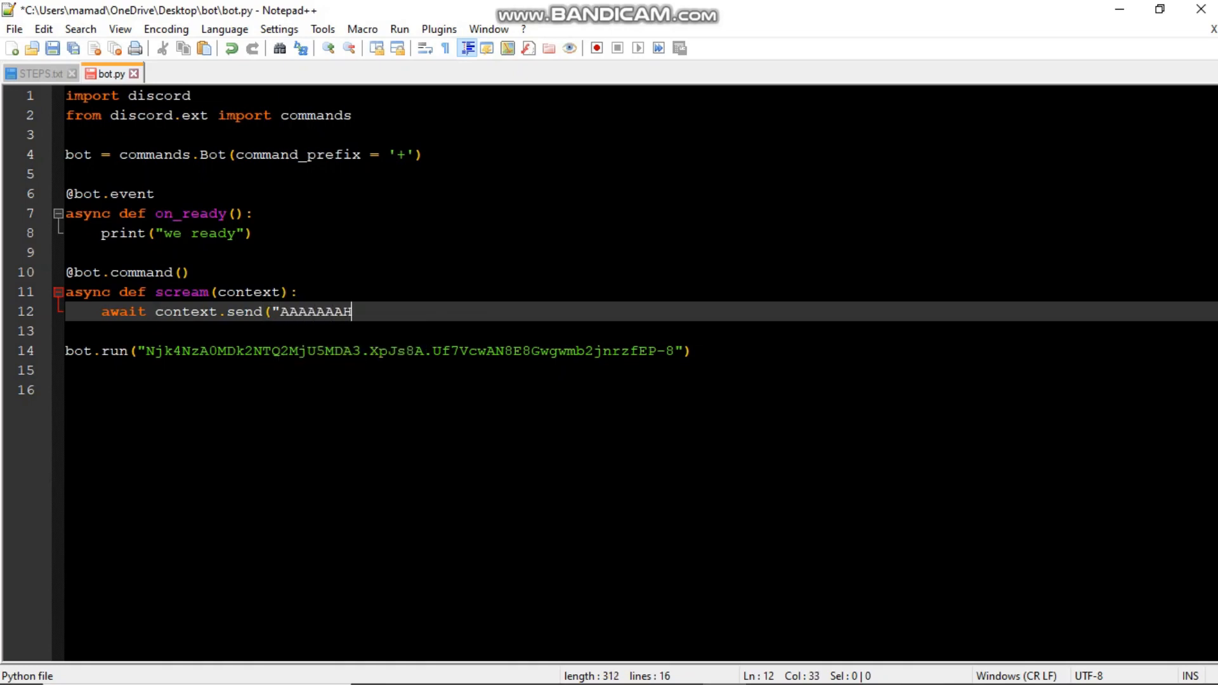
text(HHHHHHHHHHHHHHH")
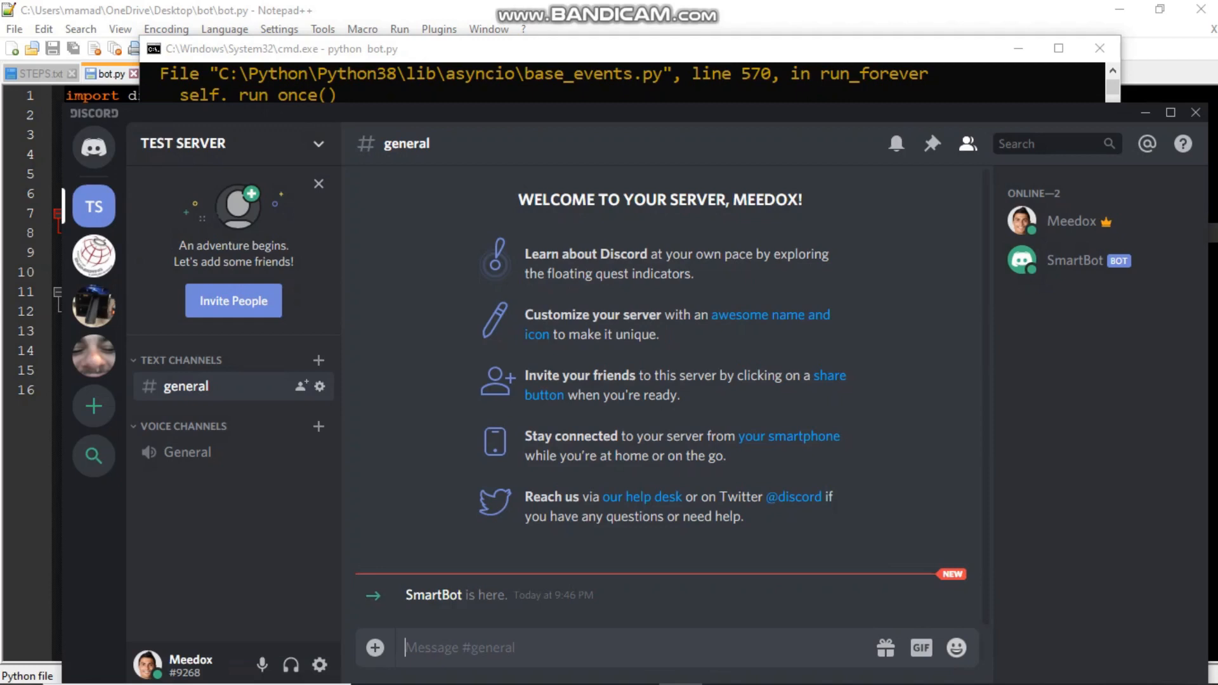
Send +scream in #general, then return to bot.py in Notepad++.
text(+s)
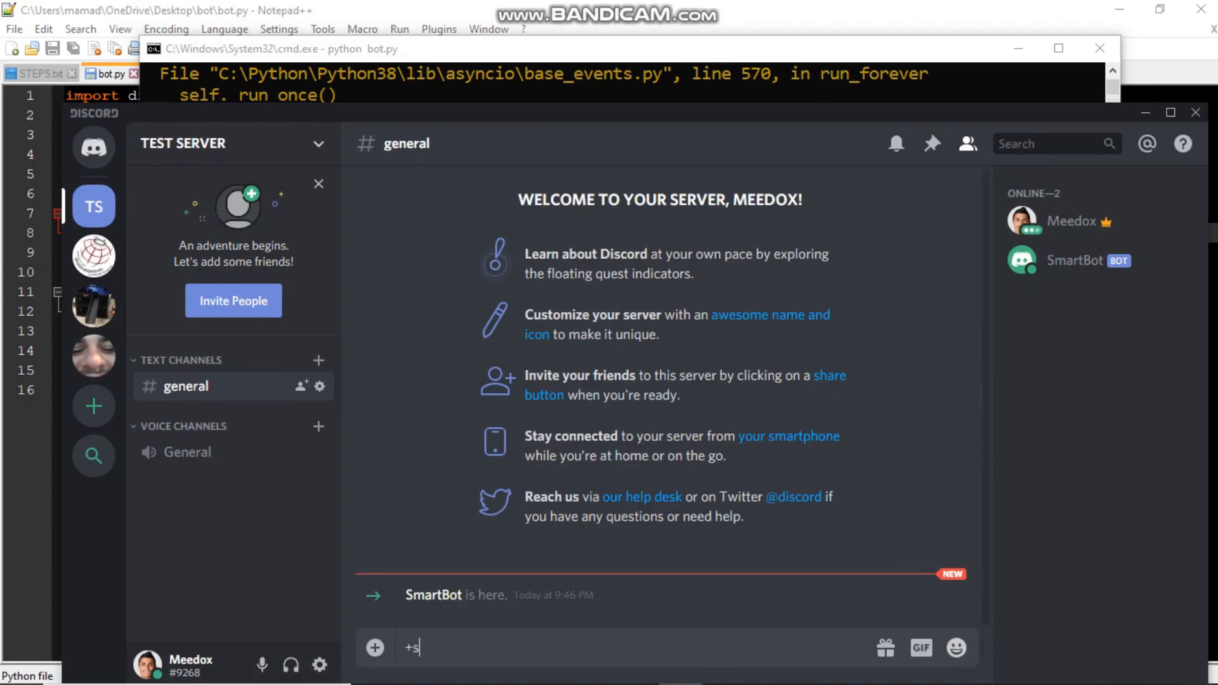
text(cream)
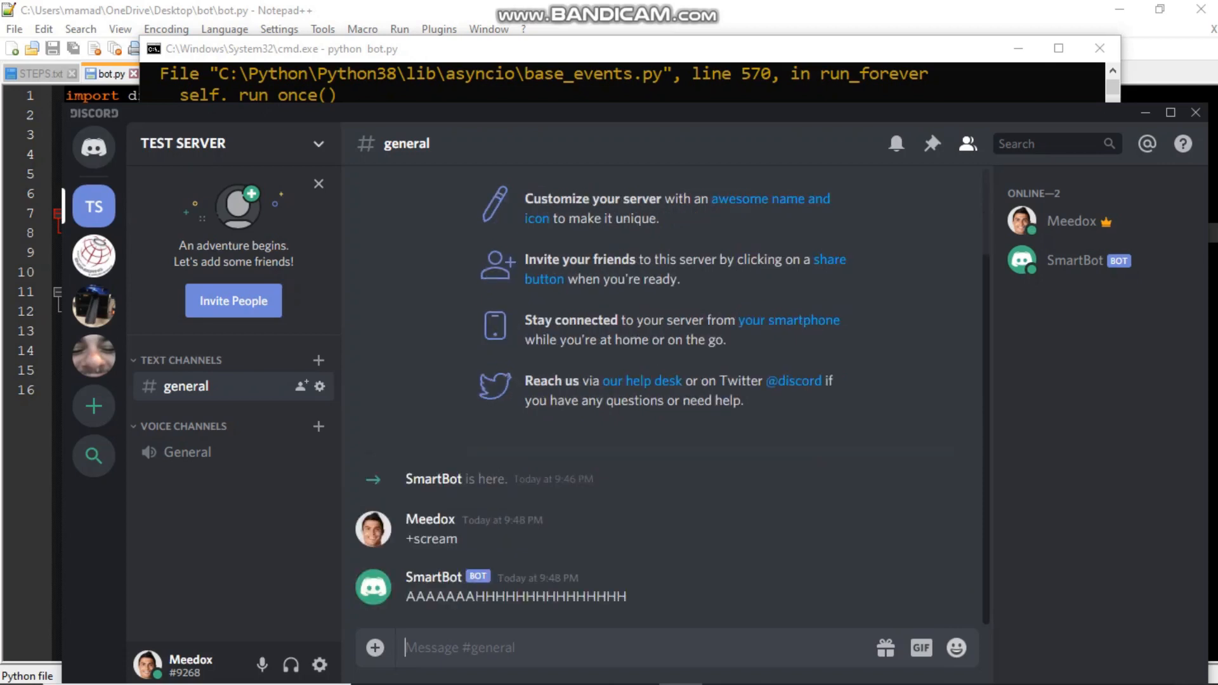
double_click(515, 596)
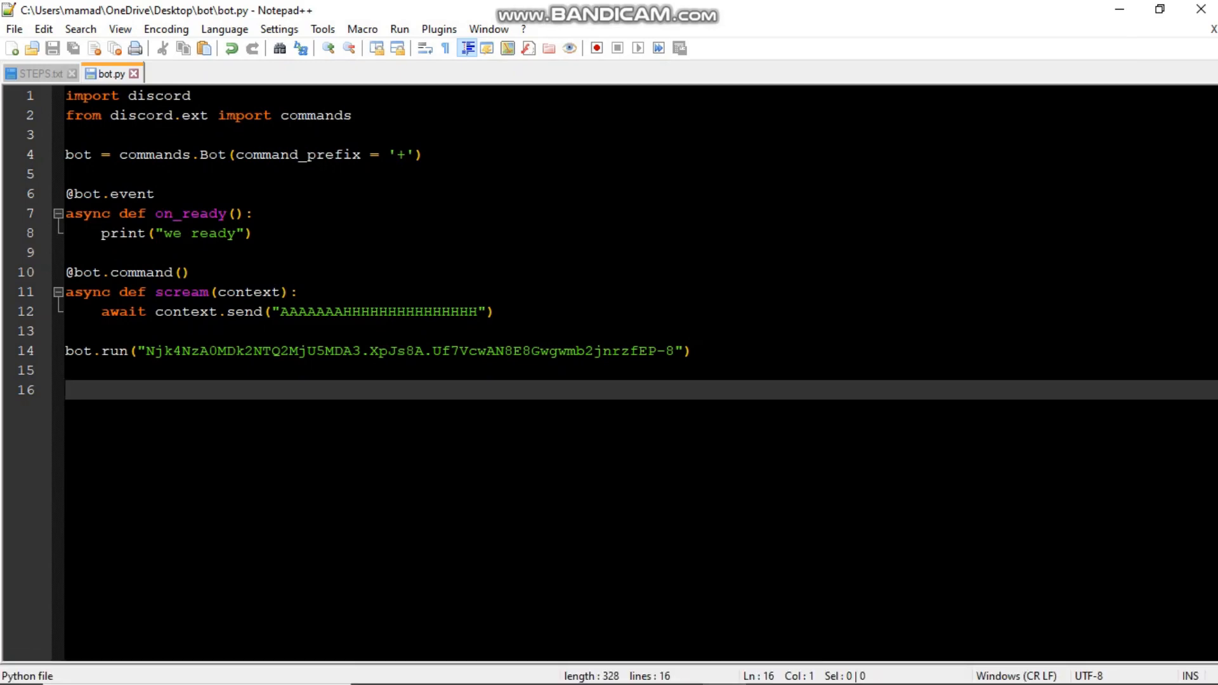
Switch to STEPS.txt and follow the github.com/goldsmith/Wikipedia link under MAKE IT SMART.
click(28, 73)
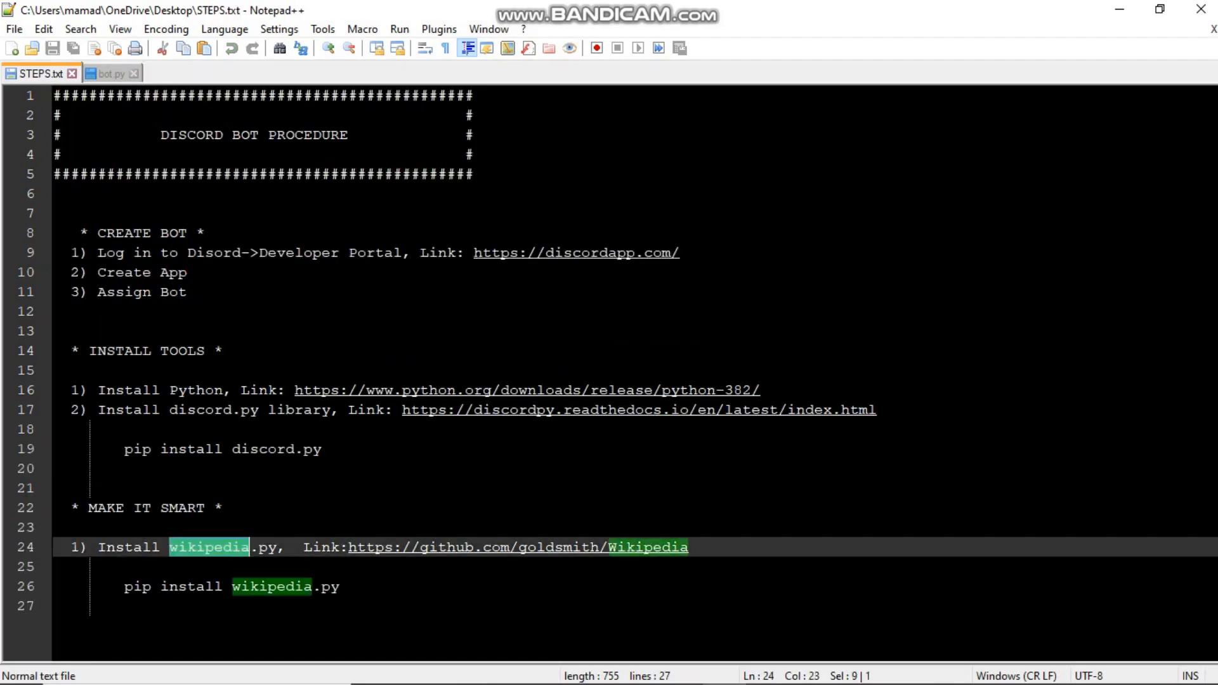
click(282, 547)
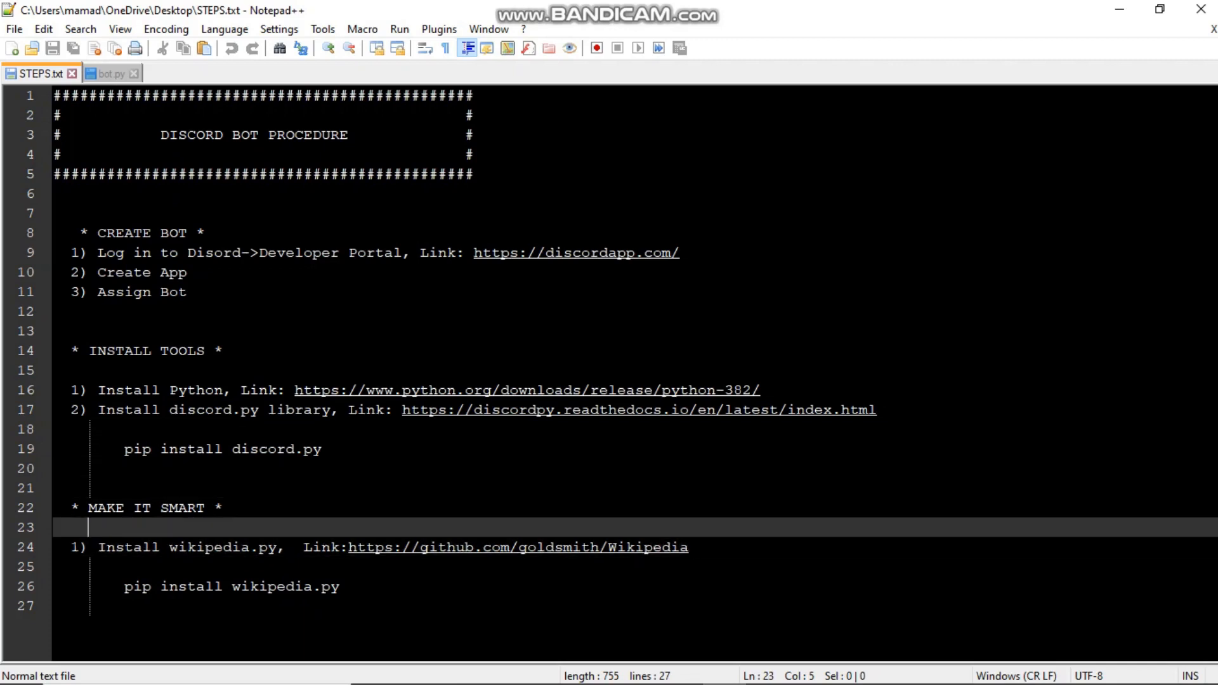
double_click(202, 547)
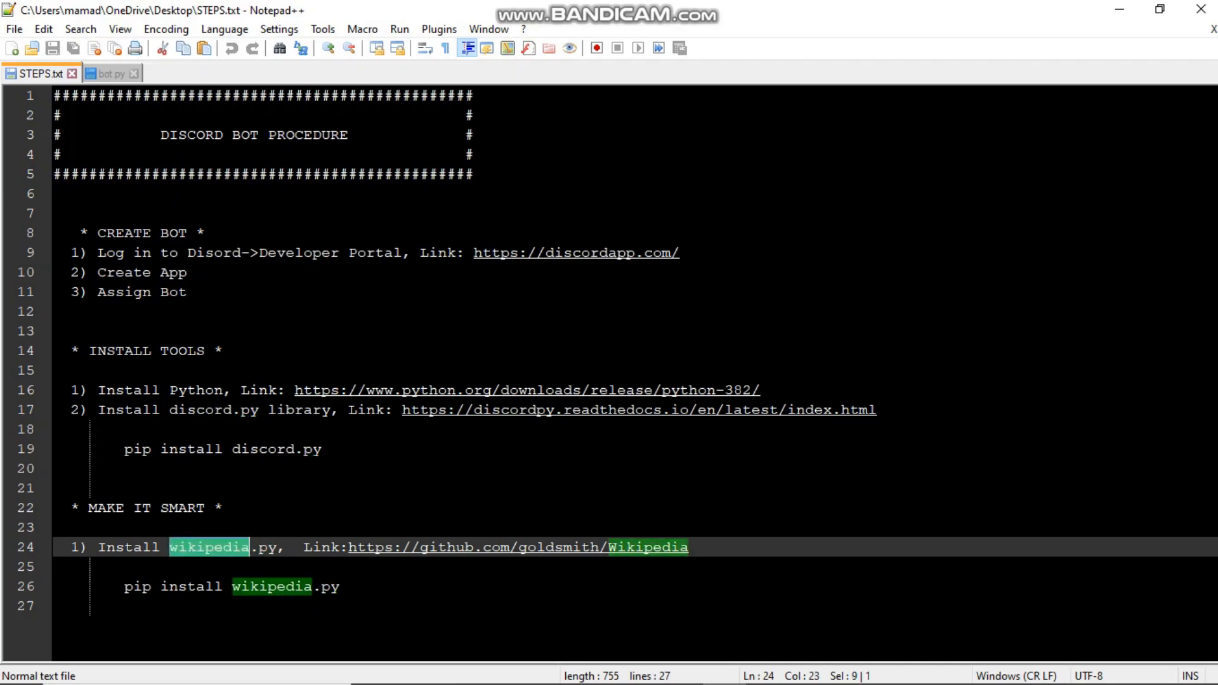
click(501, 547)
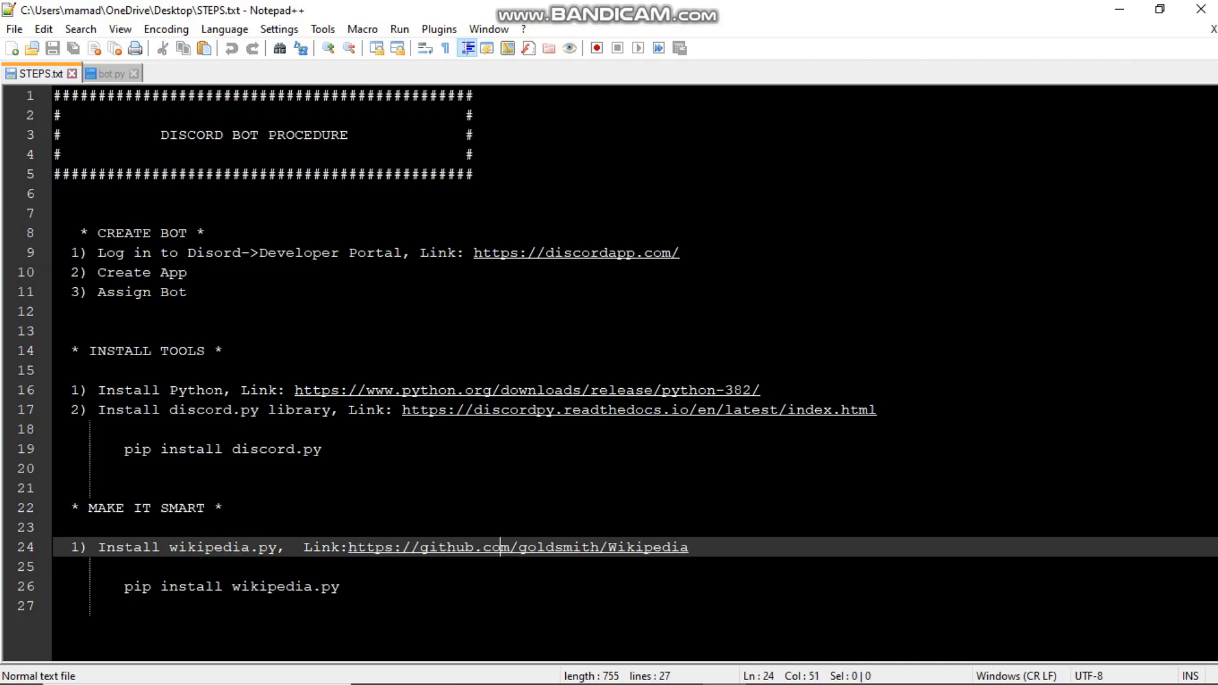
click(516, 547)
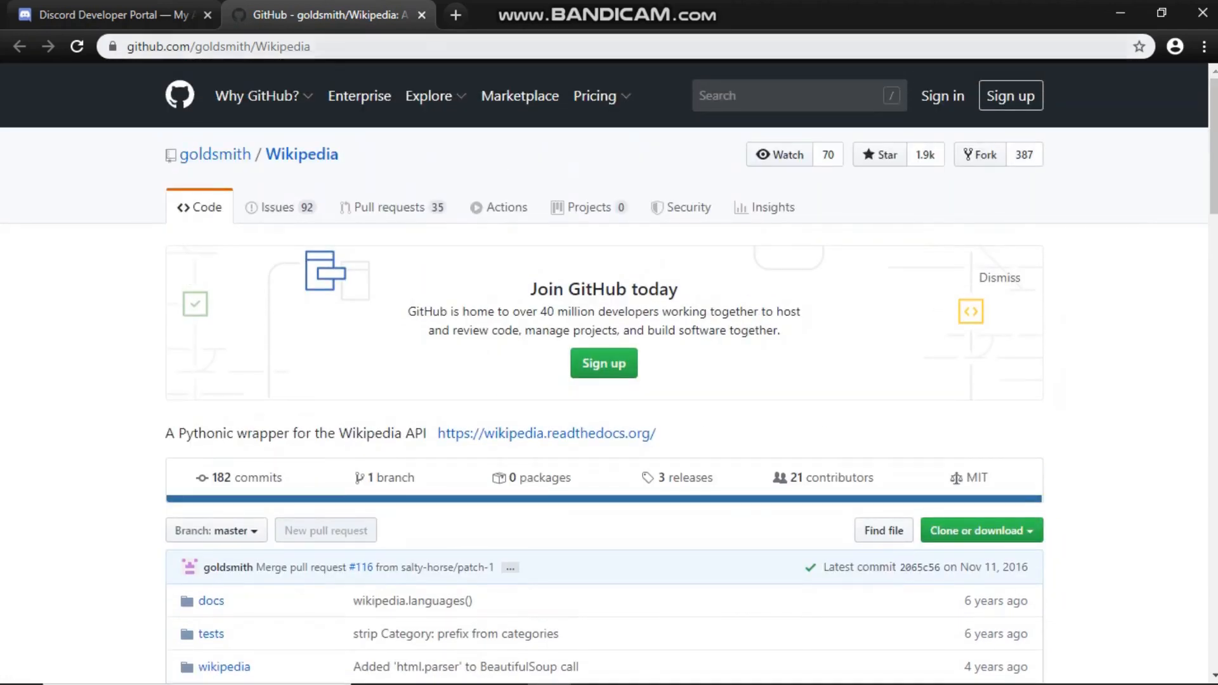
scroll(down, 3)
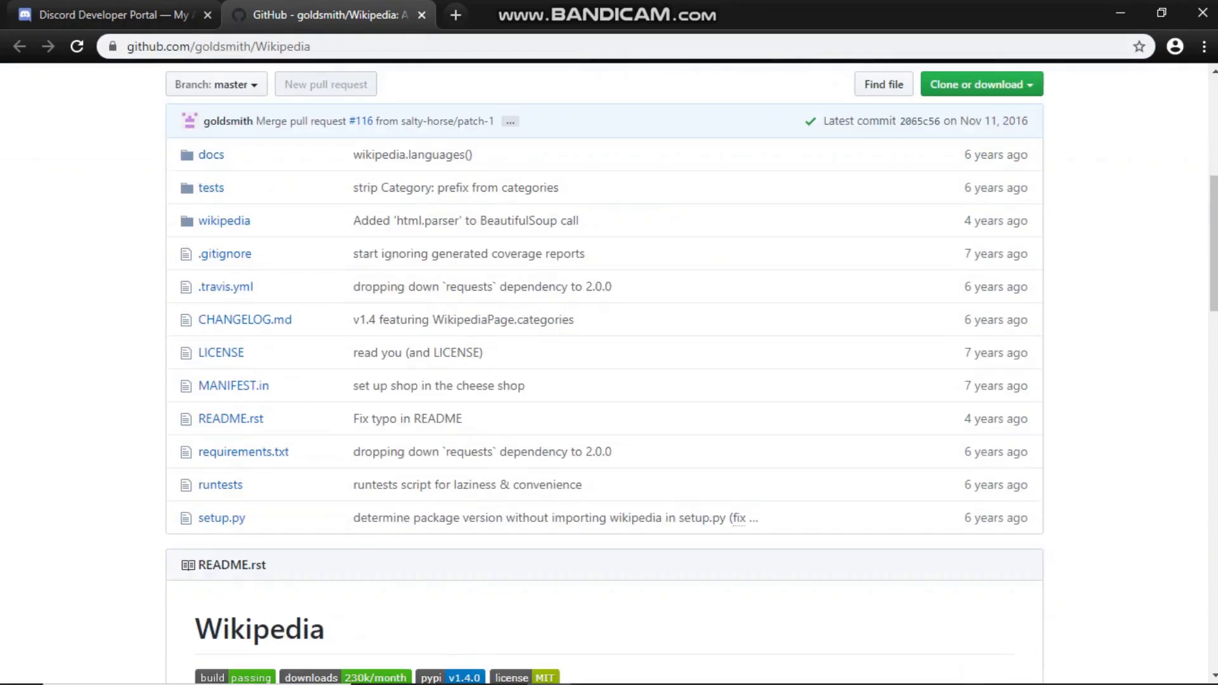
scroll(down, 3)
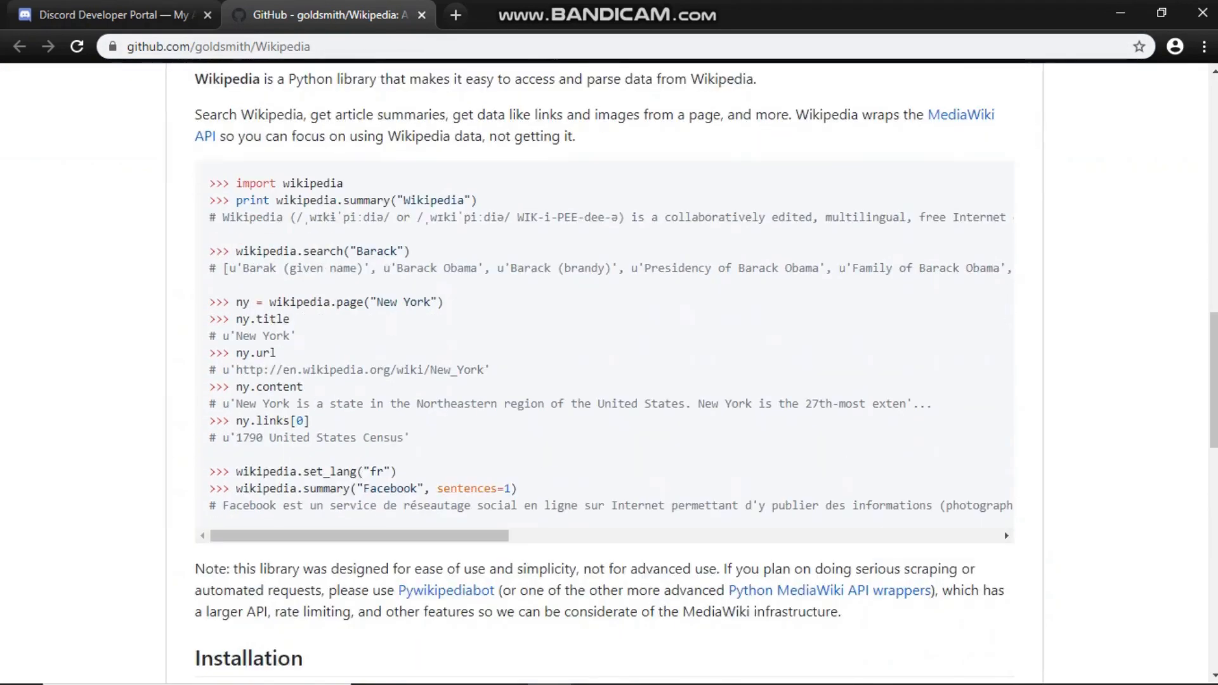
drag(234, 183, 369, 437)
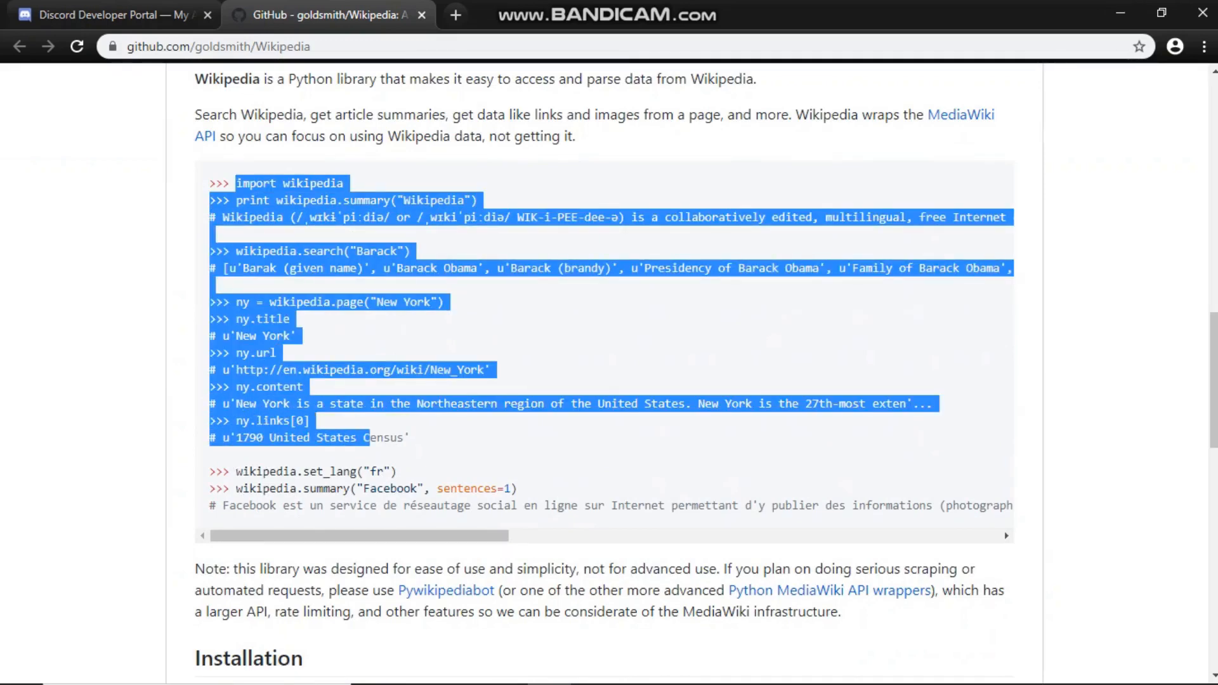
scroll(down, 3)
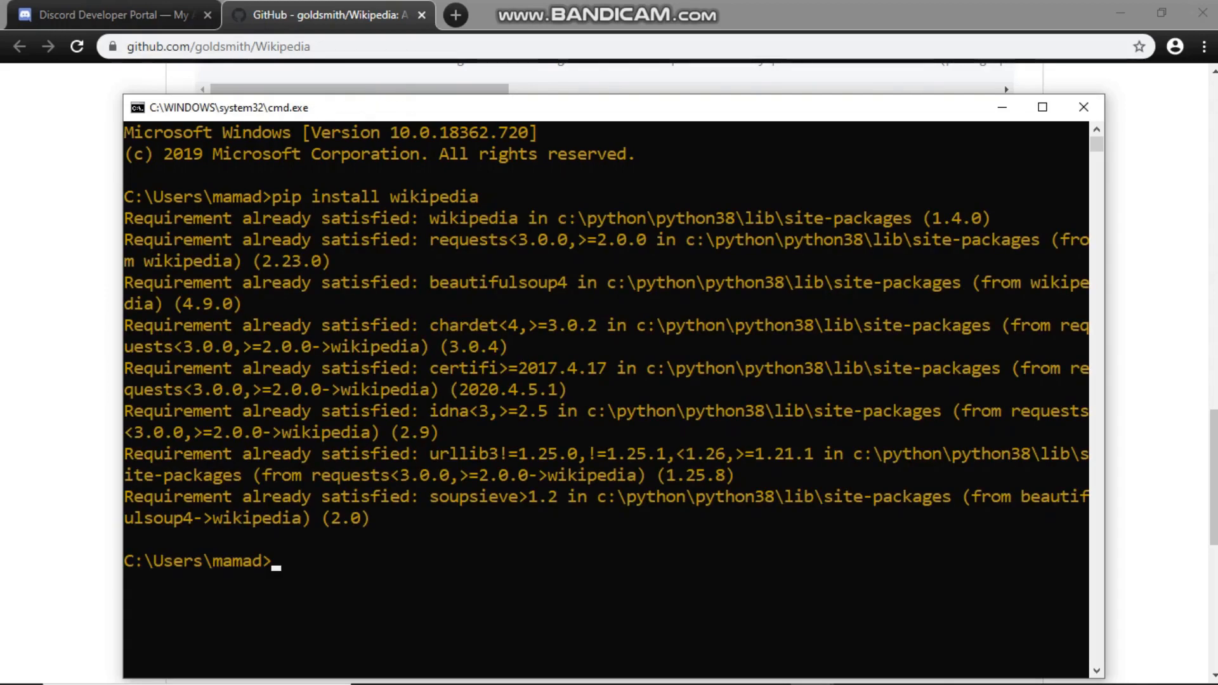
Highlight pip's 'Requirement already satisfied' output for the wikipedia package.
drag(124, 218, 393, 218)
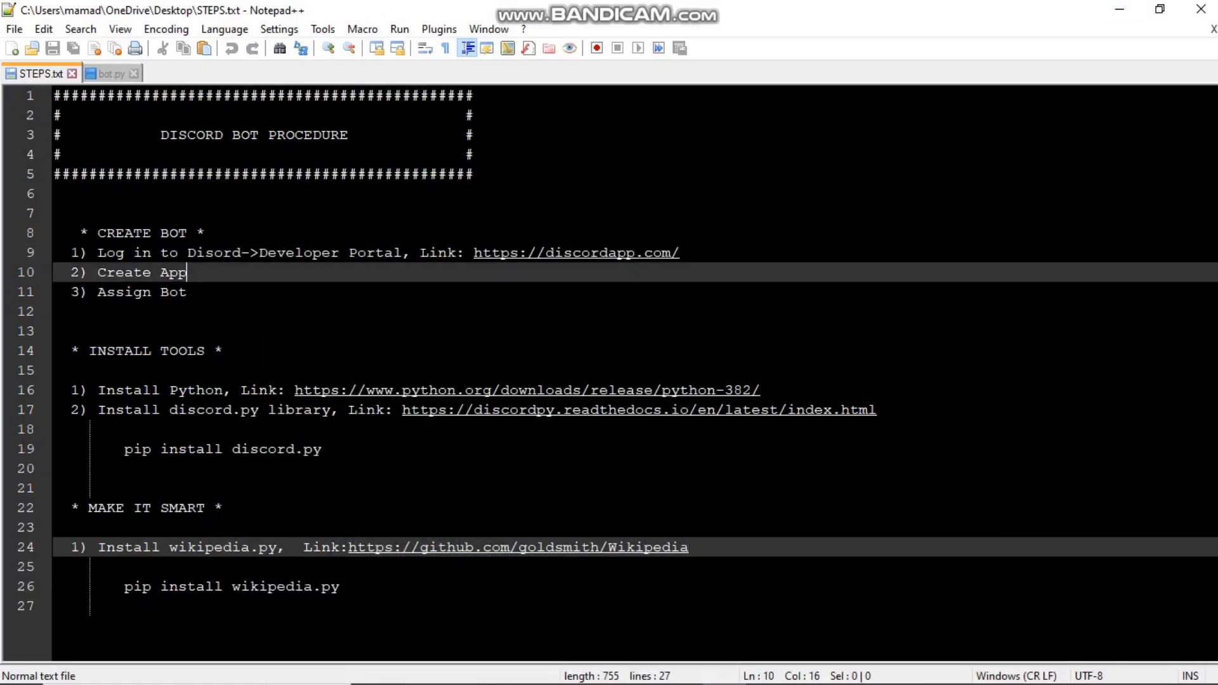
click(96, 73)
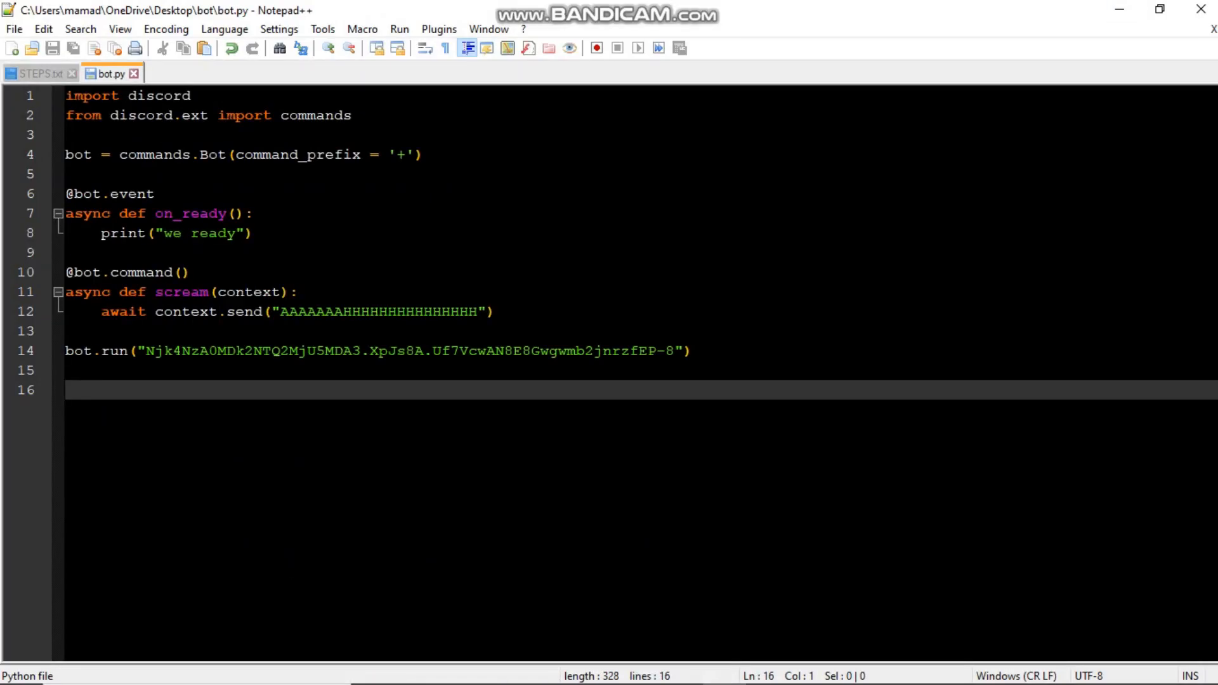
click(66, 252)
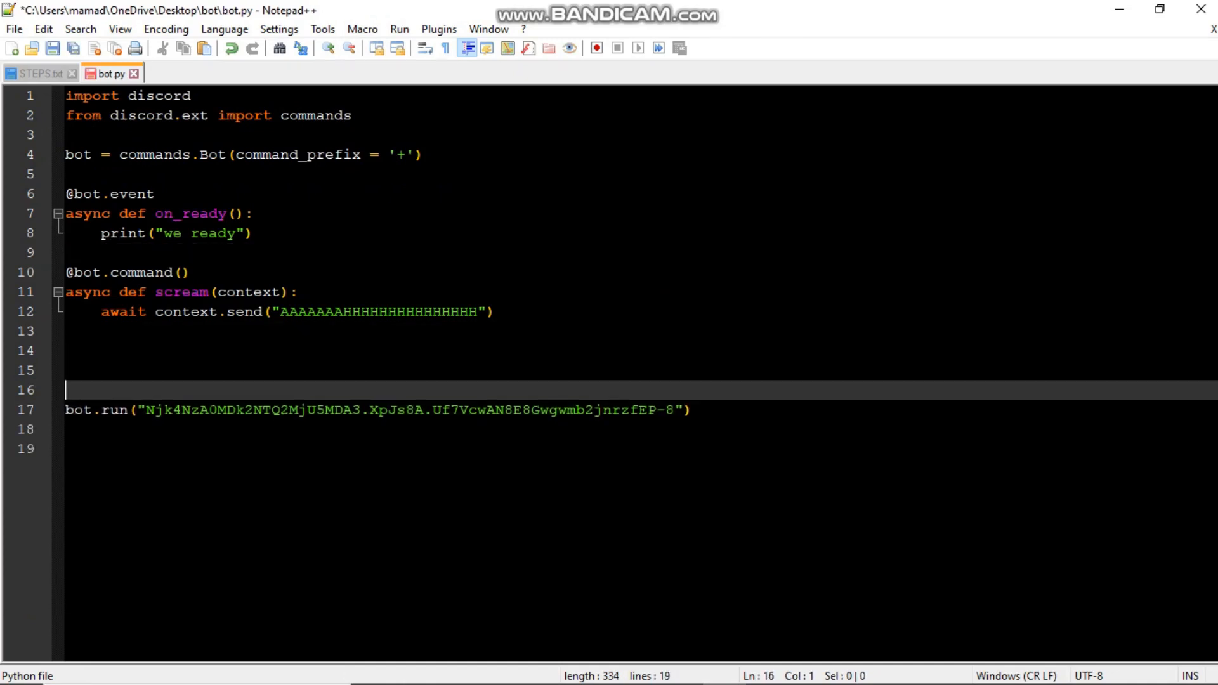
text(@)
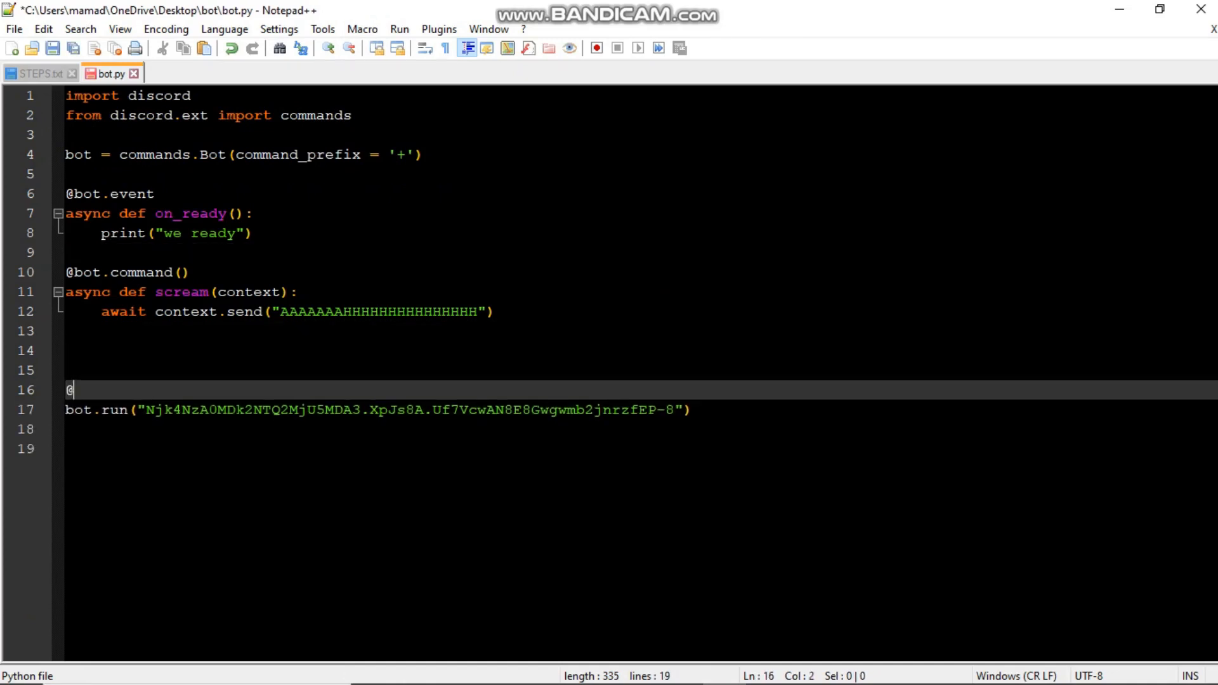
text(bot.command()
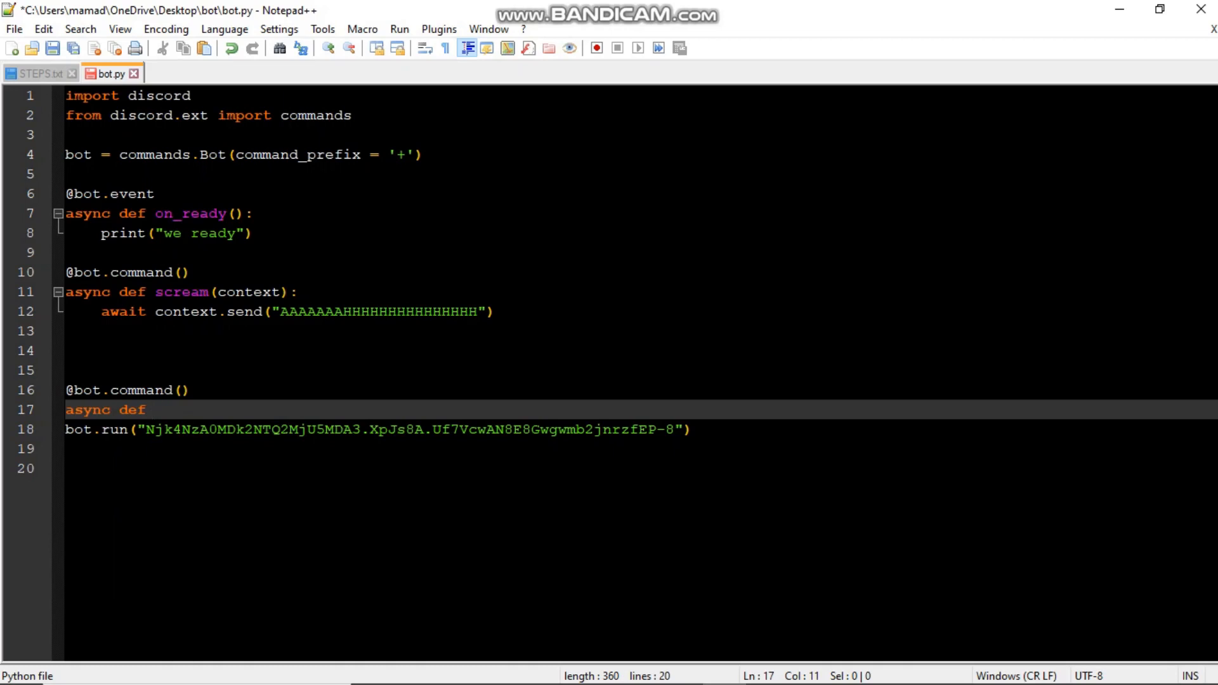
Write the signature async def whatis(context, *, something):.
text(w)
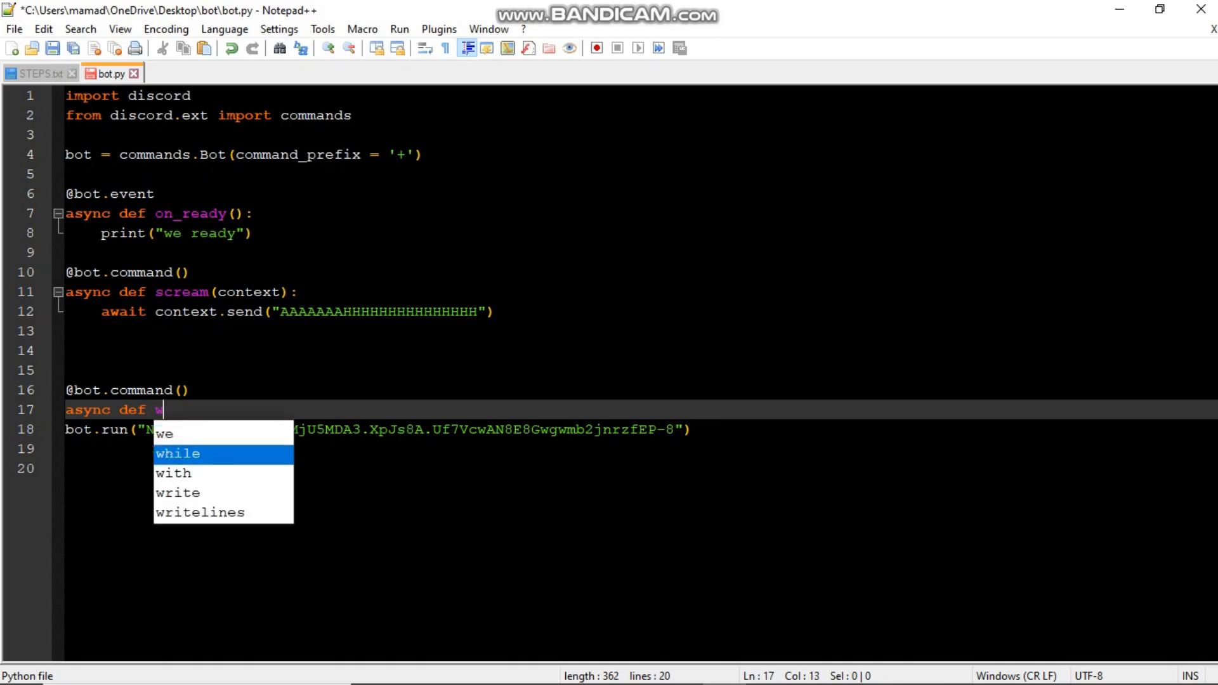
text(hatis)
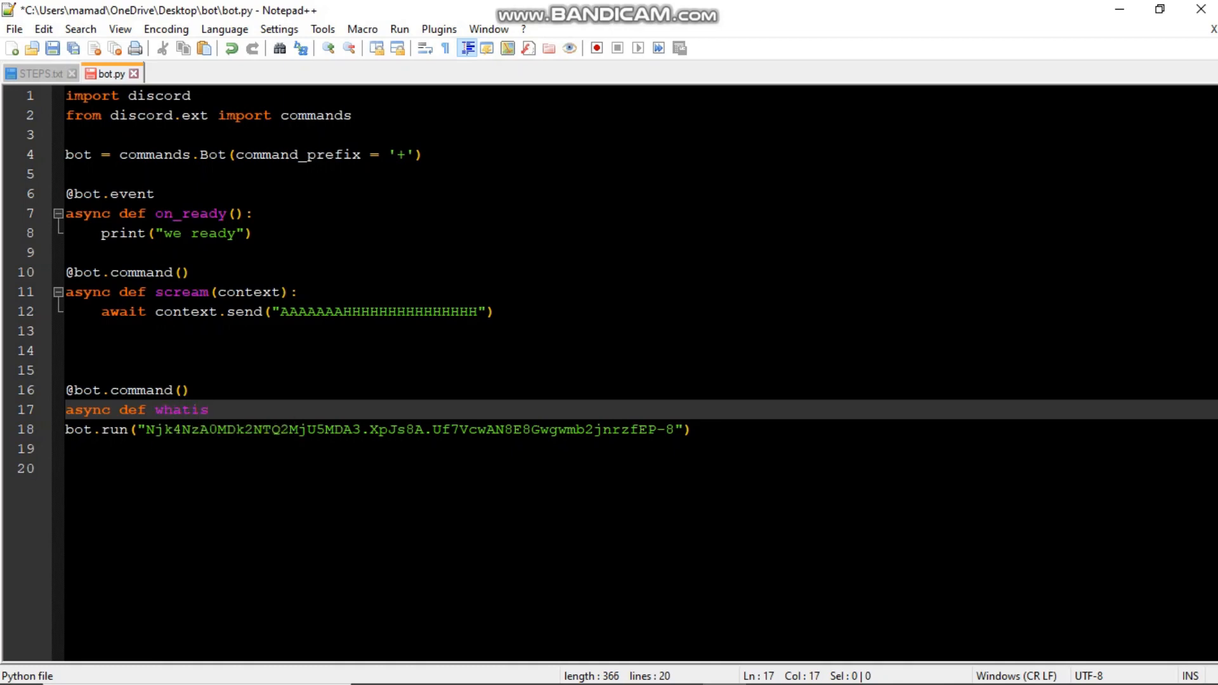
text((co)
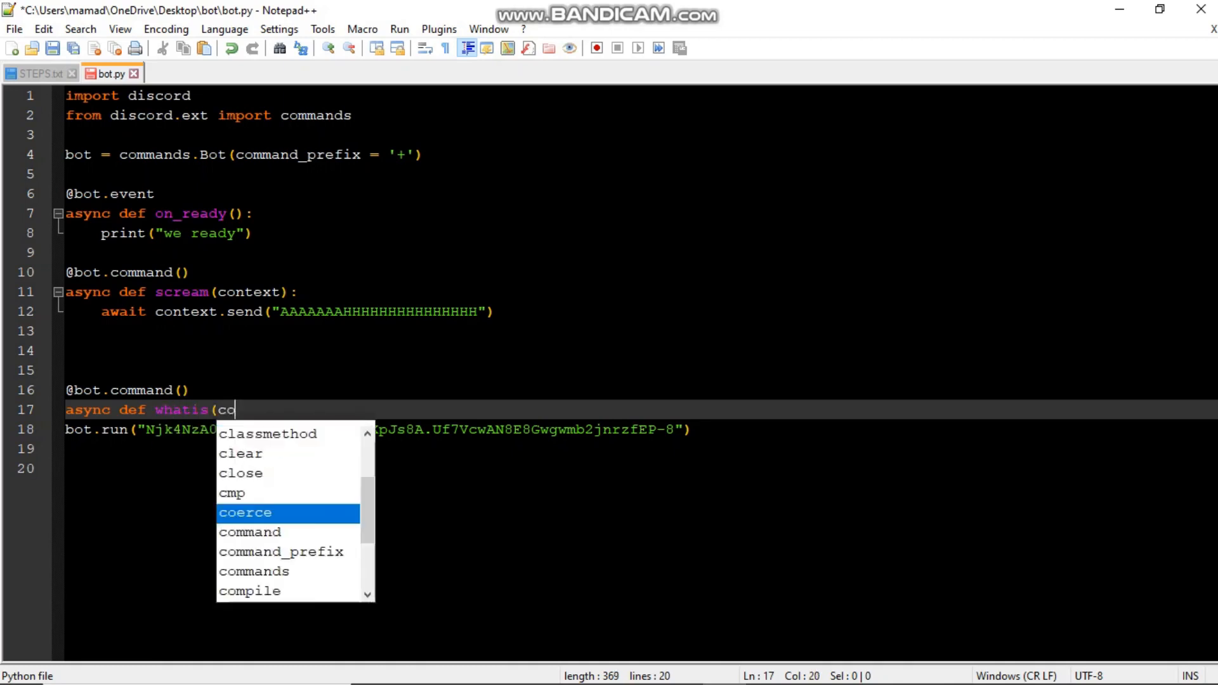
text(ntext)
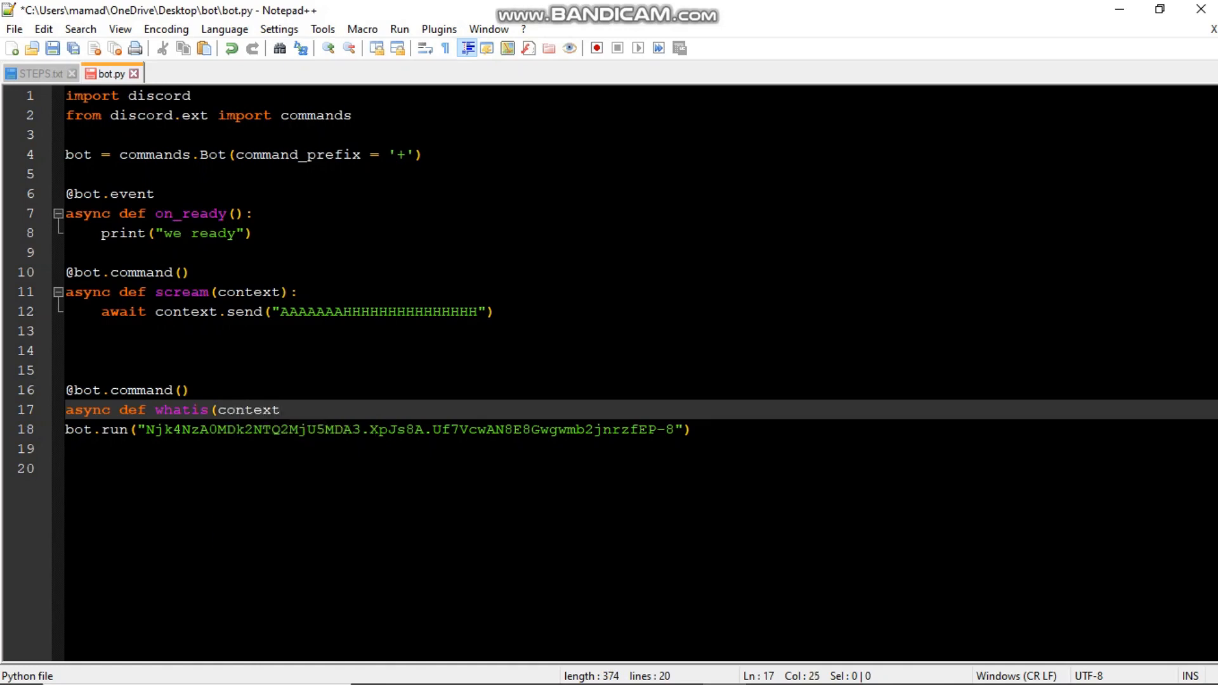
text(", ")
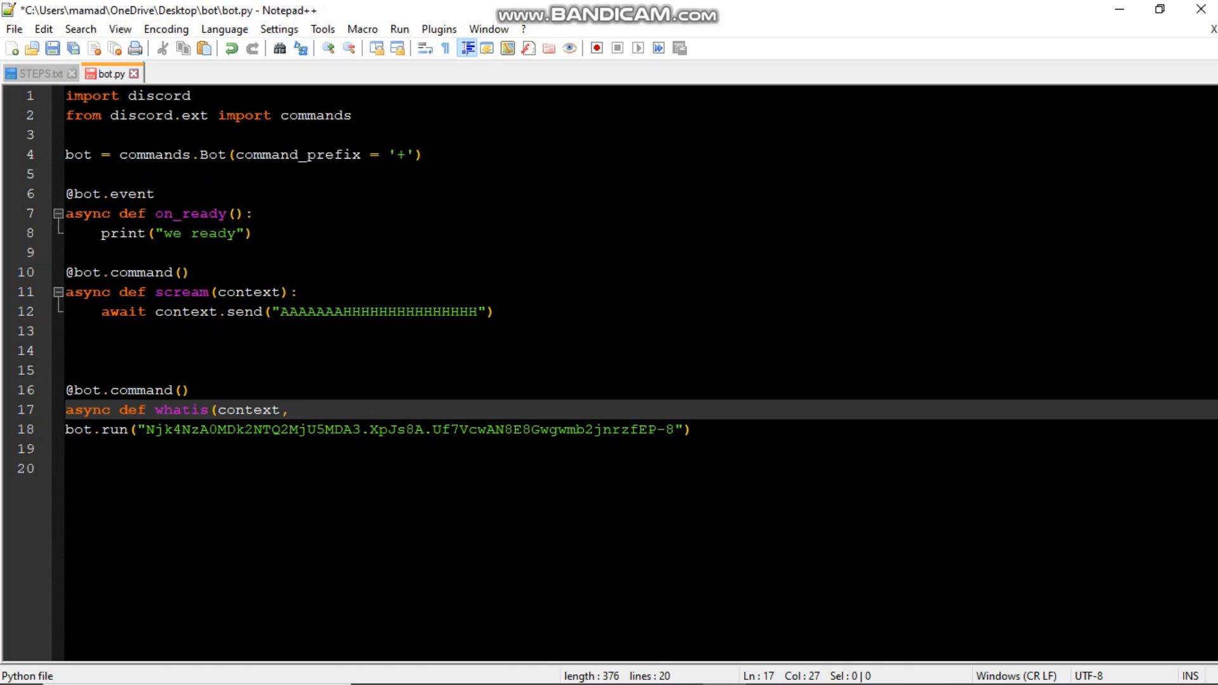
text(*)
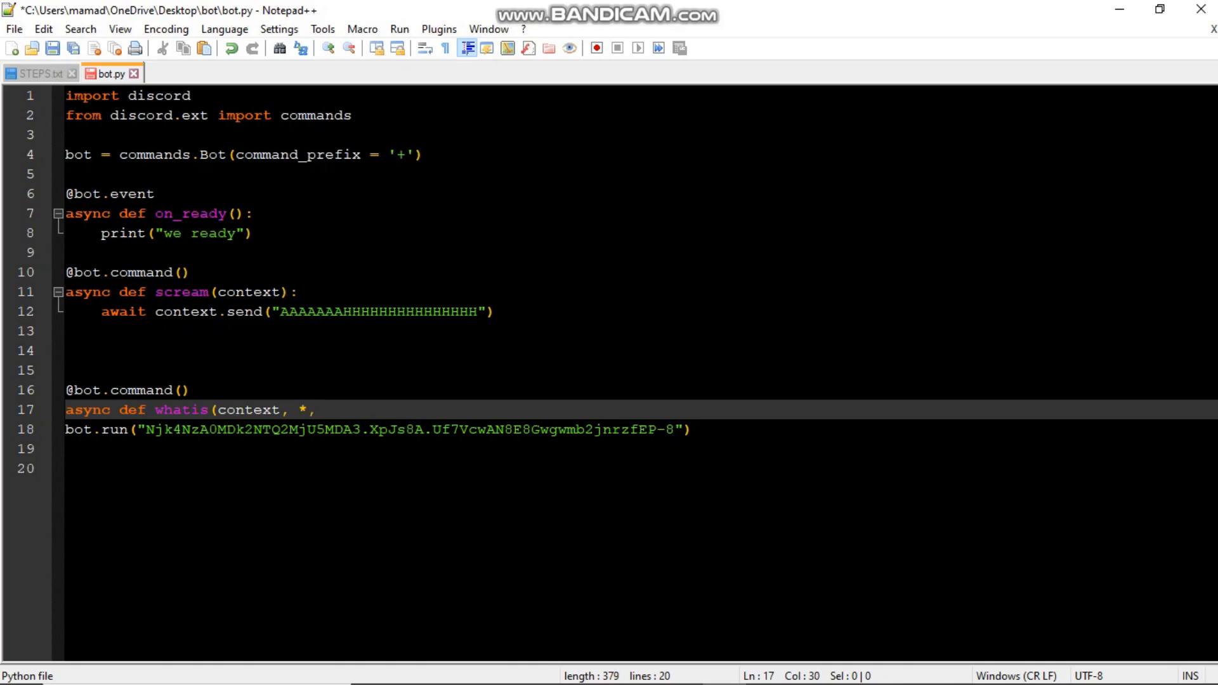
text(somethin)
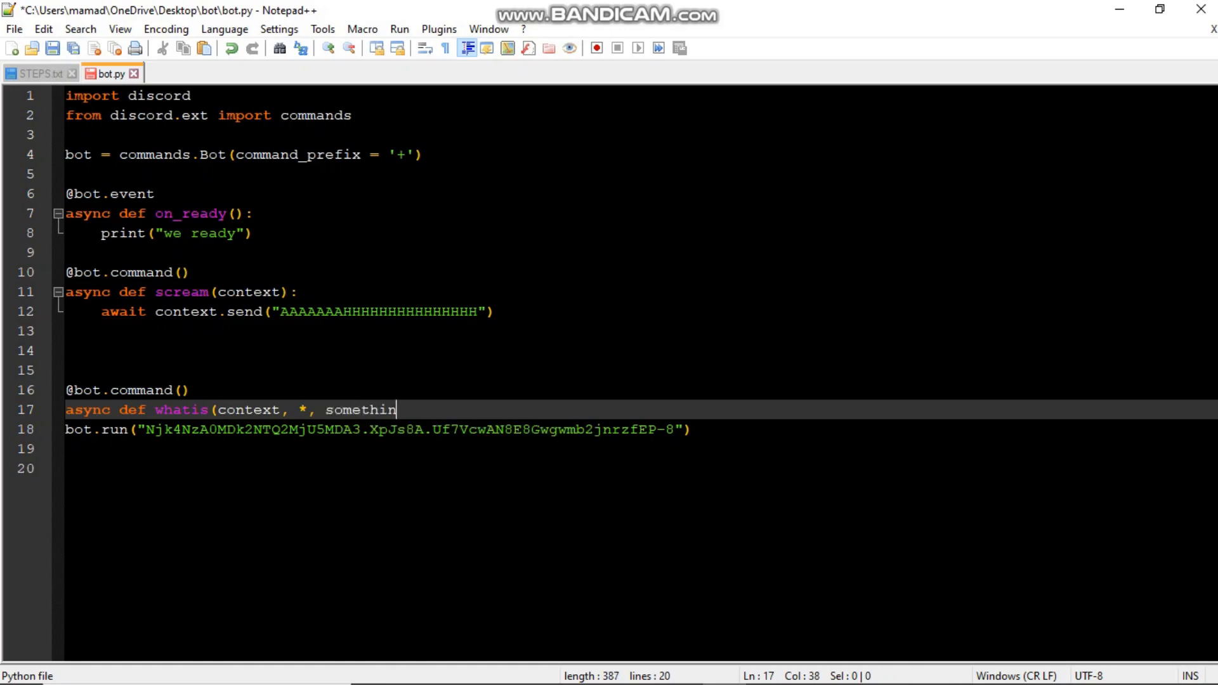
text(g))
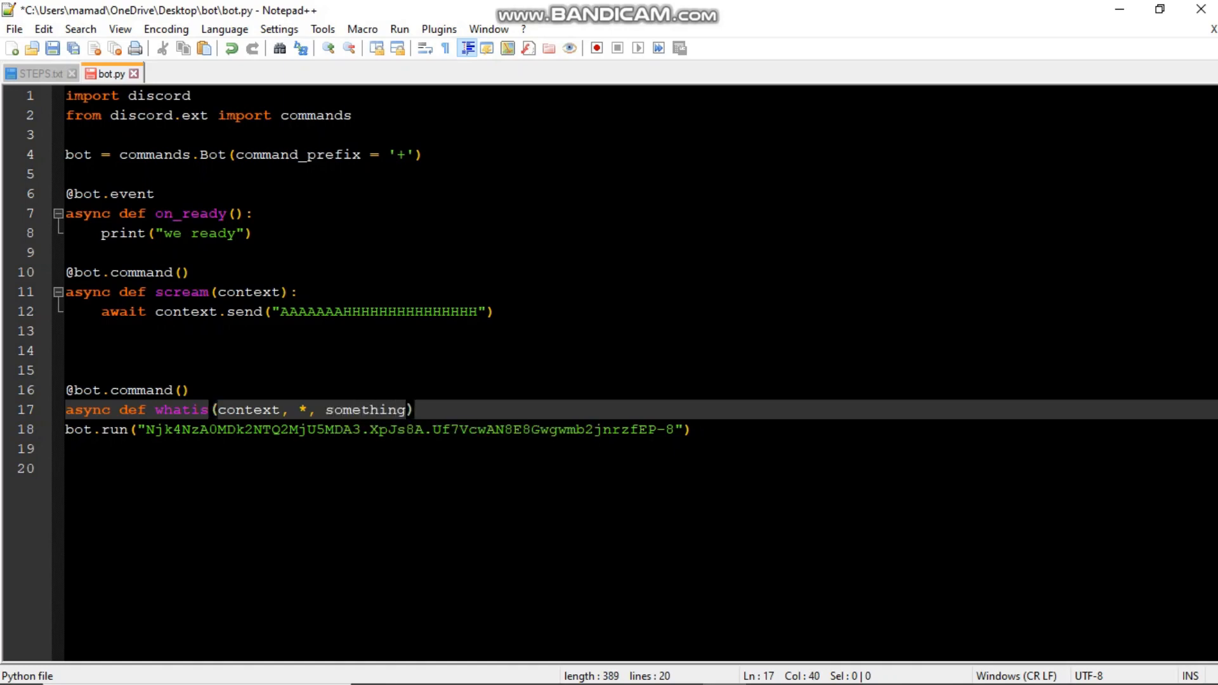
text(:)
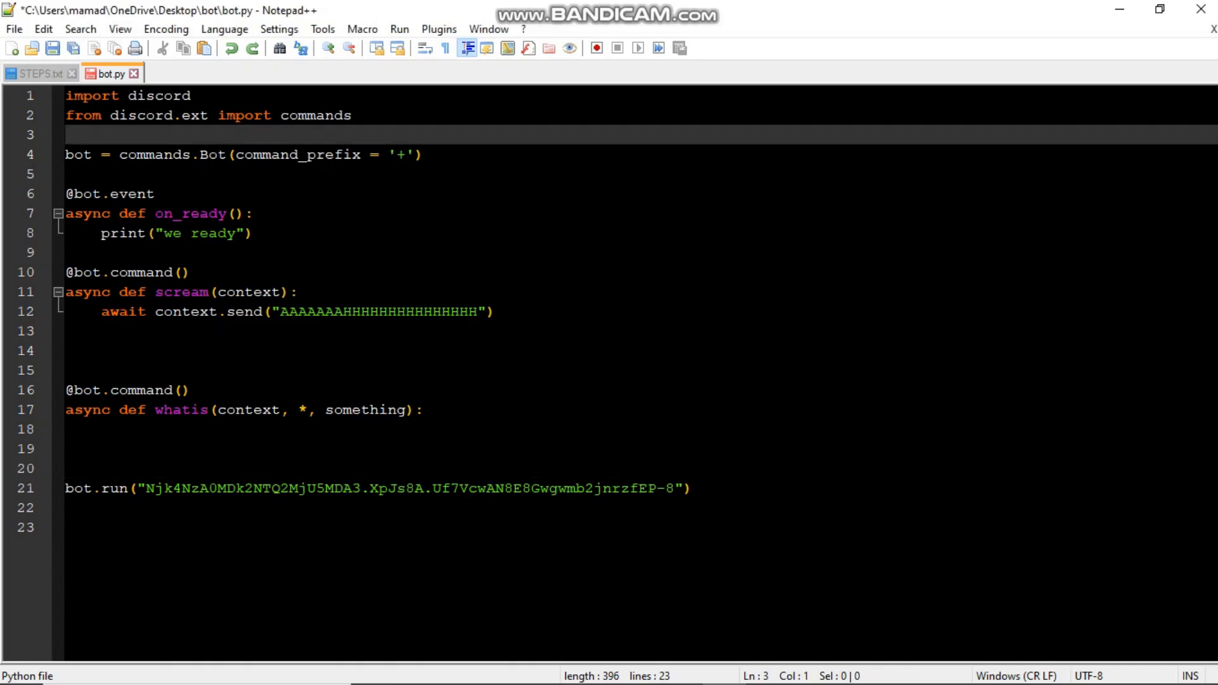
Add a blank line below the existing imports and type import wikipedia.
key(Enter)
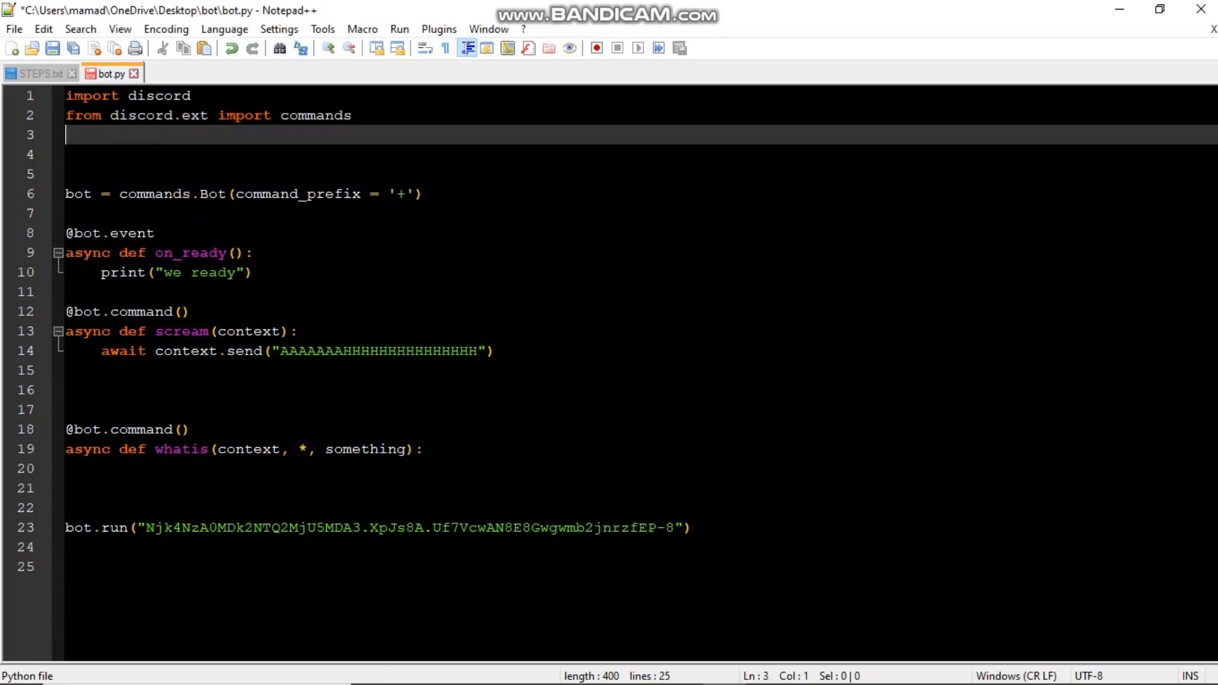
text(import)
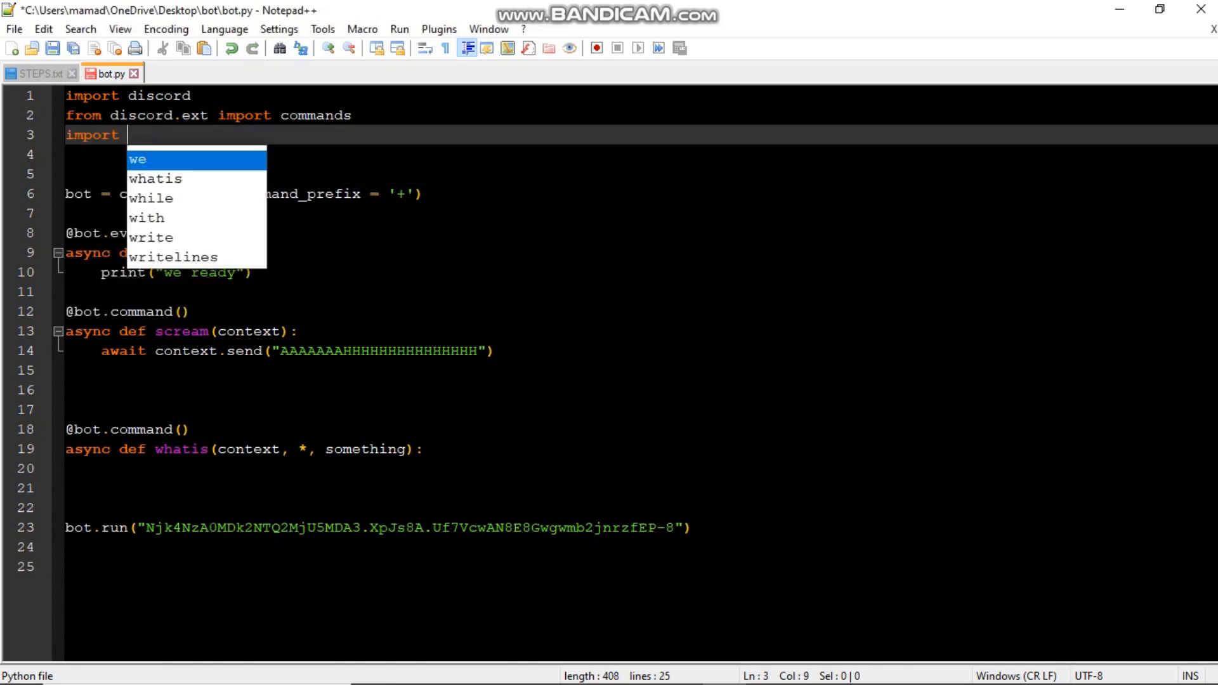
text(wikipedia)
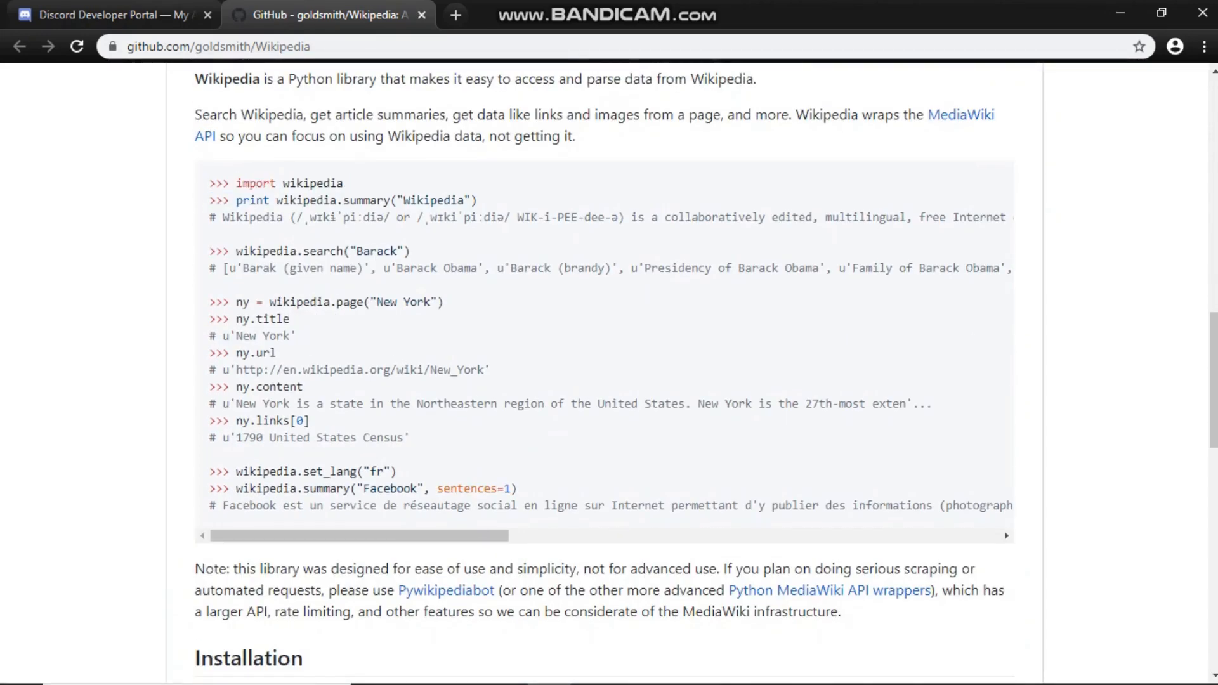
double_click(335, 472)
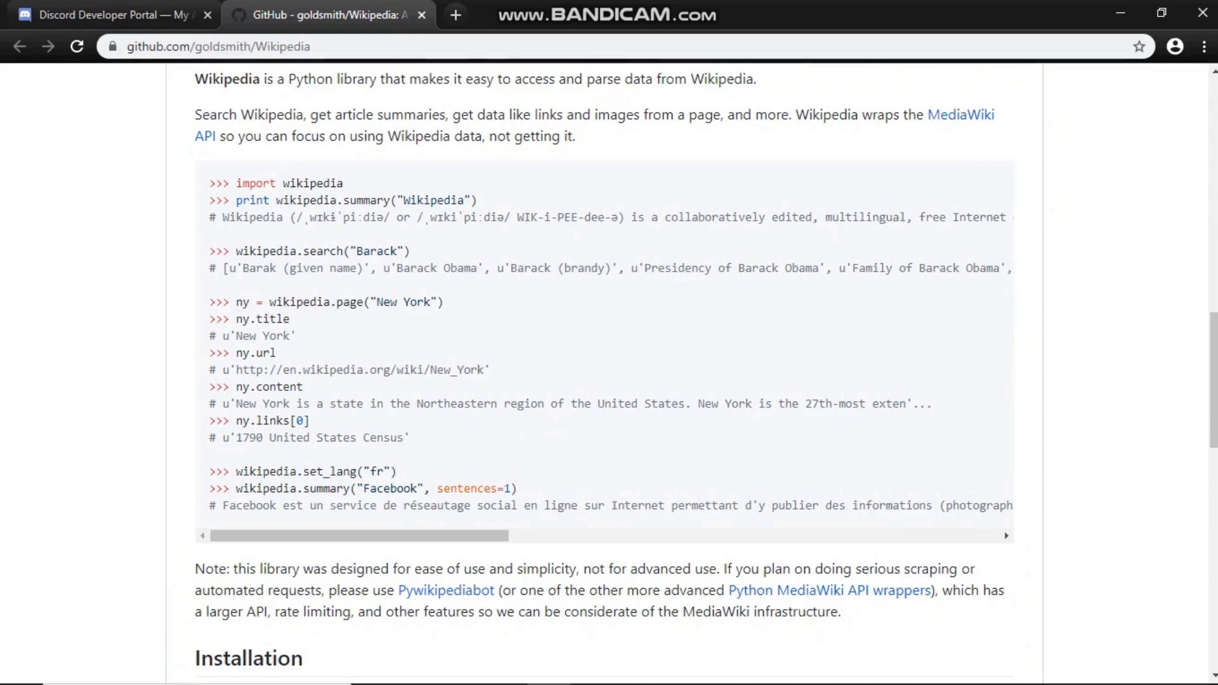
double_click(323, 252)
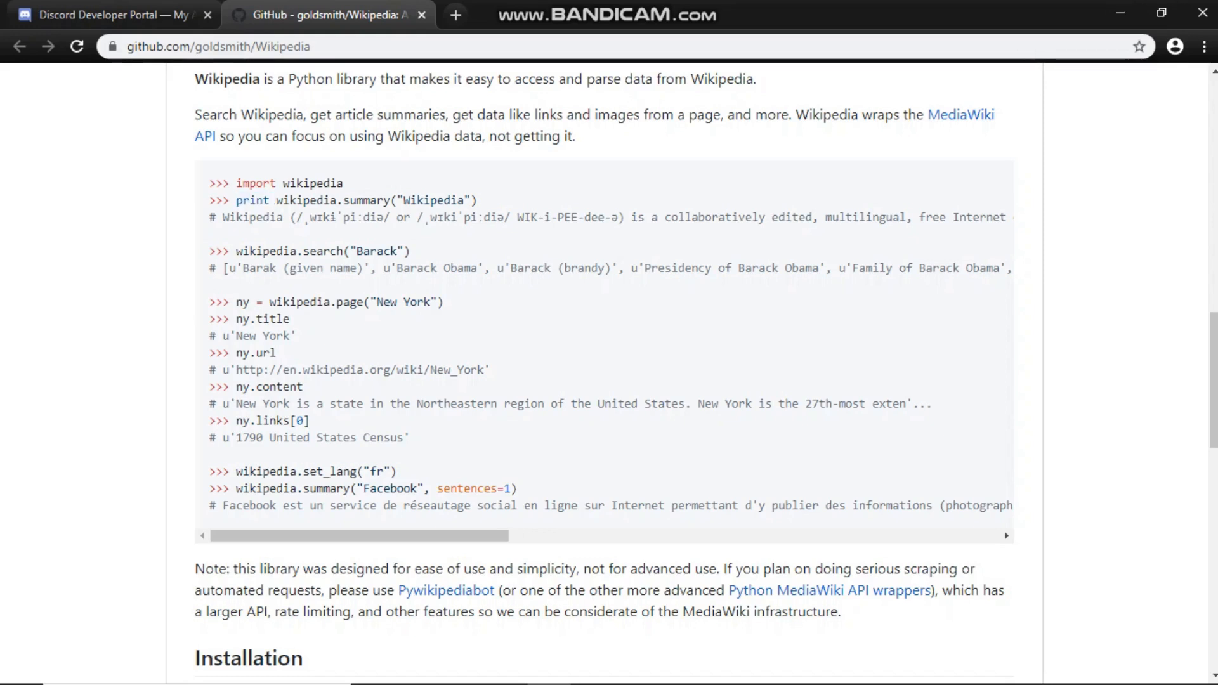
double_click(365, 200)
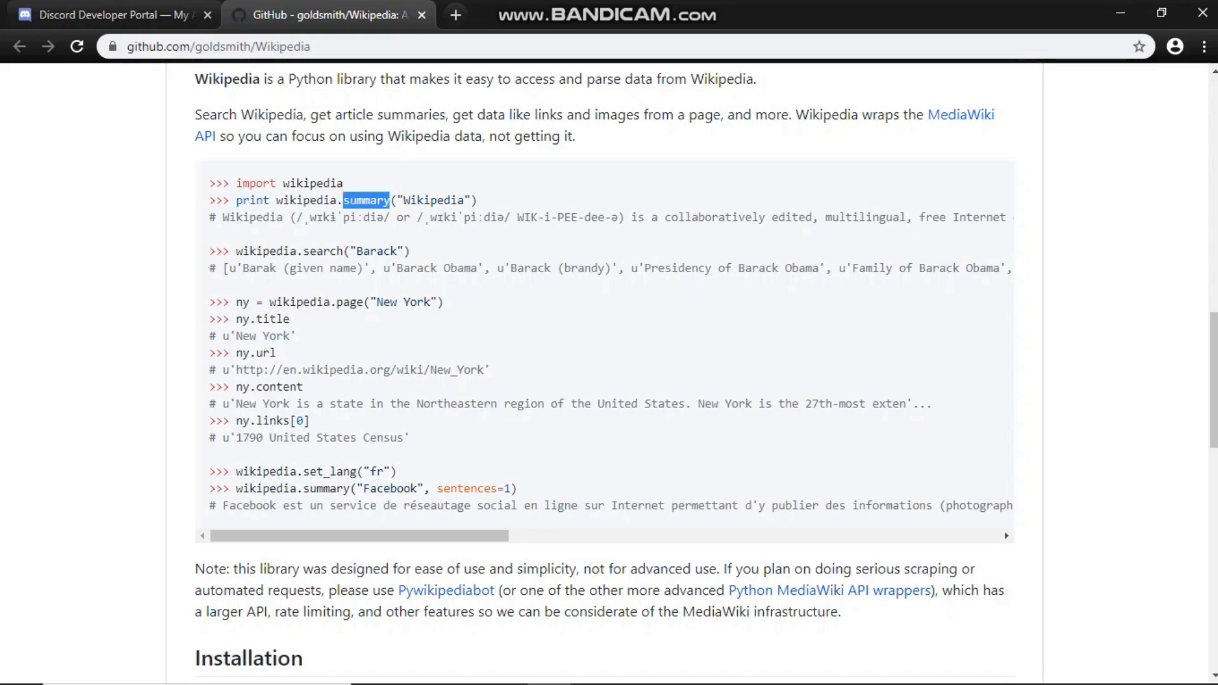
double_click(430, 200)
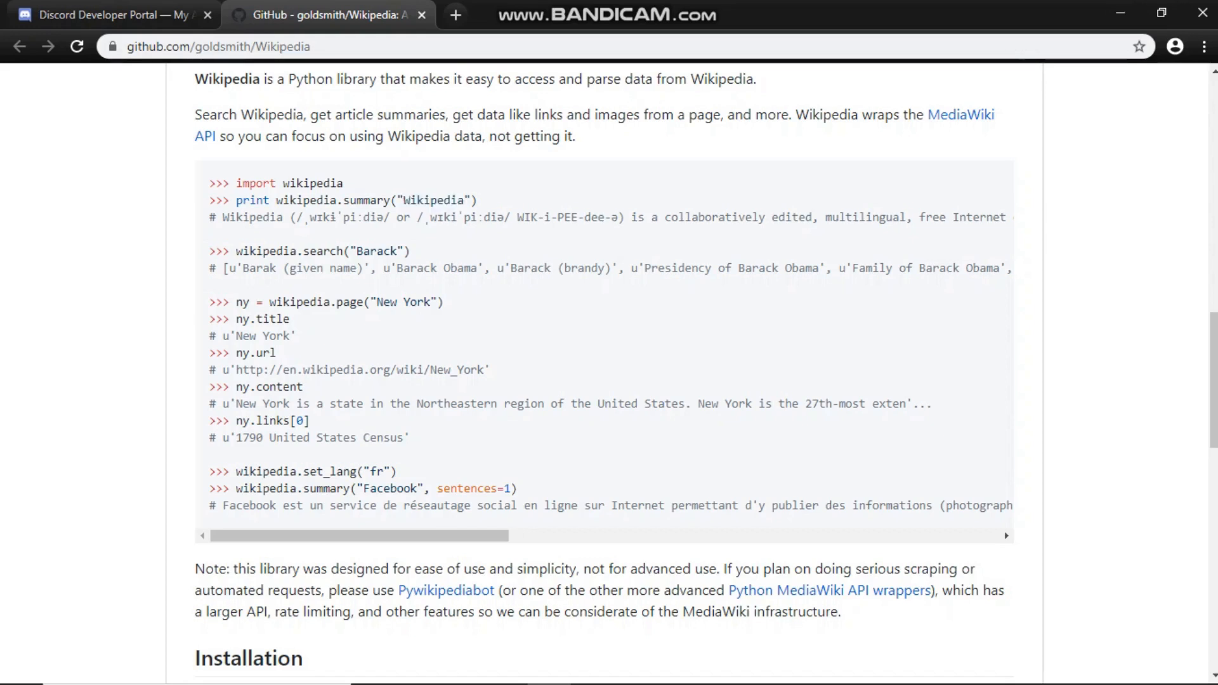
double_click(468, 489)
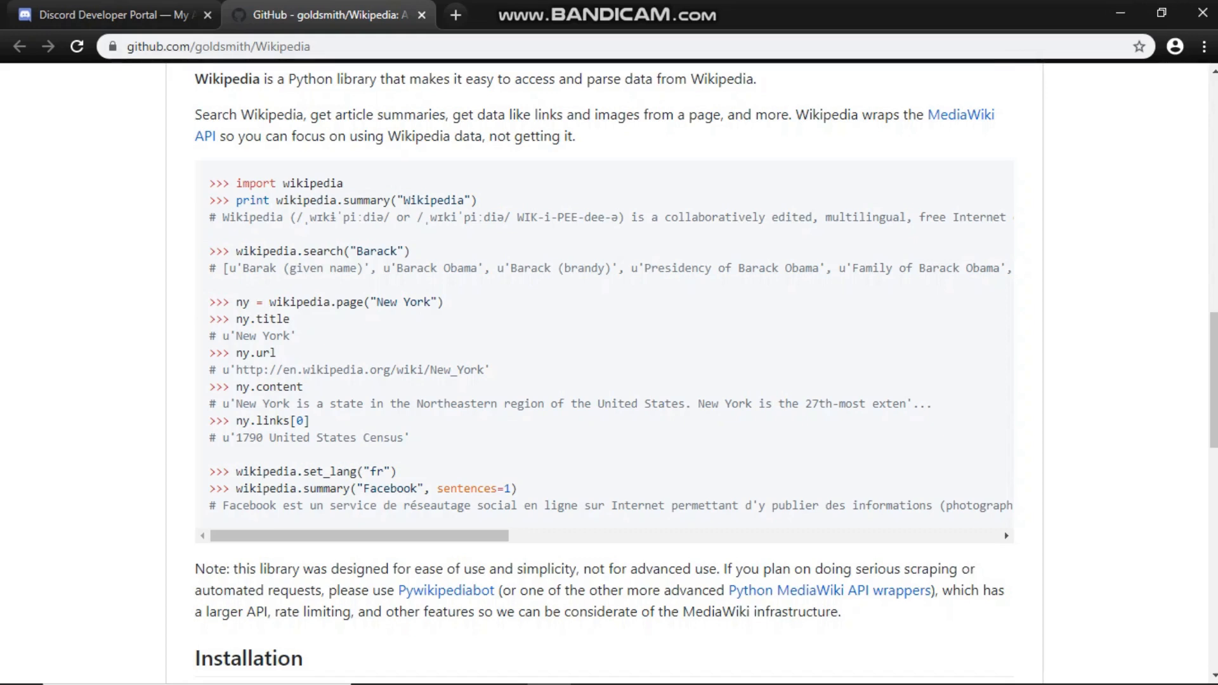
double_click(375, 201)
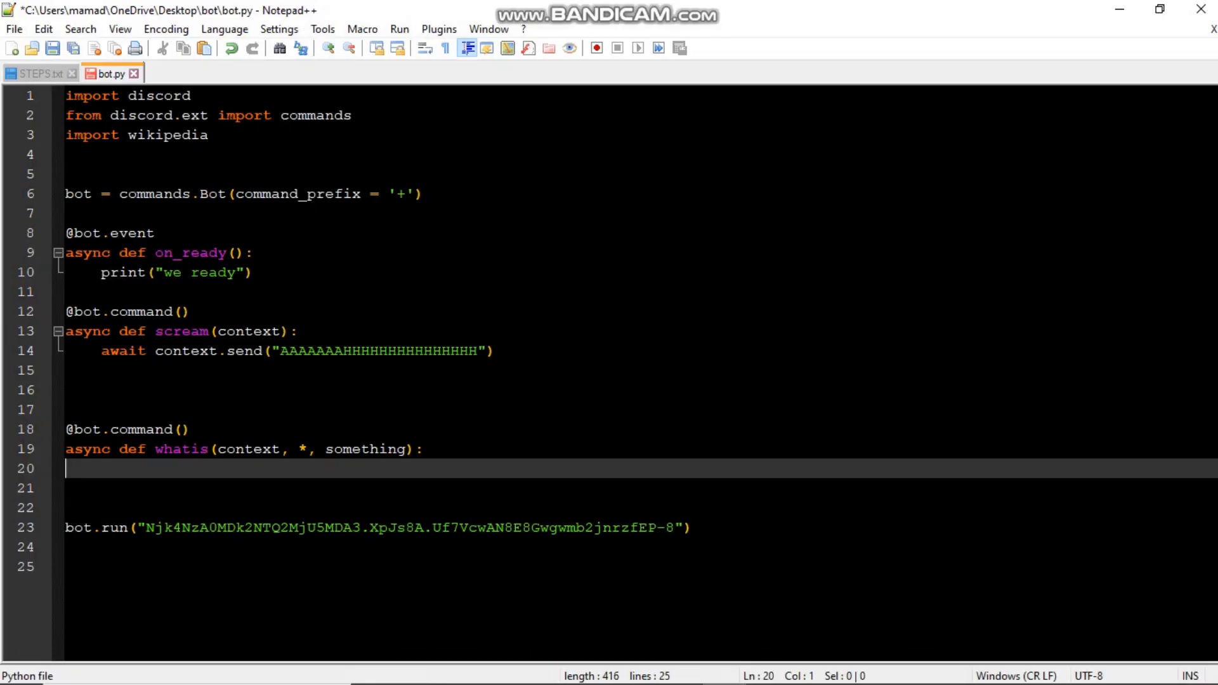
Make whatis send wikipedia.summary(something, sentences=2) and save bot.py.
text(awai)
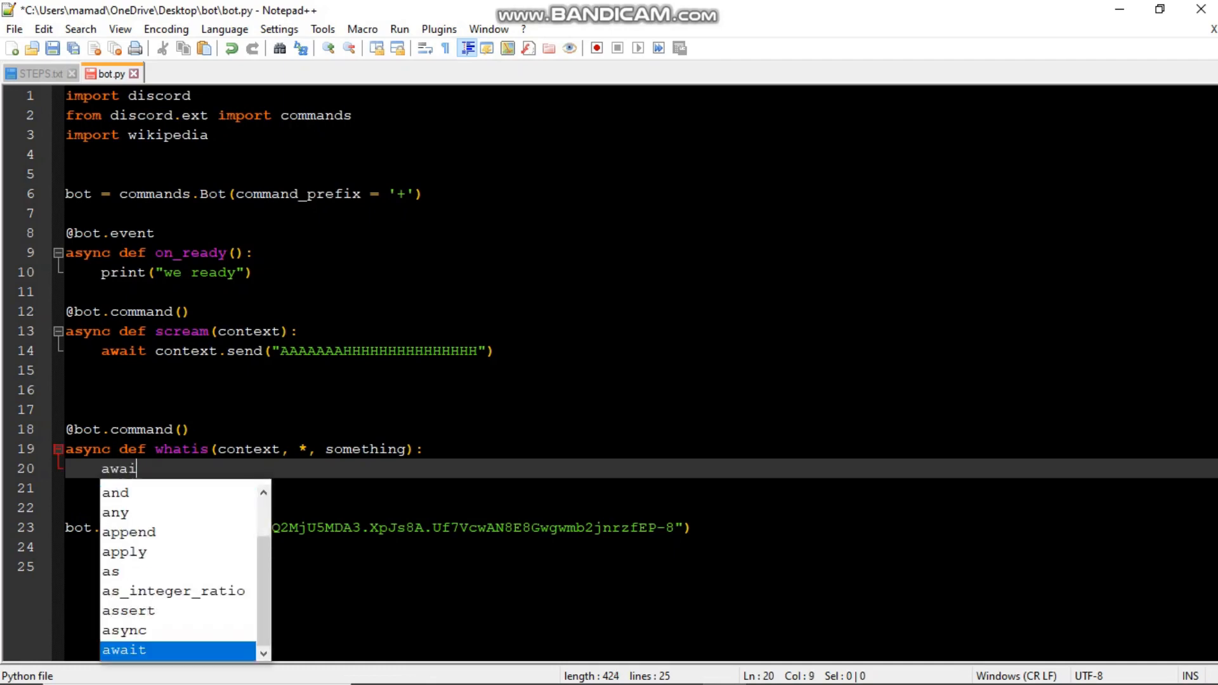
text(t context)
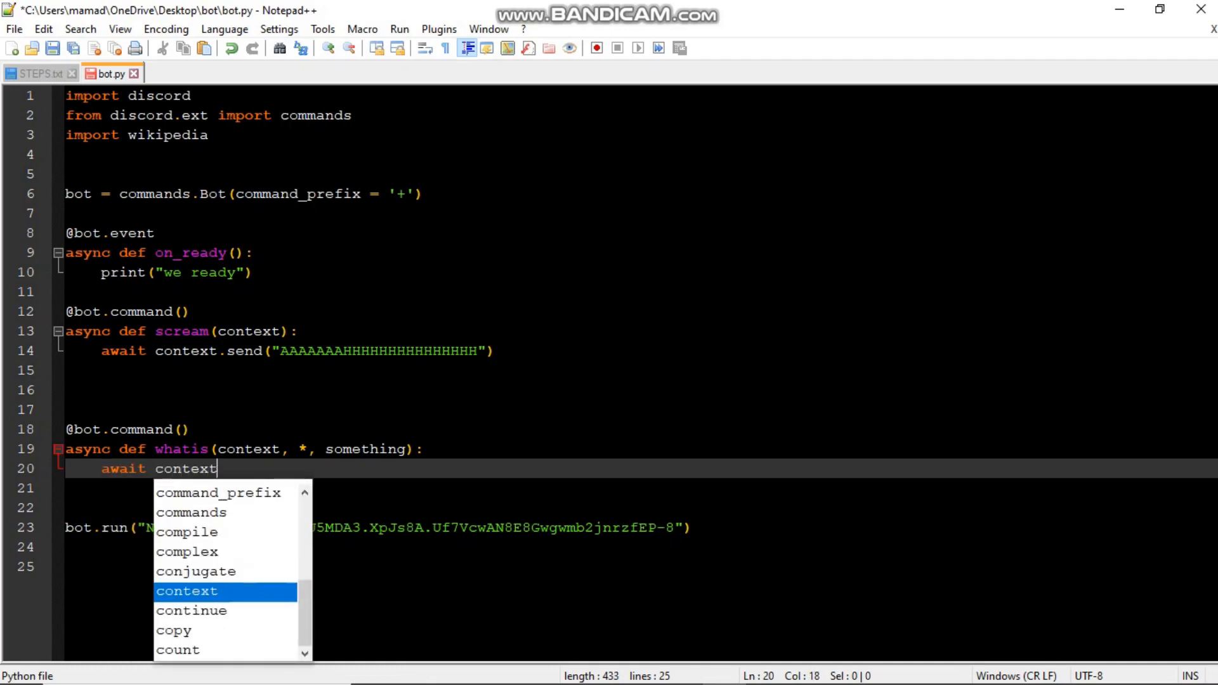
text(.send)
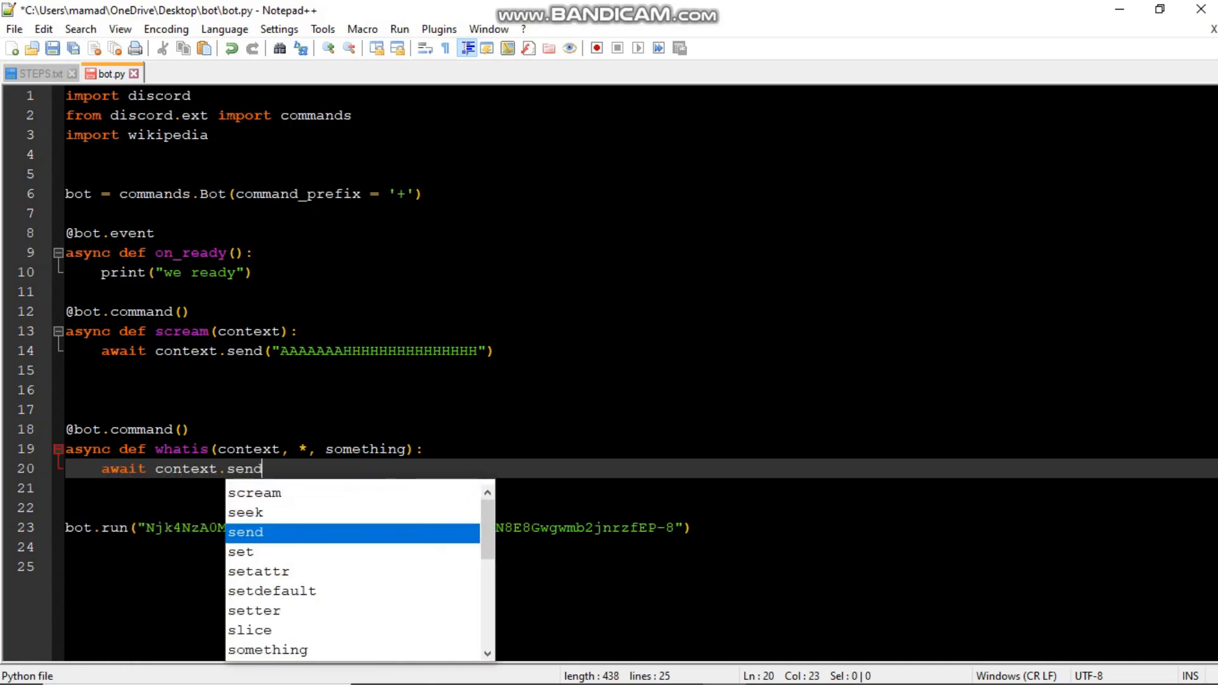
text(()
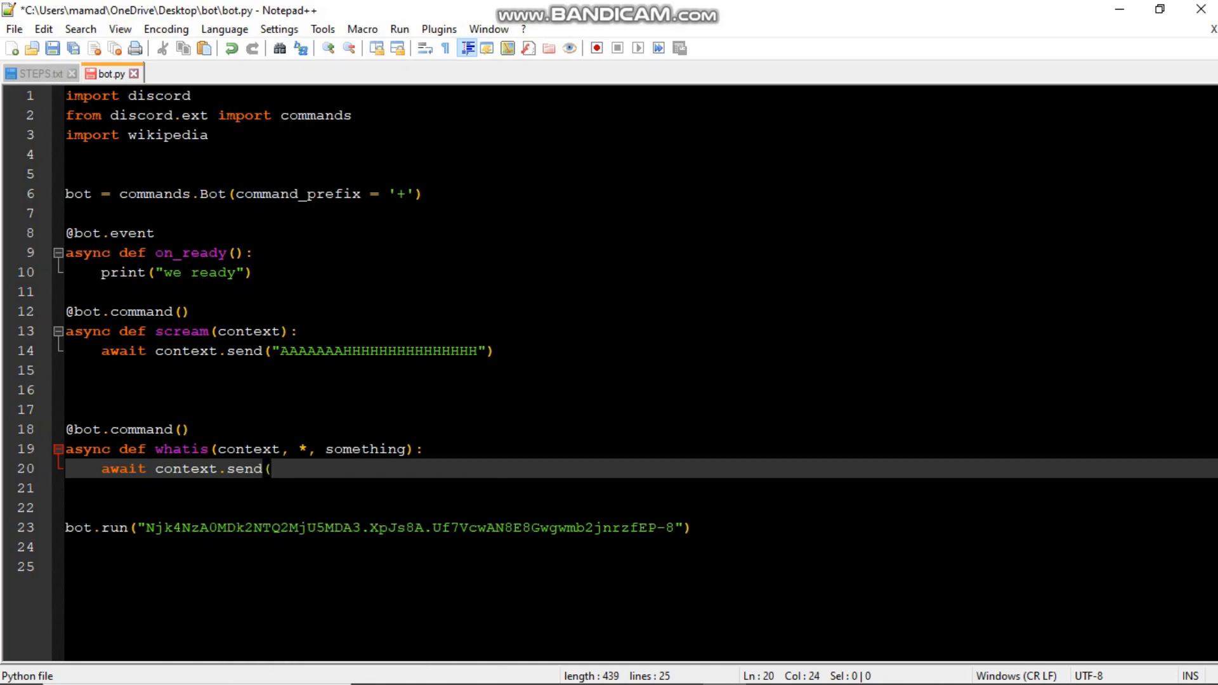
double_click(363, 450)
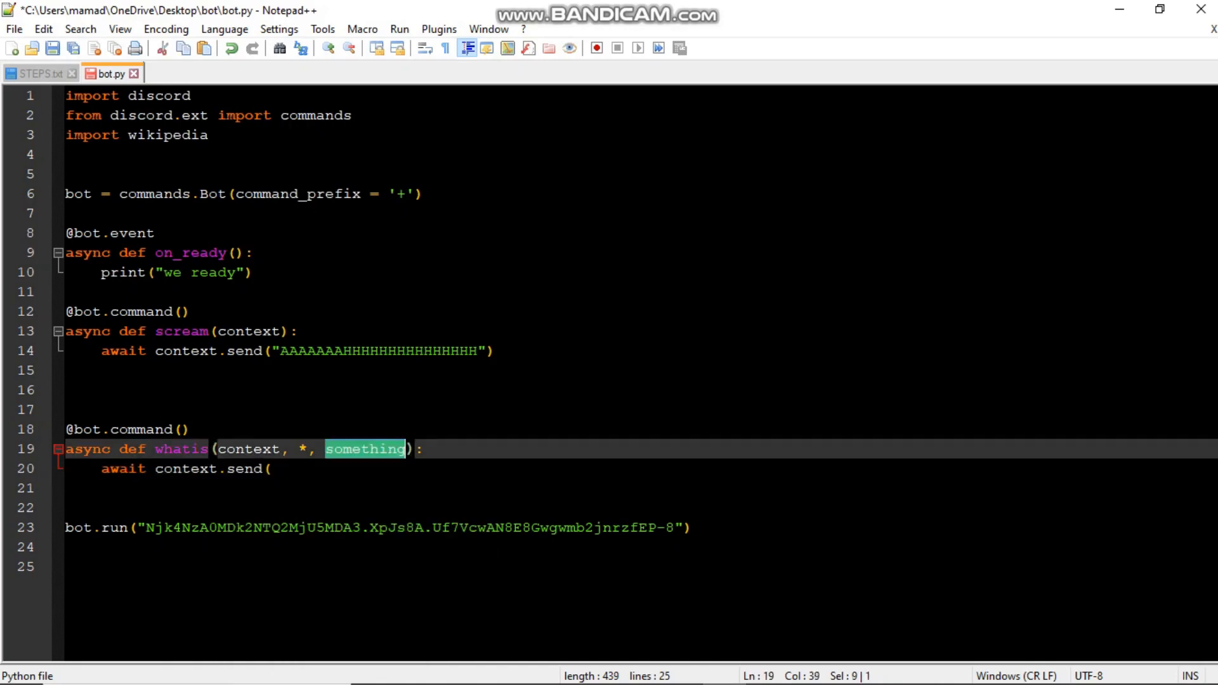
text(wikipedia.summary("Wikipedia"))
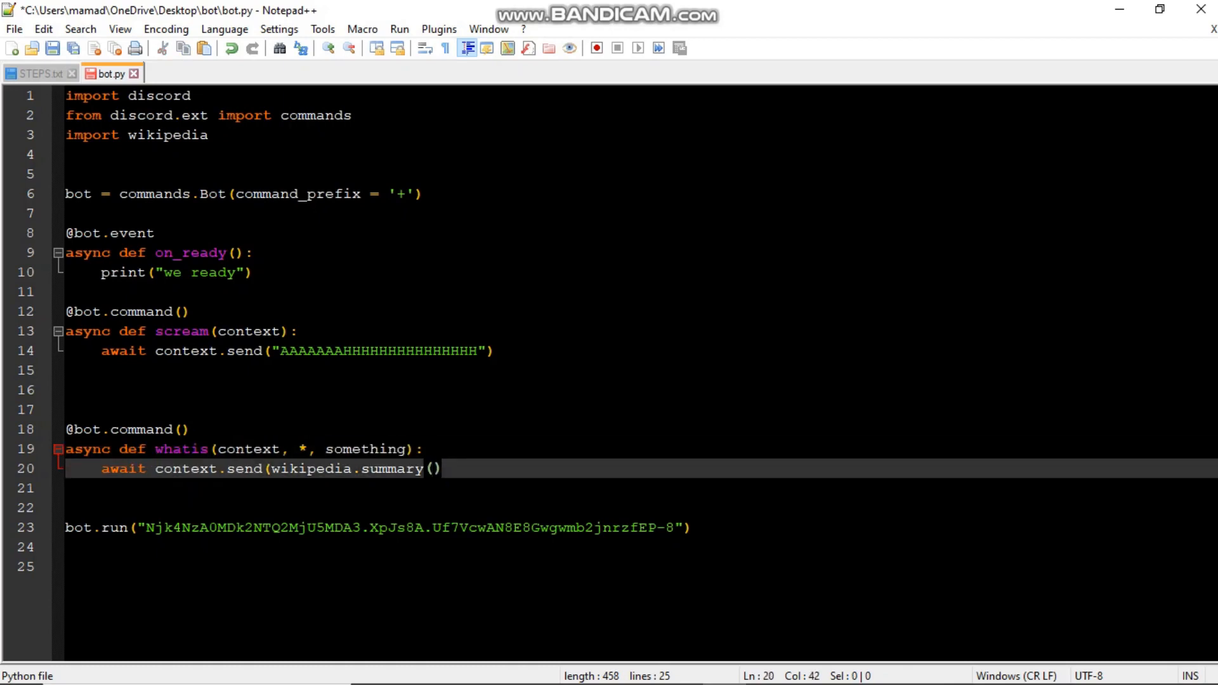
text(something, sentences)
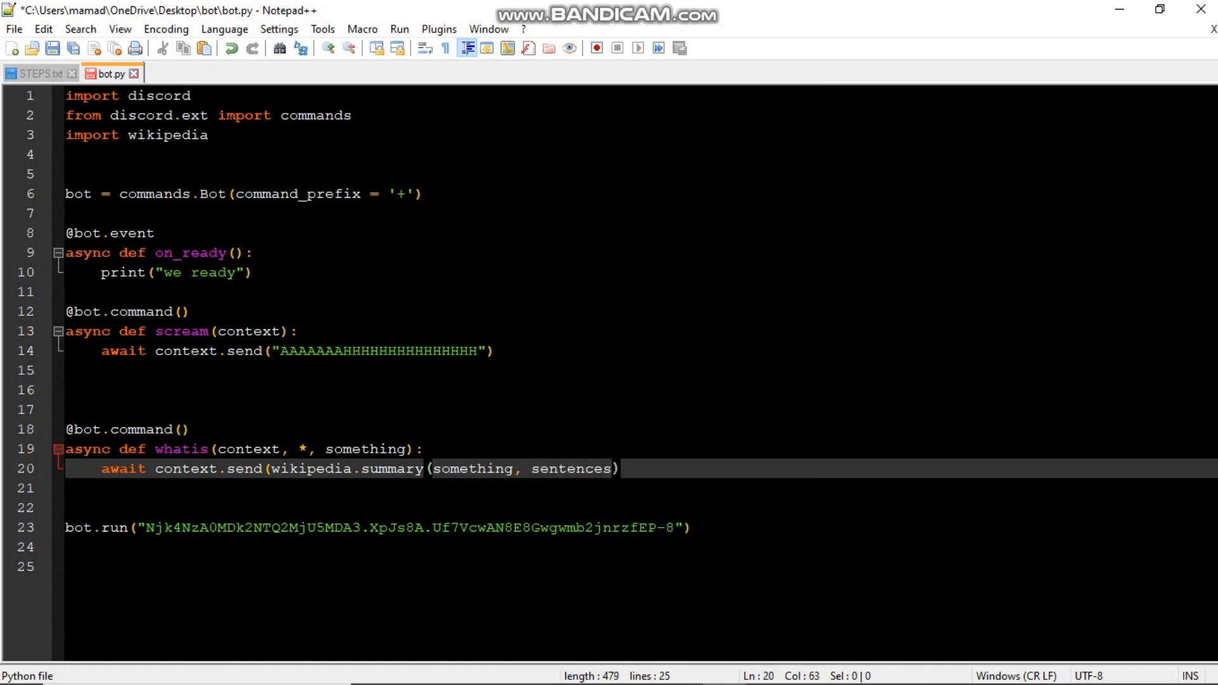
text(=2)
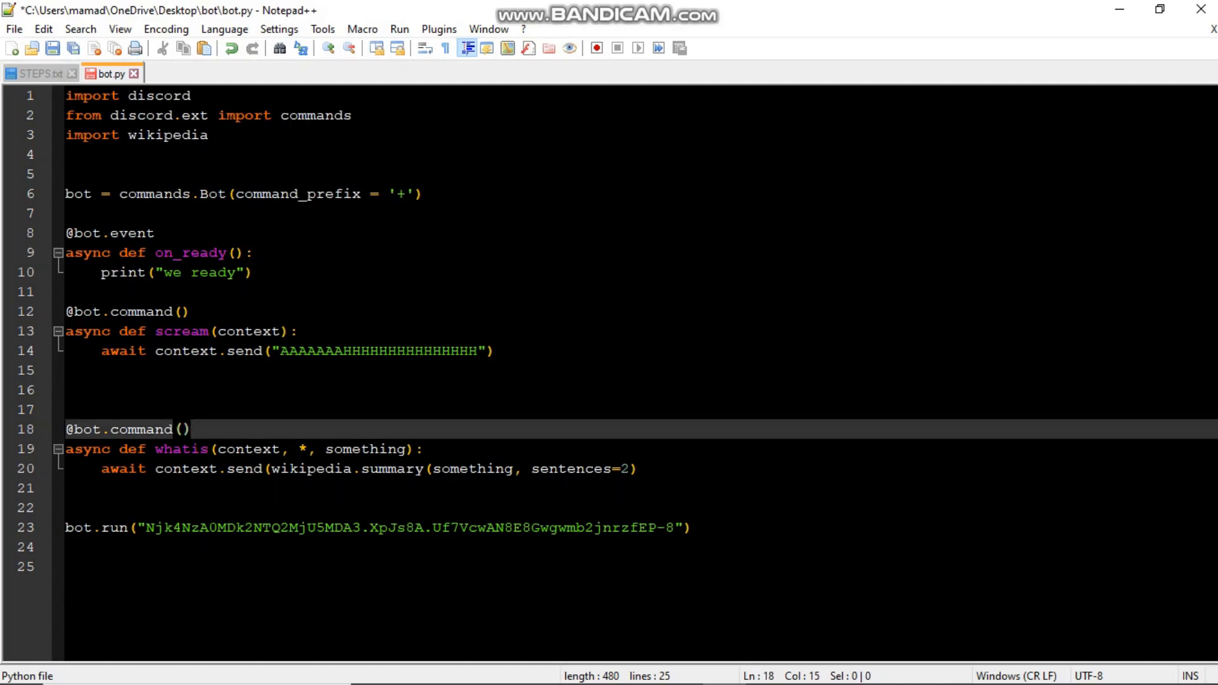
key(ctrl+s)
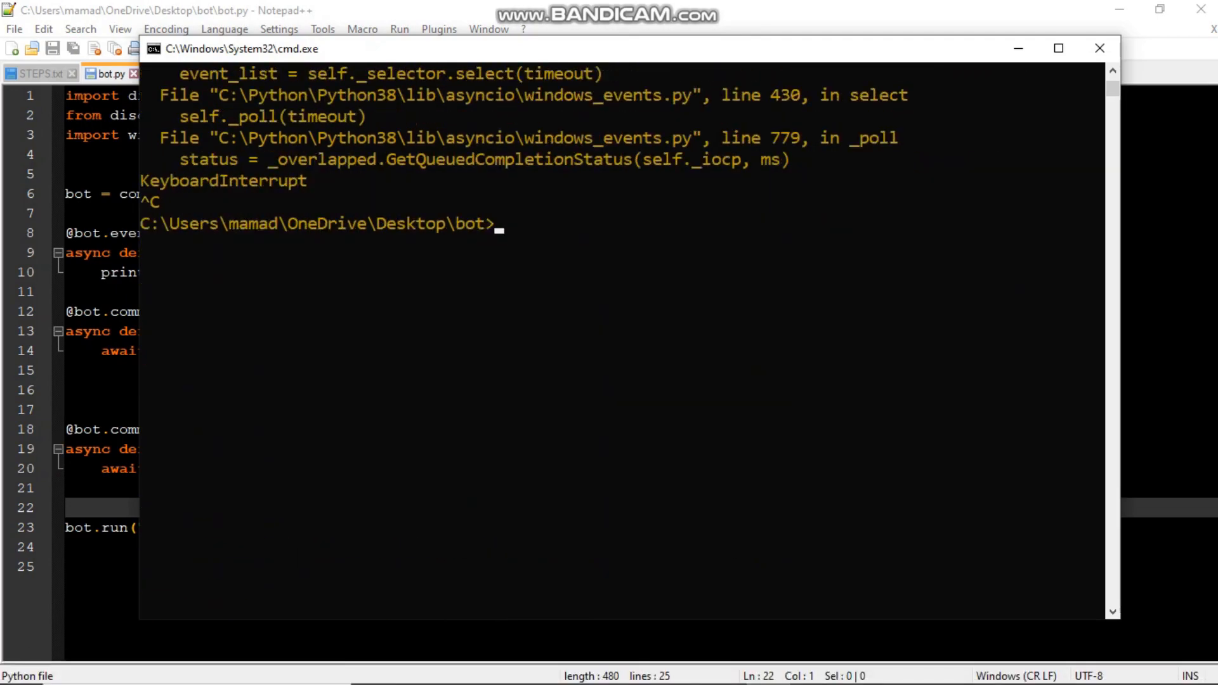
Run python bot.py, then add the missing closing parenthesis on line 20 and save.
text(python bot.py)
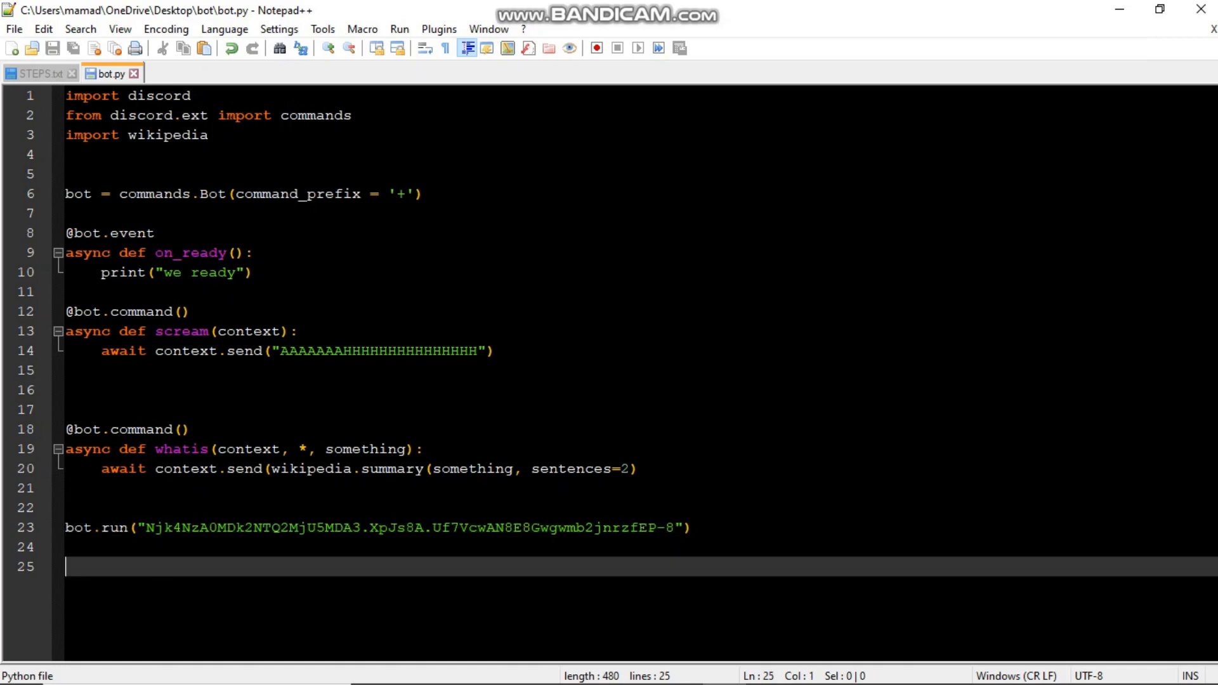
click(80, 529)
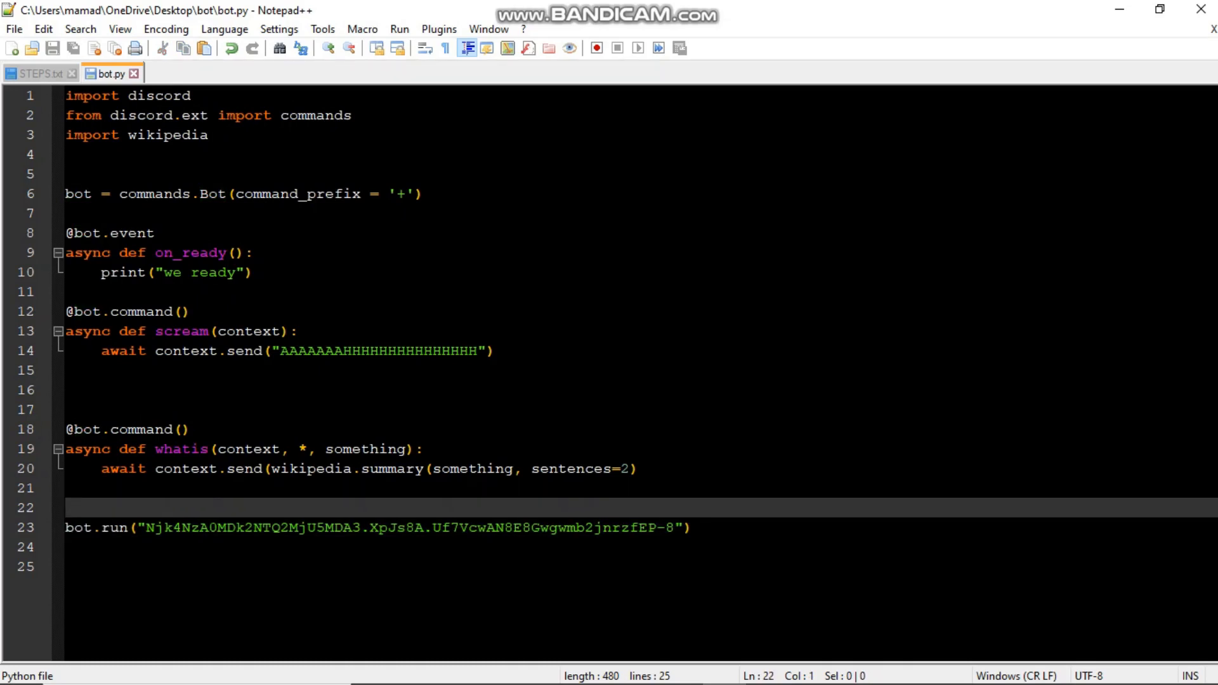
text())
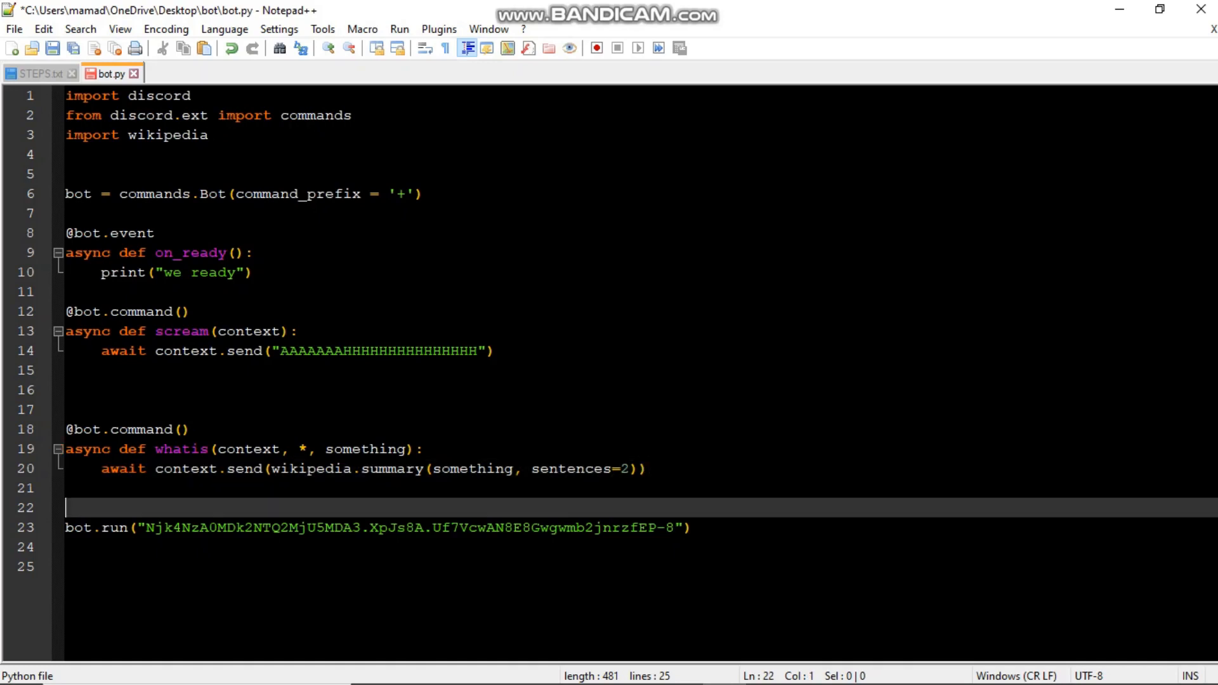
click(767, 667)
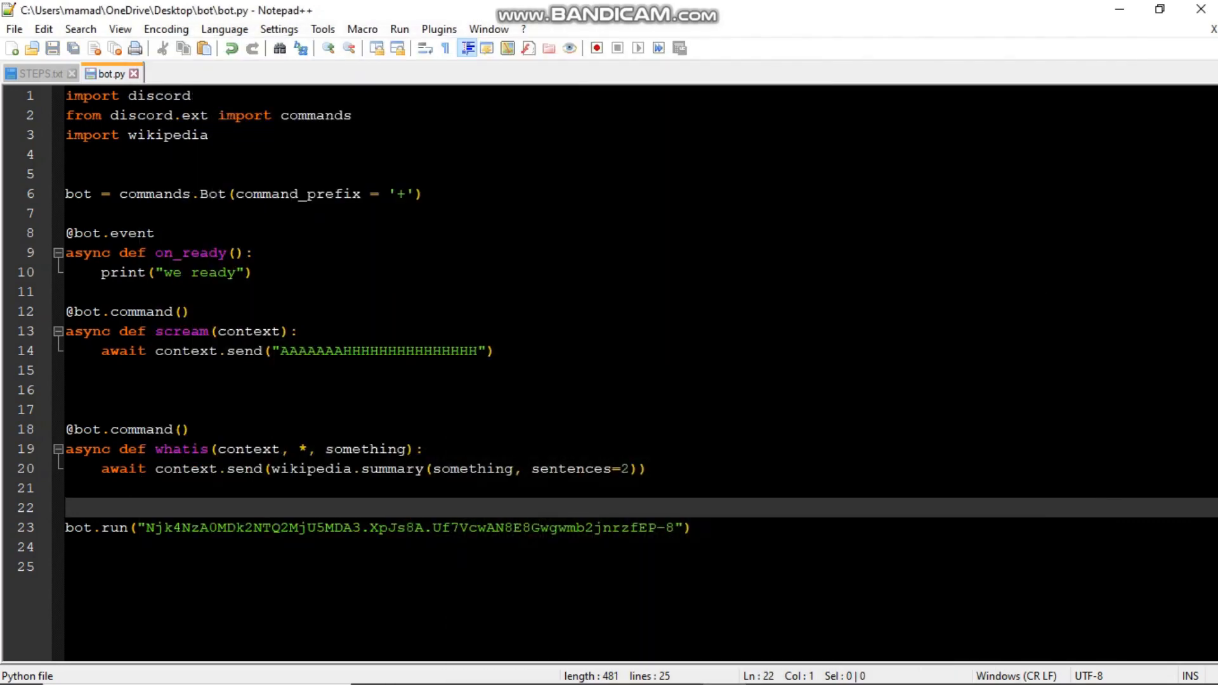
click(768, 667)
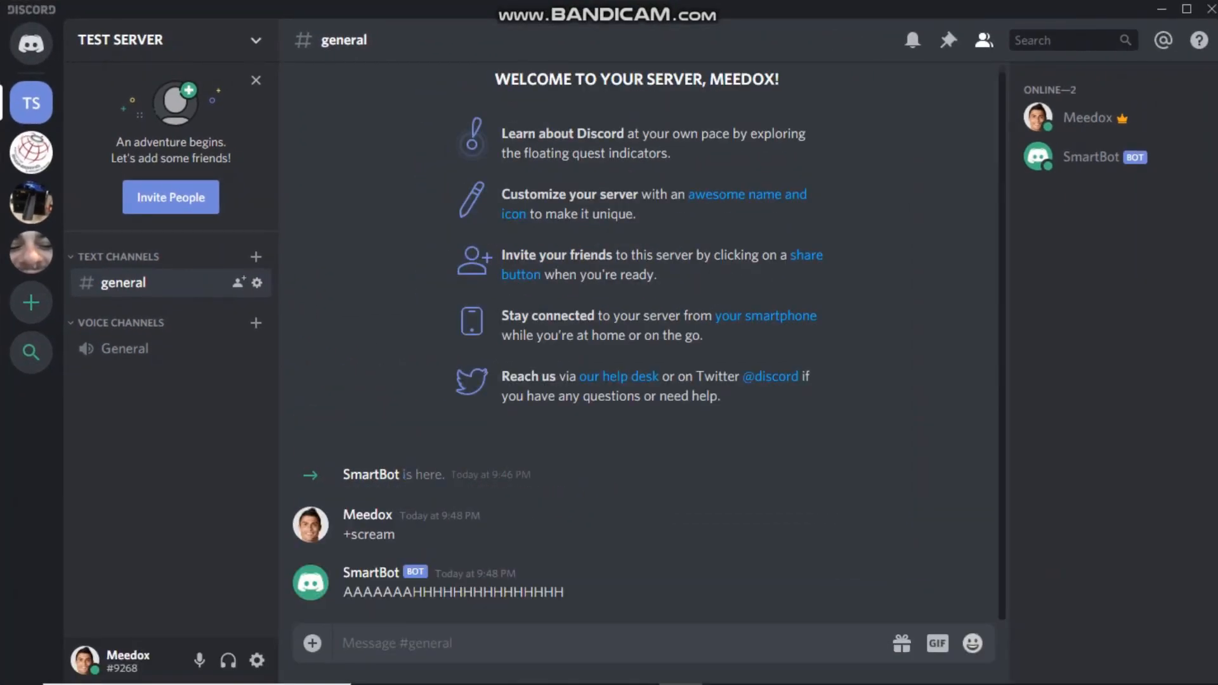
Send '+whatis soccer' in #general and highlight the opening of the football summary reply.
text(+)
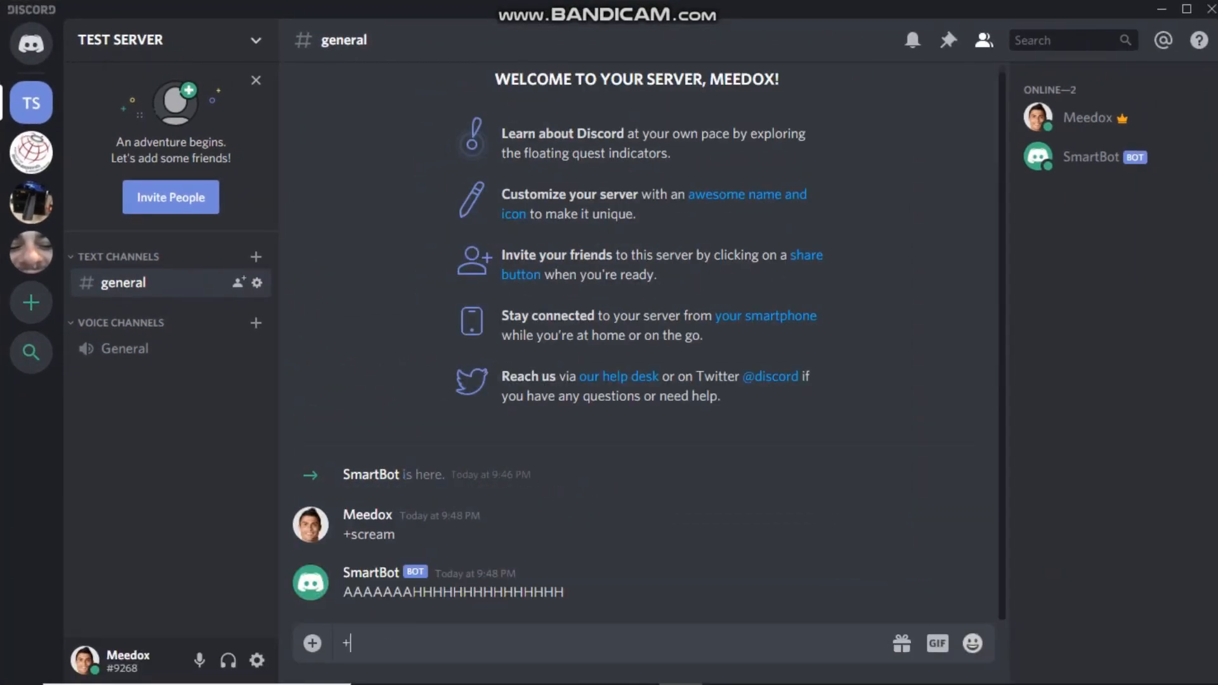
text(wha)
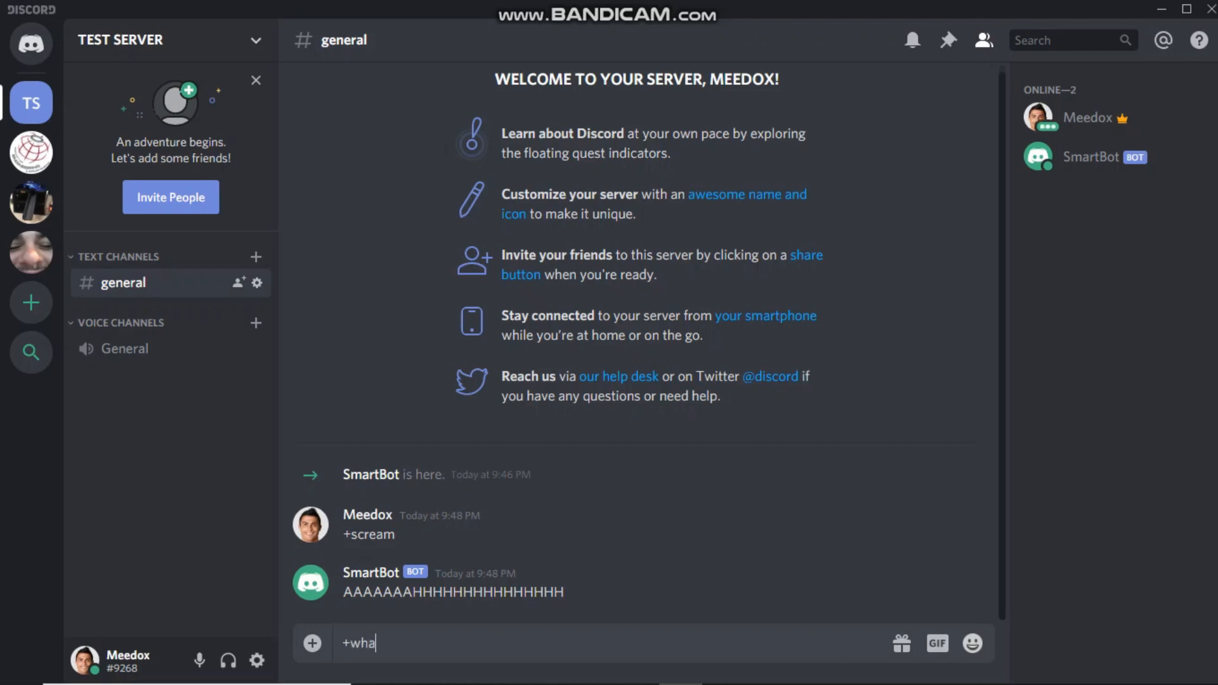
text(tis)
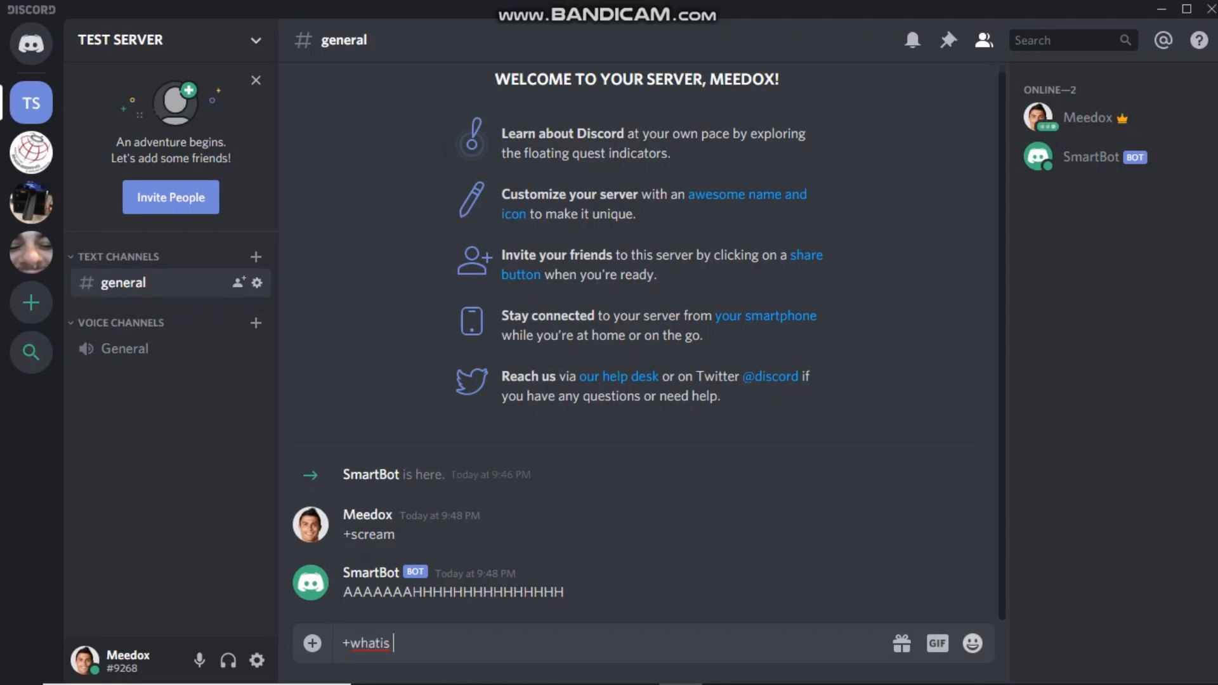
text(soccer)
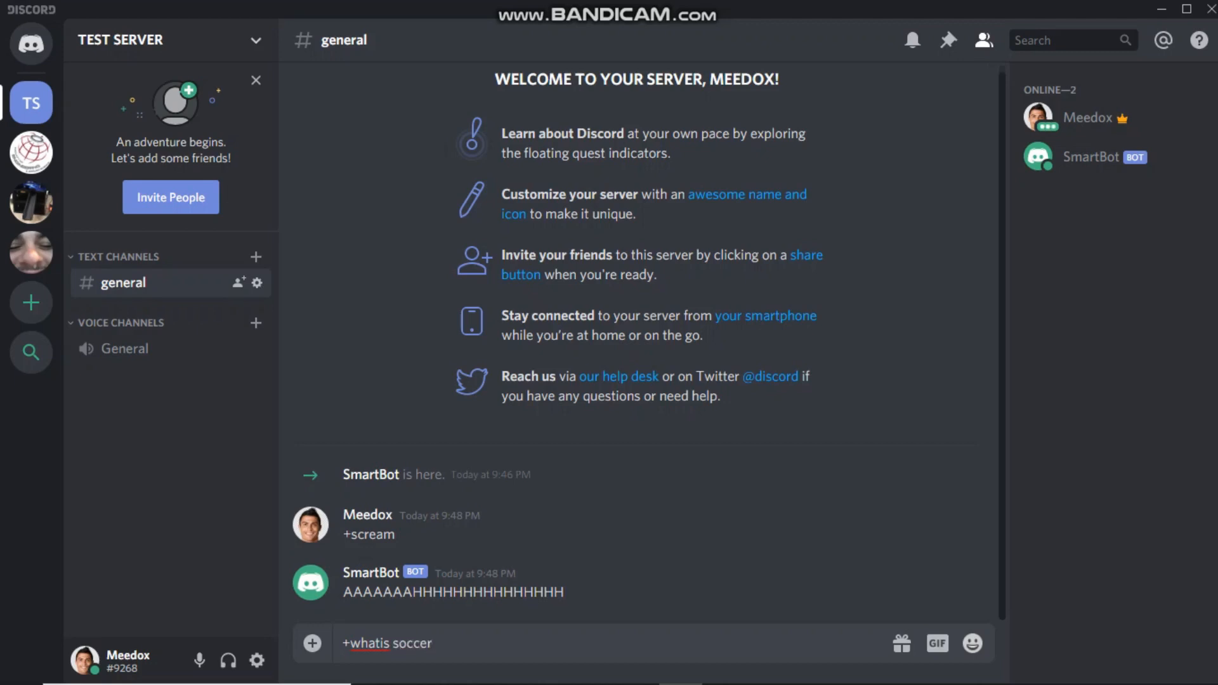
key(enter)
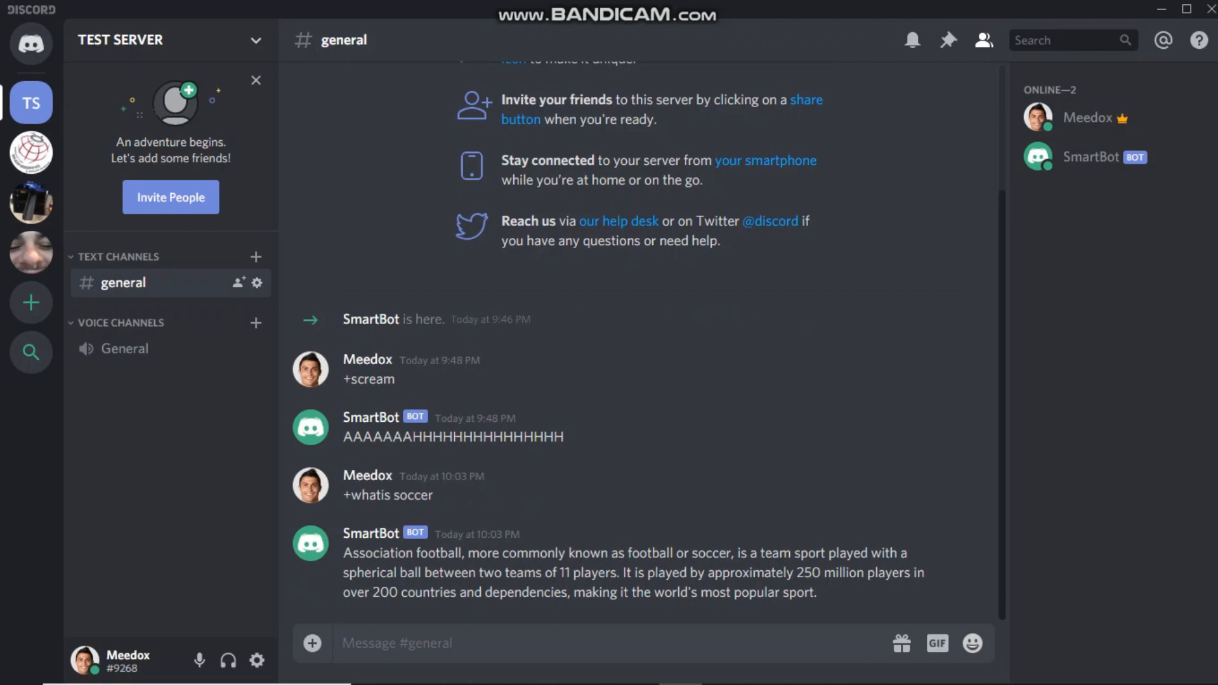
drag(344, 552, 591, 552)
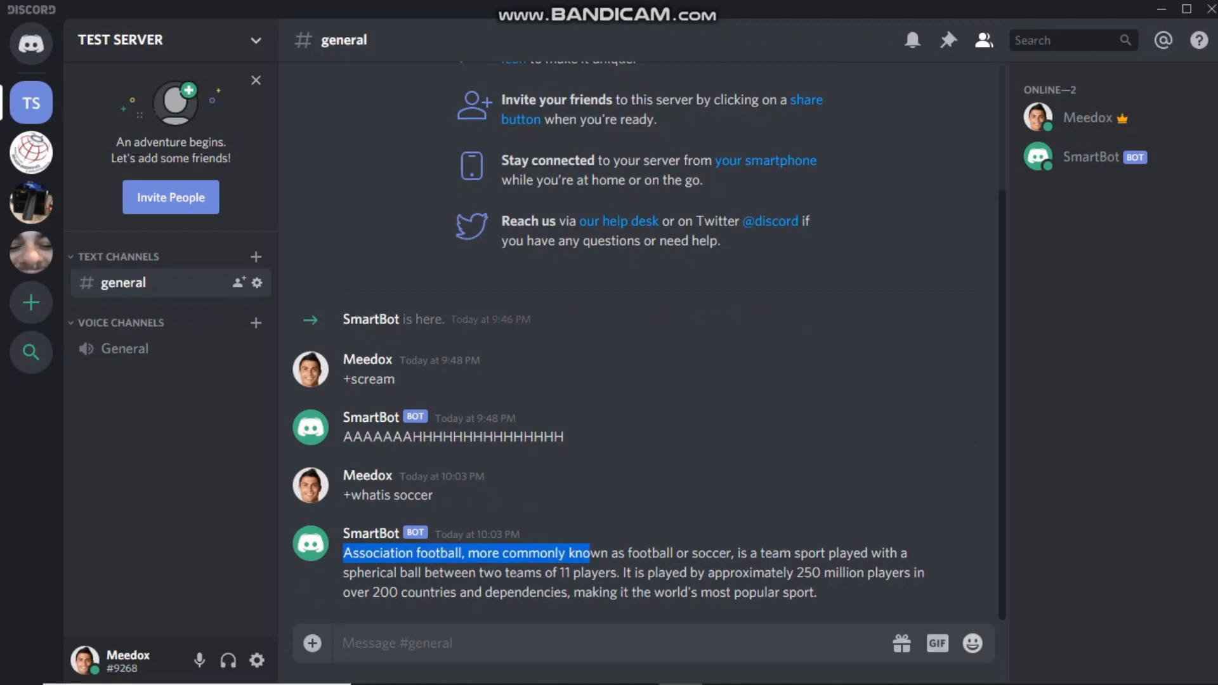
drag(591, 553, 816, 592)
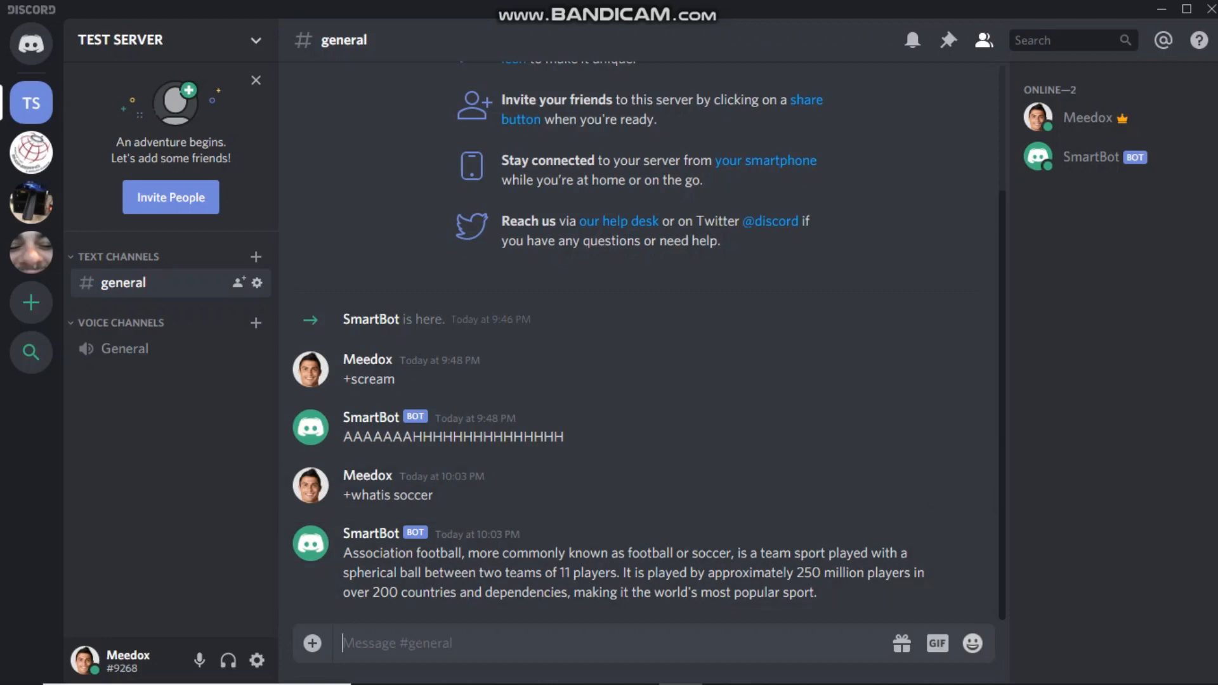
Send '+whatis chris paul' to the bot in #general.
text(+wh)
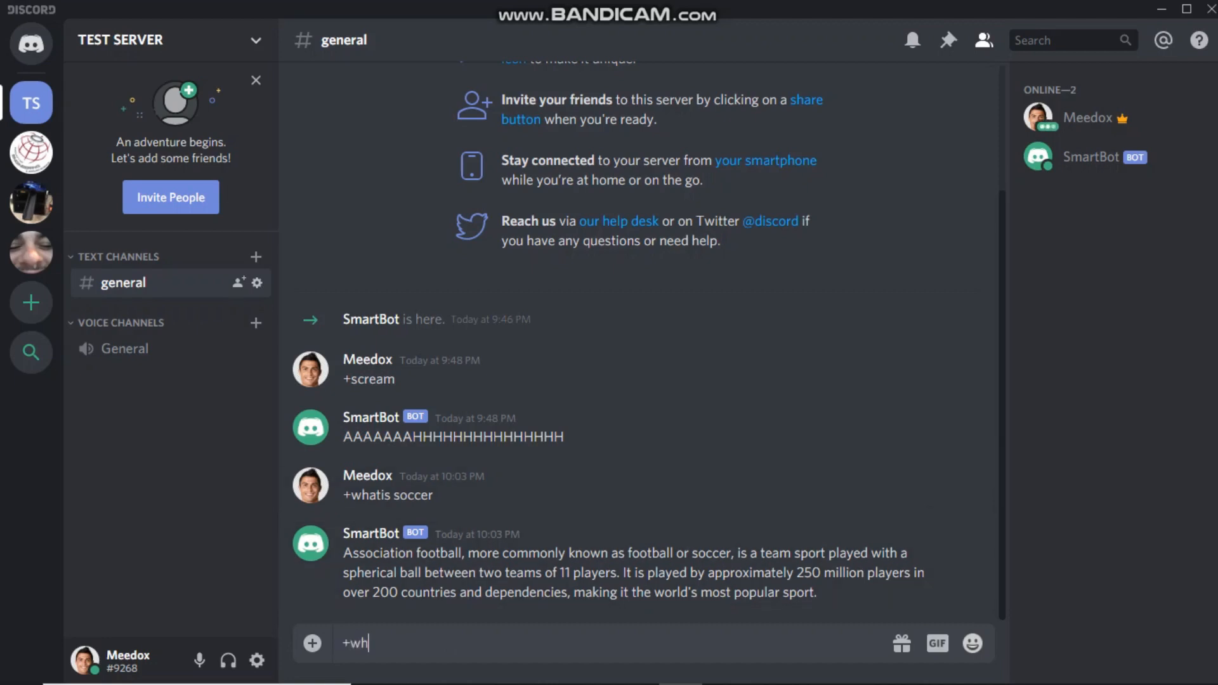
text(atis)
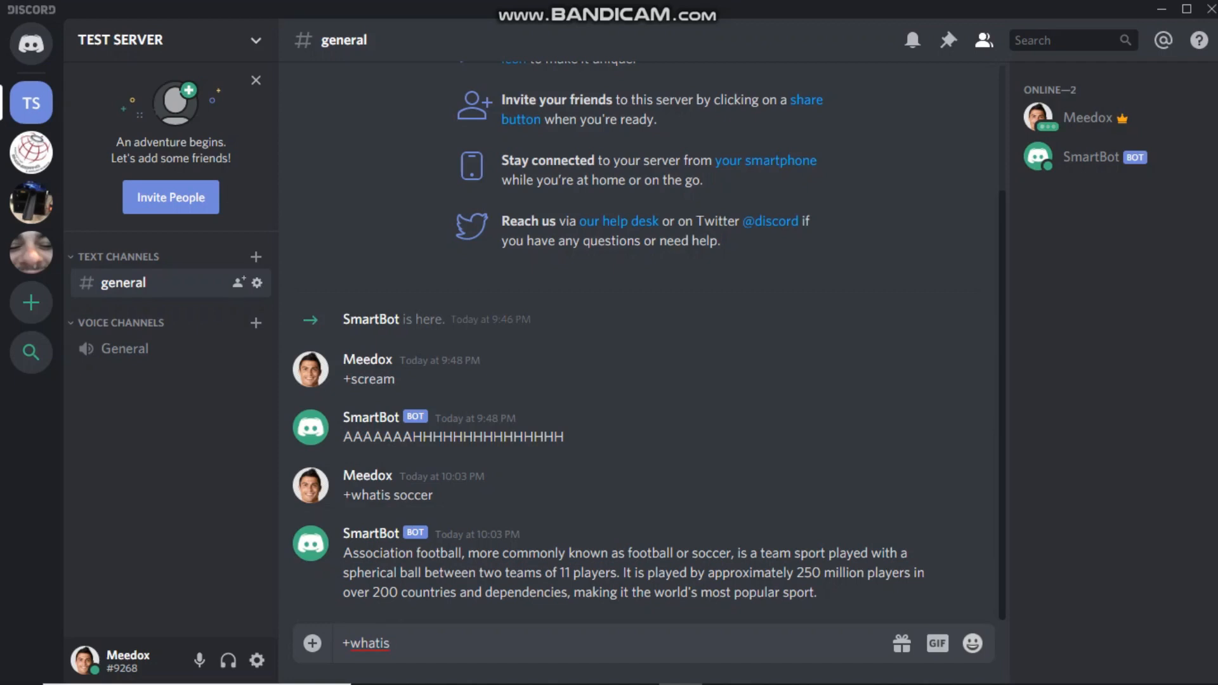
text(chris paul)
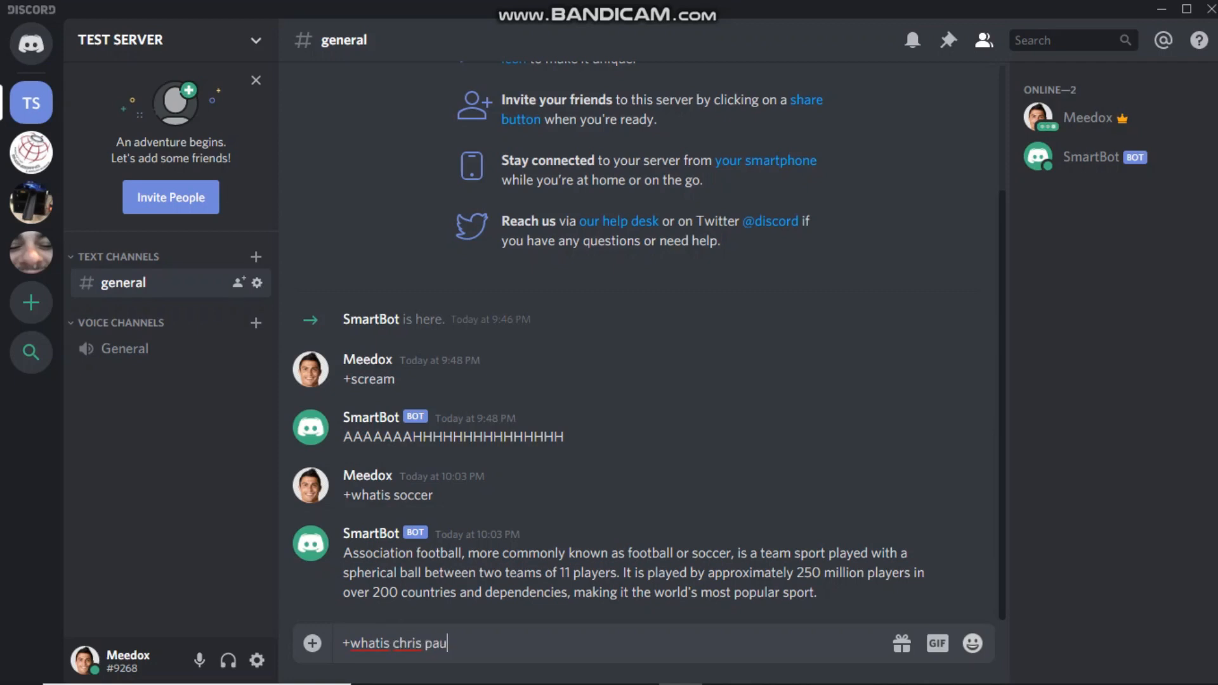
key(Enter)
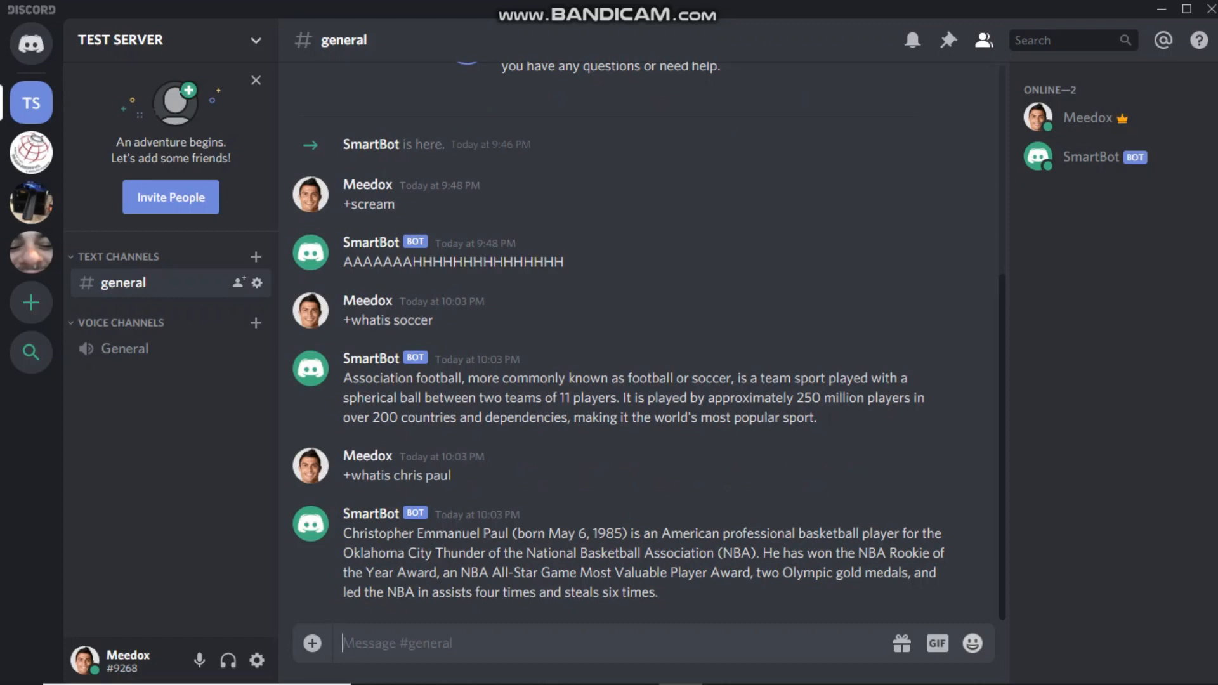
Send '+whatis canada', fixing the typo, and scroll through the bot's replies.
text(+)
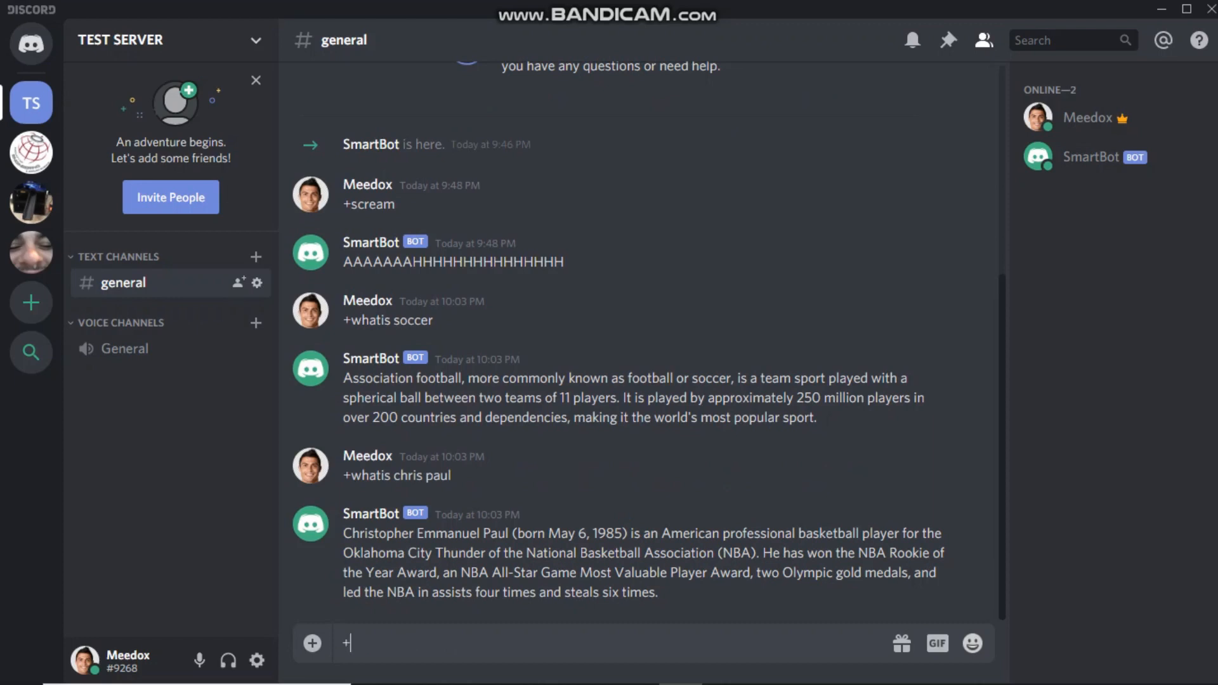
text(what is)
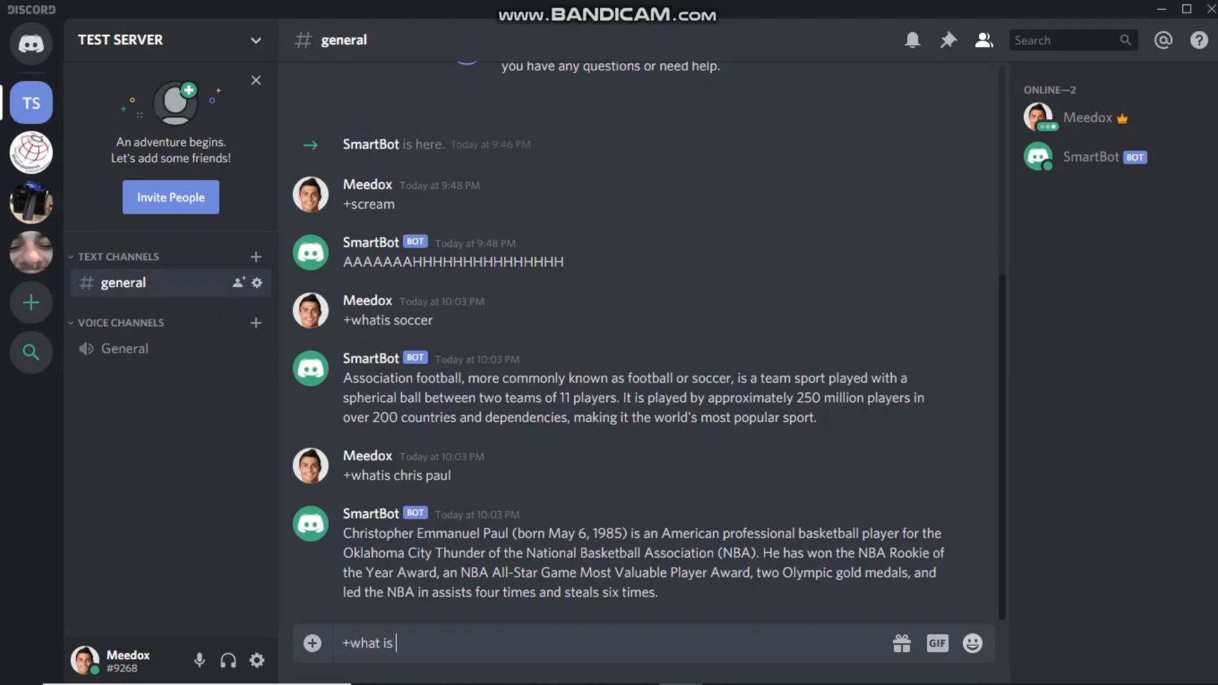
key(Backspace)
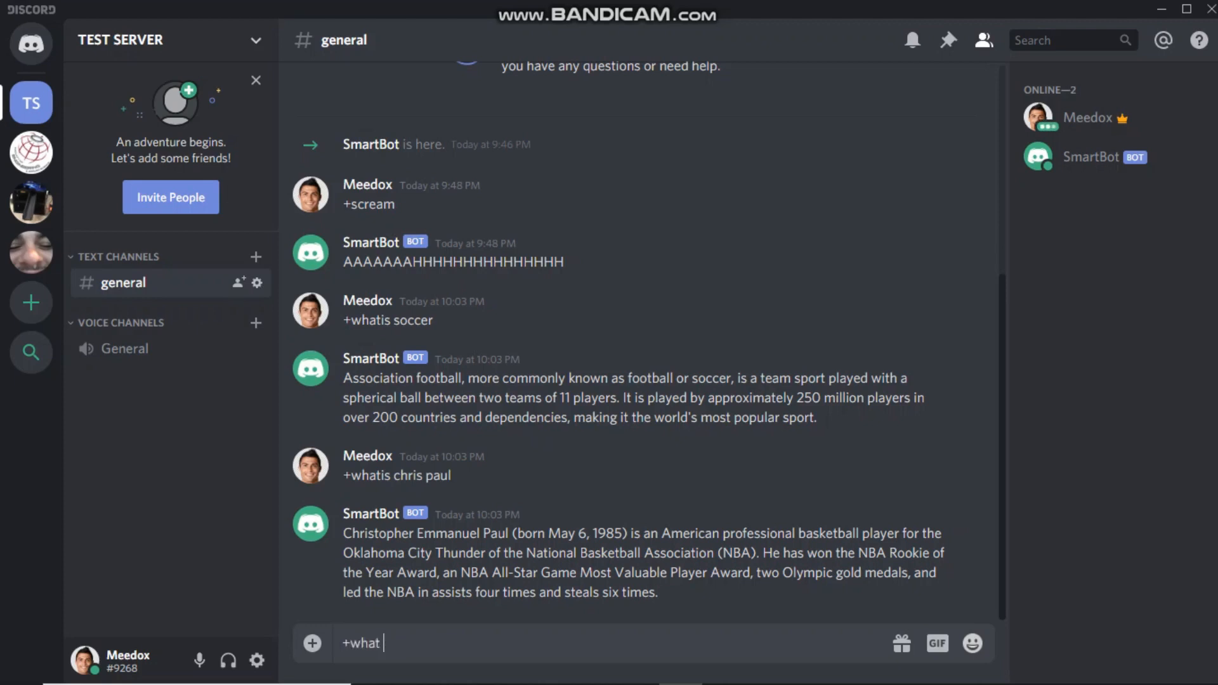
text(is)
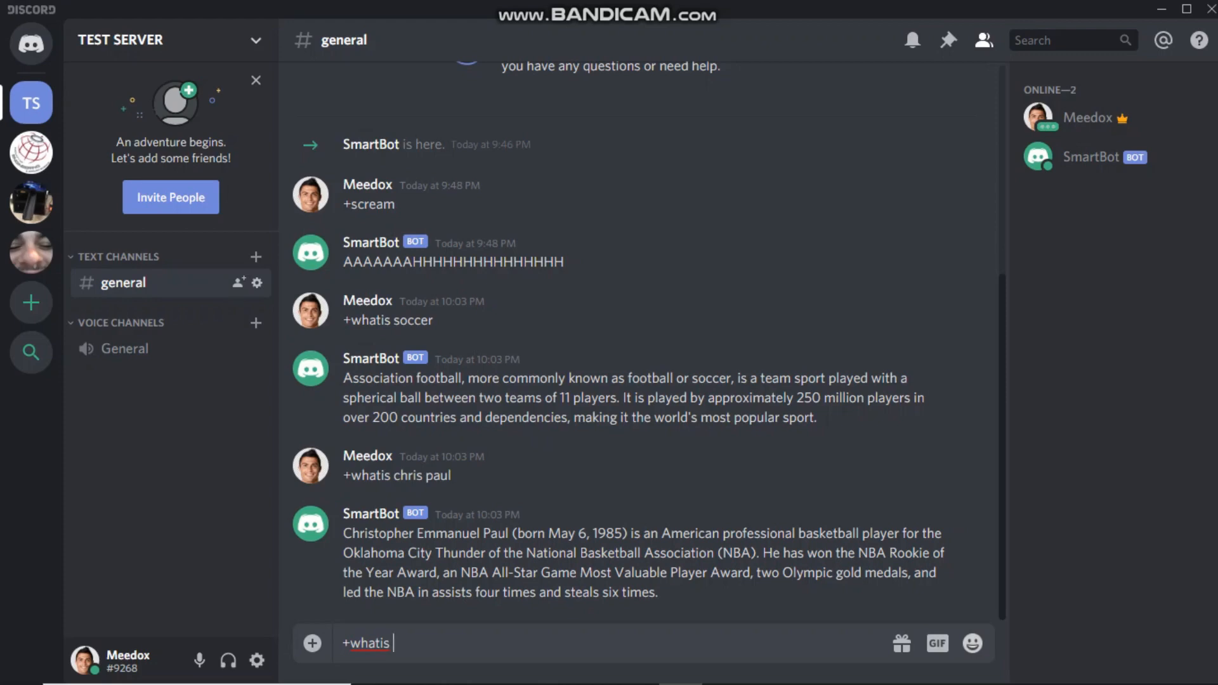
key(enter)
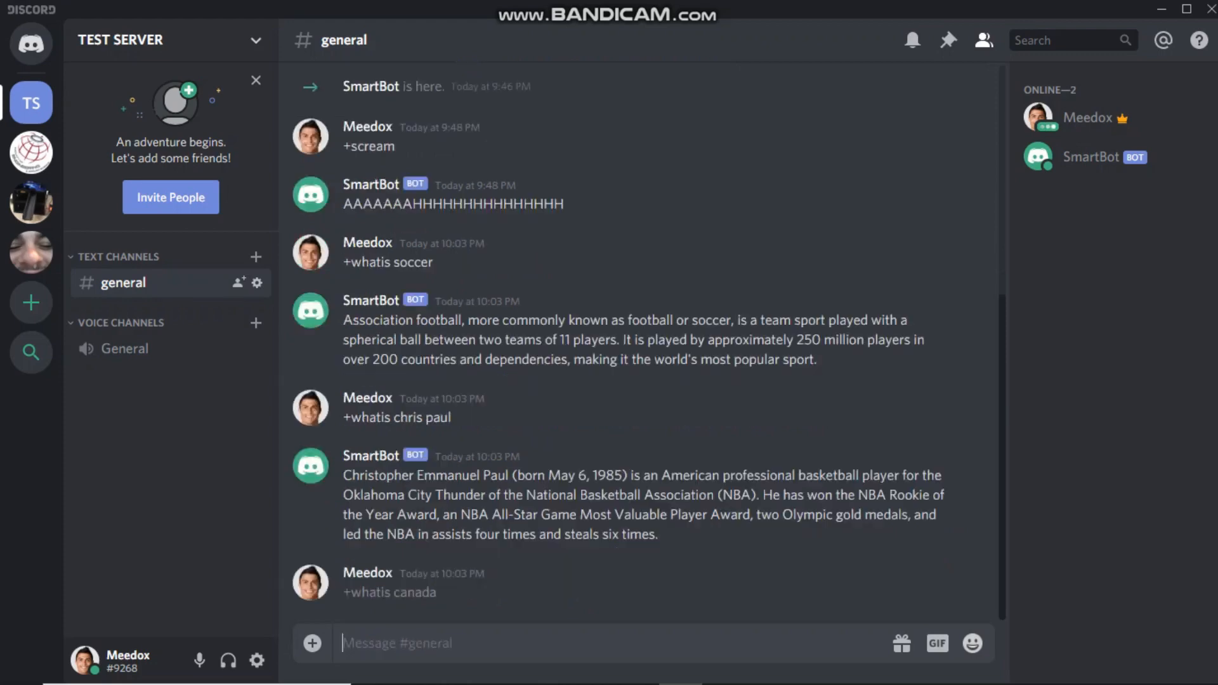
scroll(down, 3)
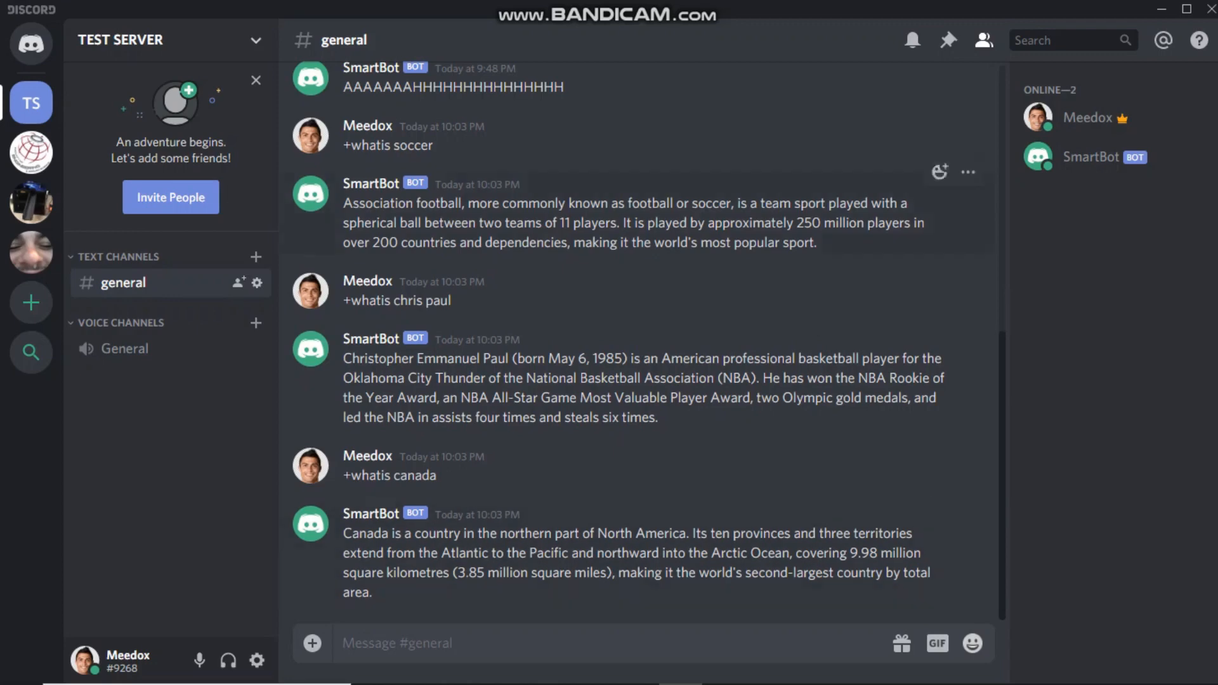
scroll(up, 3)
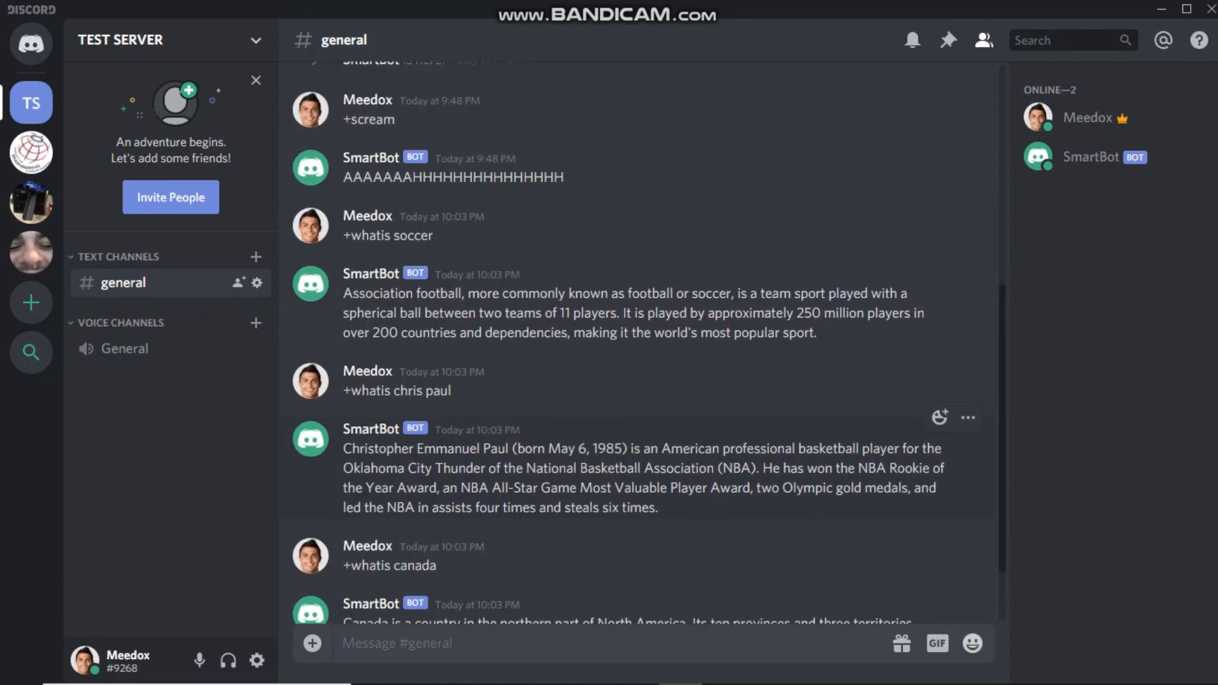
scroll(down, 3)
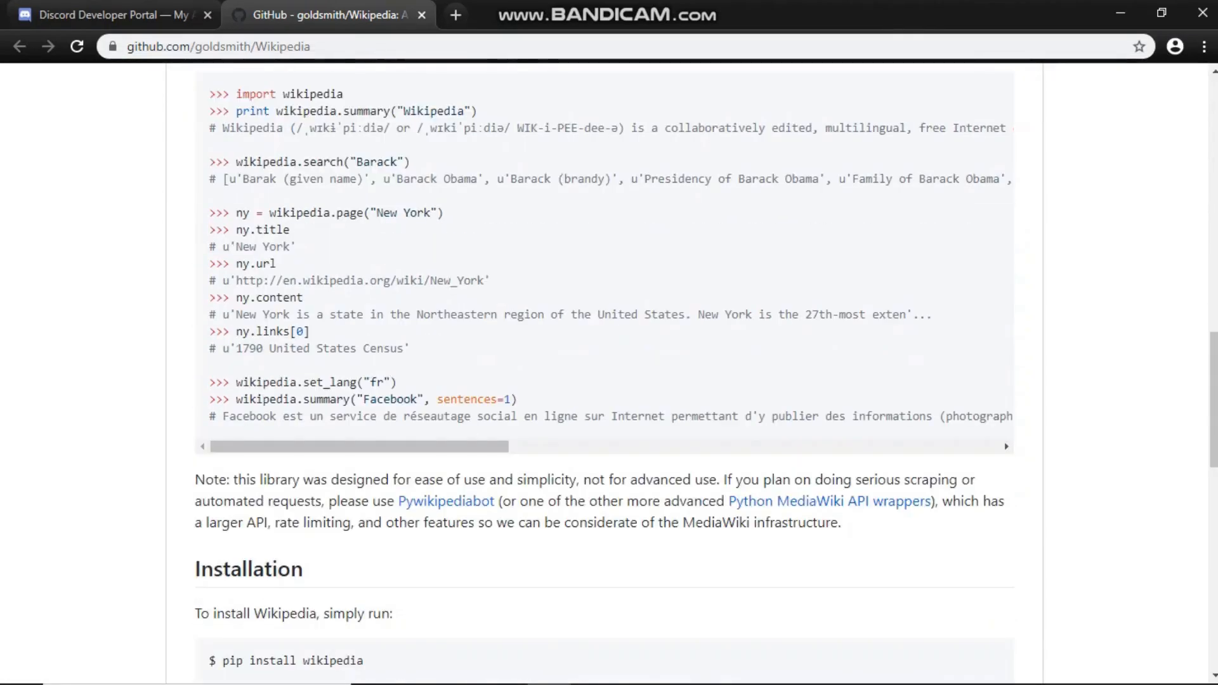
Browse the goldsmith/Wikipedia README usage examples in Chrome.
double_click(265, 383)
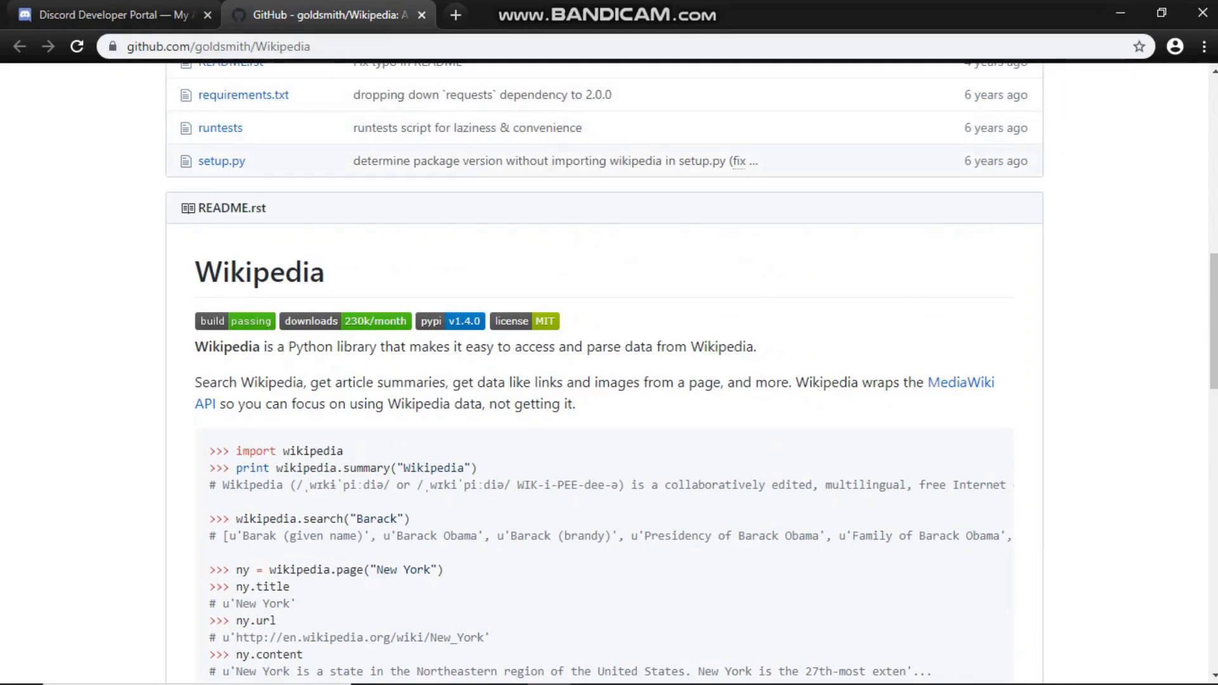
scroll(down, 3)
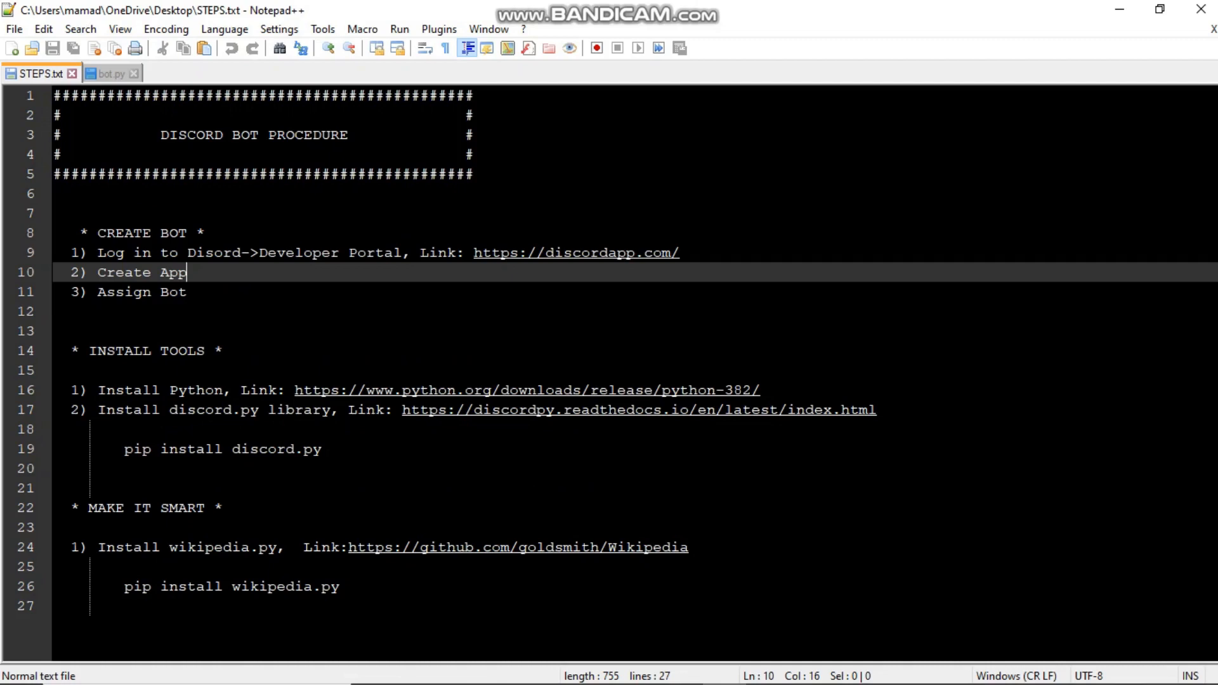
Open the discordpy.readthedocs.io link from line 17 of STEPS.txt.
double_click(199, 410)
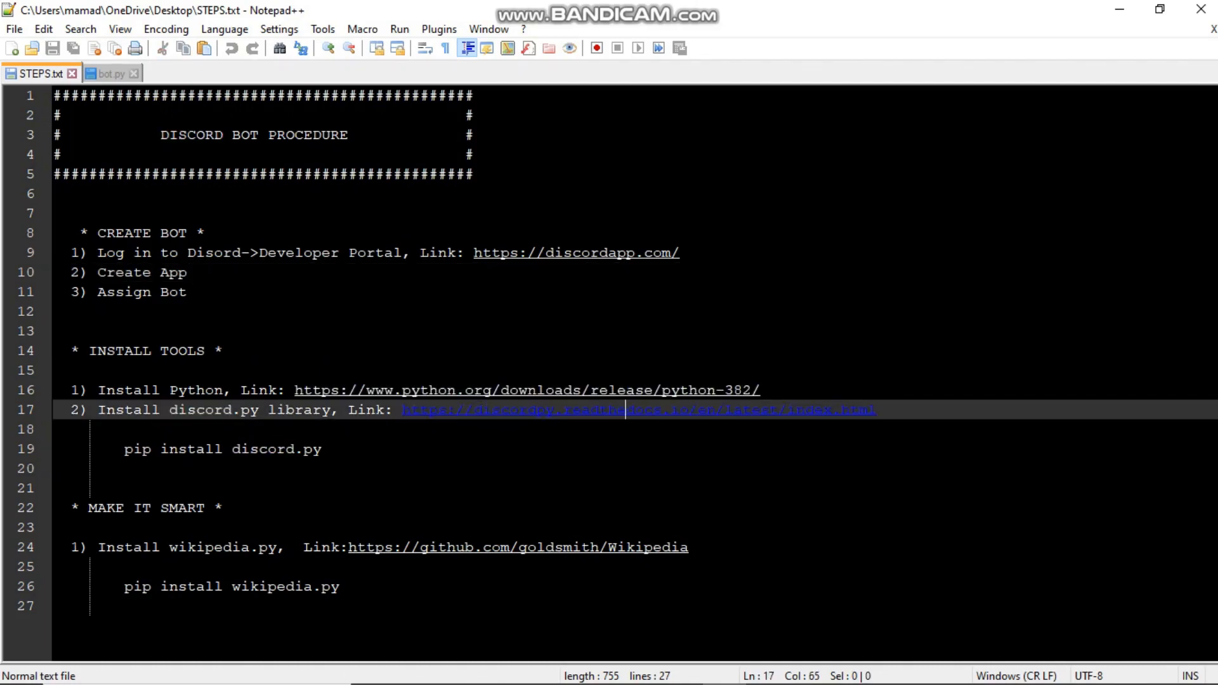
click(624, 410)
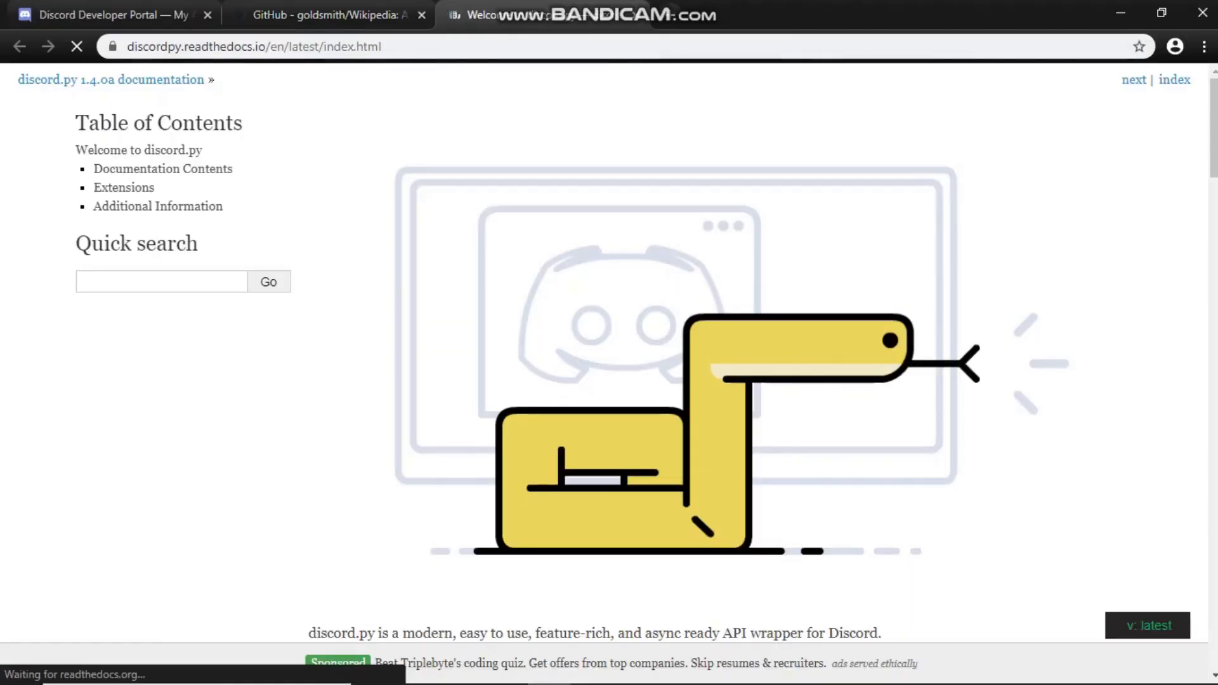
Scroll the discord.py docs down to the Documentation Contents section.
scroll(down, 3)
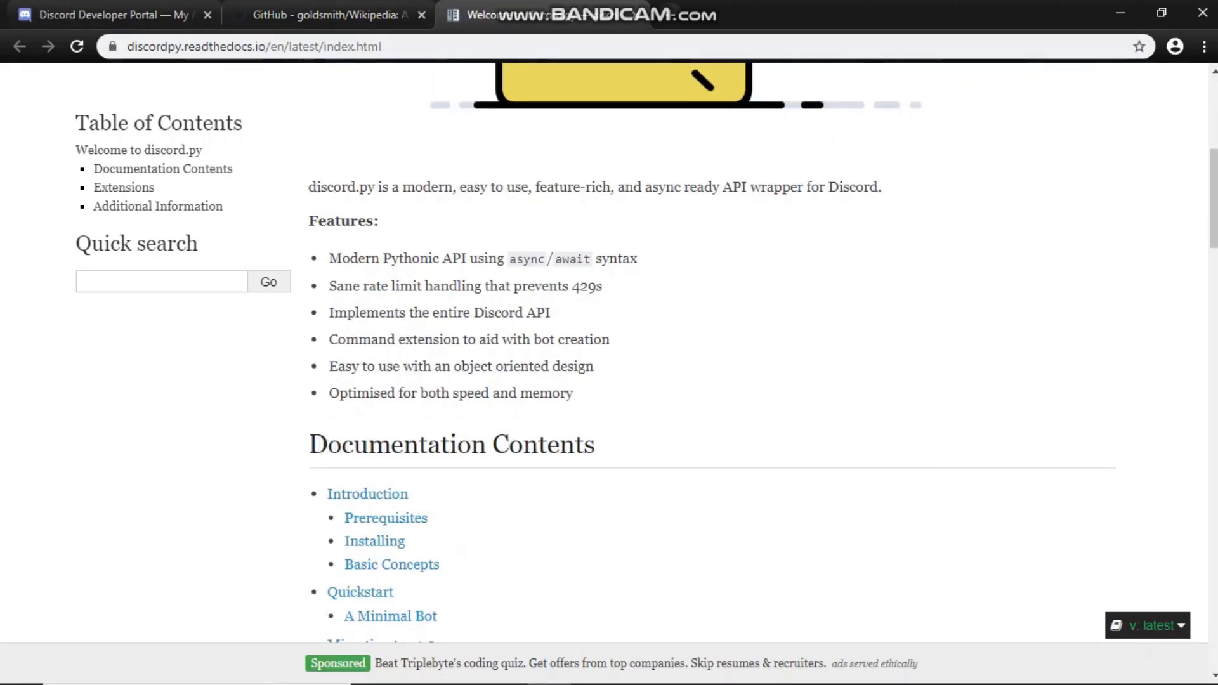
scroll(down, 3)
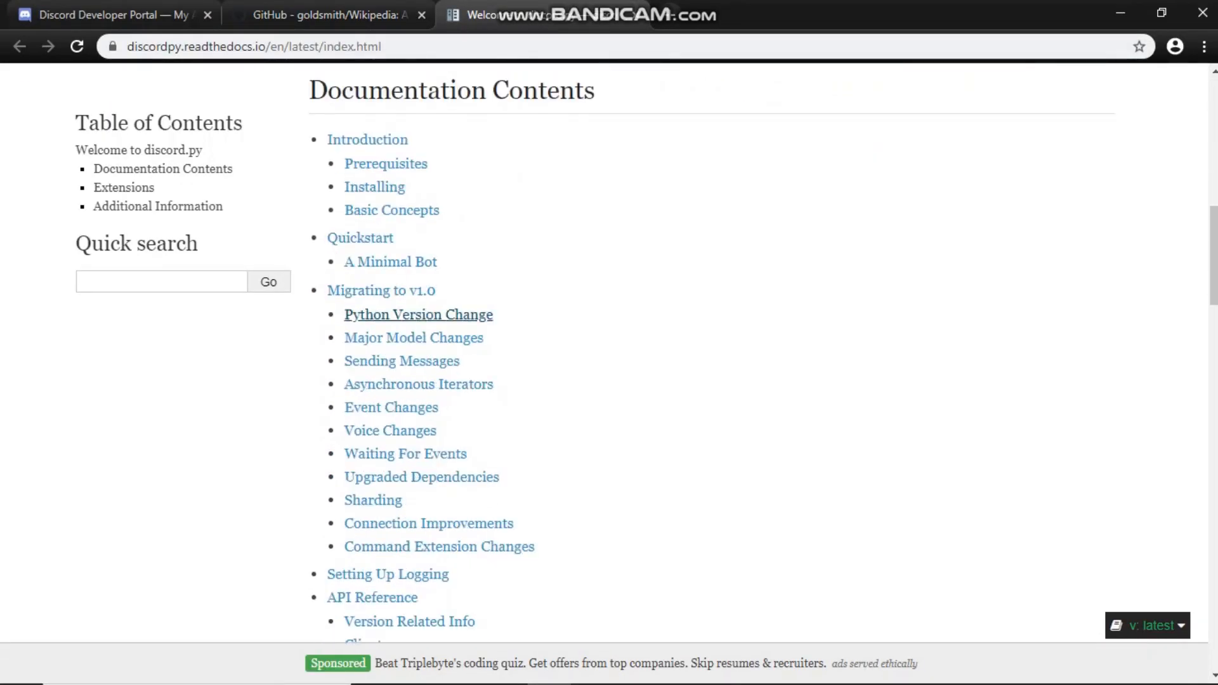